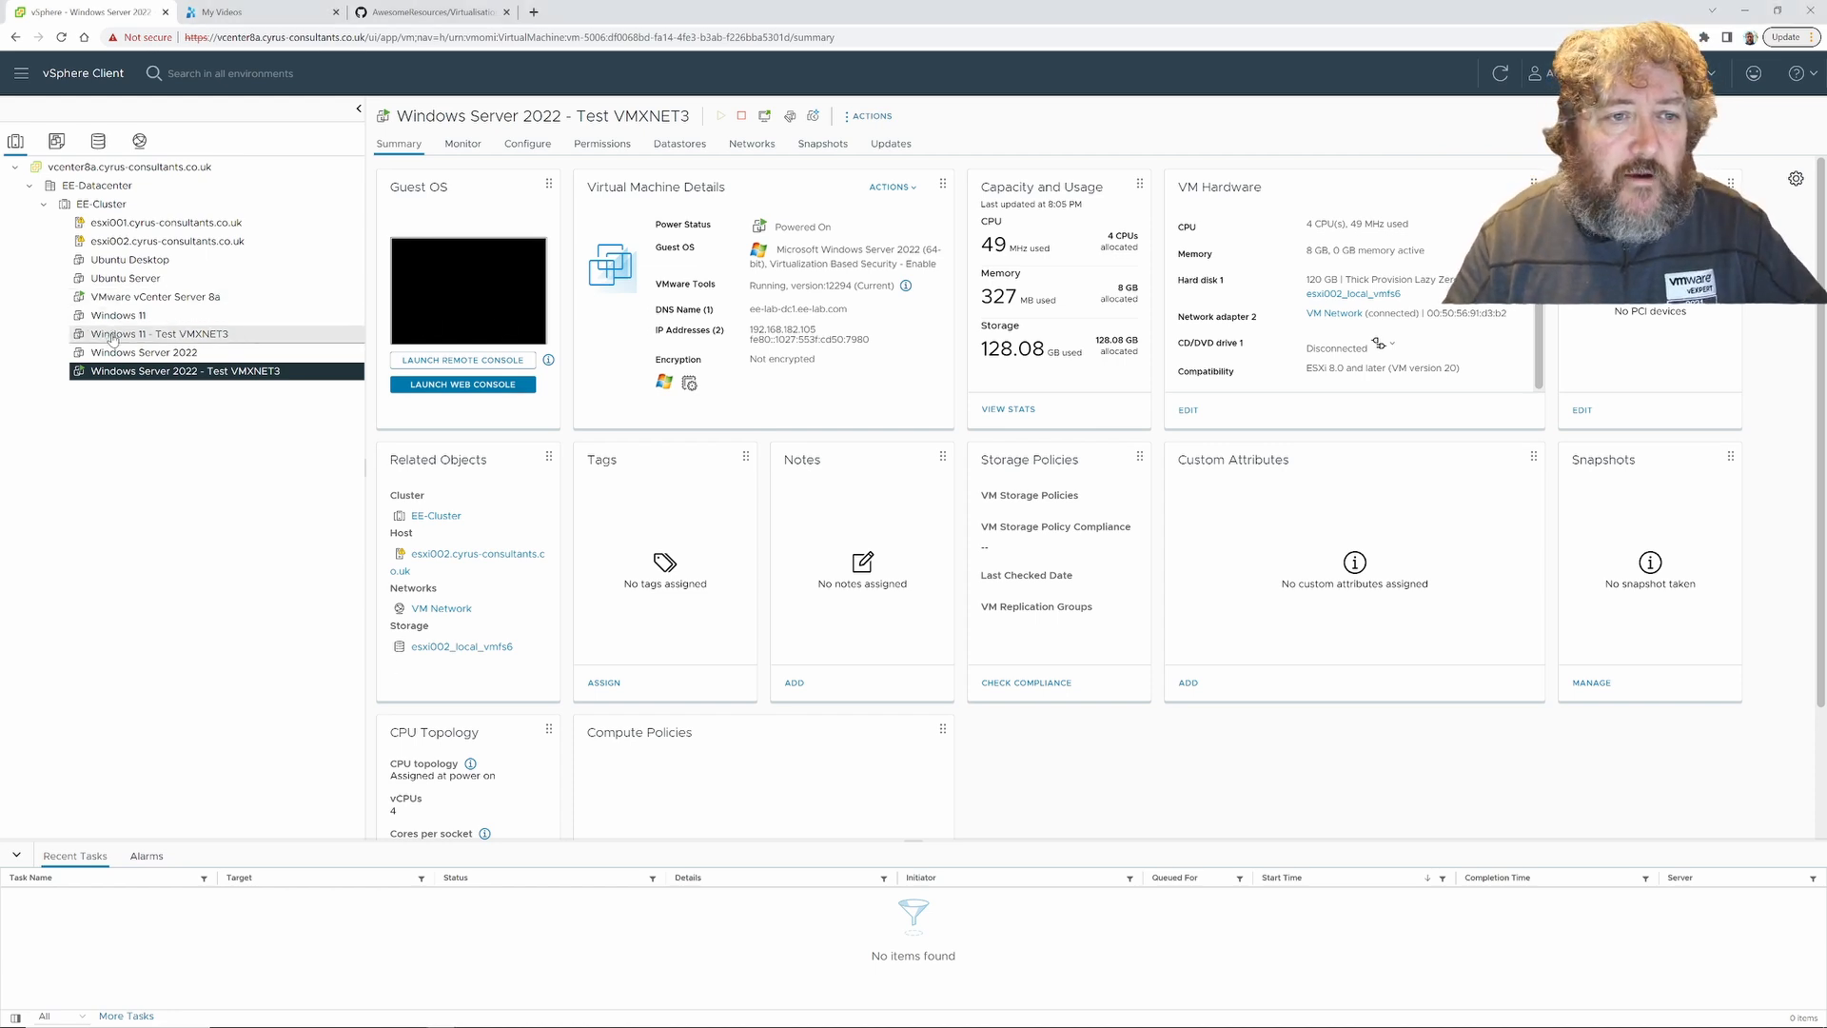
- Delete 'Windows 11 - Test VMXNET3' from disk, confirm, then select 'Windows Server 2022 - Test VMXNET3'
right_click(187, 333)
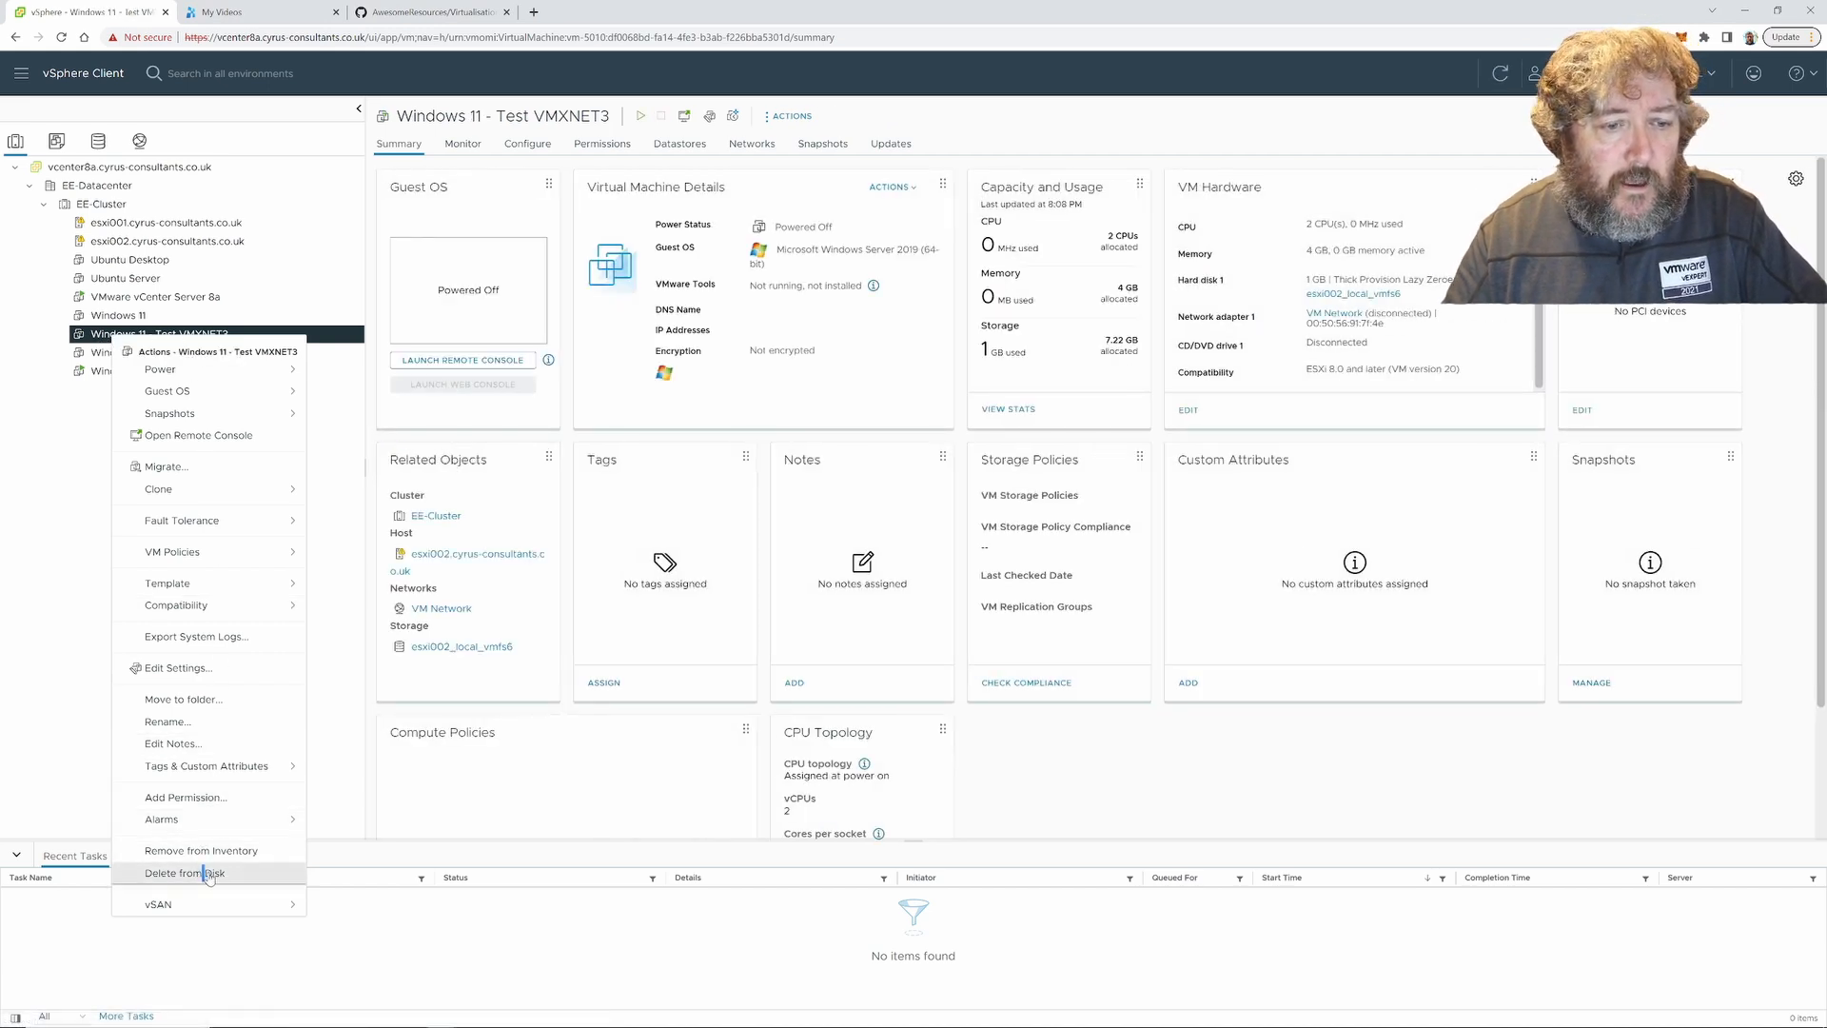
left_click(184, 874)
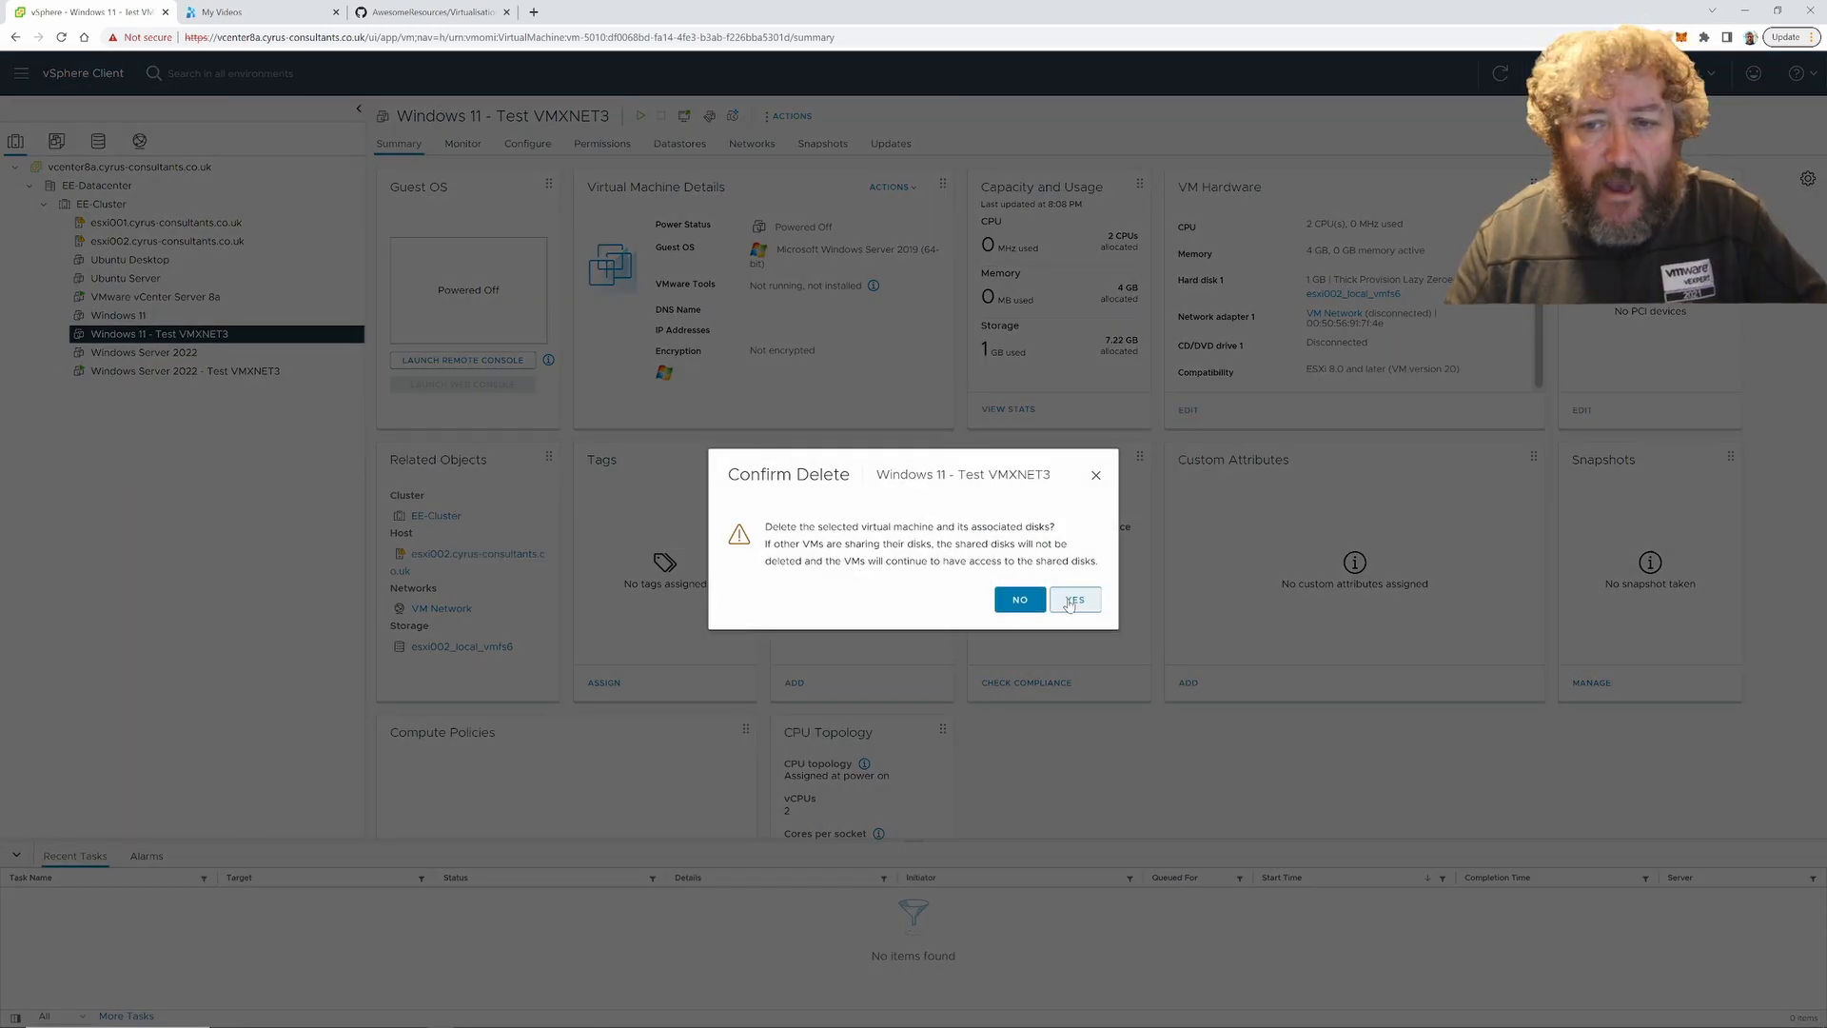
left_click(1074, 600)
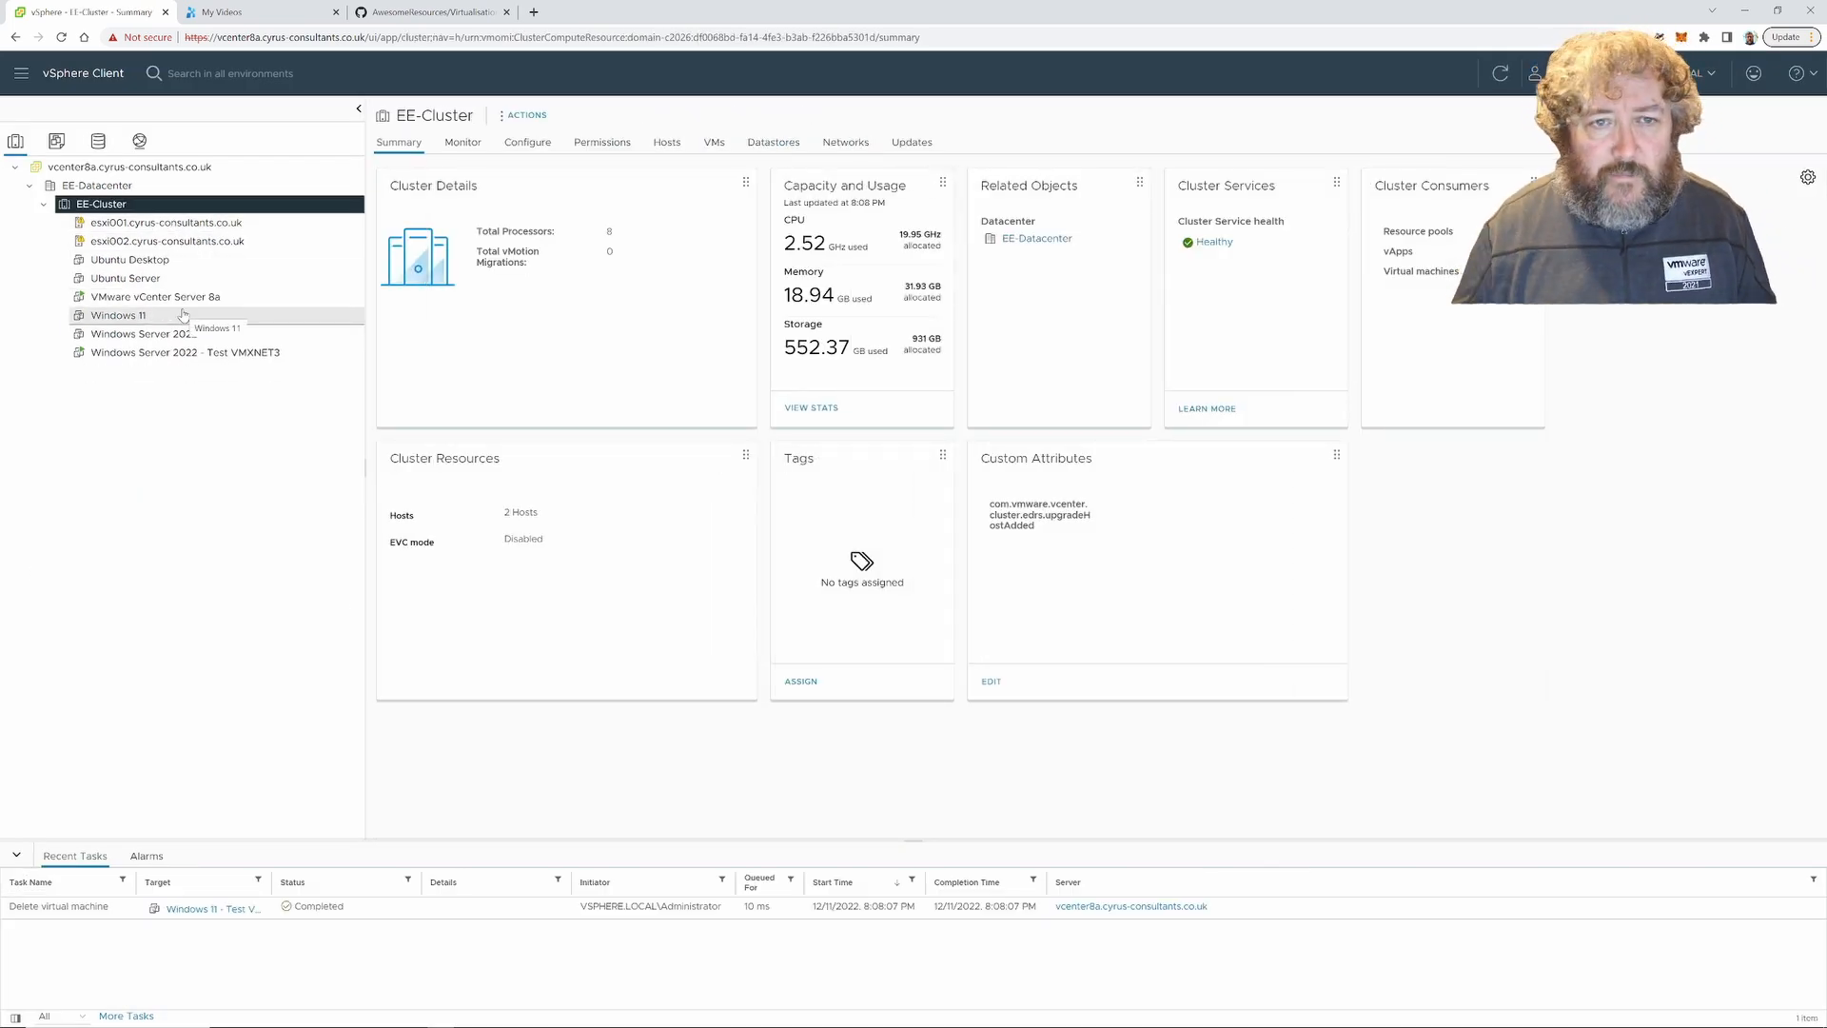
mouse_move(184, 353)
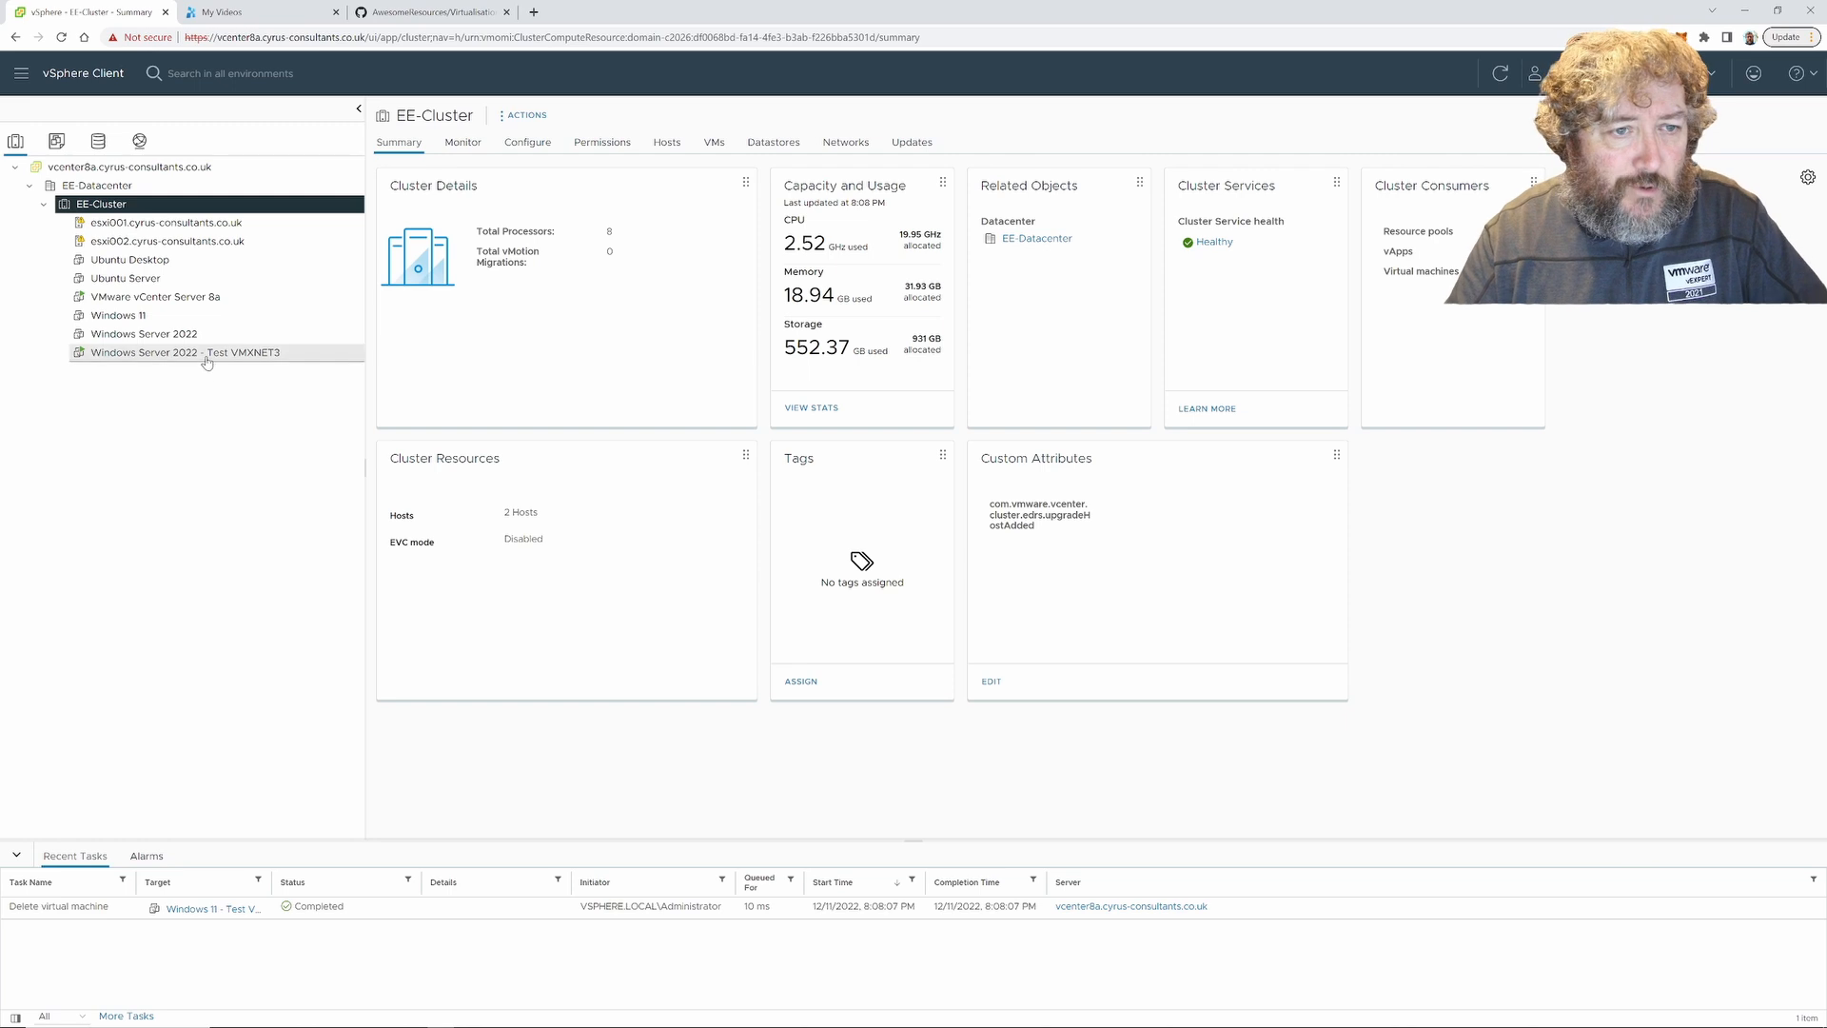
left_click(188, 352)
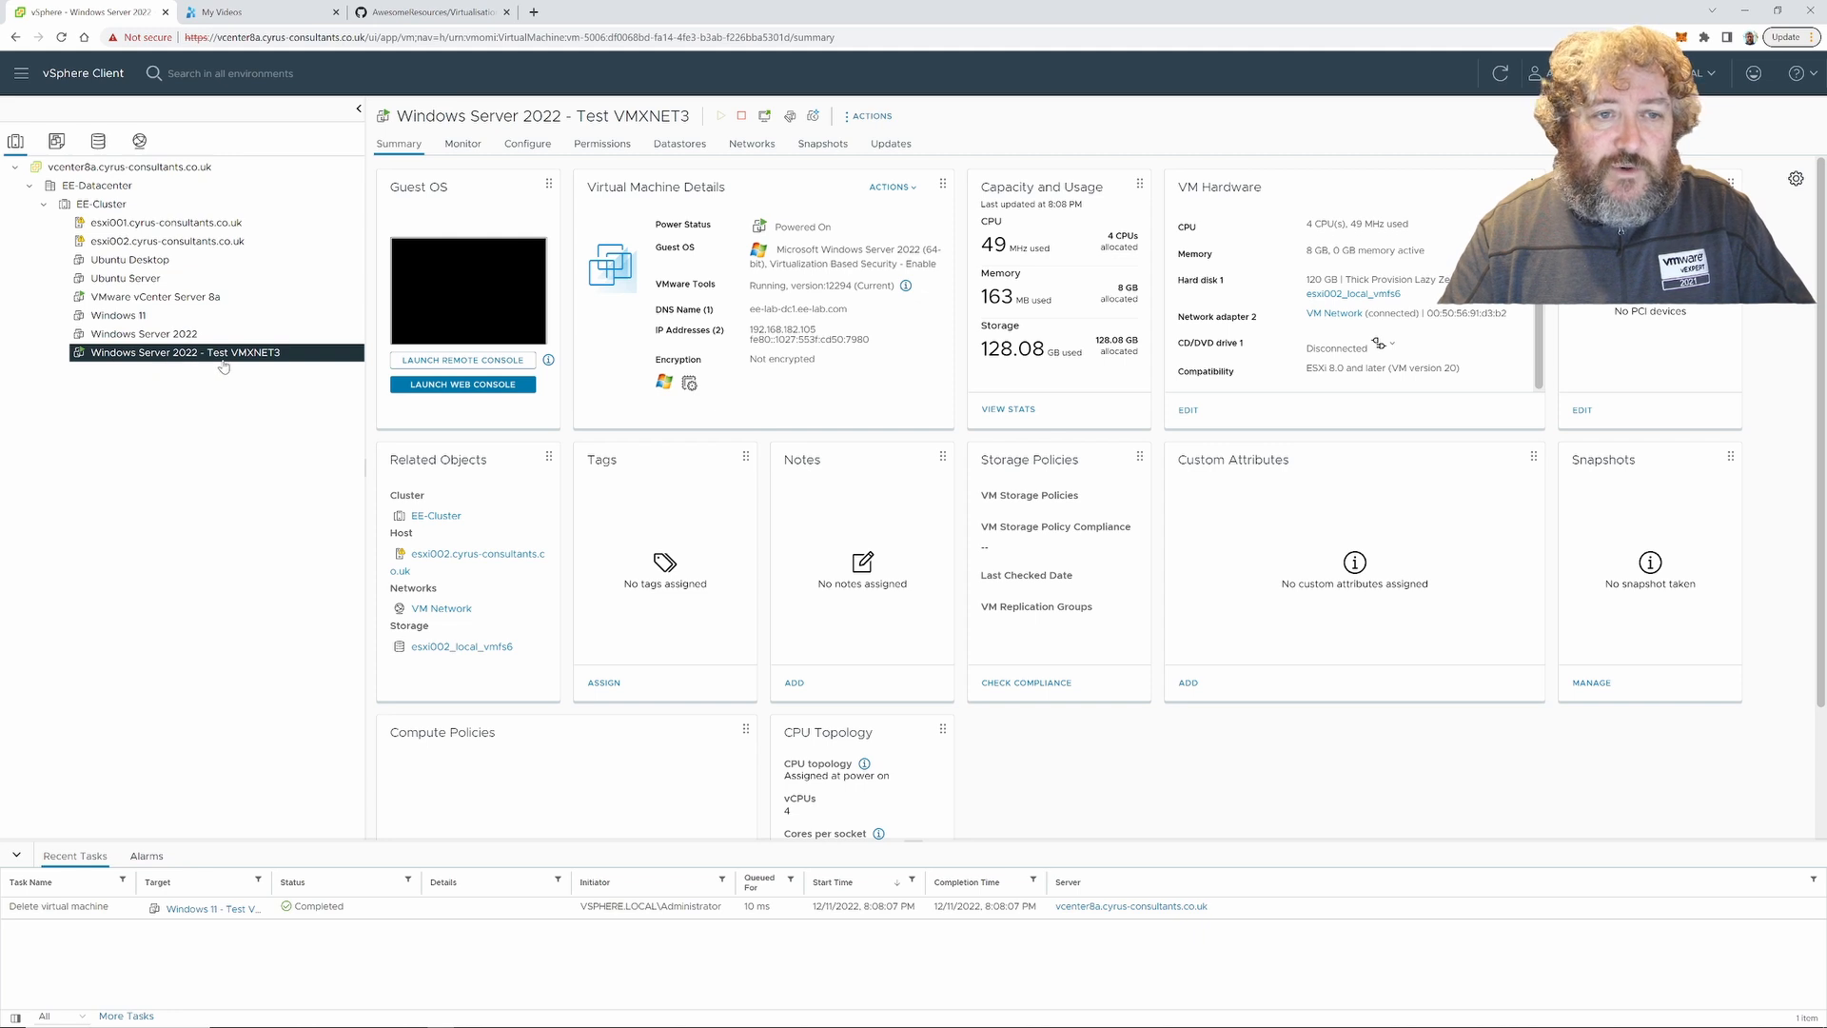
mouse_move(224, 359)
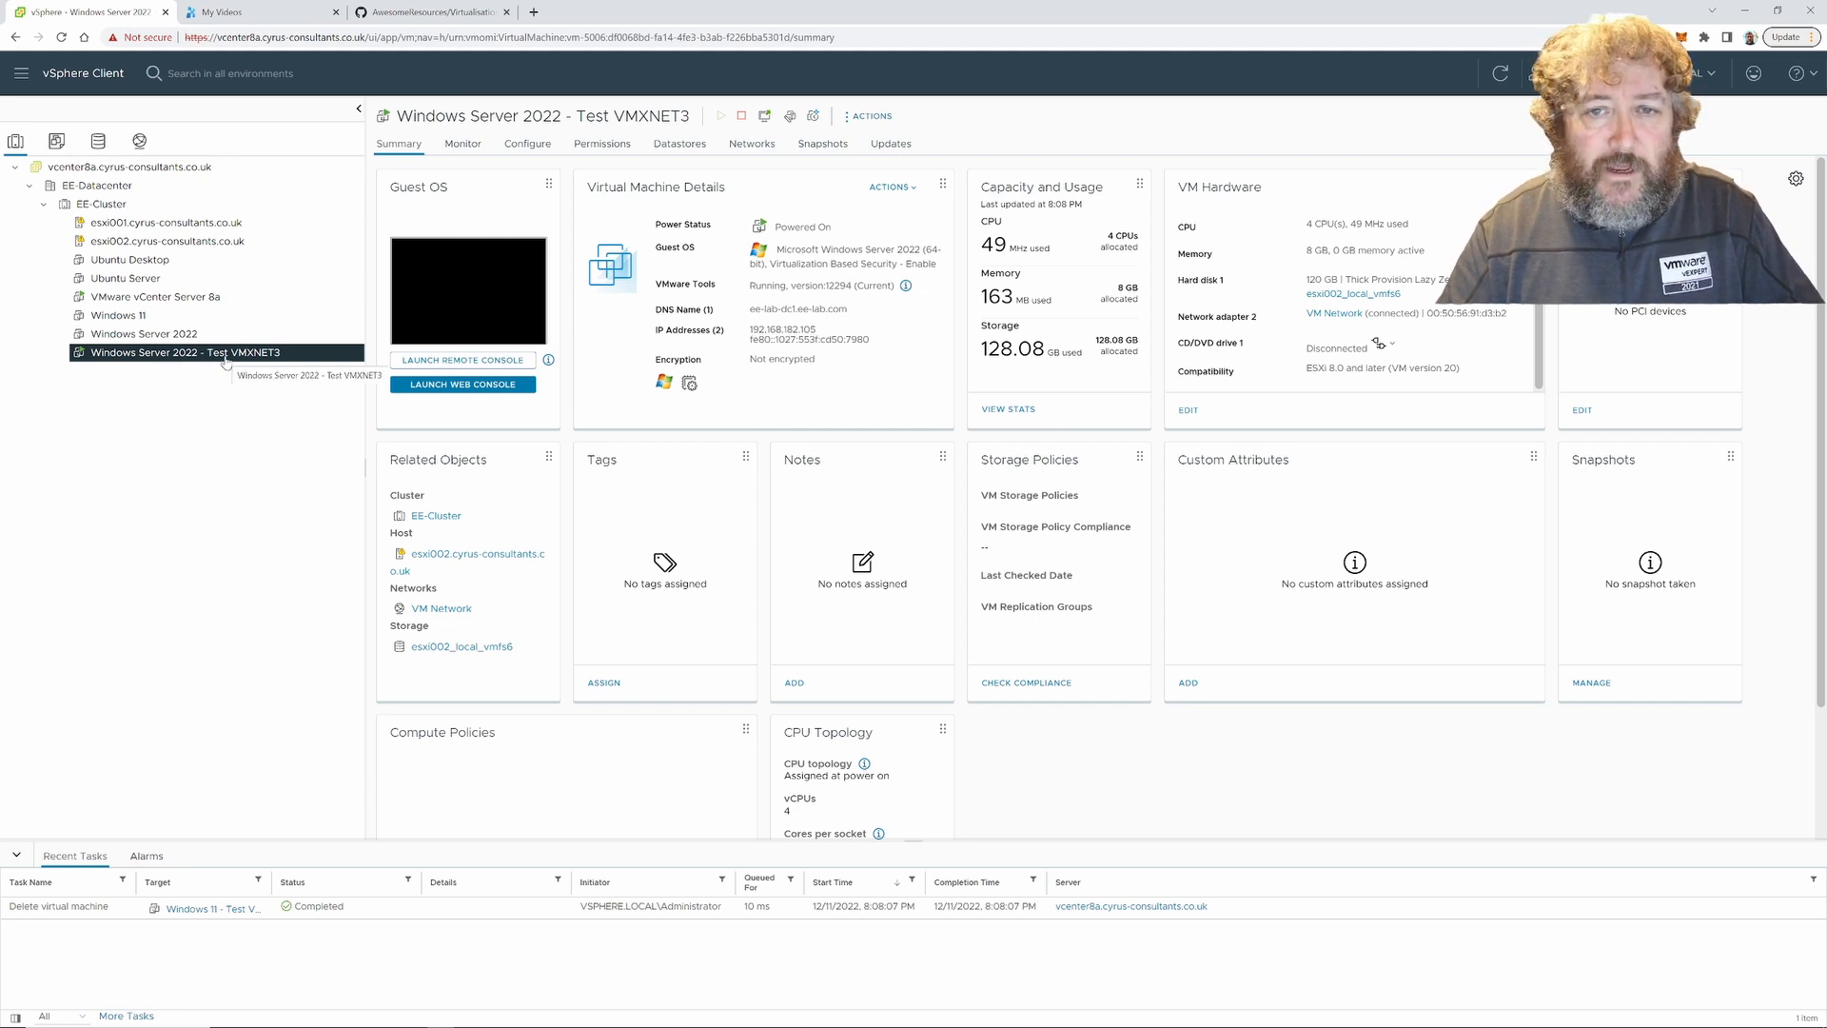
- Rename 'Windows Server 2022 - Test VMXNET3' to ee-lab-dc1 and select the Windows Server 2022 machine
right_click(185, 352)
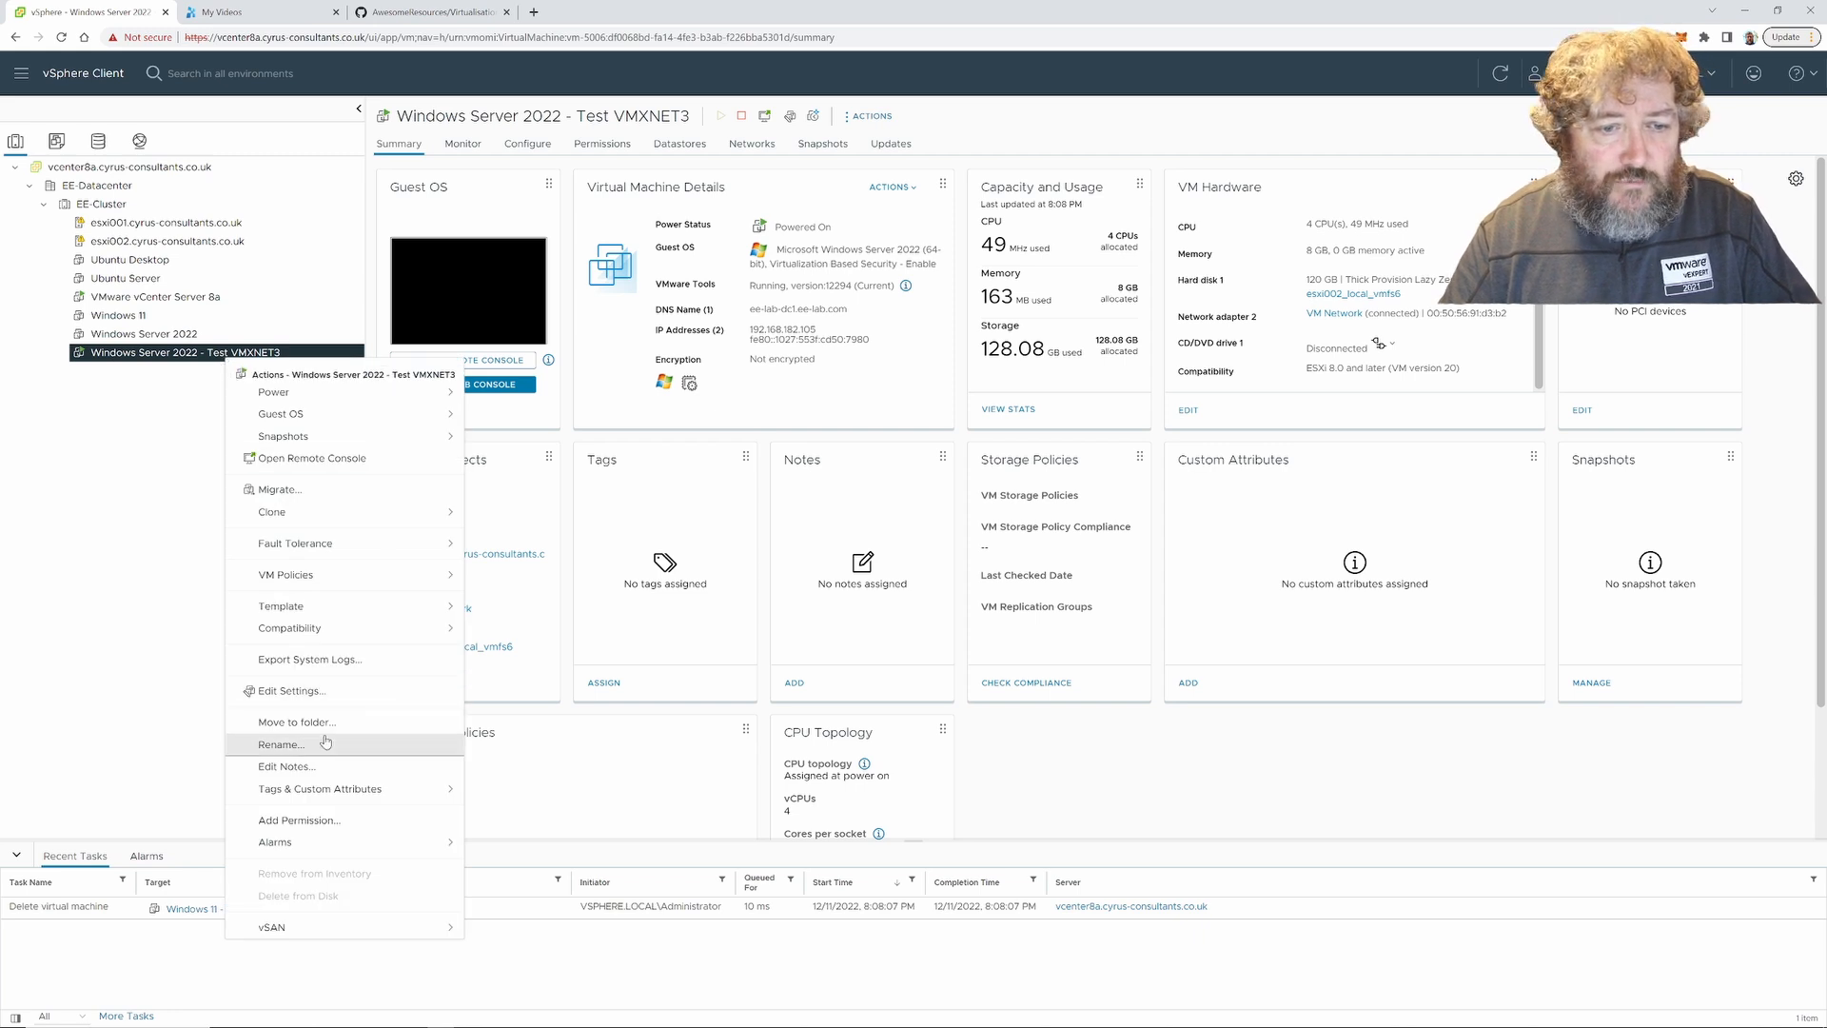
left_click(280, 744)
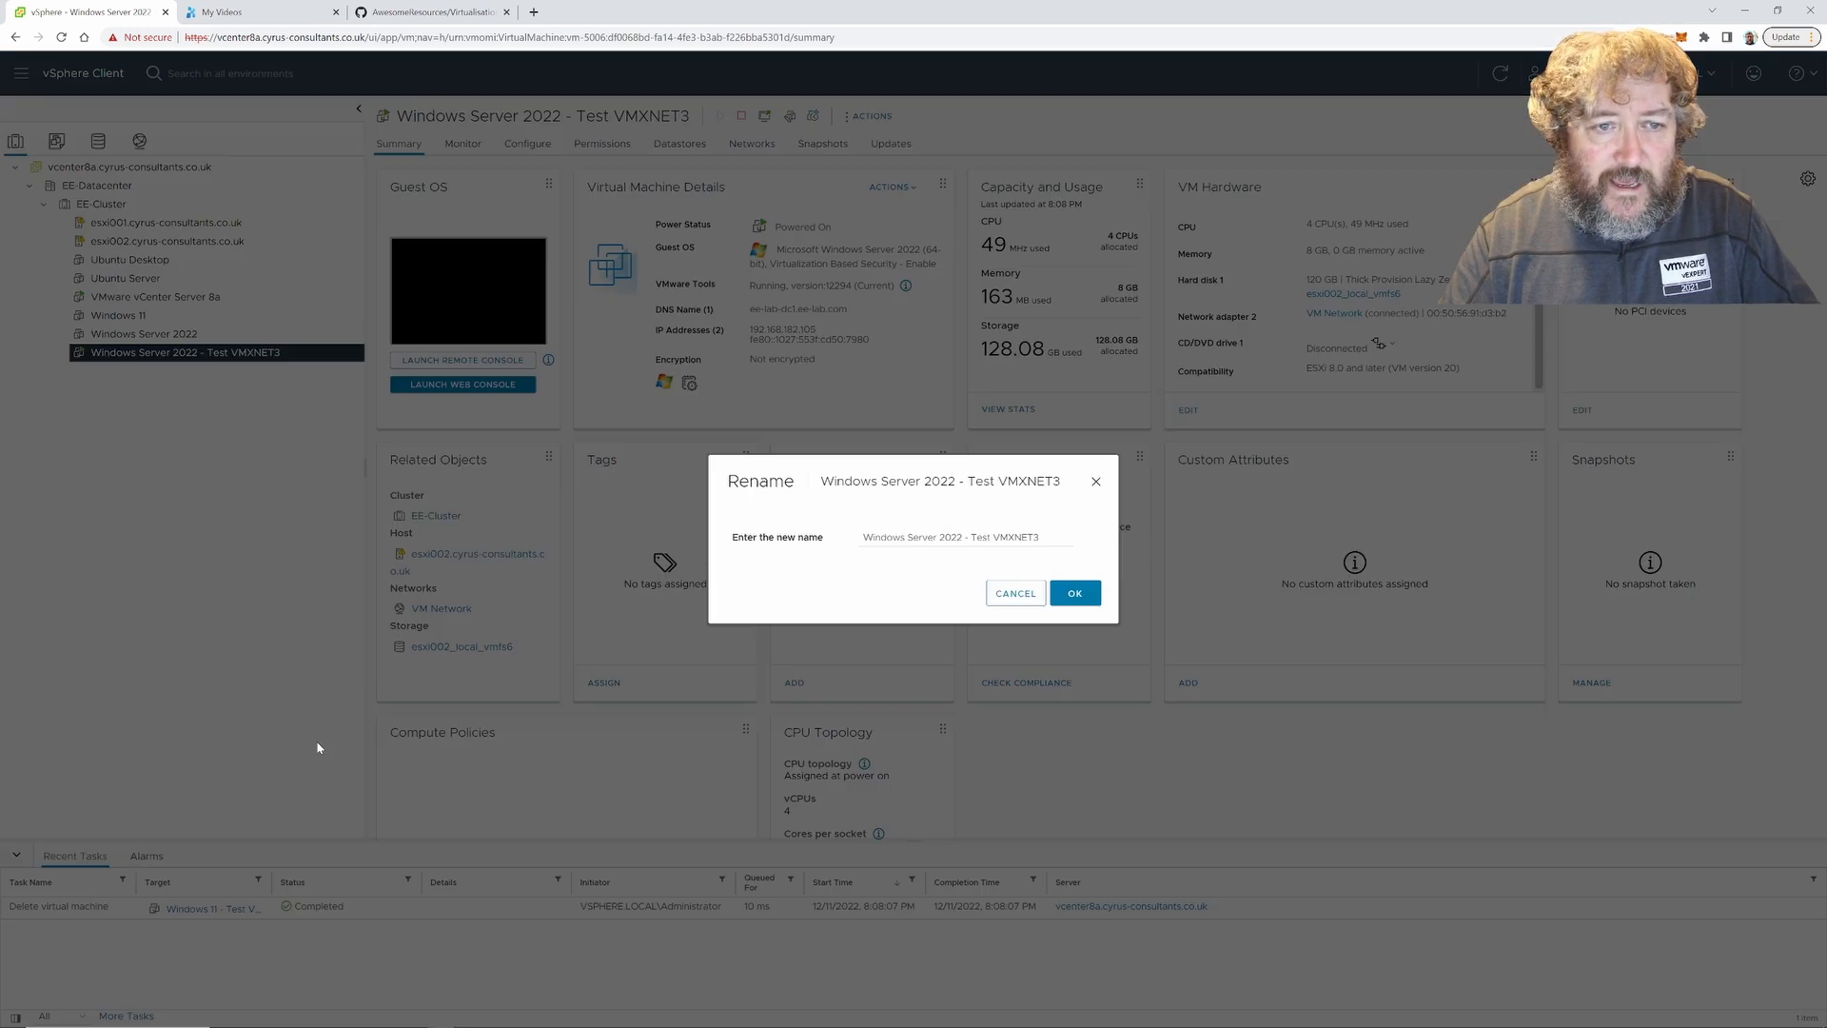
triple_click(951, 537)
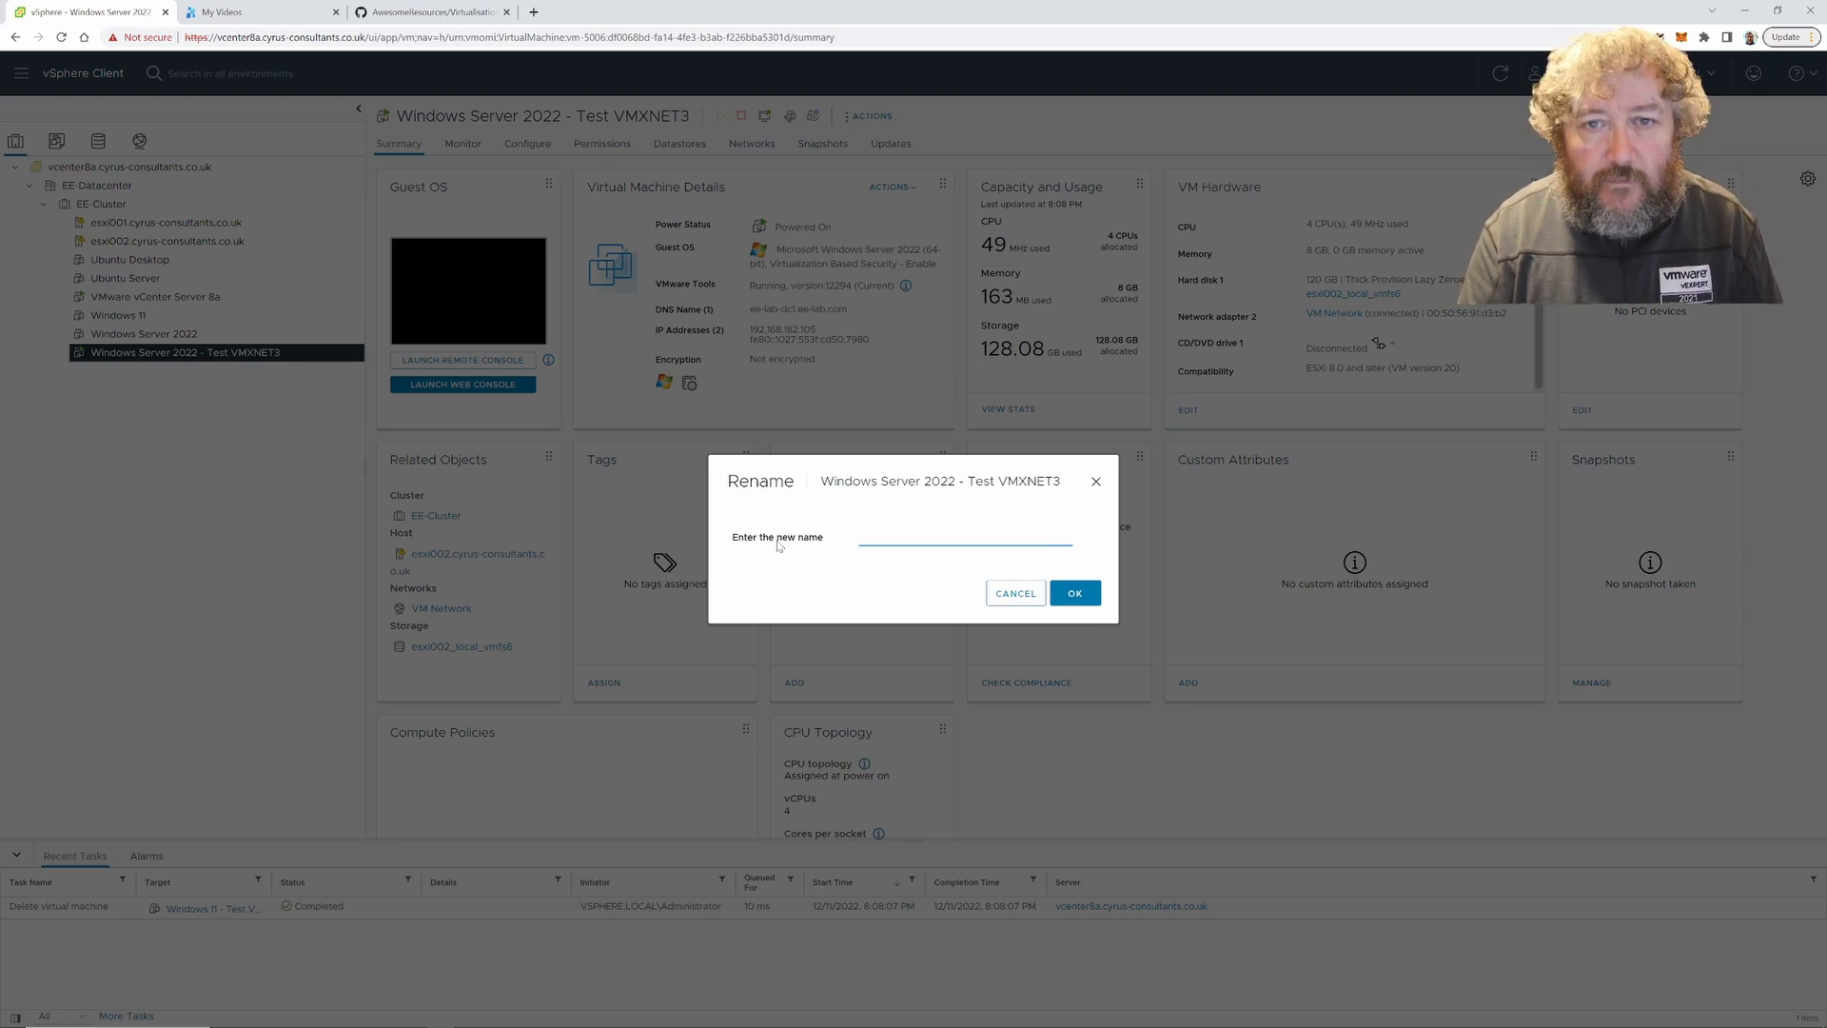
type("ee-")
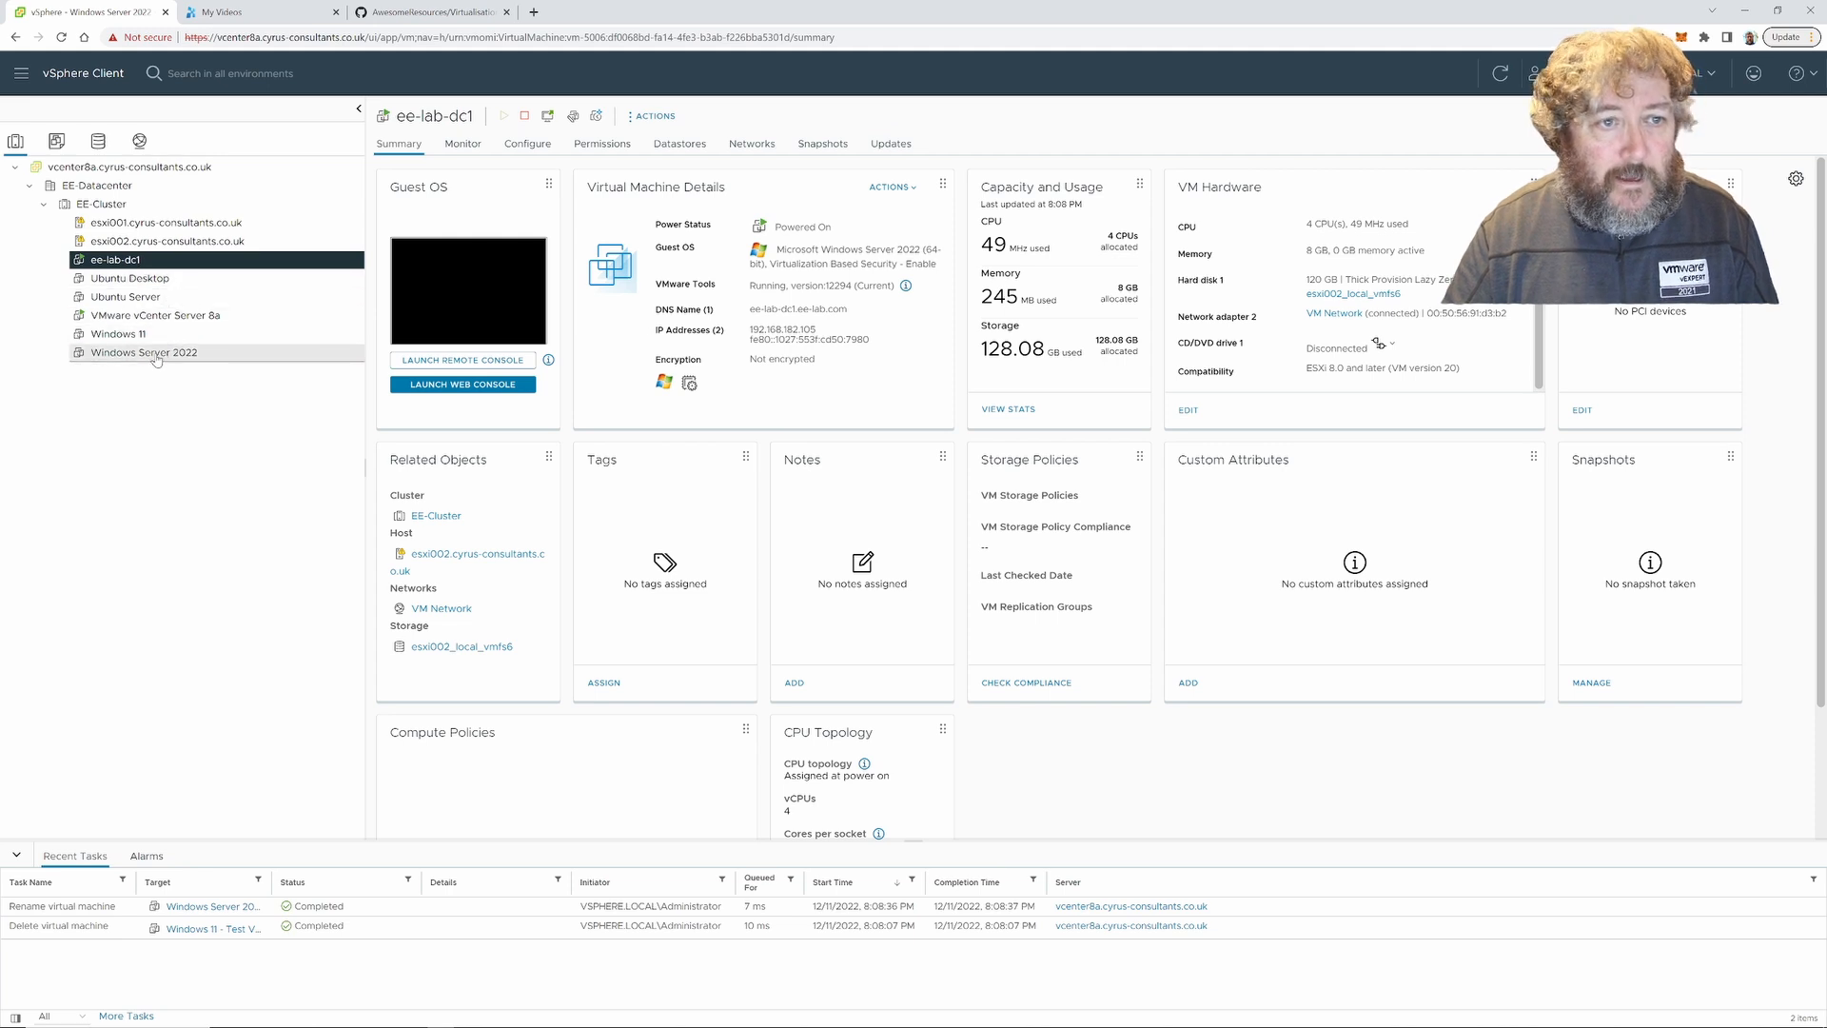
left_click(143, 352)
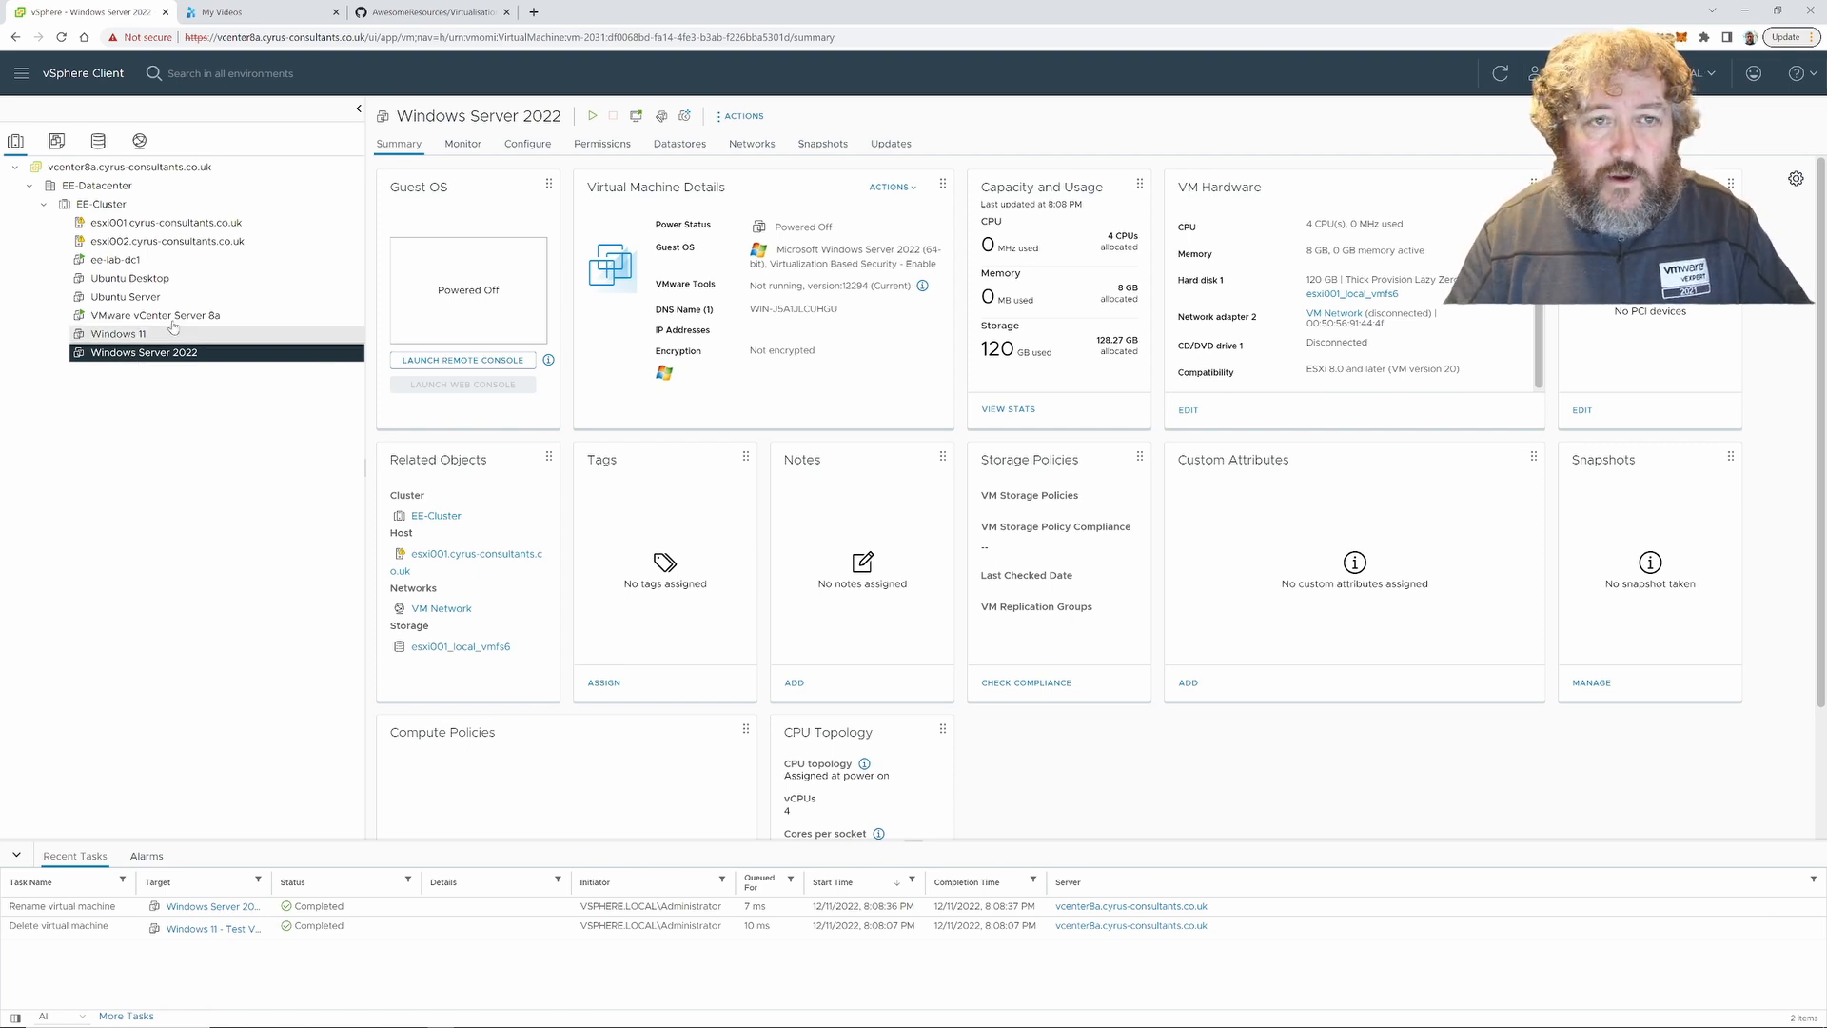
- Review the vSphere 8.0 HOW TO Parts 1–18 list on GitHub, then return to vSphere Client
left_click(432, 11)
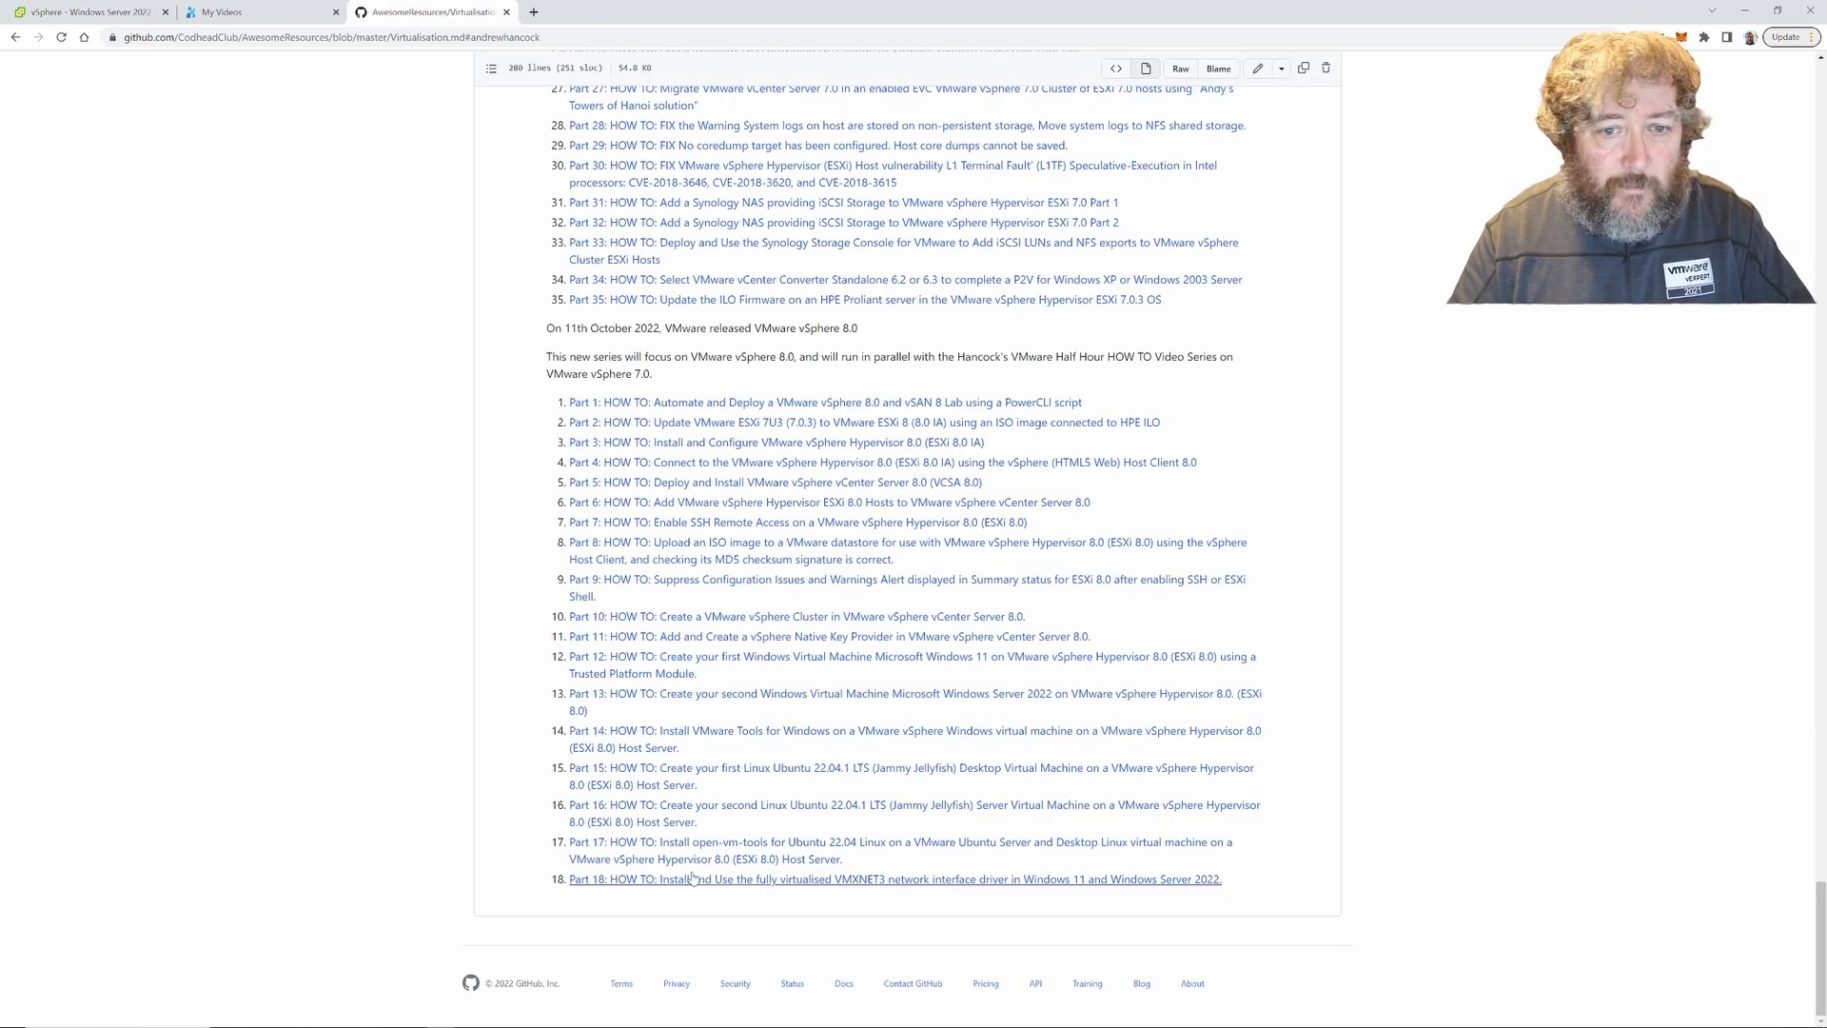
scroll("up", 3)
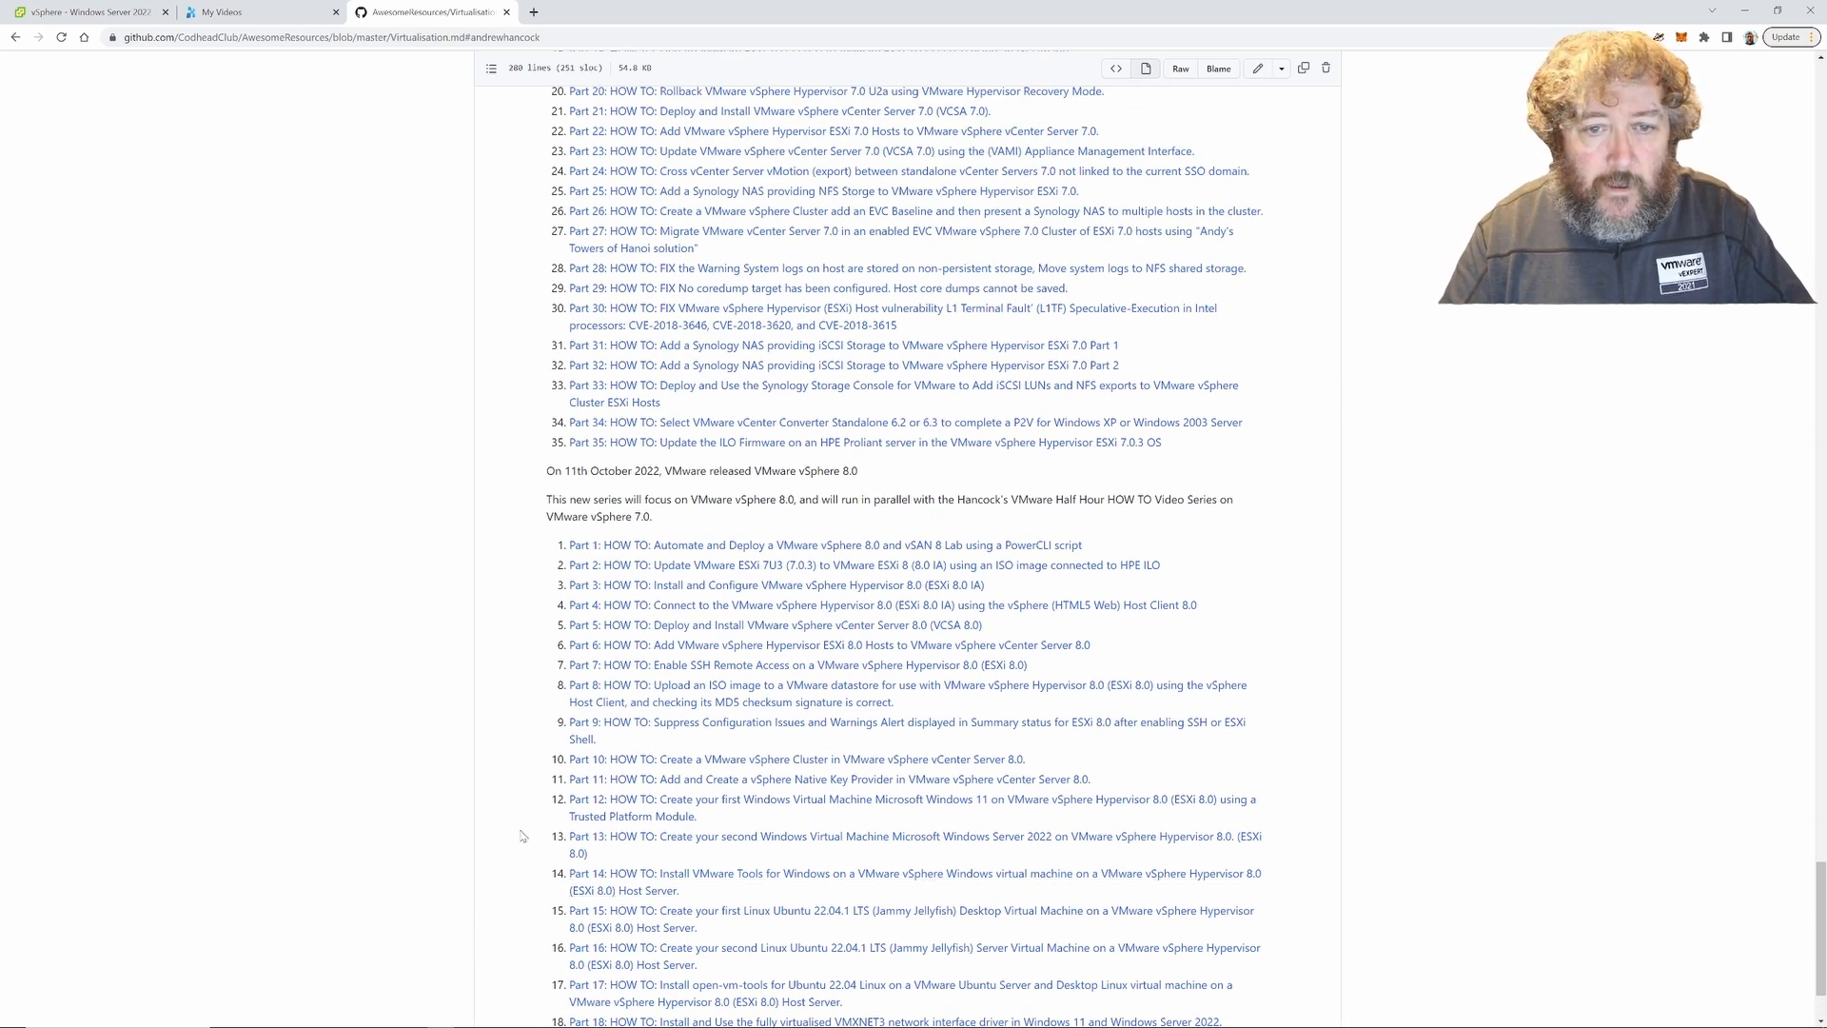
mouse_move(704, 651)
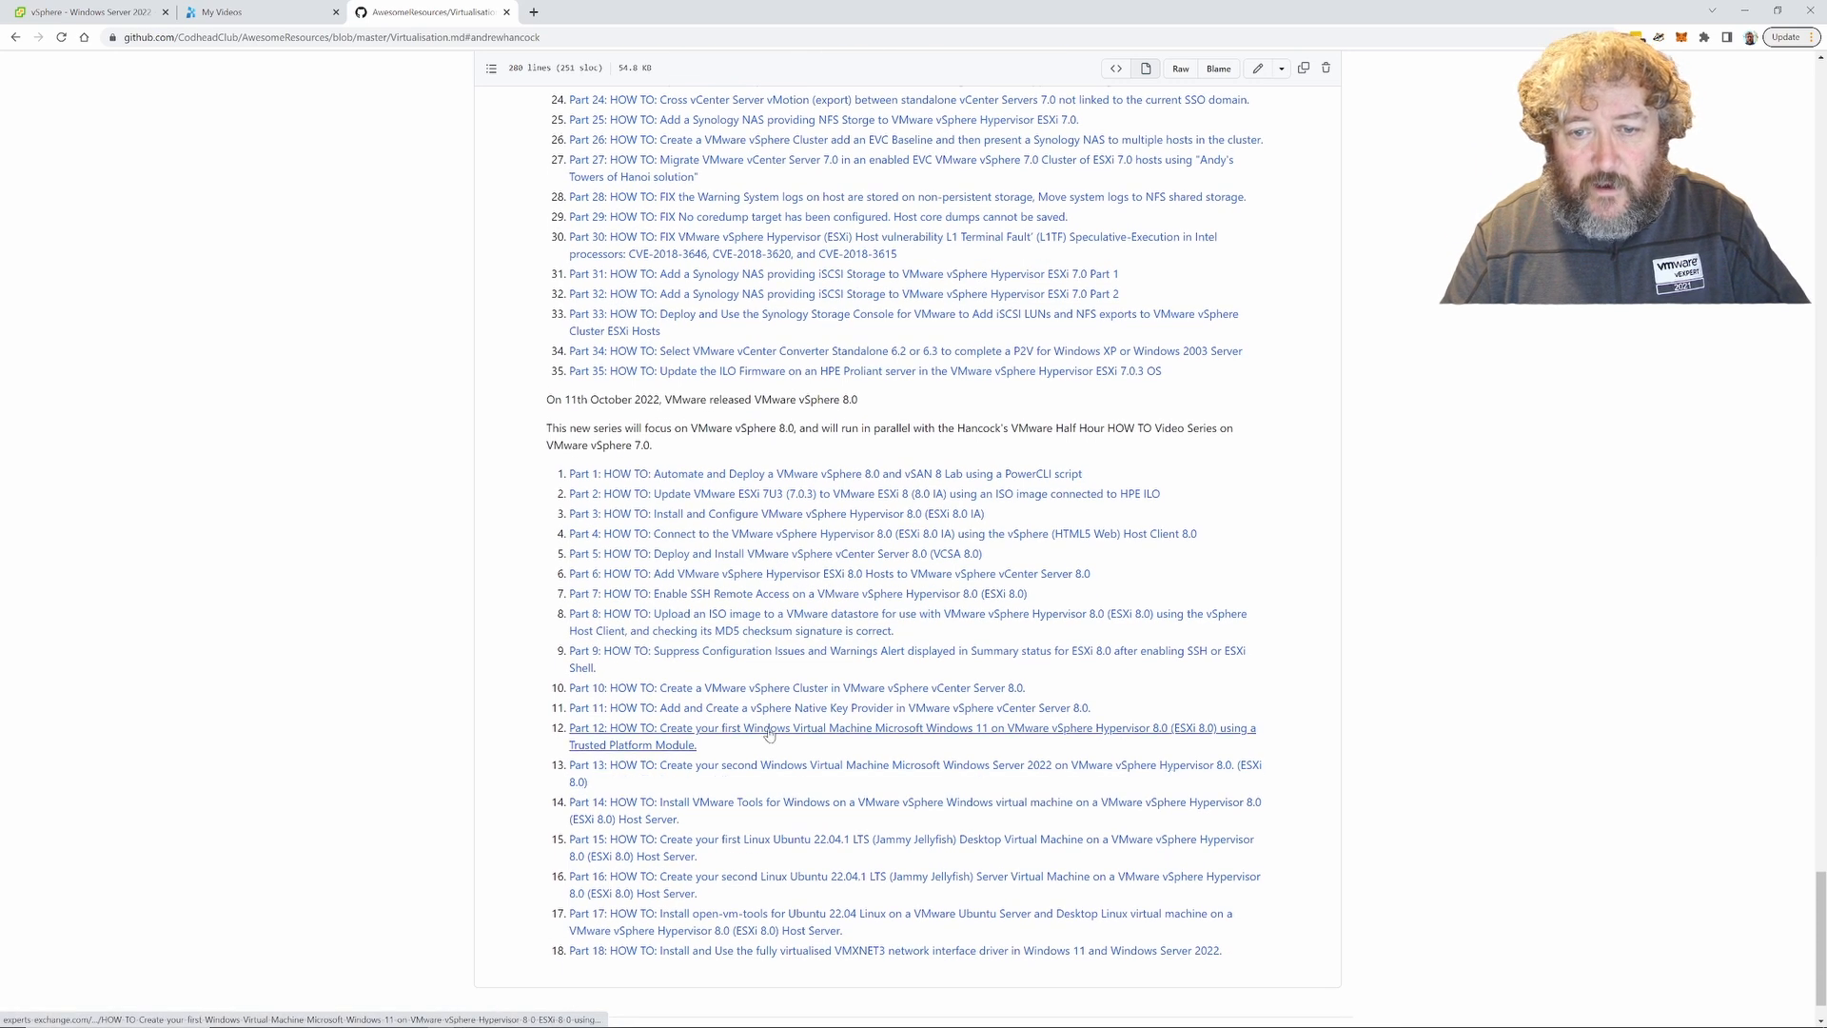
mouse_move(576, 741)
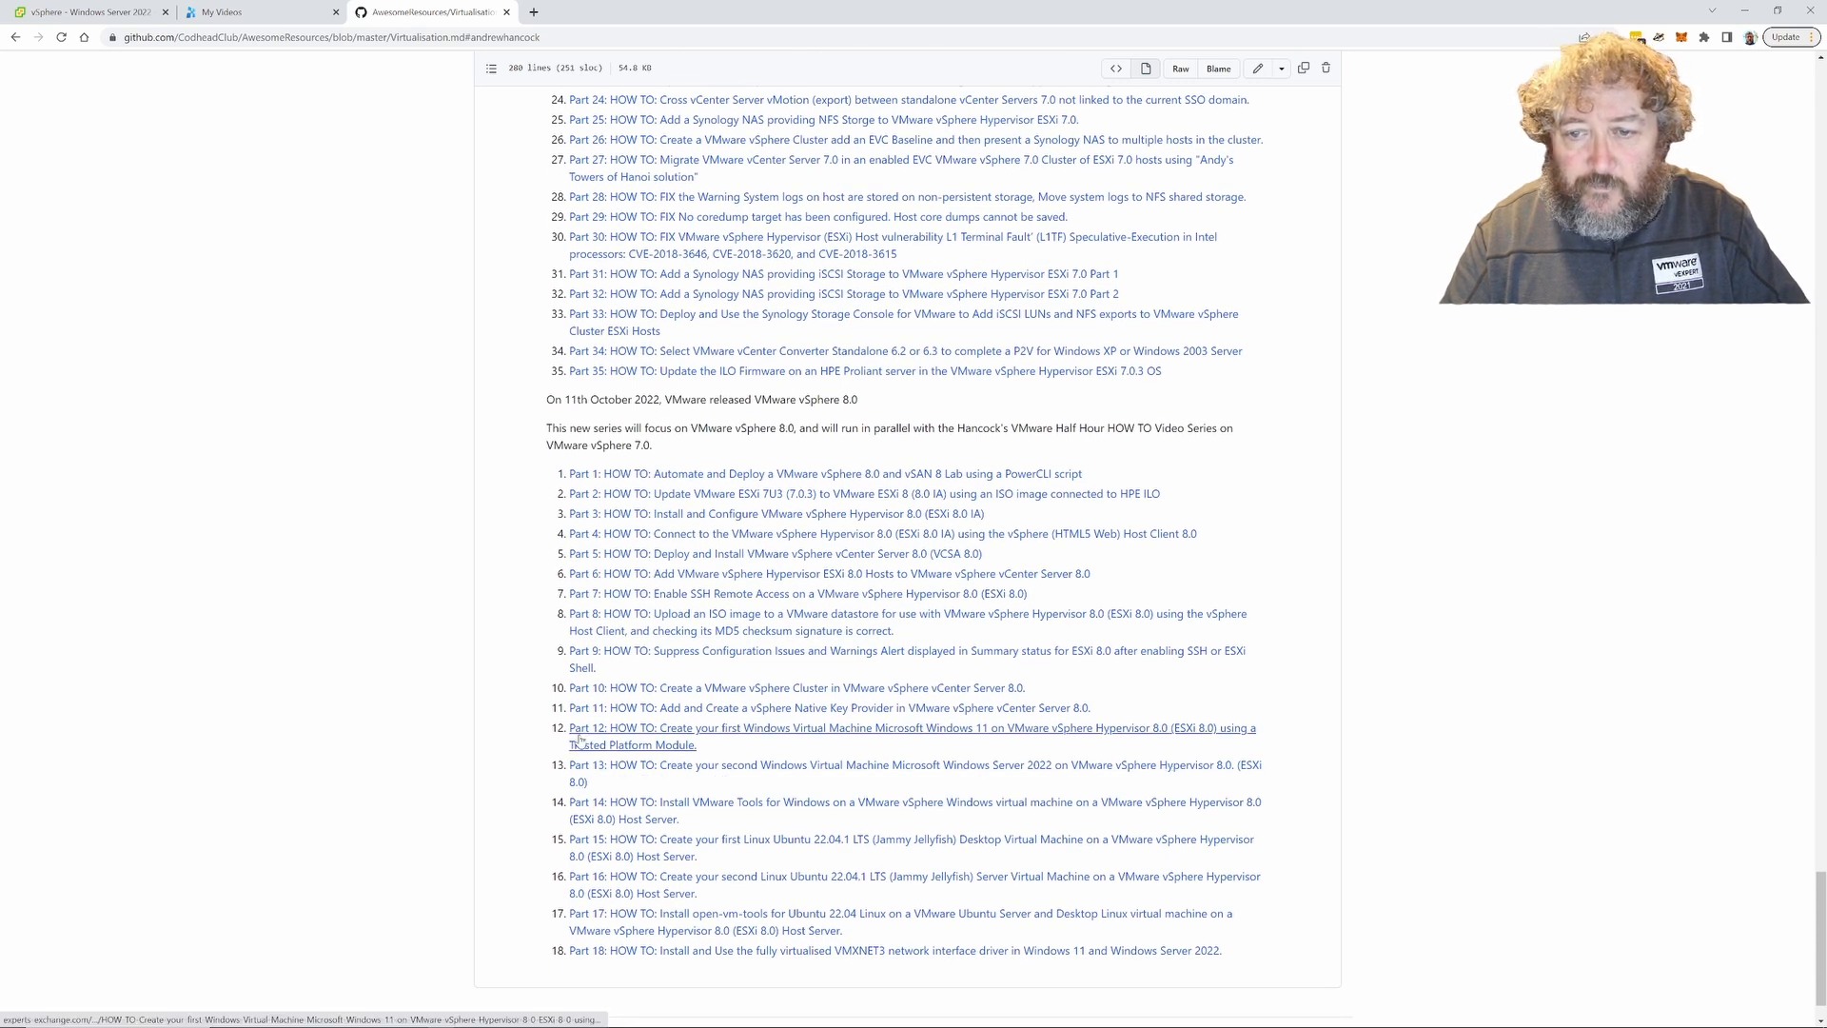
mouse_move(781, 738)
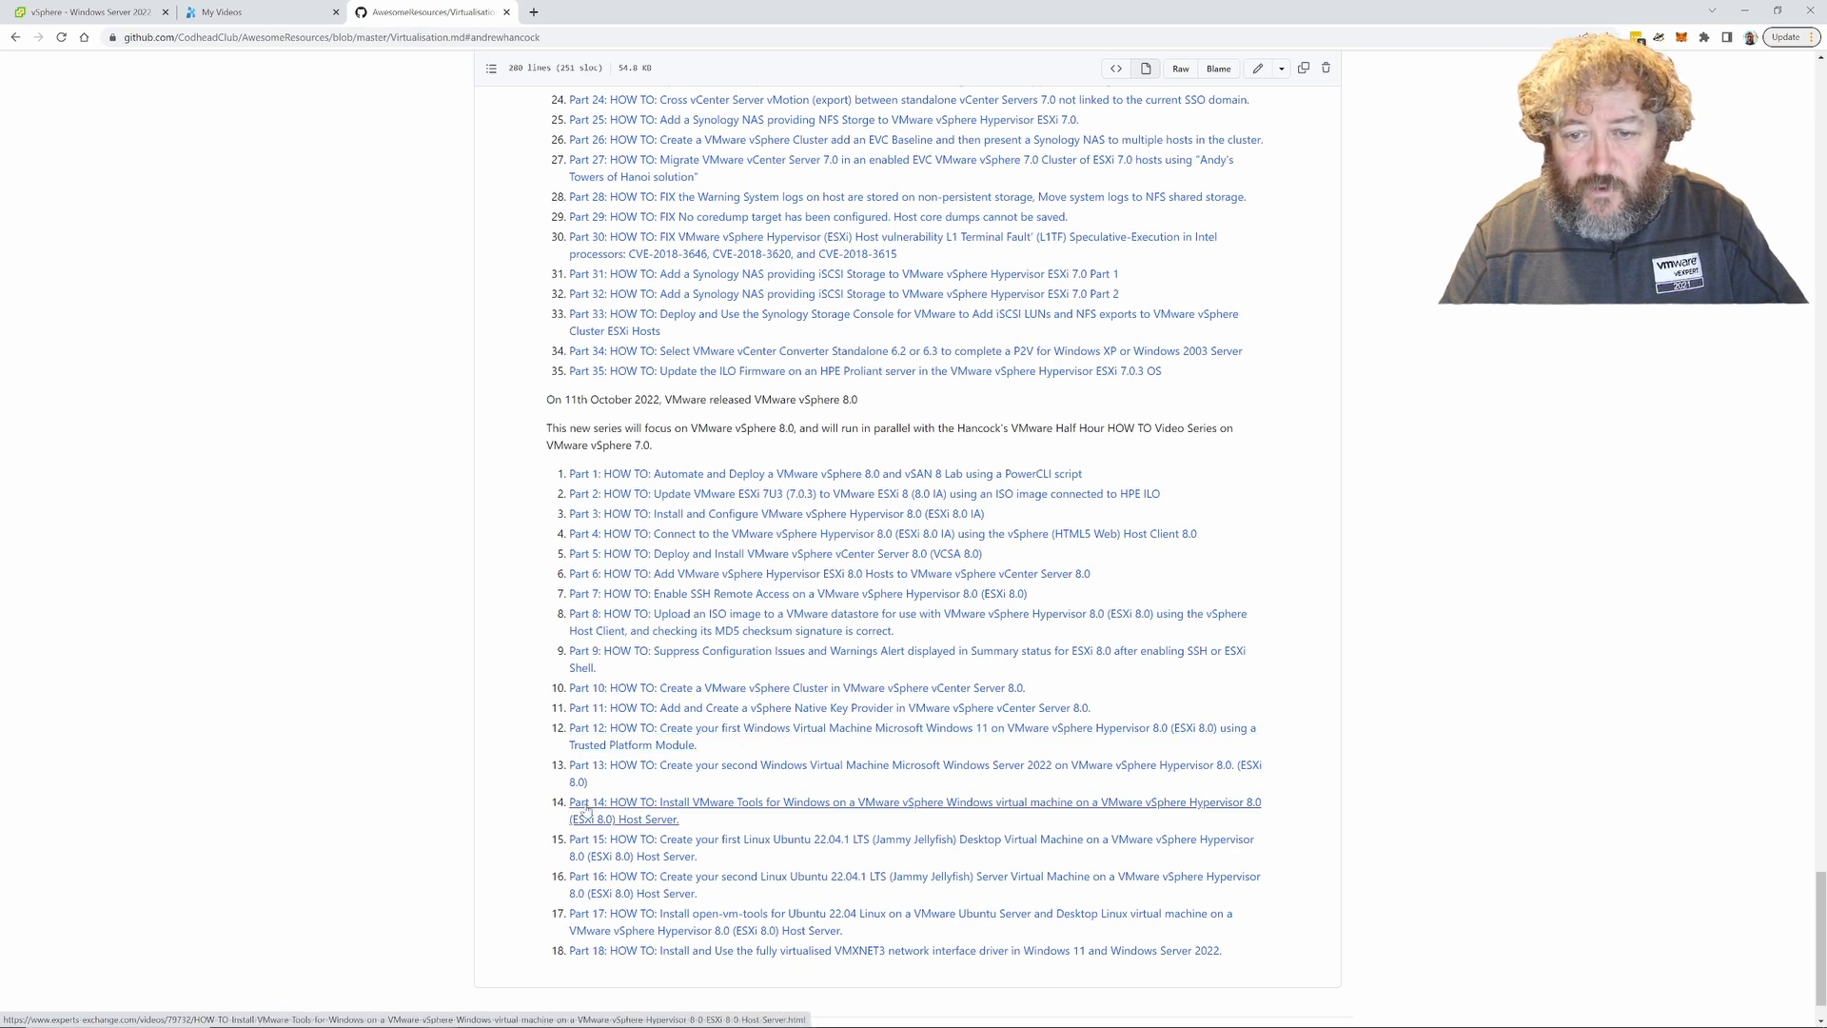
scroll("down", 3)
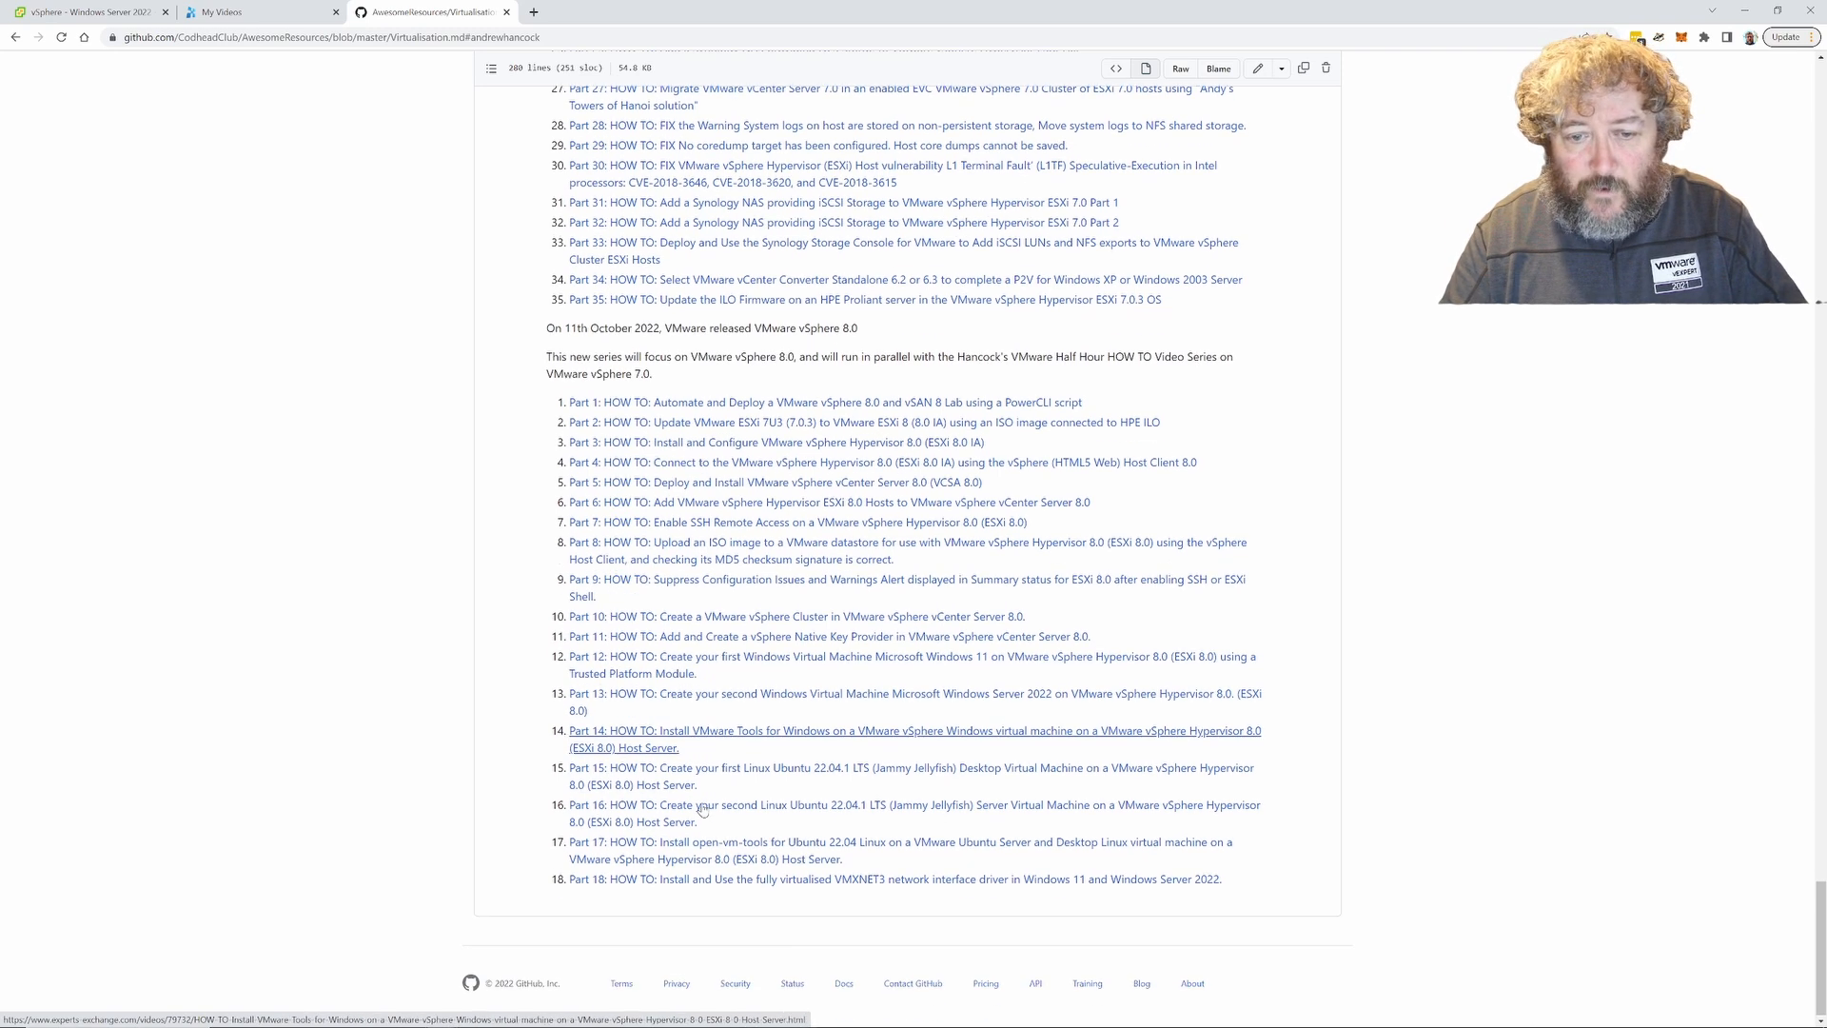
mouse_move(659, 879)
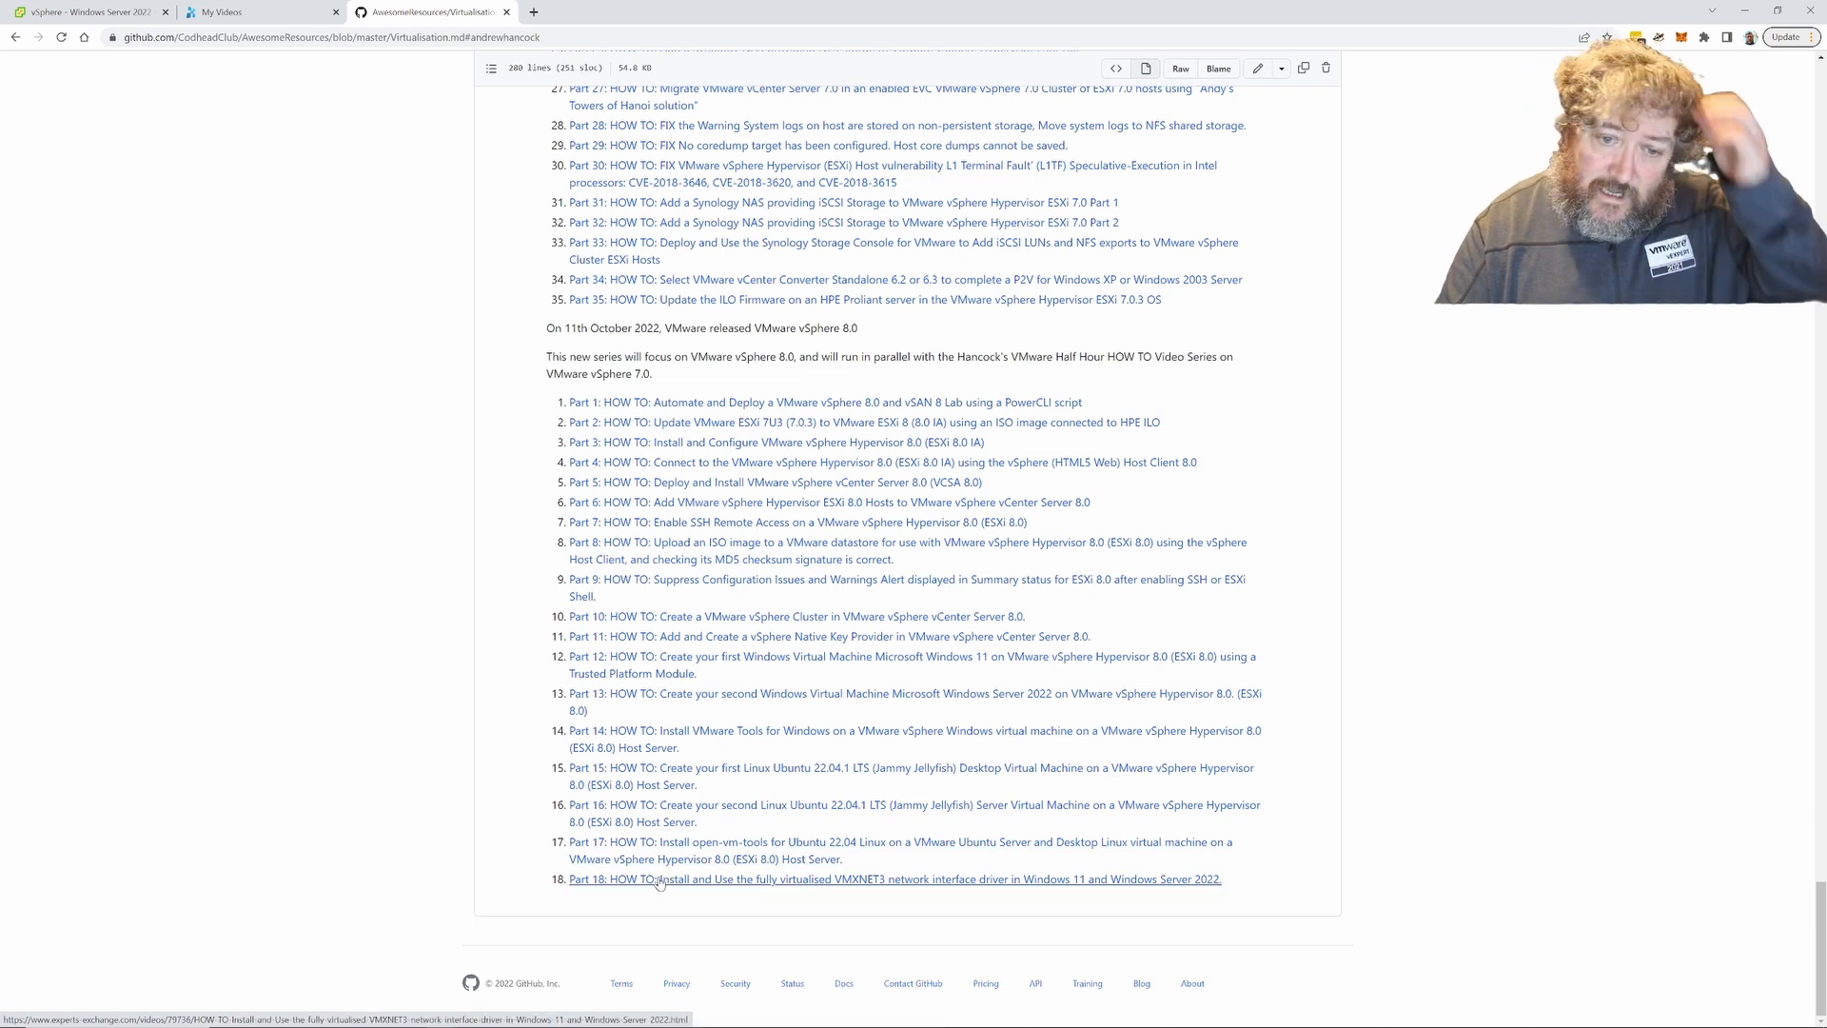
mouse_move(803, 927)
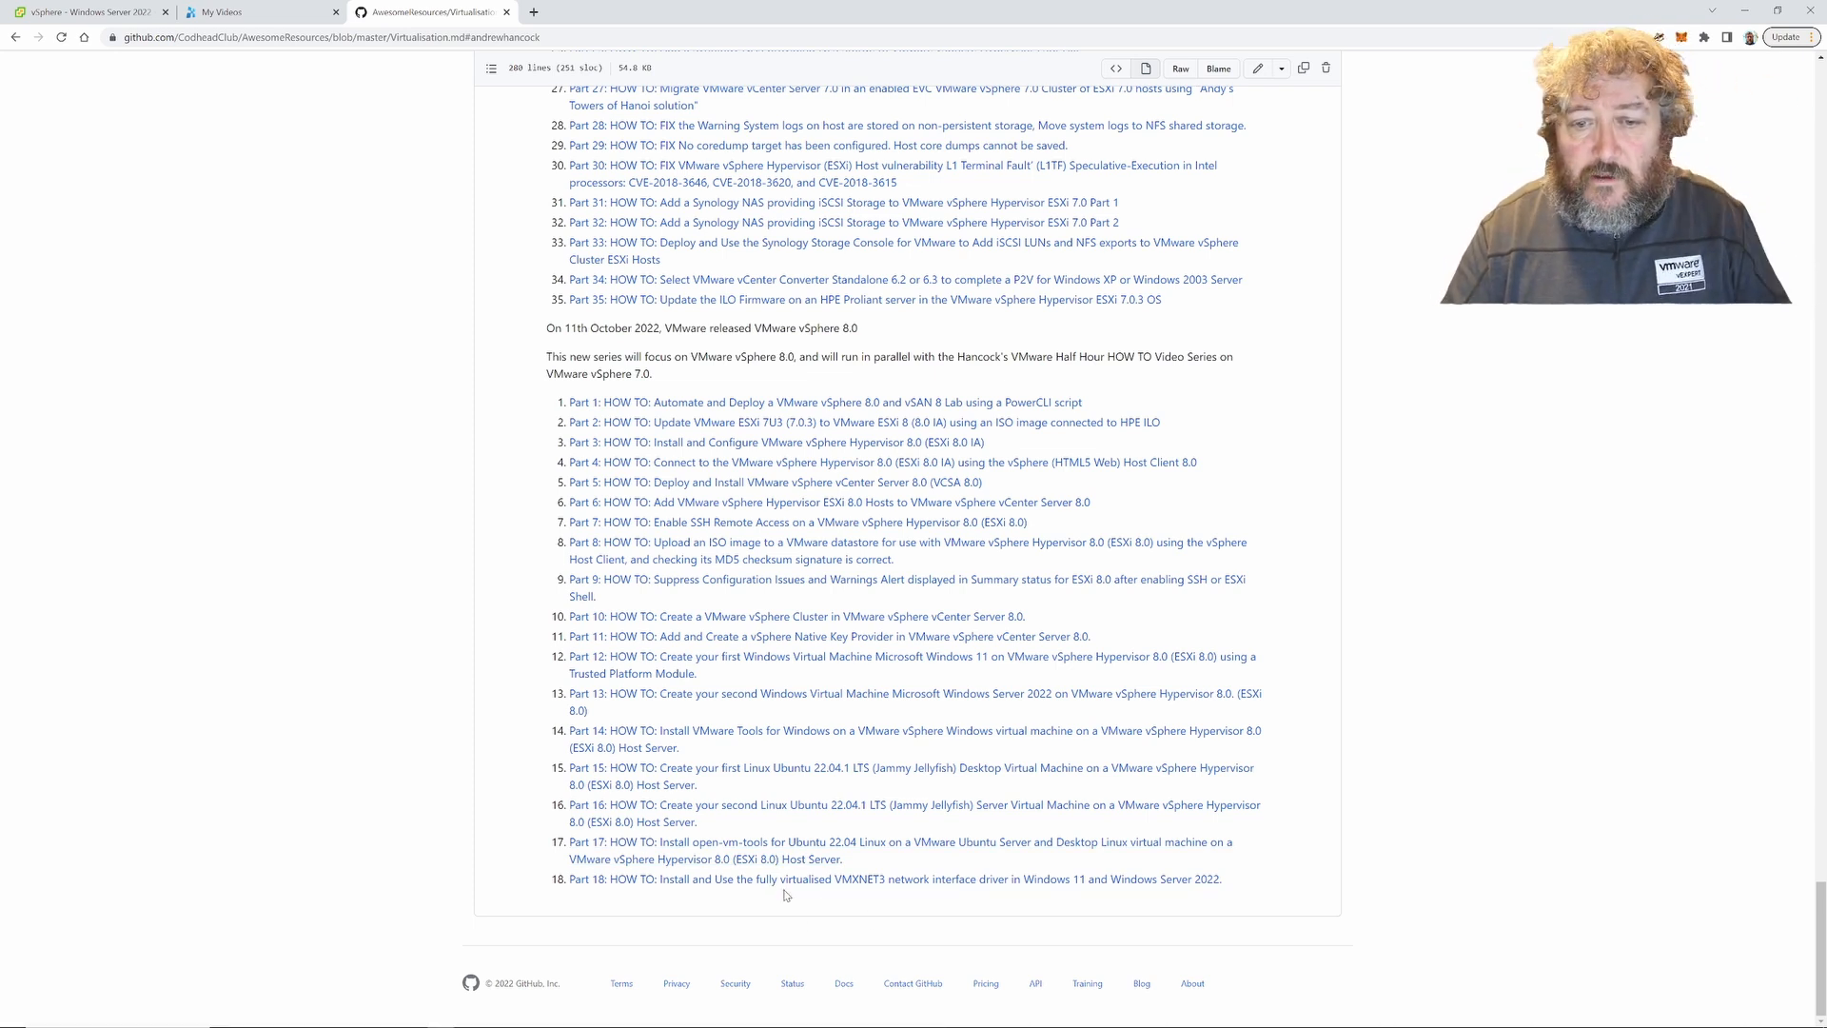
mouse_move(854, 910)
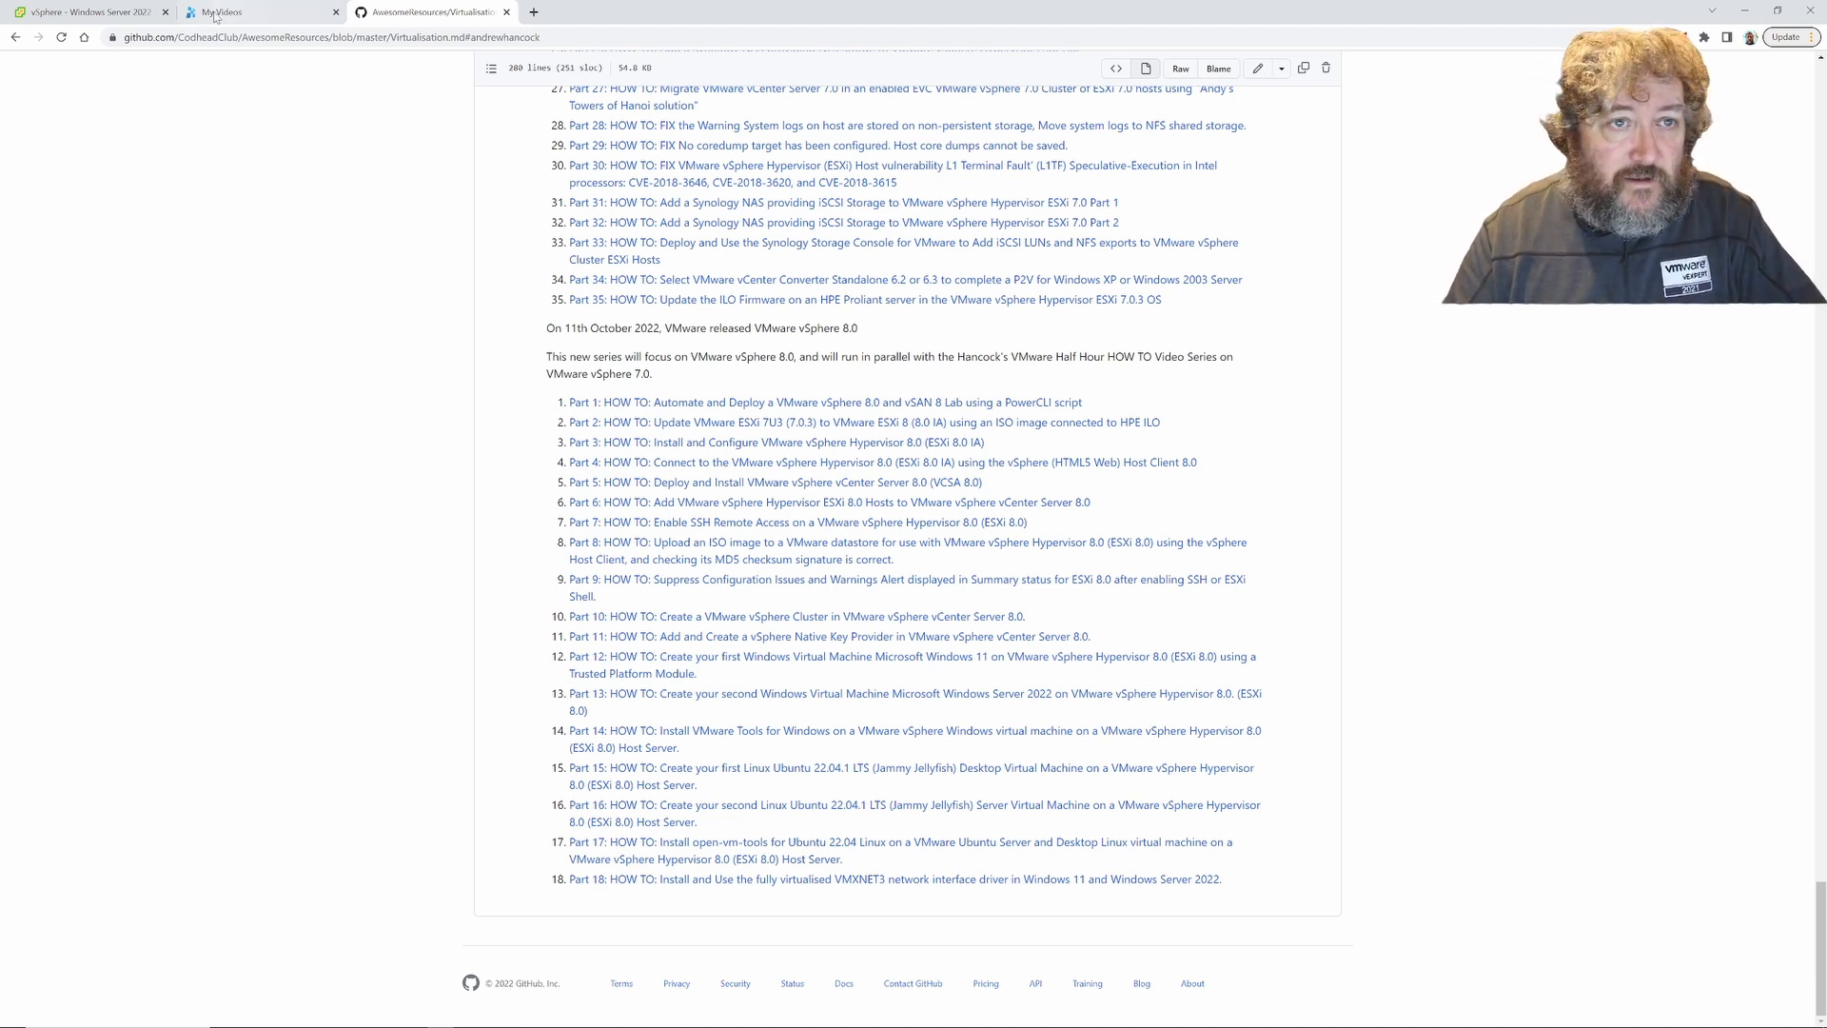
left_click(82, 12)
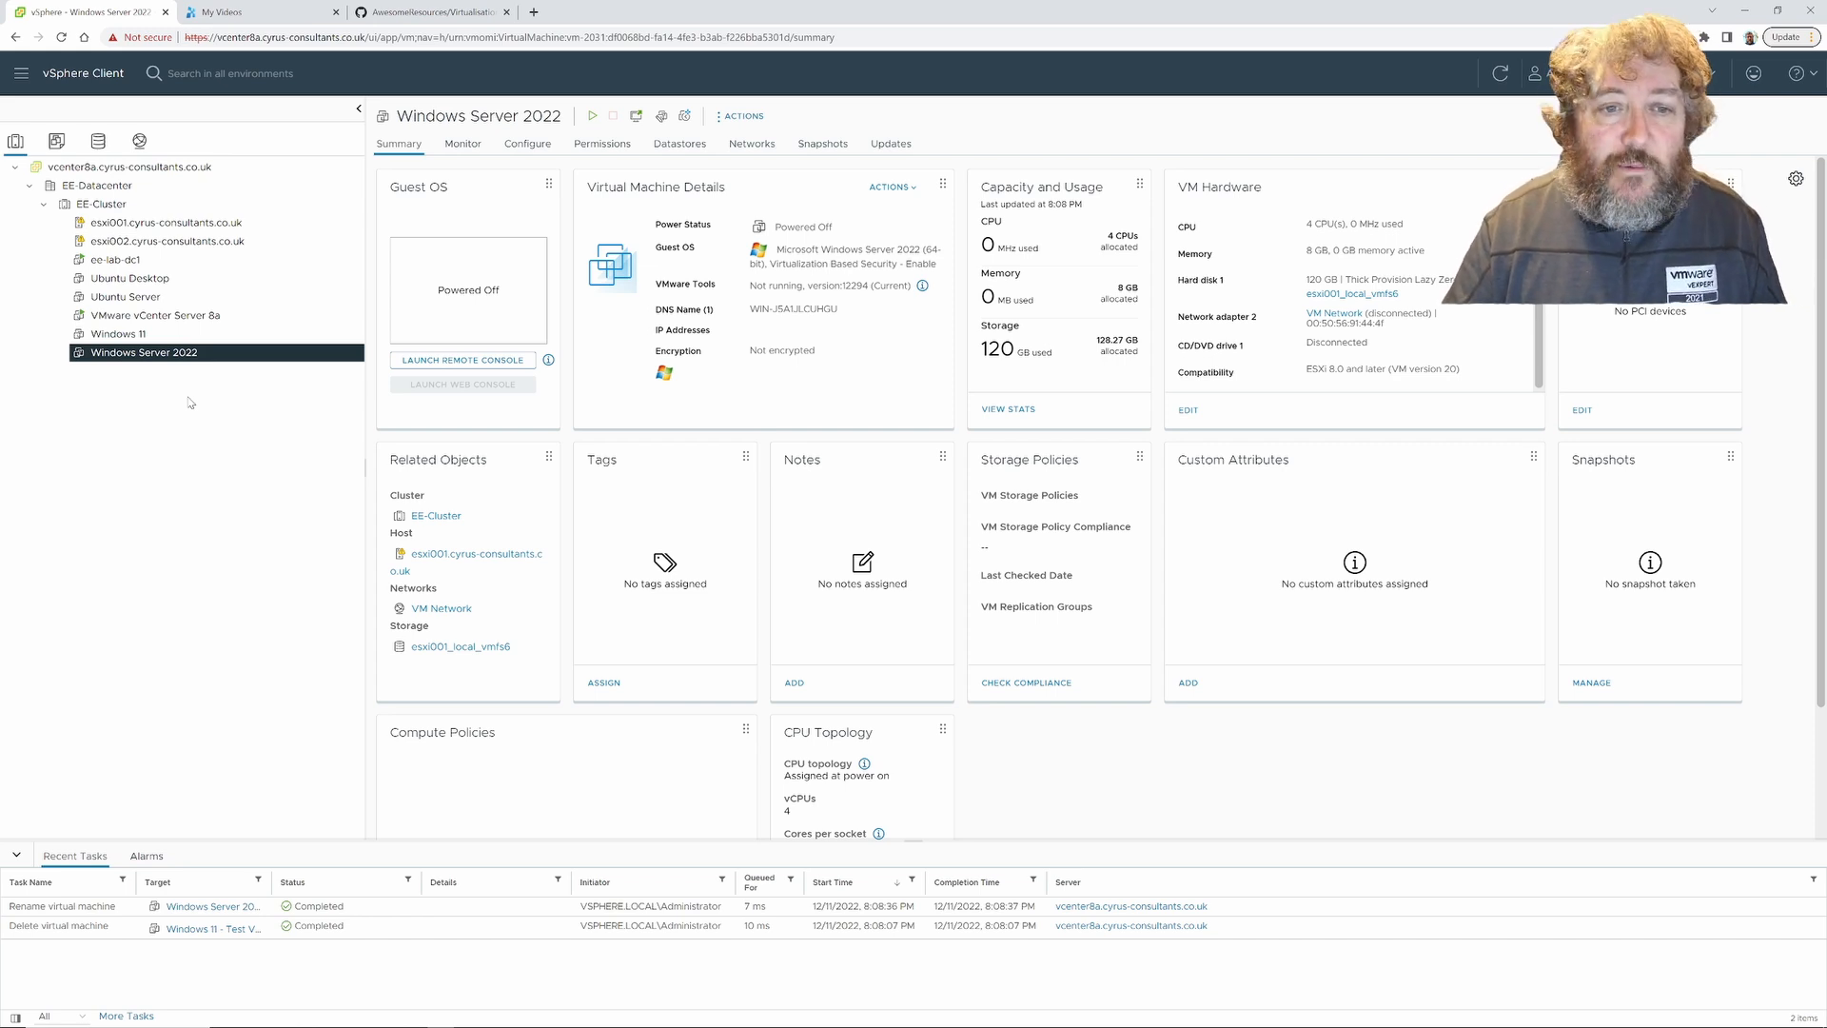
mouse_move(147, 420)
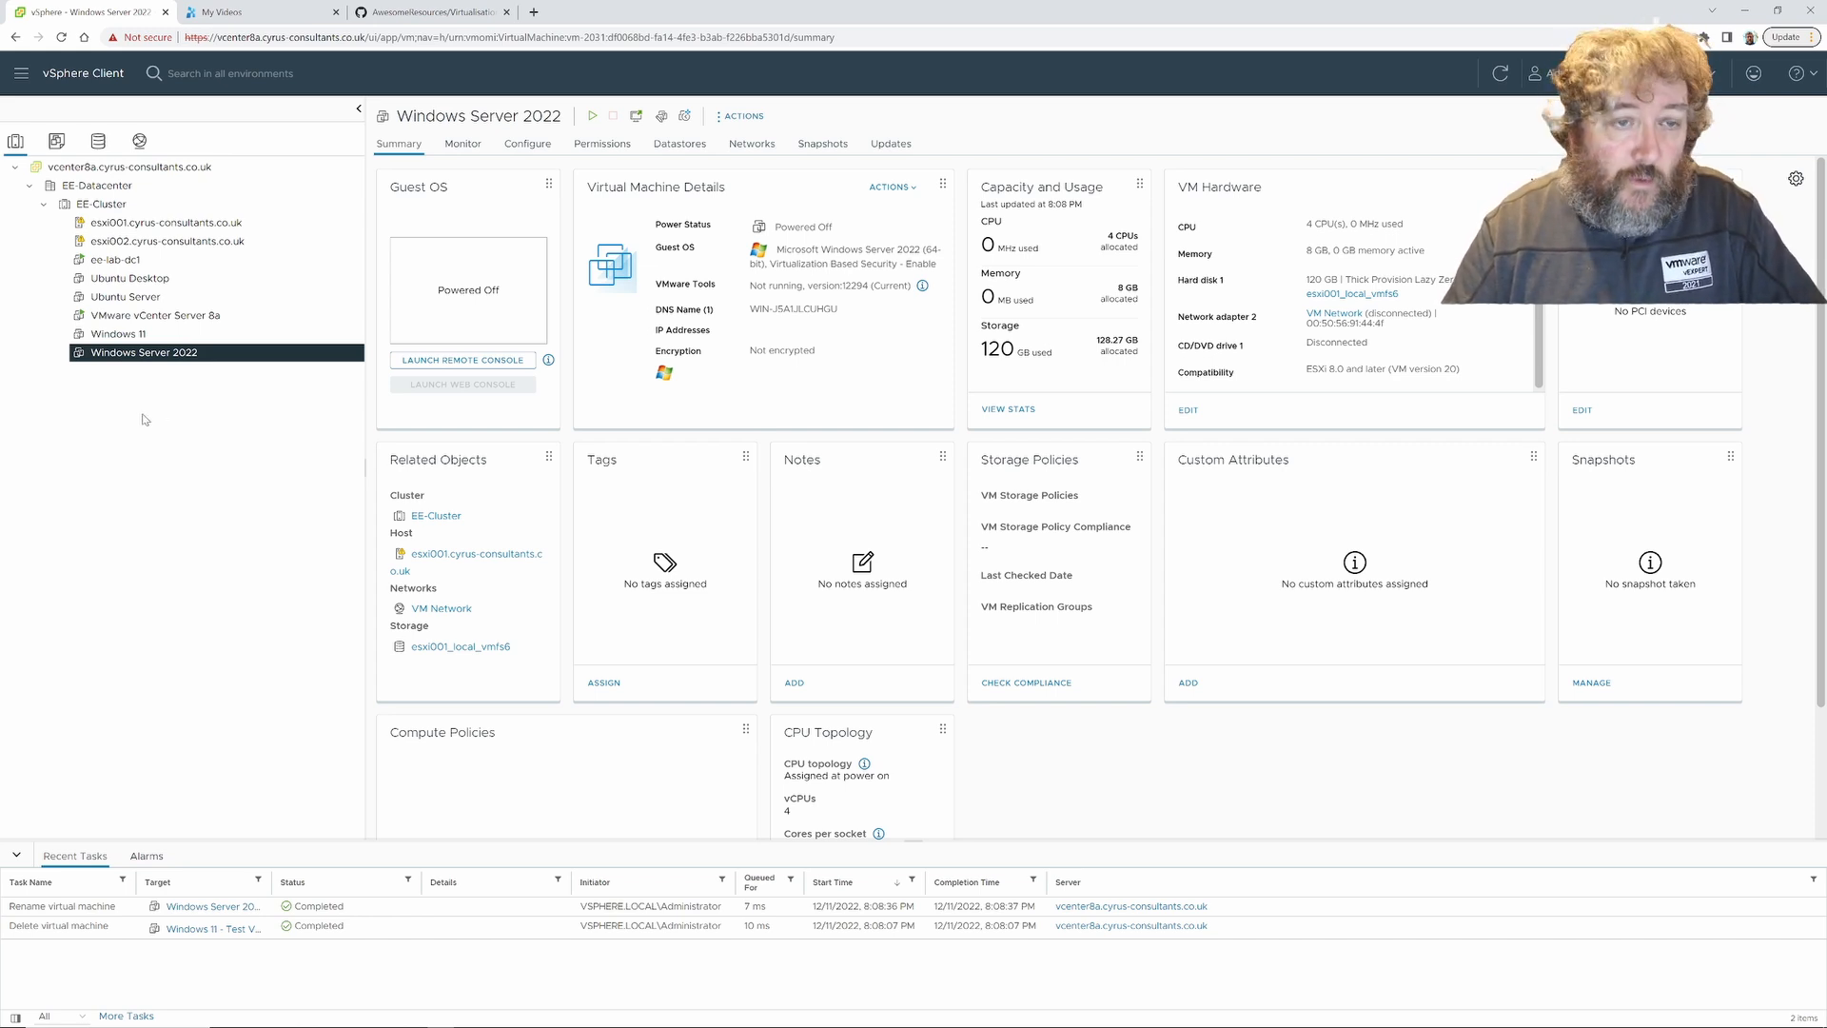
mouse_move(143, 352)
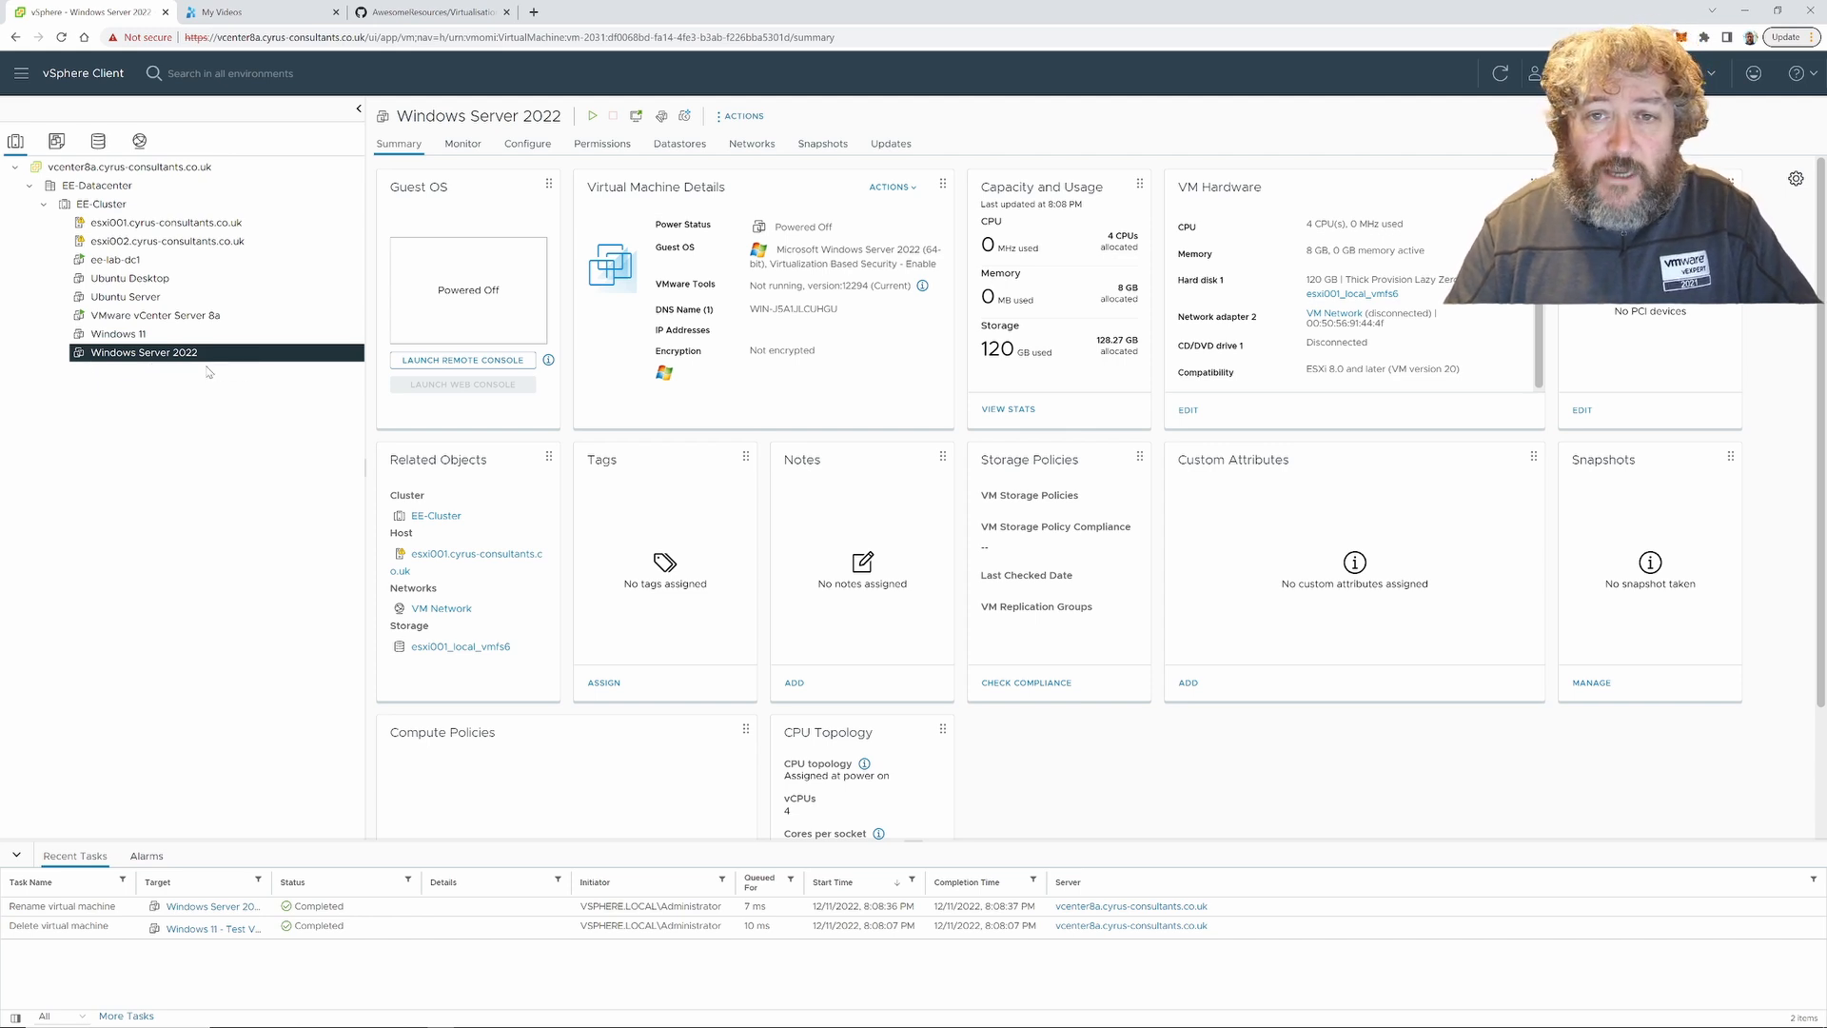
mouse_move(169, 368)
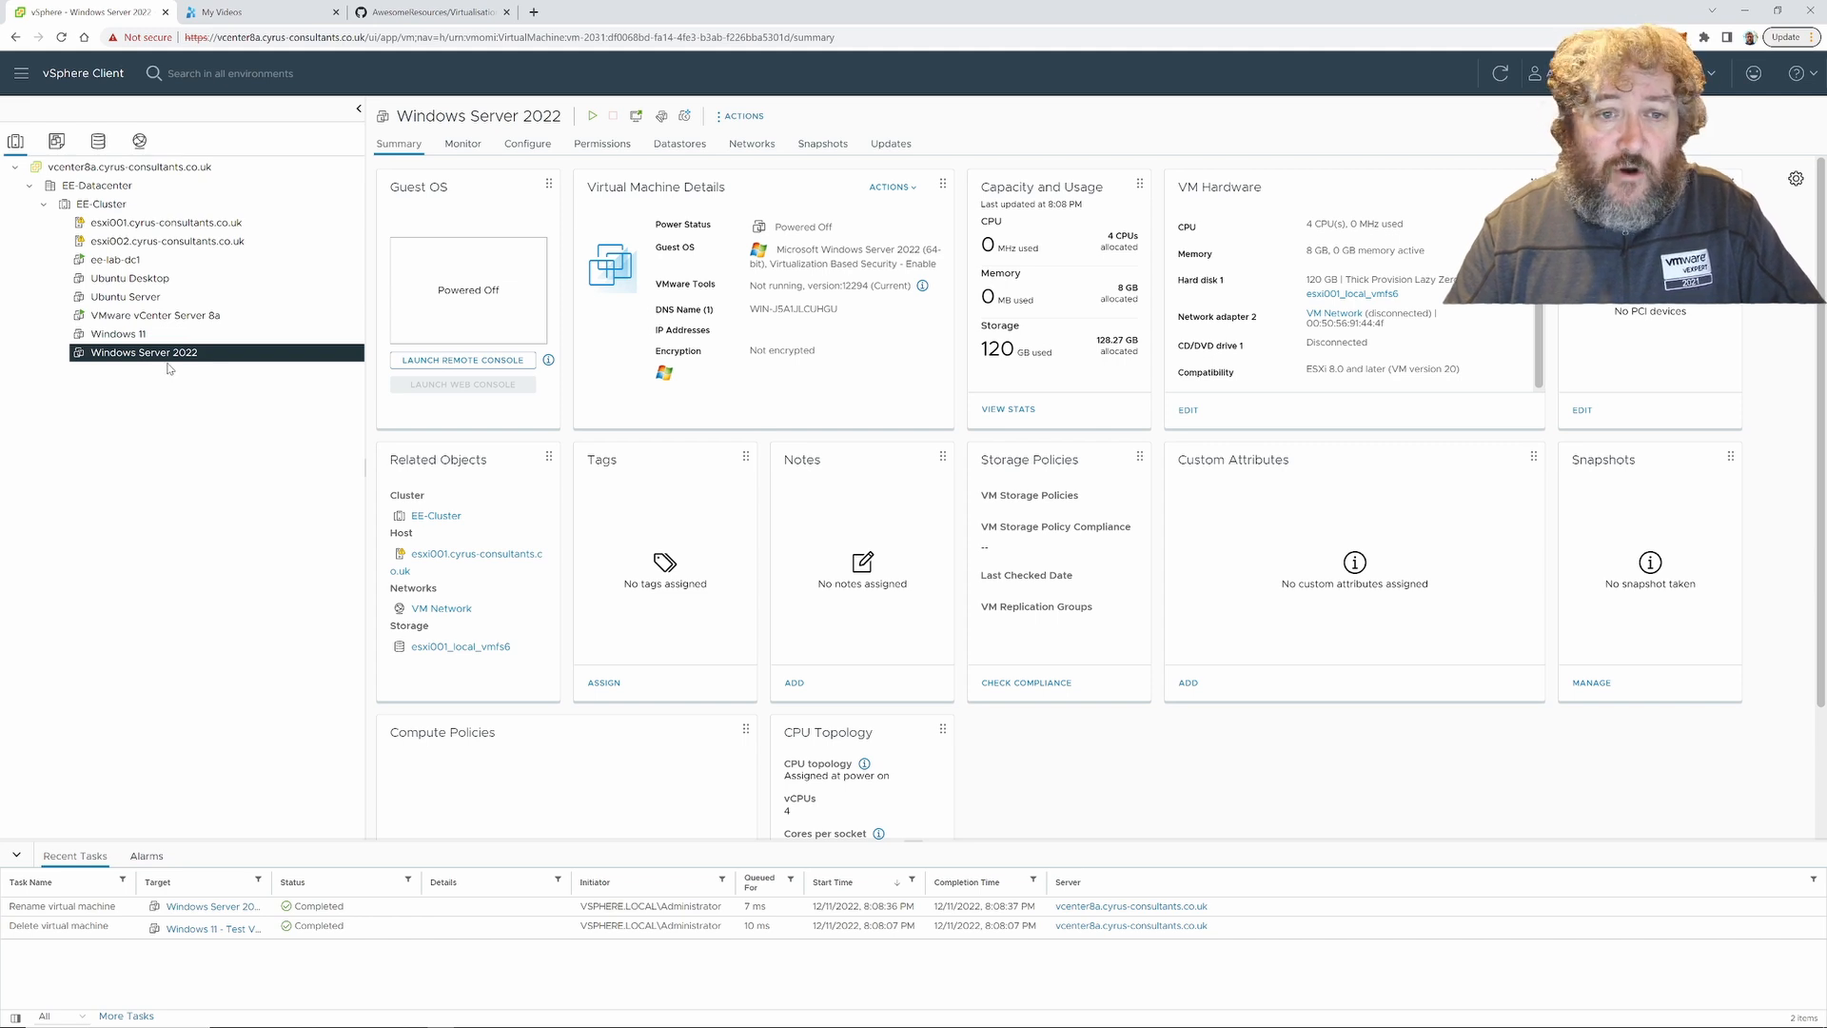
mouse_move(143, 352)
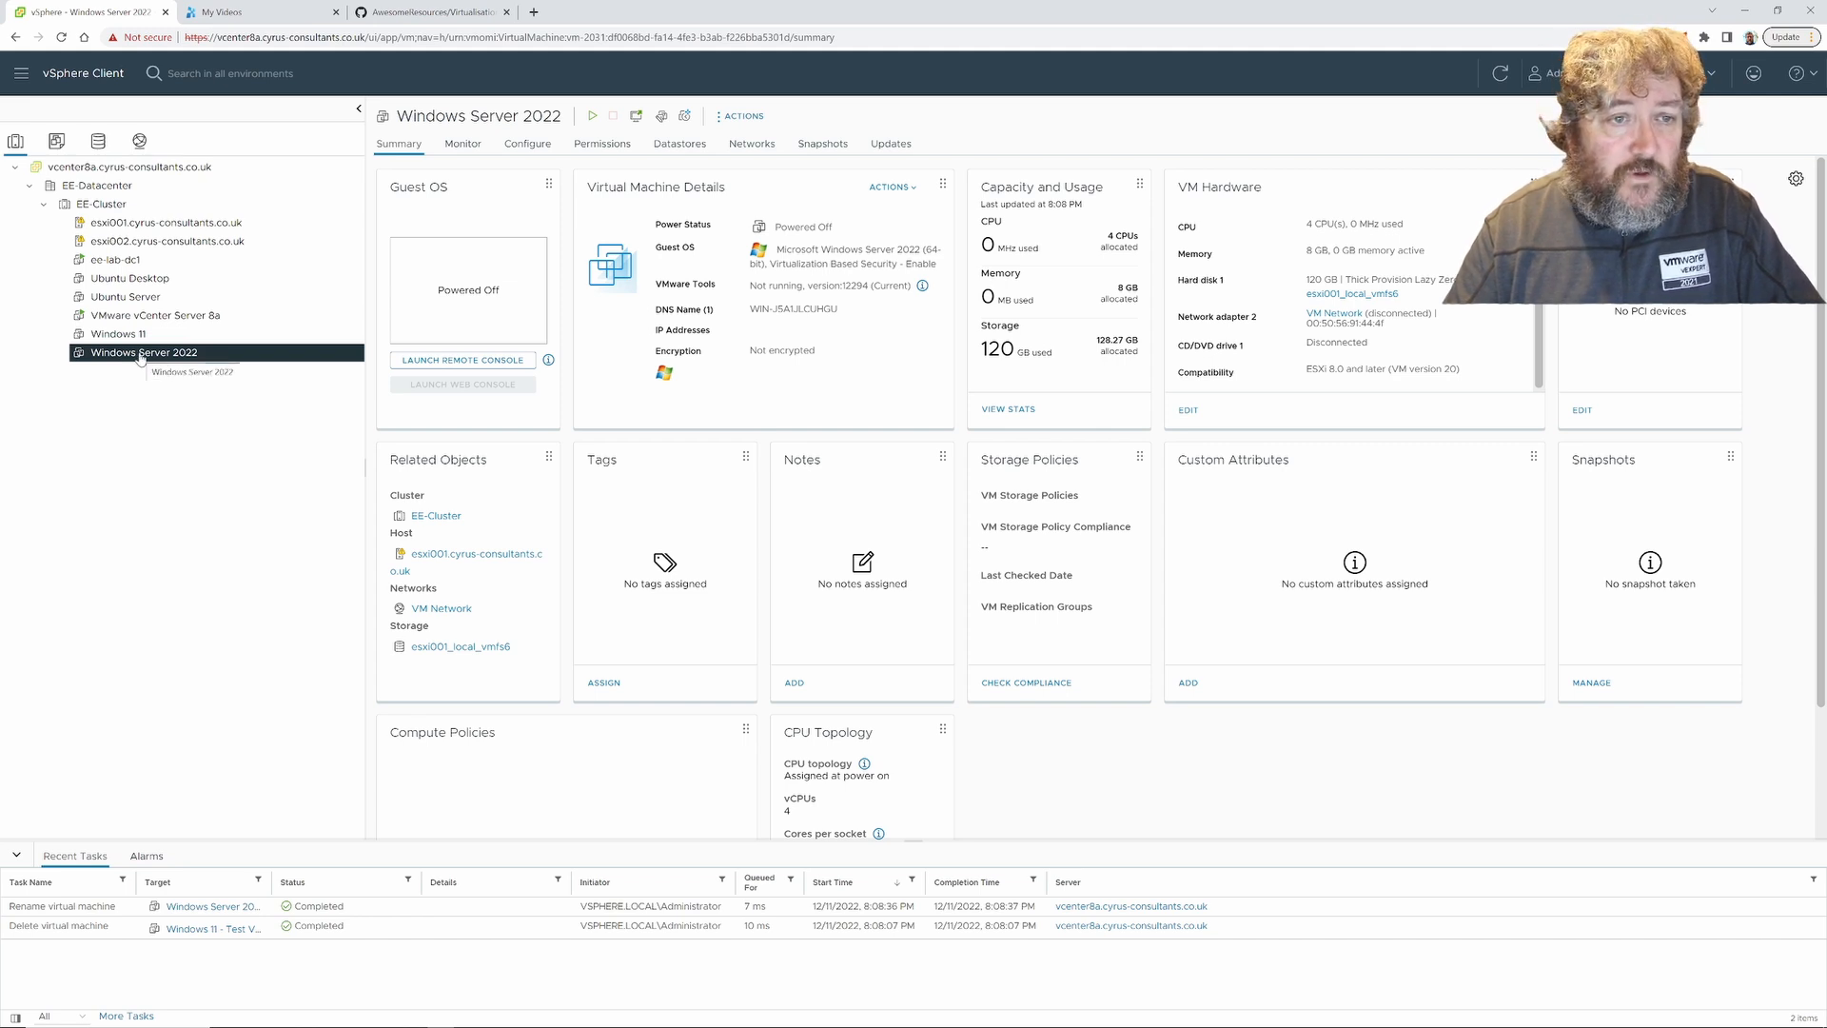
- Convert the Windows Server 2022 virtual machine to a template and confirm
right_click(143, 353)
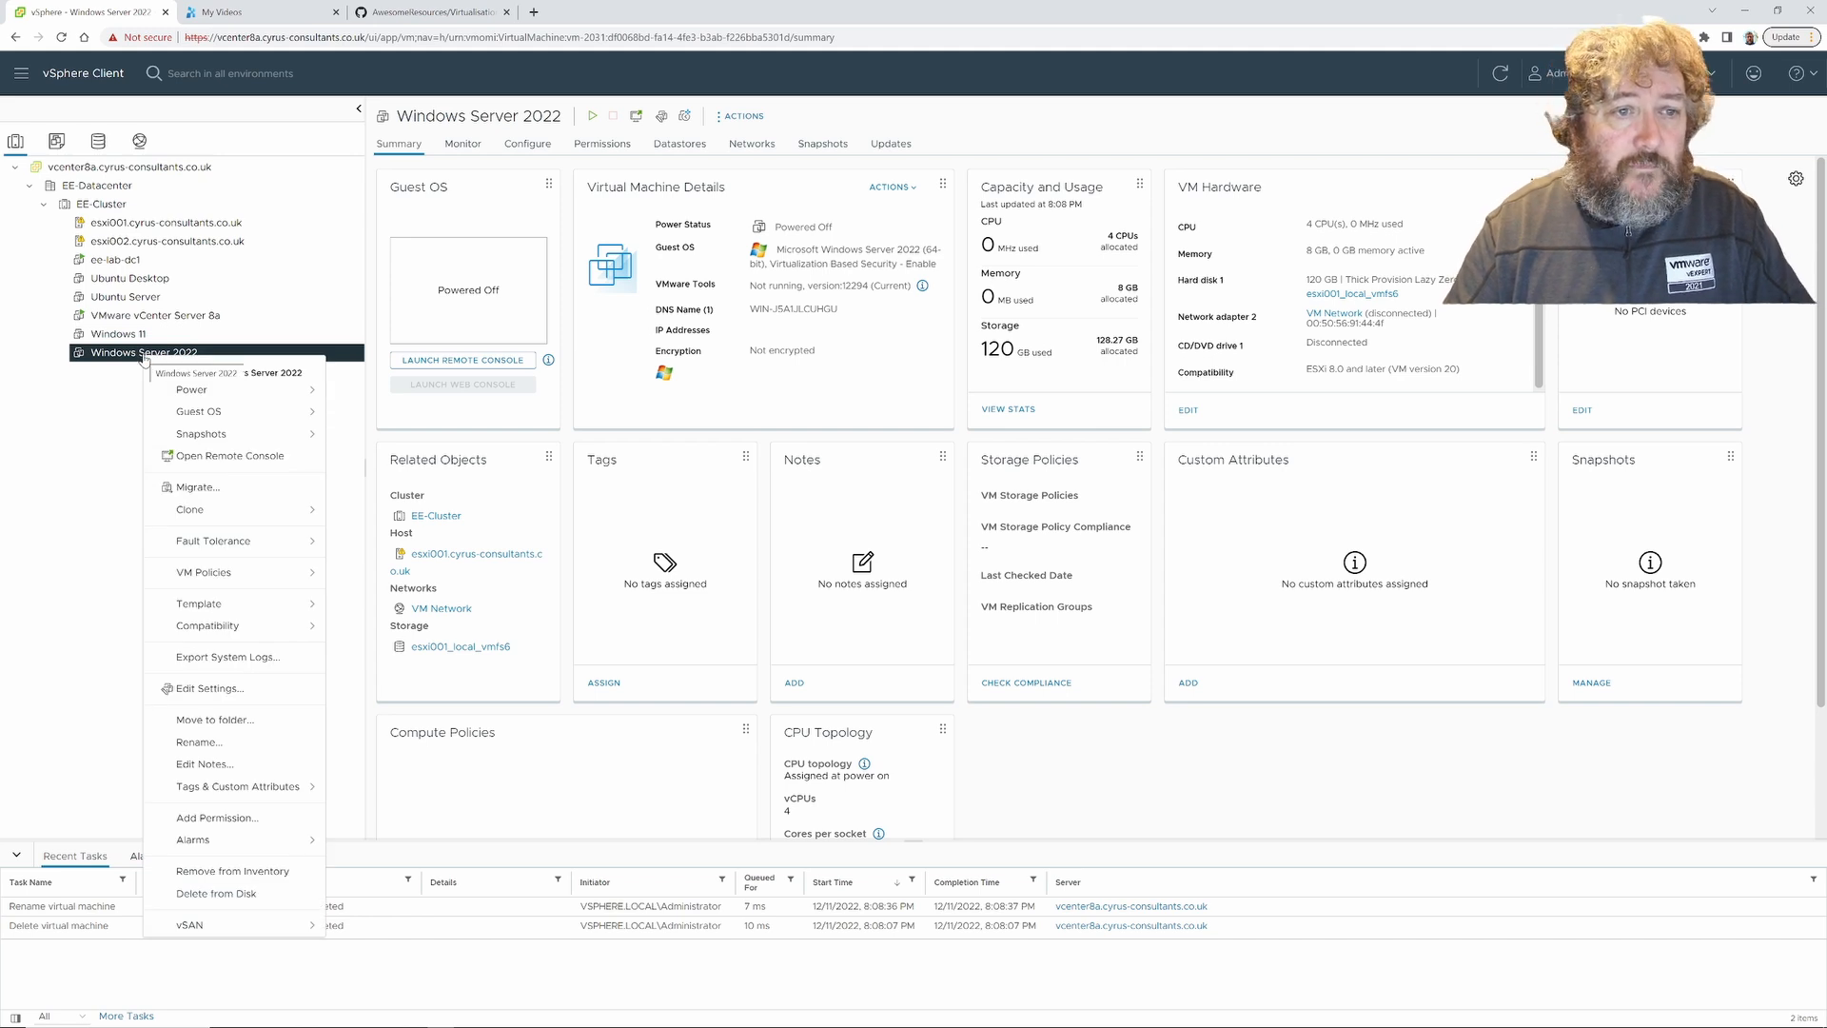
mouse_move(188, 510)
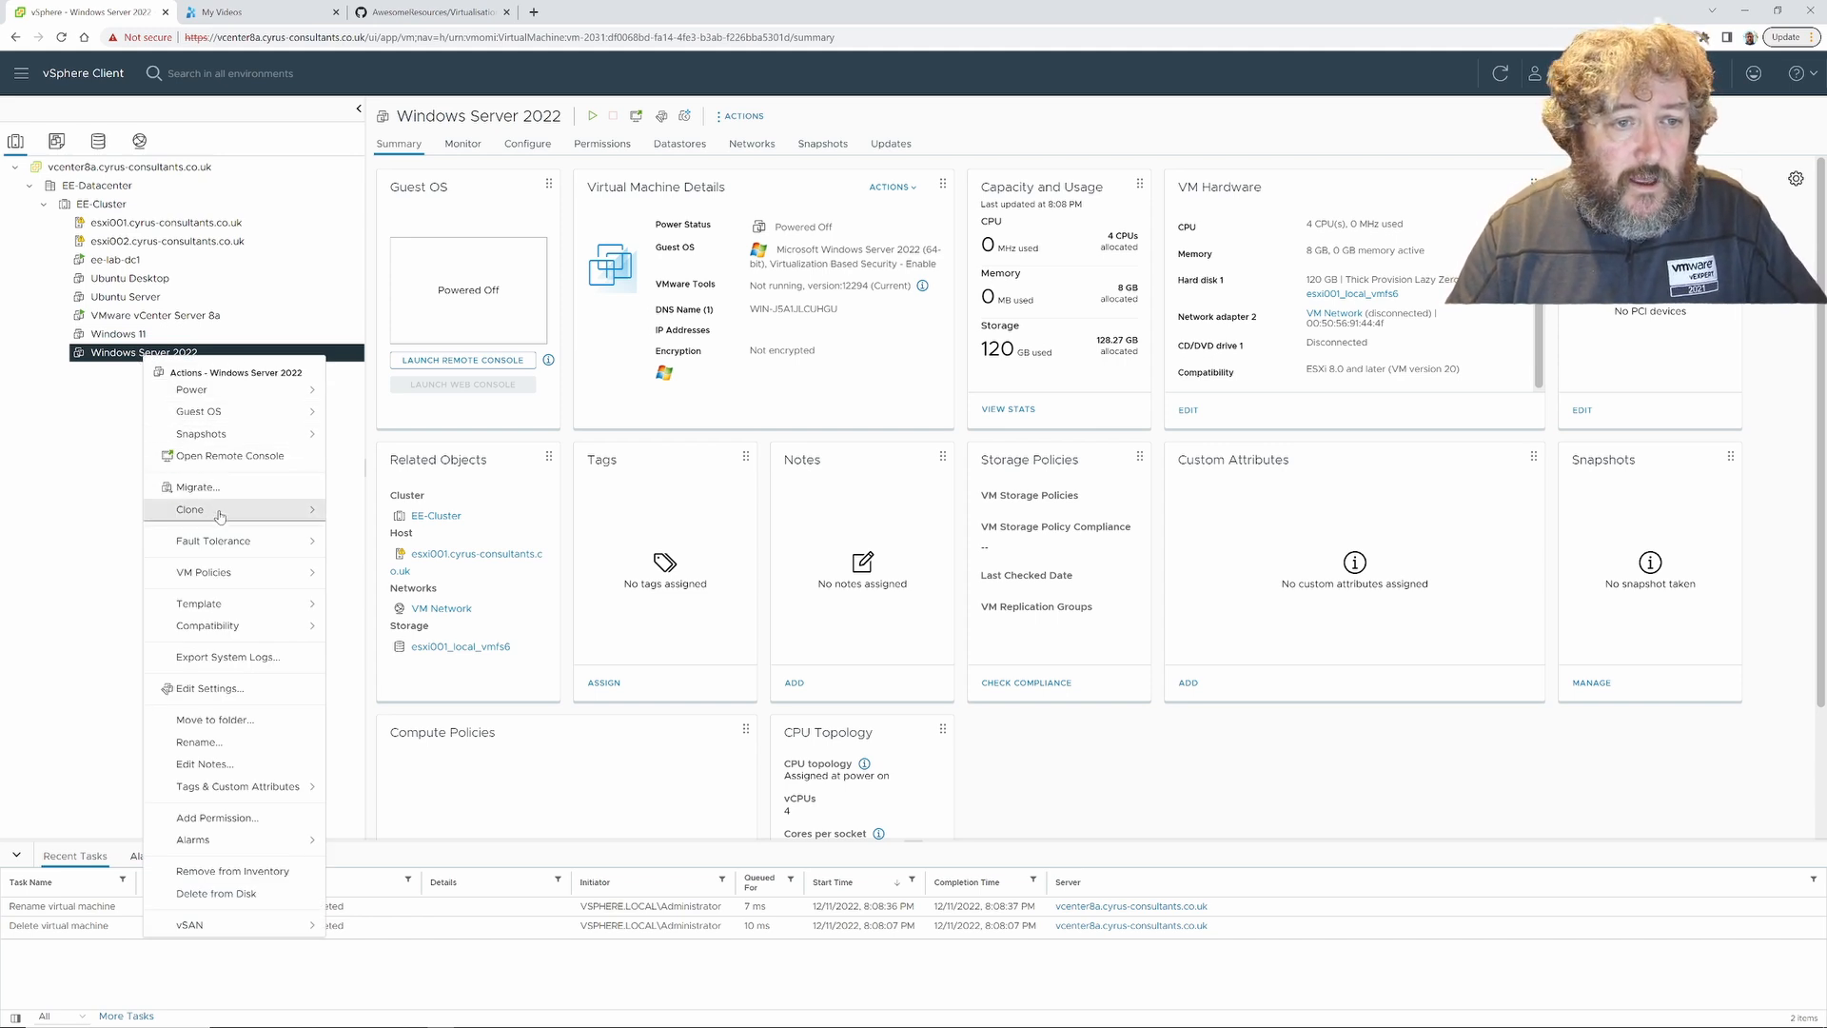
mouse_move(253, 613)
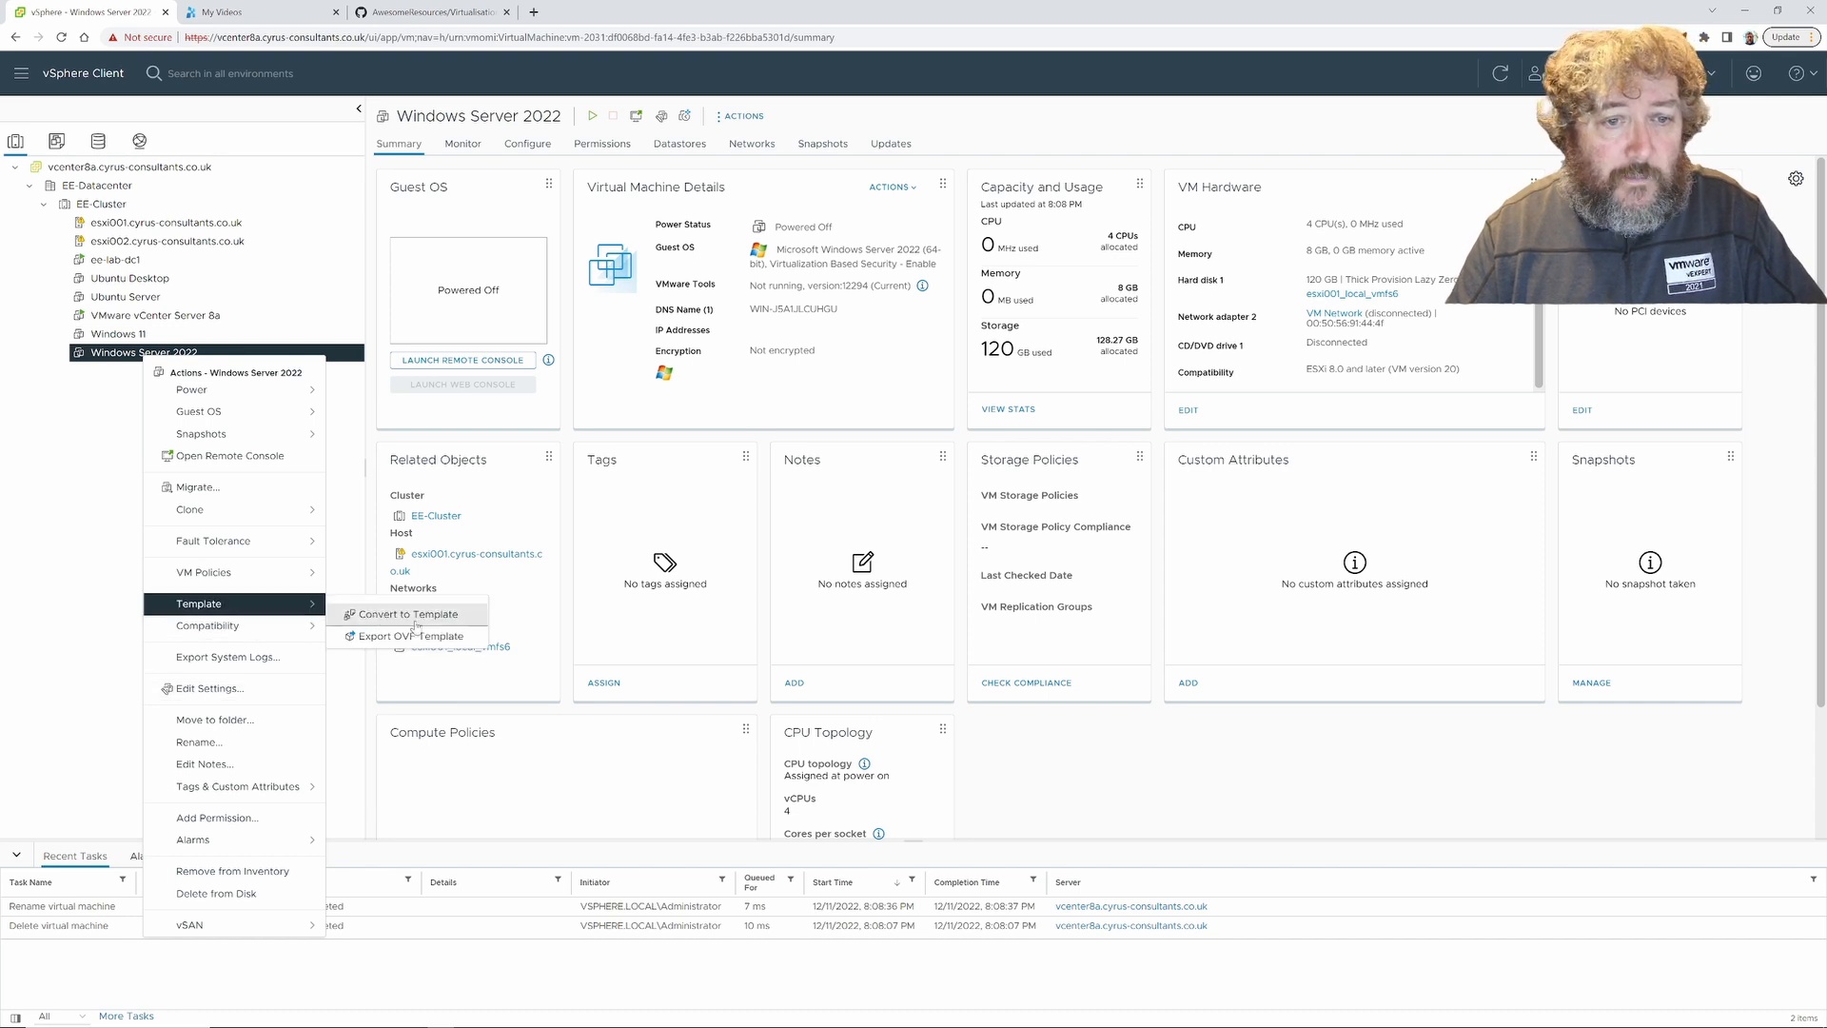
left_click(407, 614)
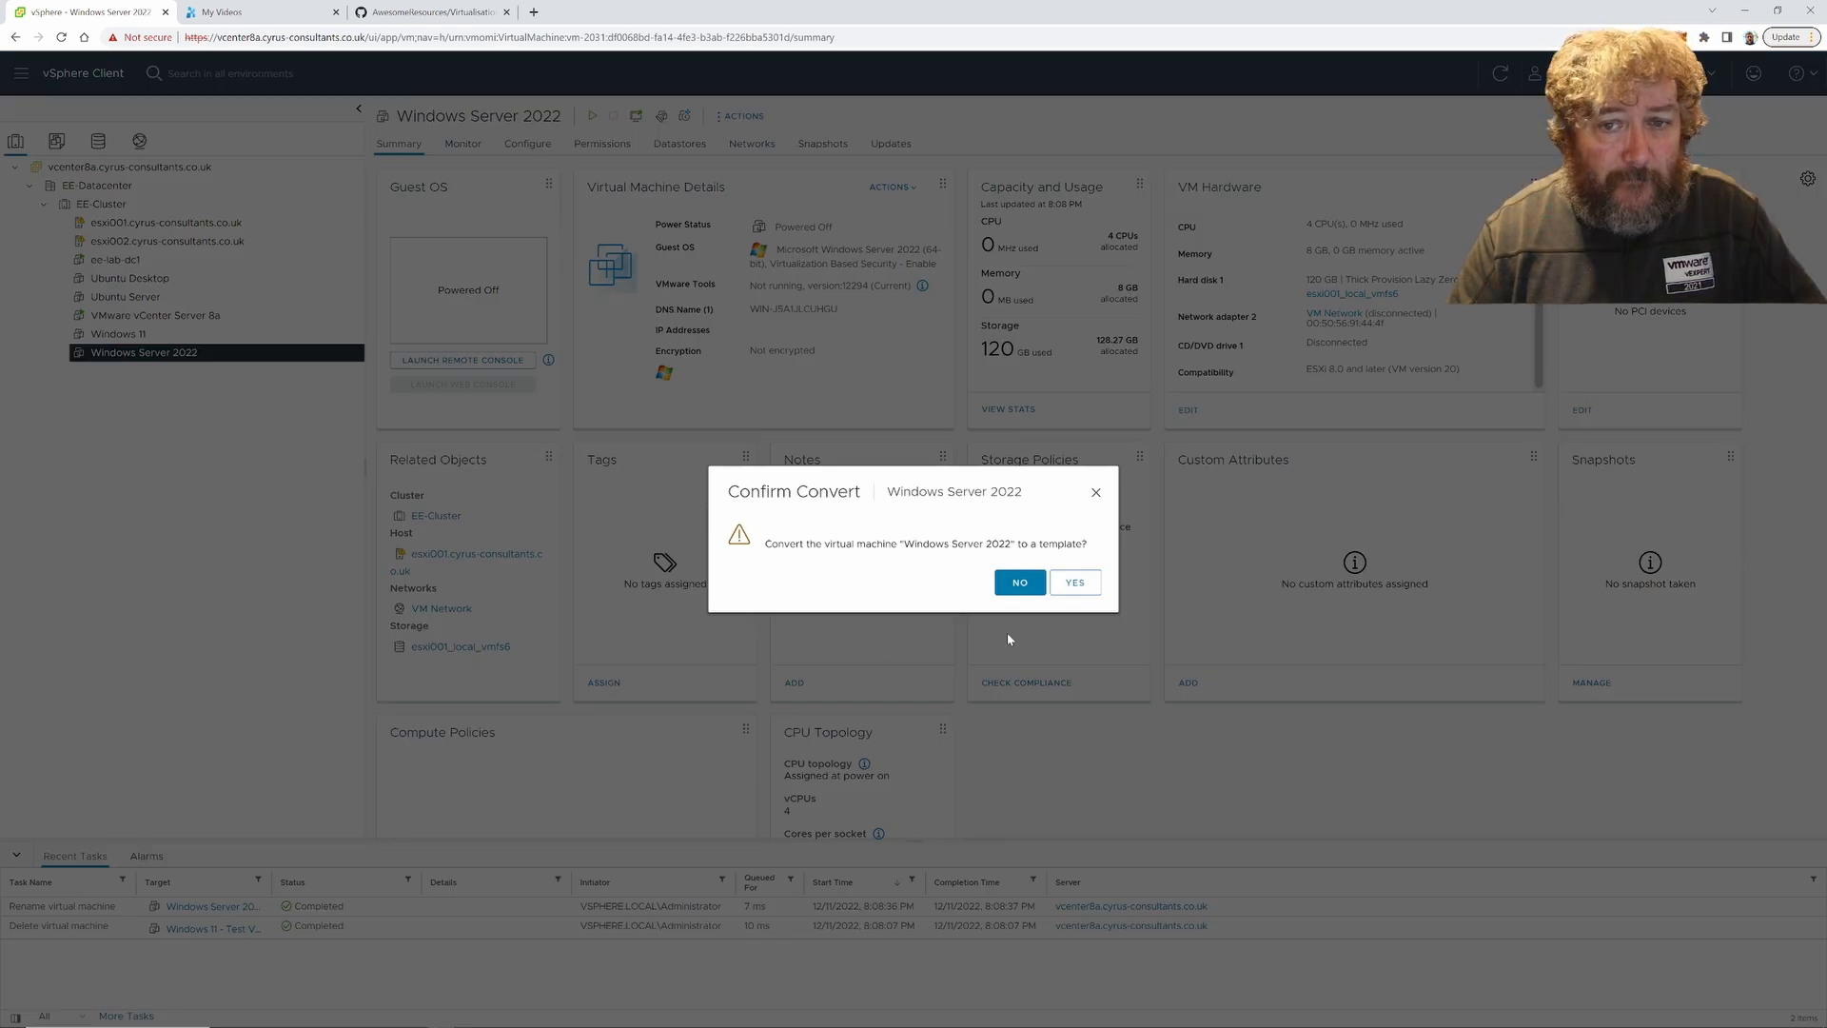
mouse_move(1074, 583)
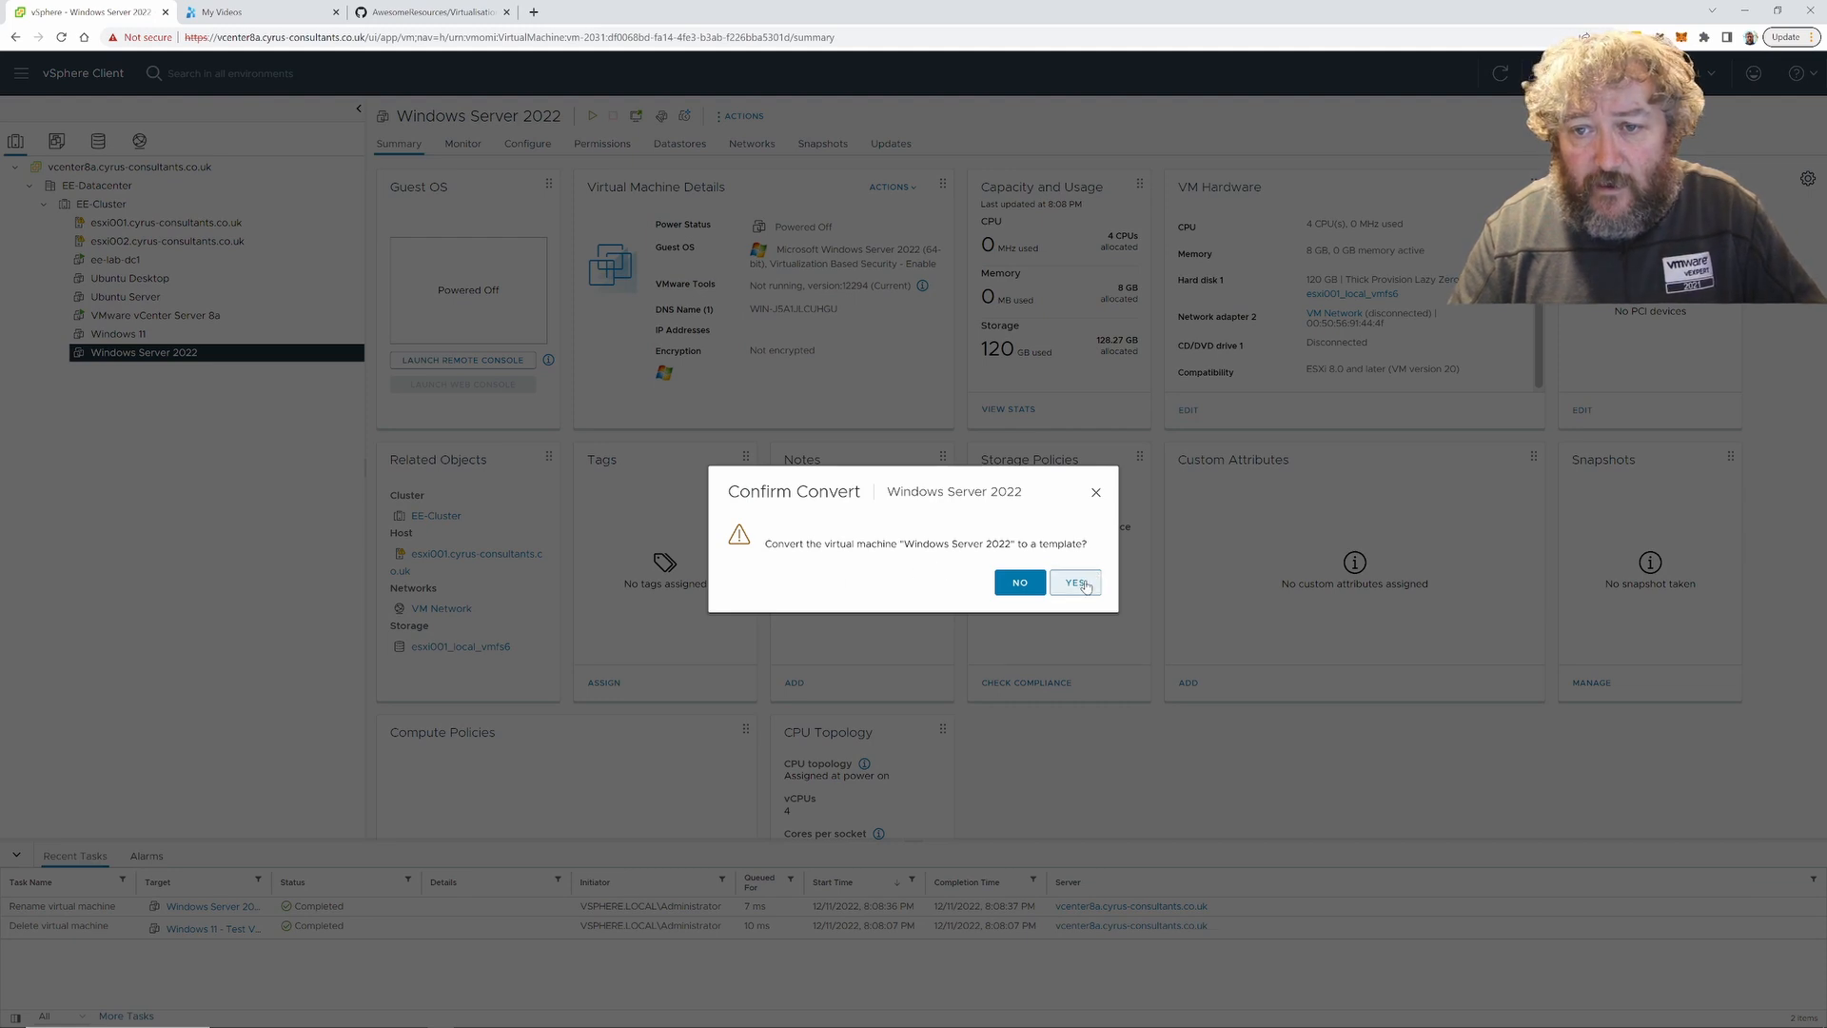
left_click(1073, 582)
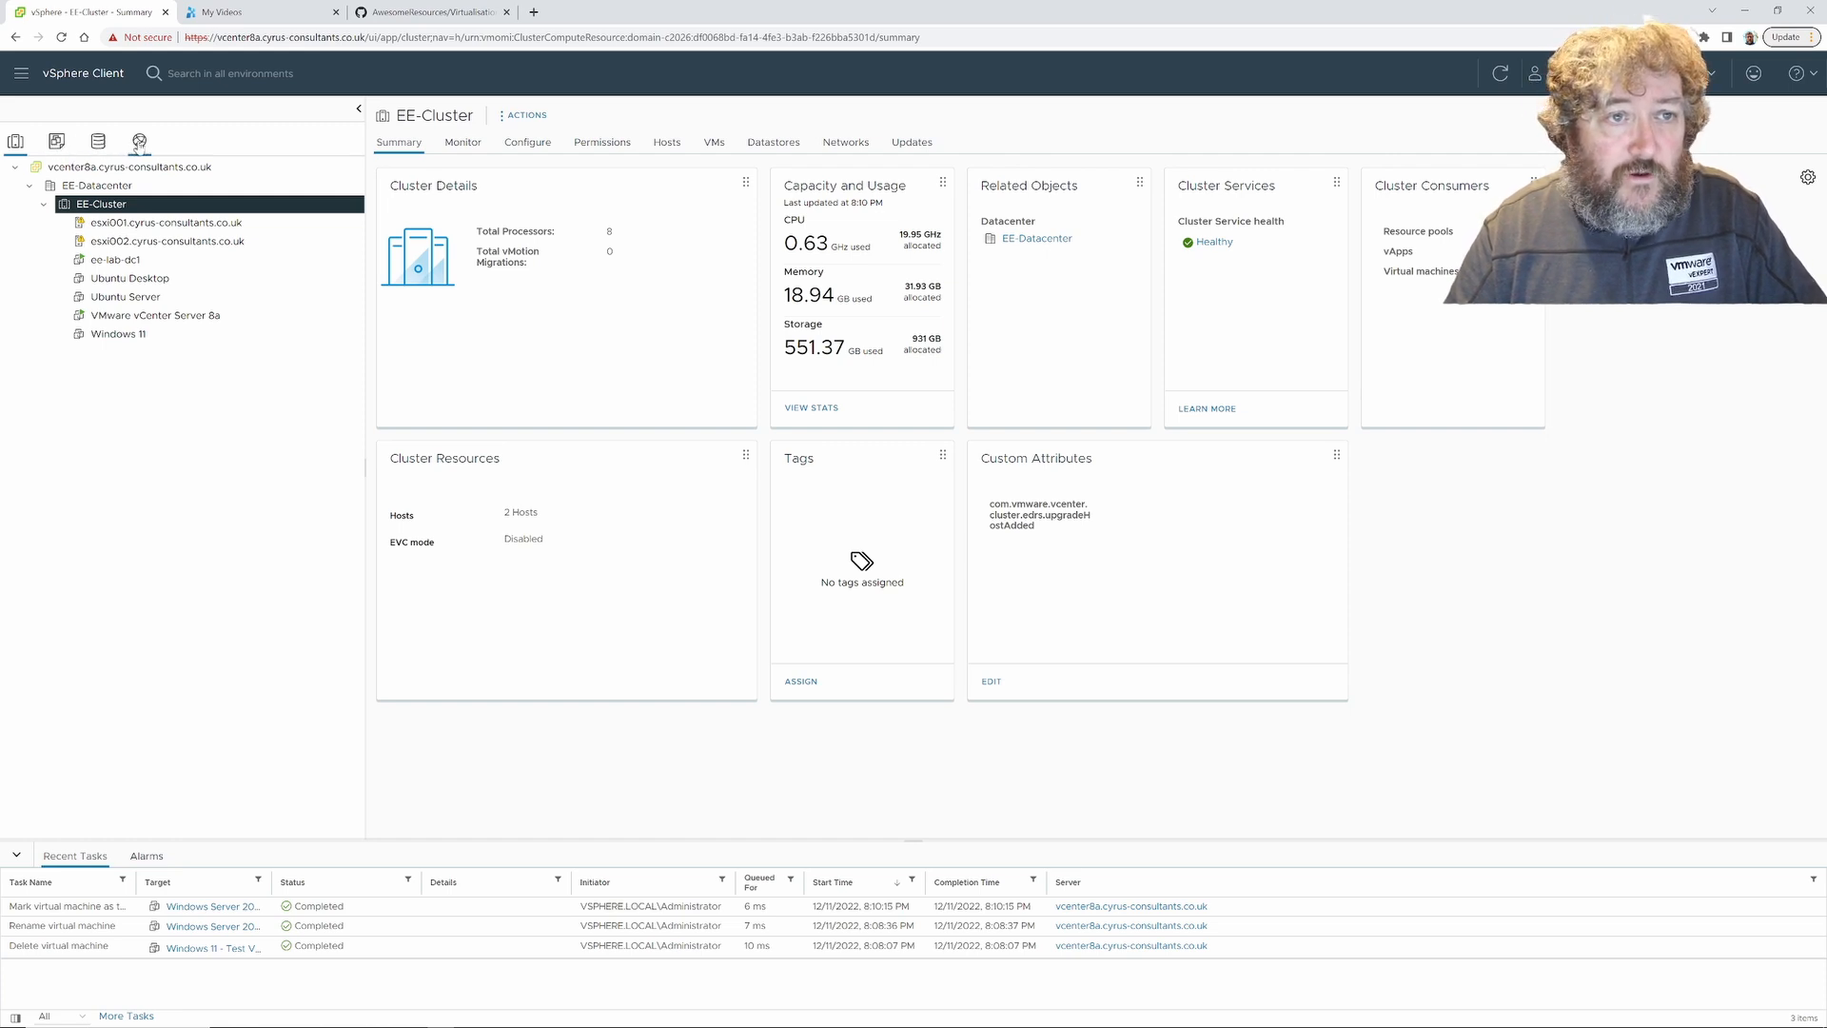
- Browse the networking inventory under vcenter8a and EE-Datacenter, then show the vCenter summary
left_click(128, 168)
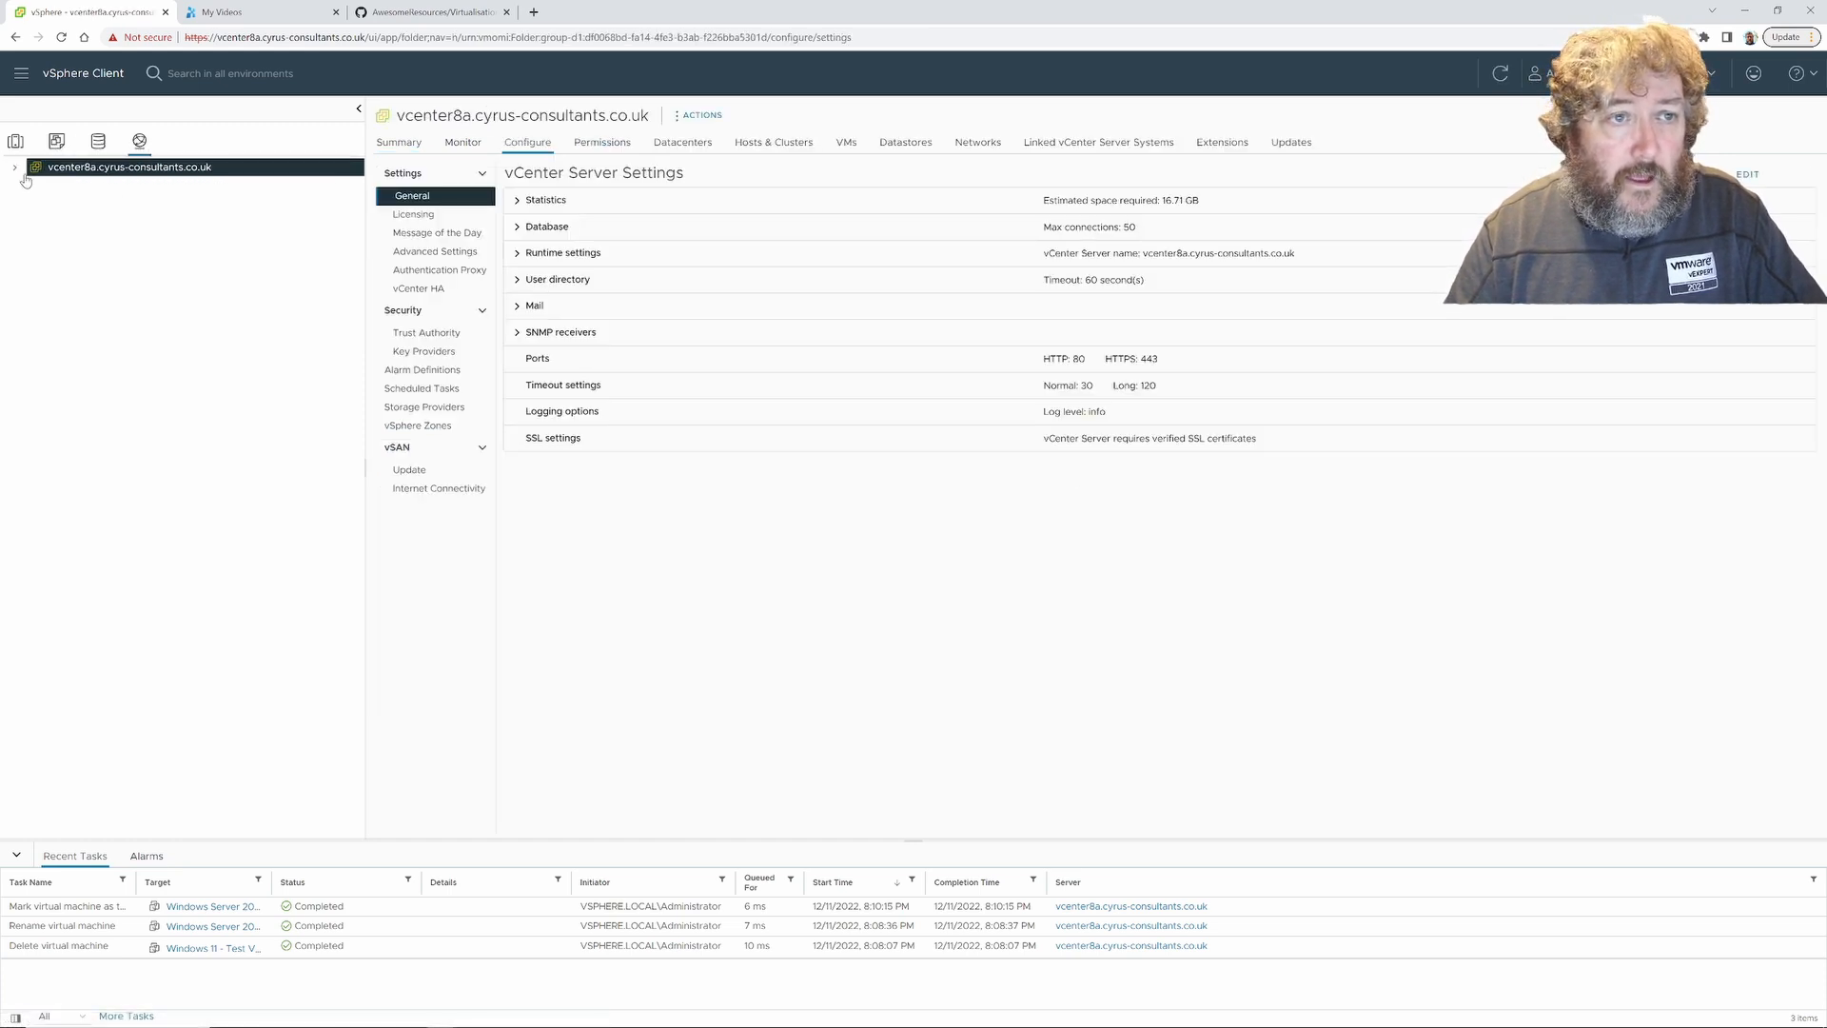
left_click(16, 167)
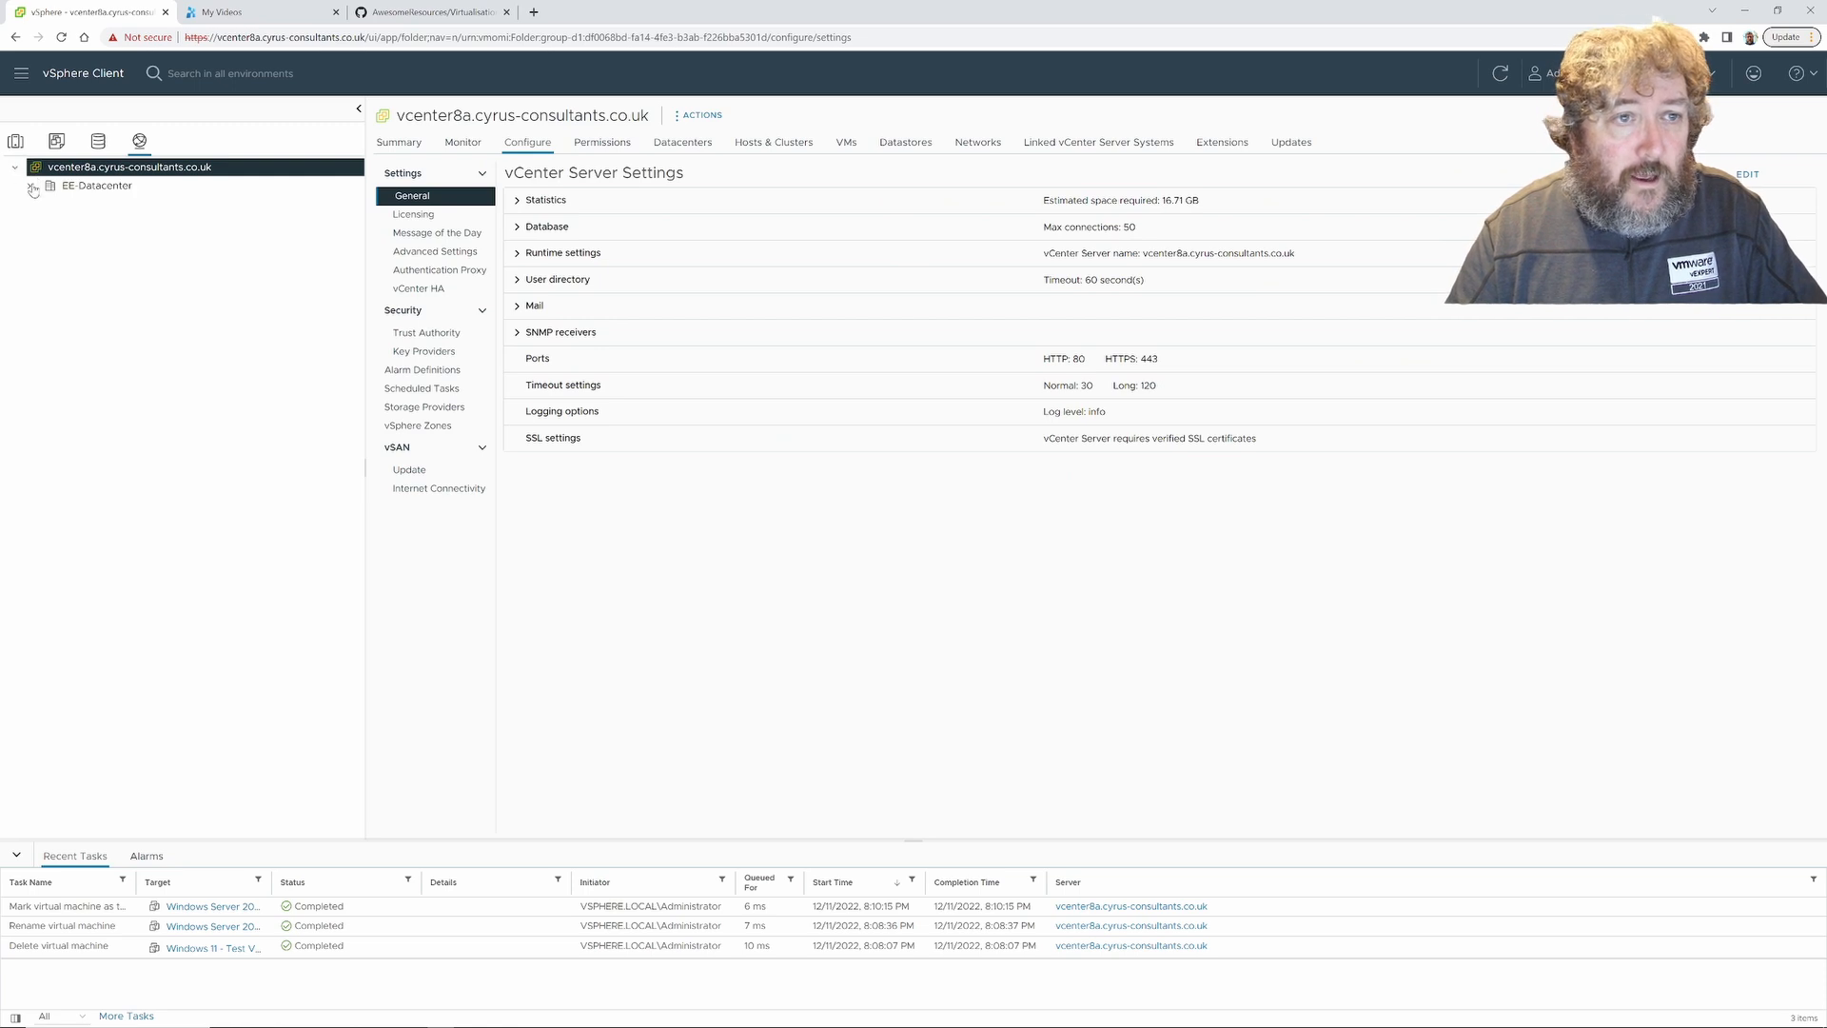
left_click(34, 188)
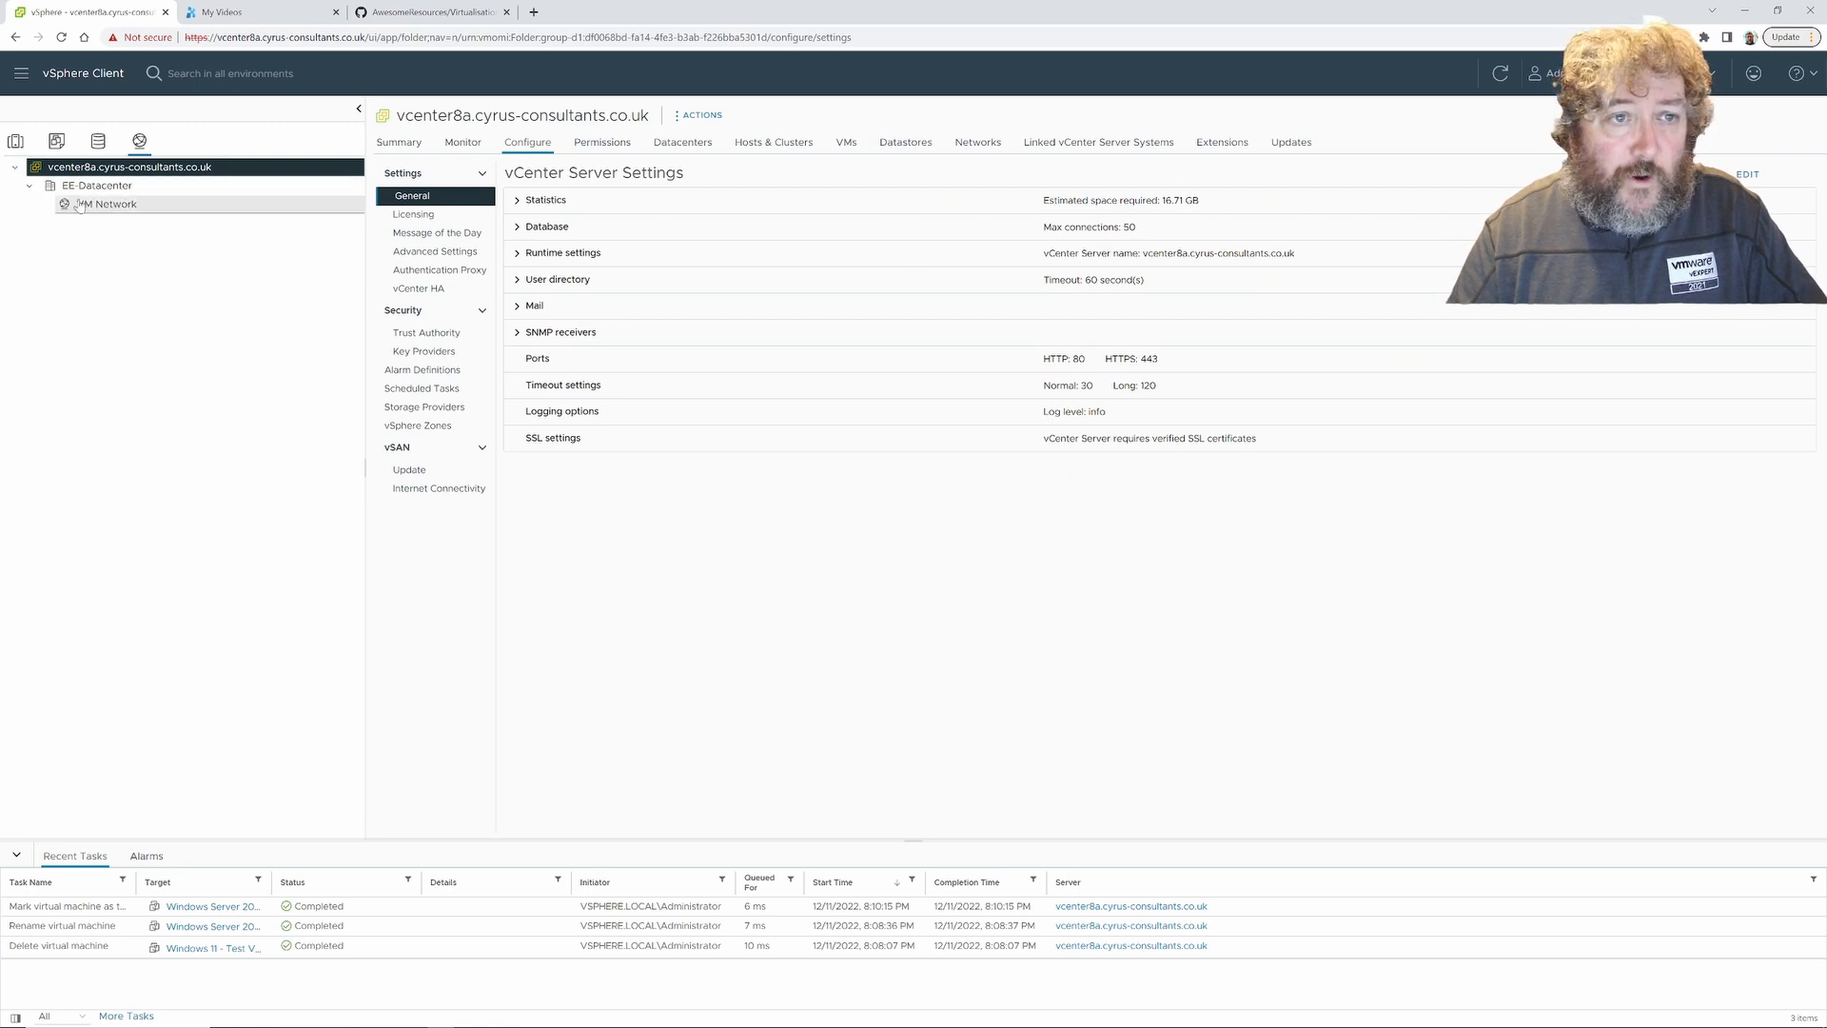
left_click(397, 141)
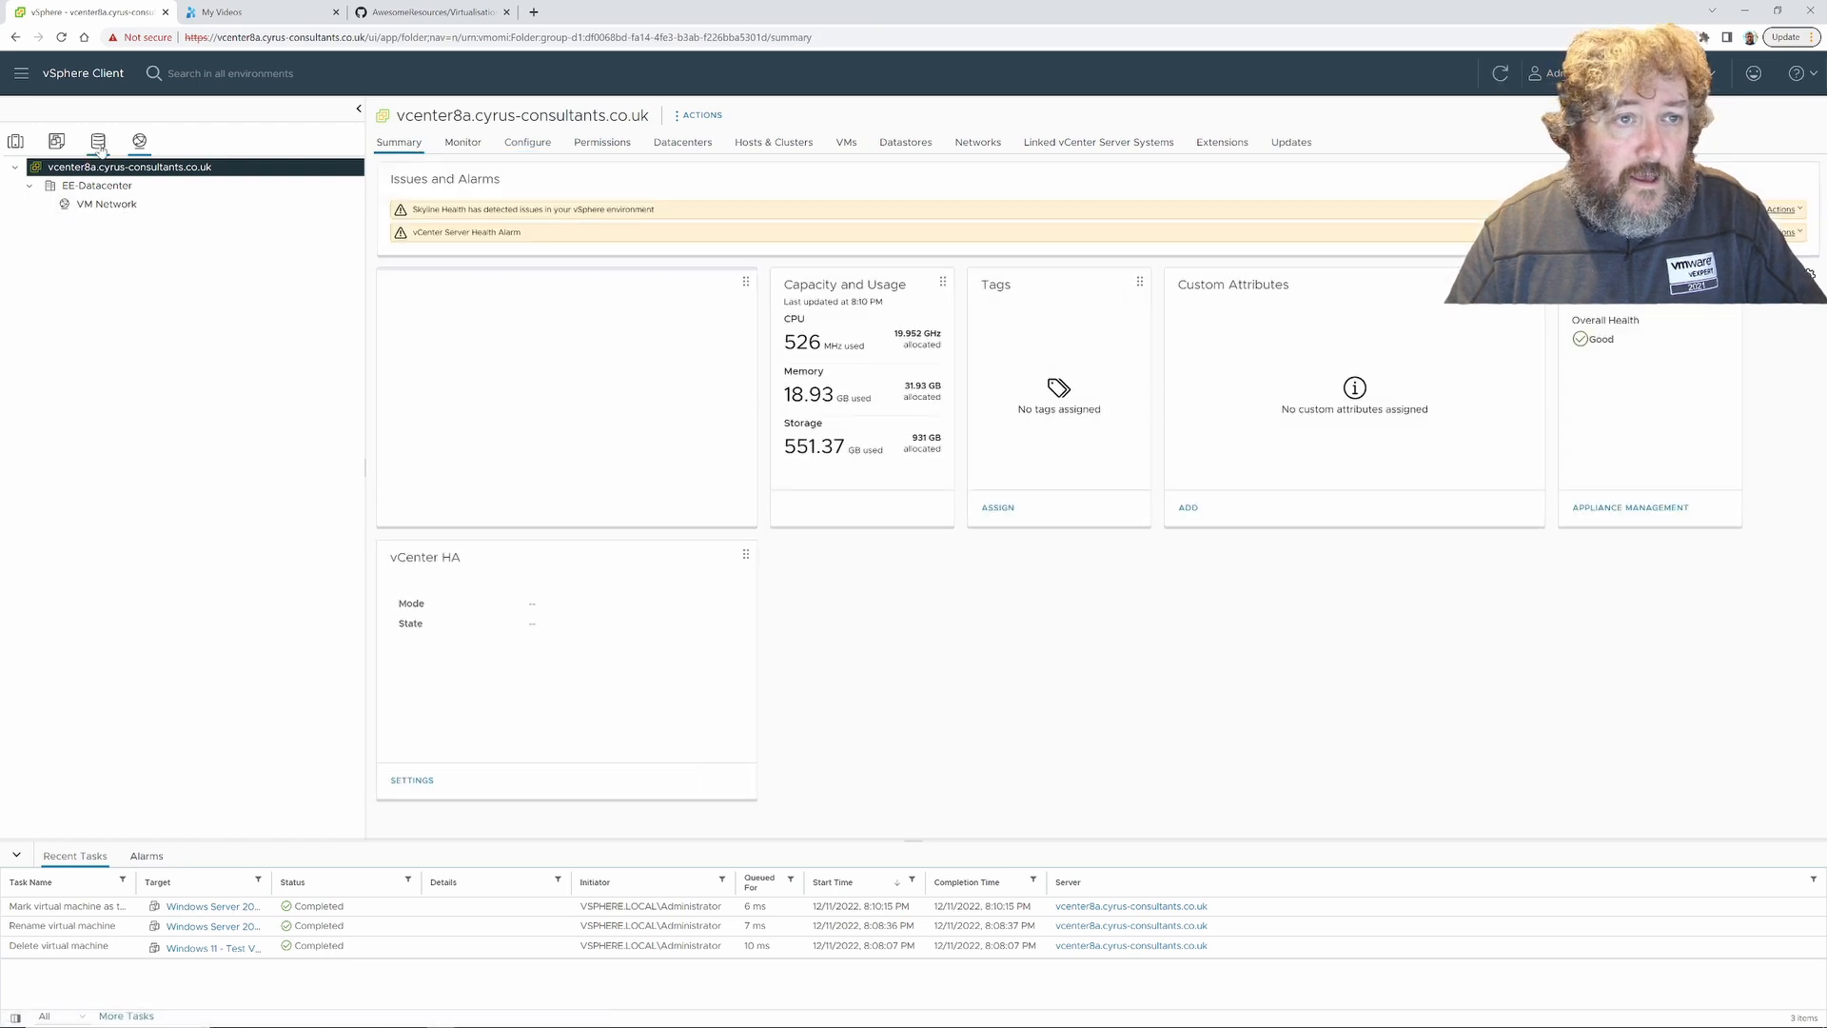
- List EE-Datacenter's VMs and templates, including ee-lab-dc1 and the Windows Server 2022 template
left_click(126, 222)
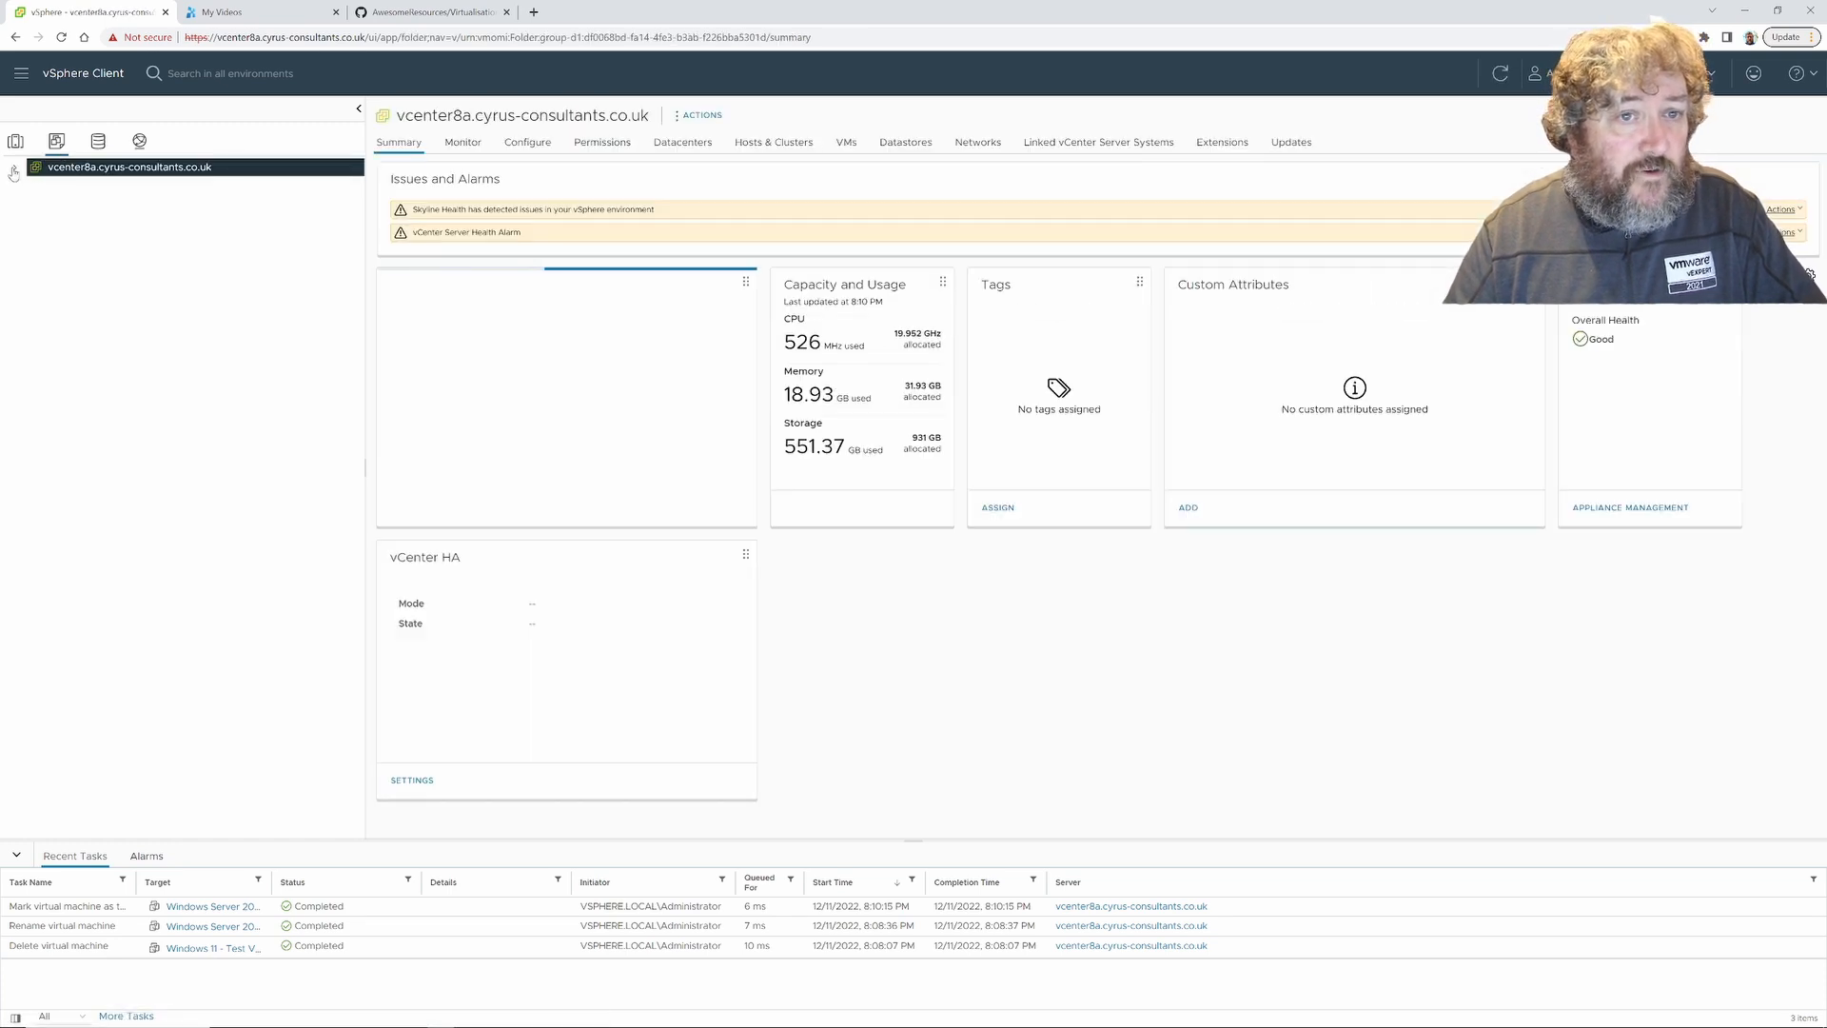
left_click(13, 167)
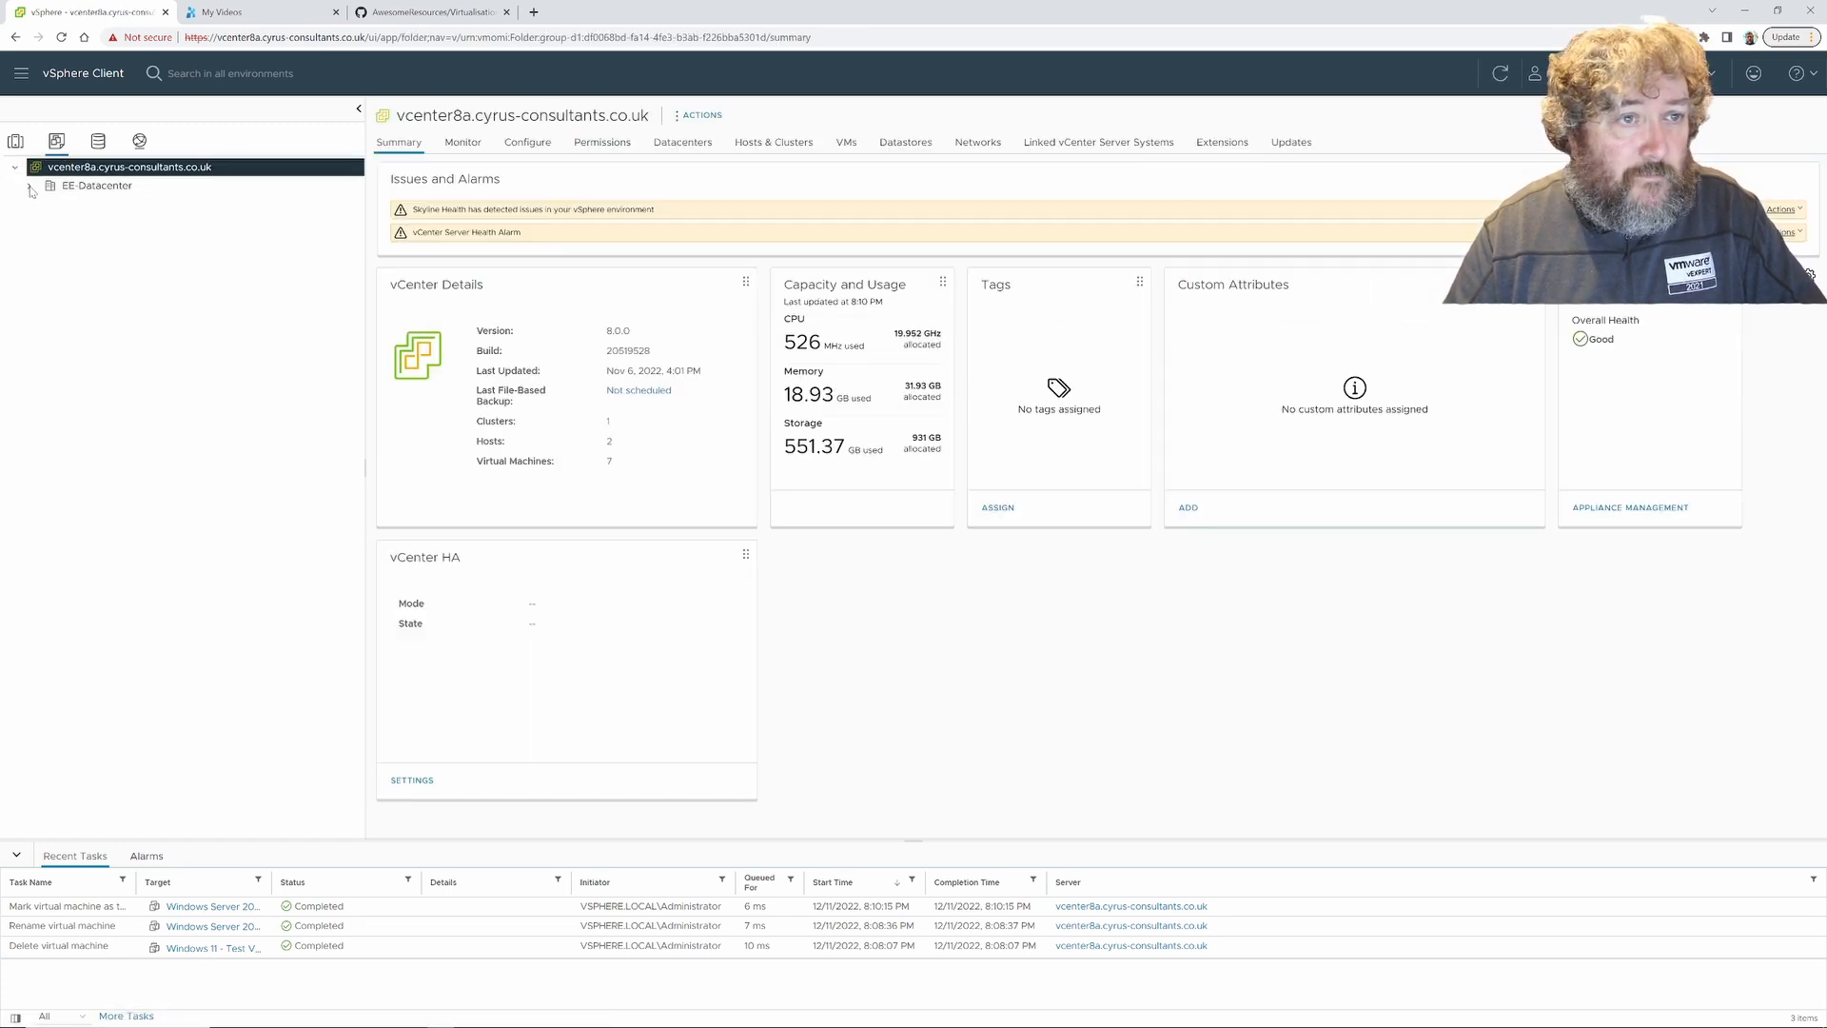
left_click(44, 185)
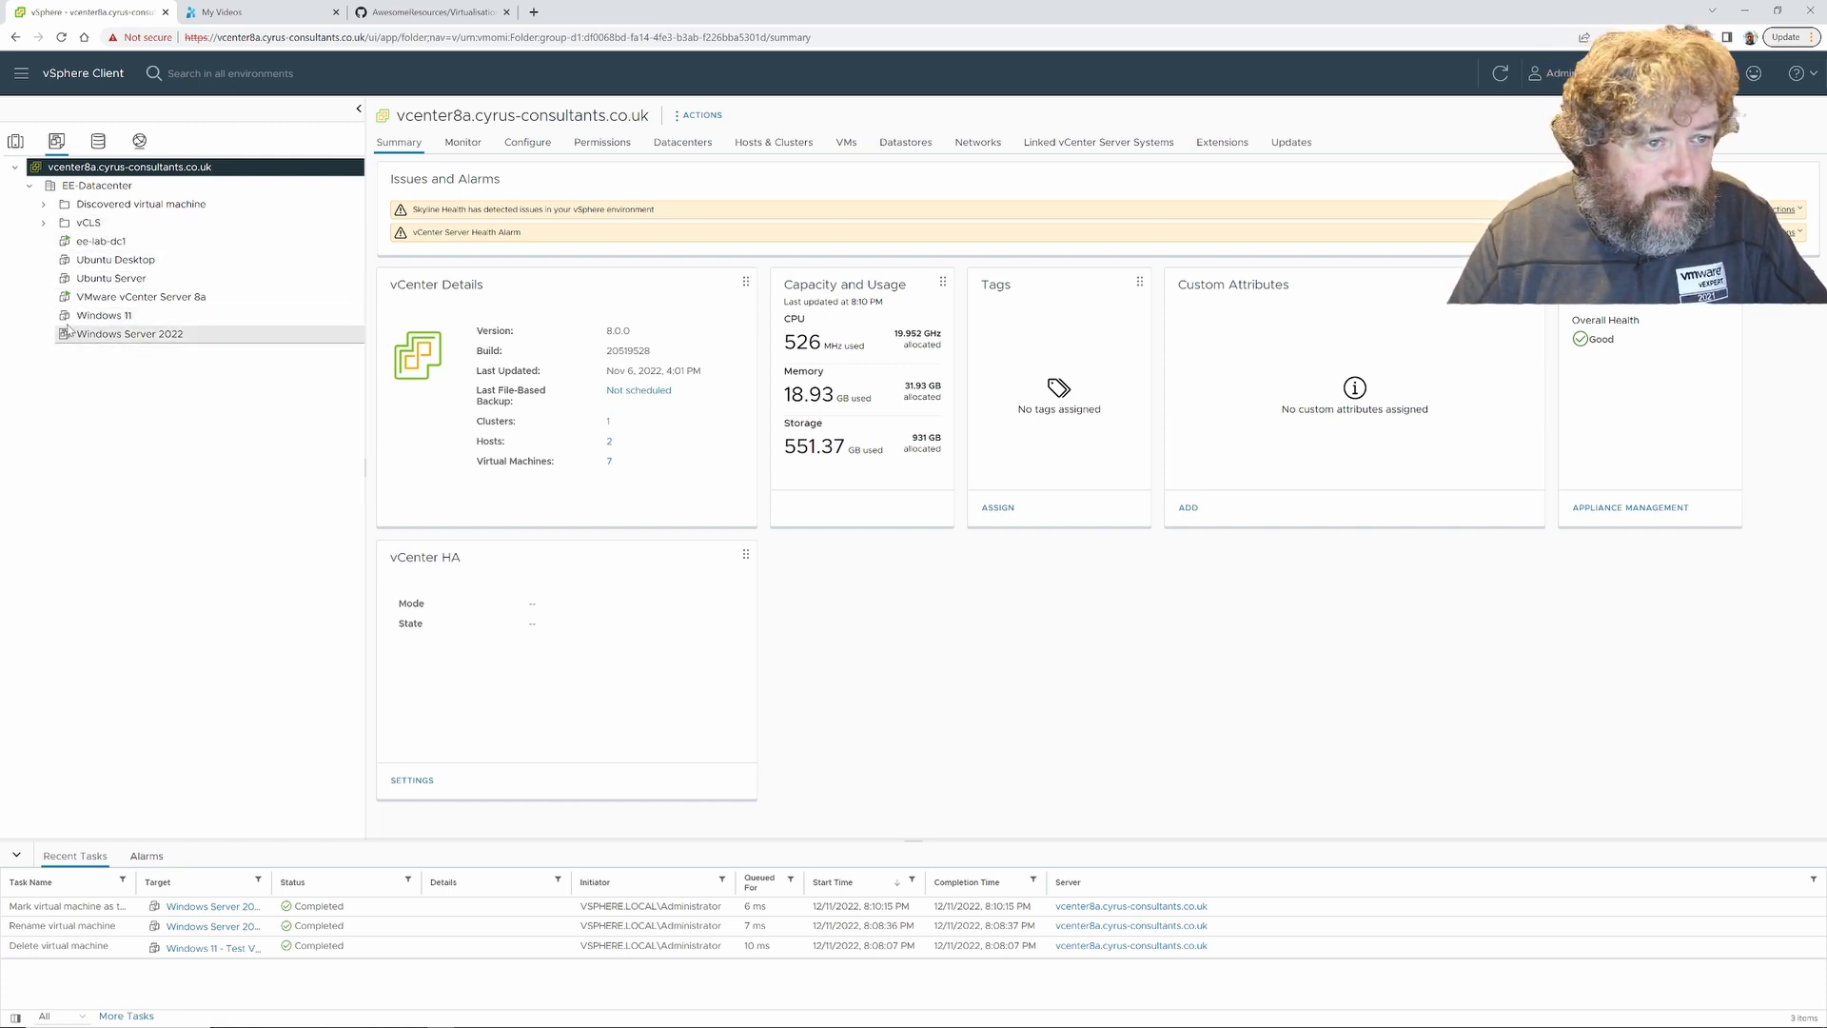
left_click(103, 314)
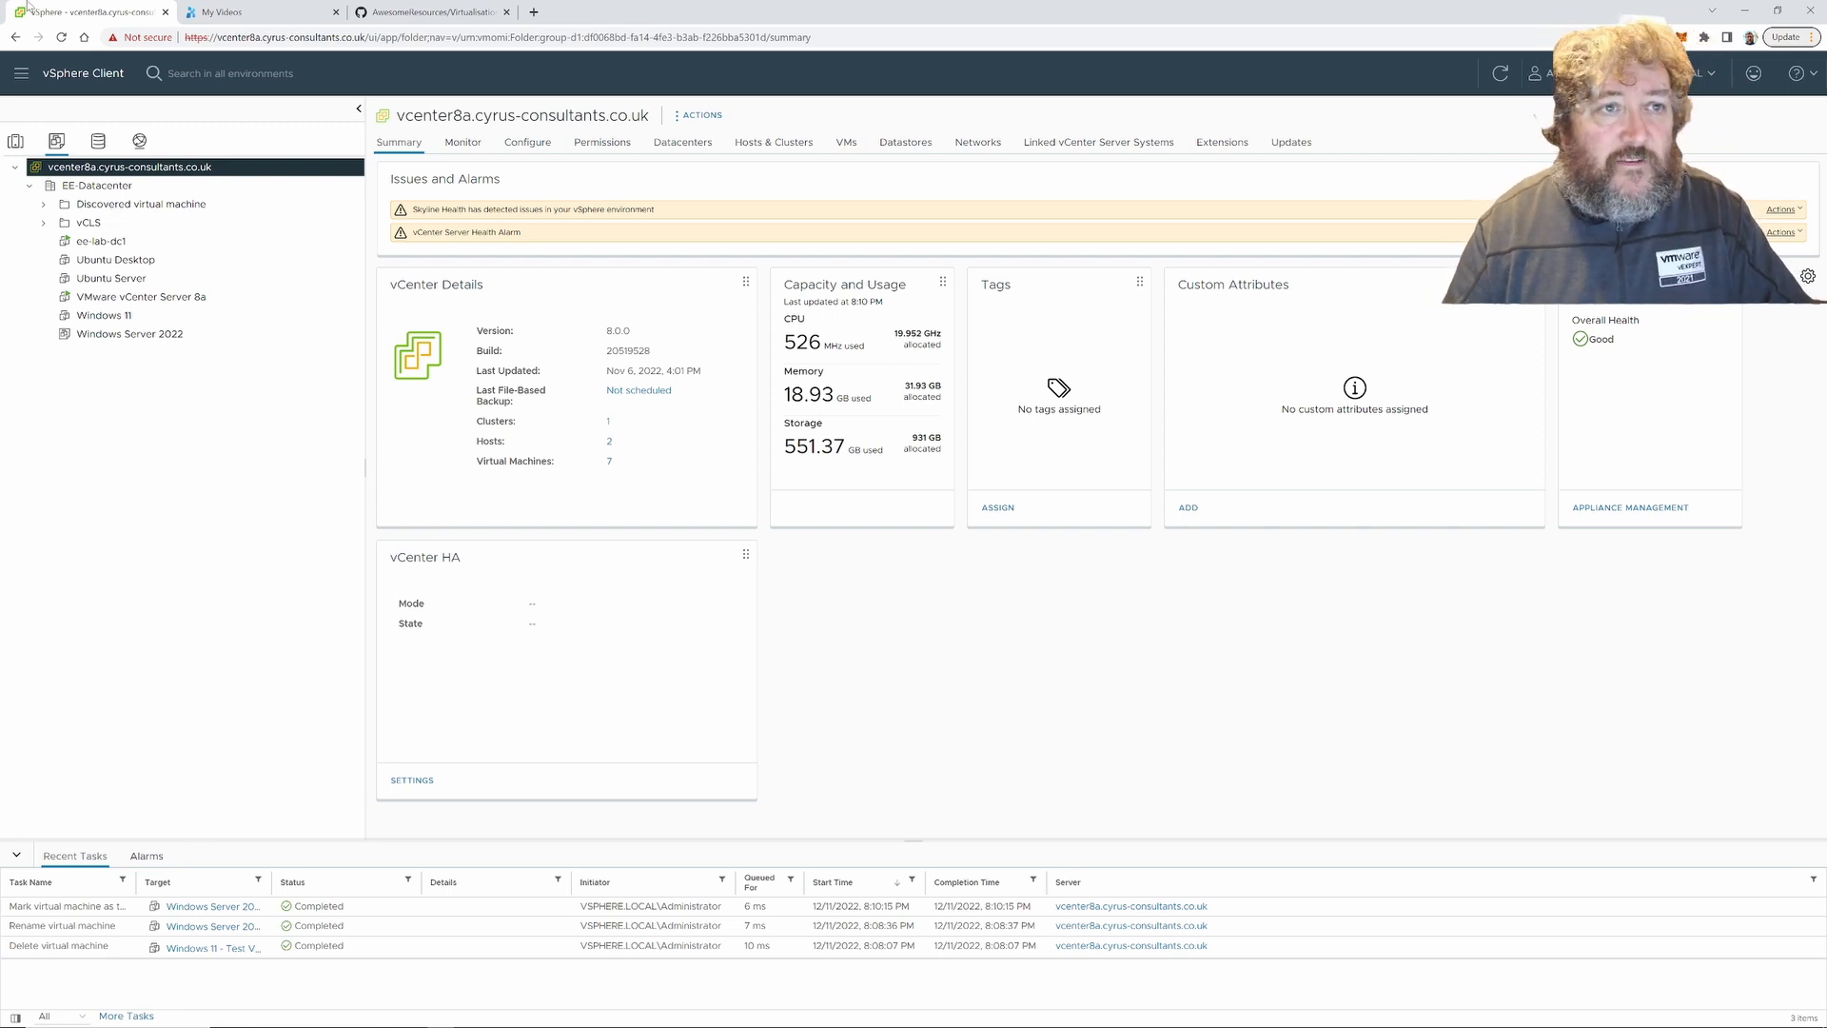
mouse_move(33, 78)
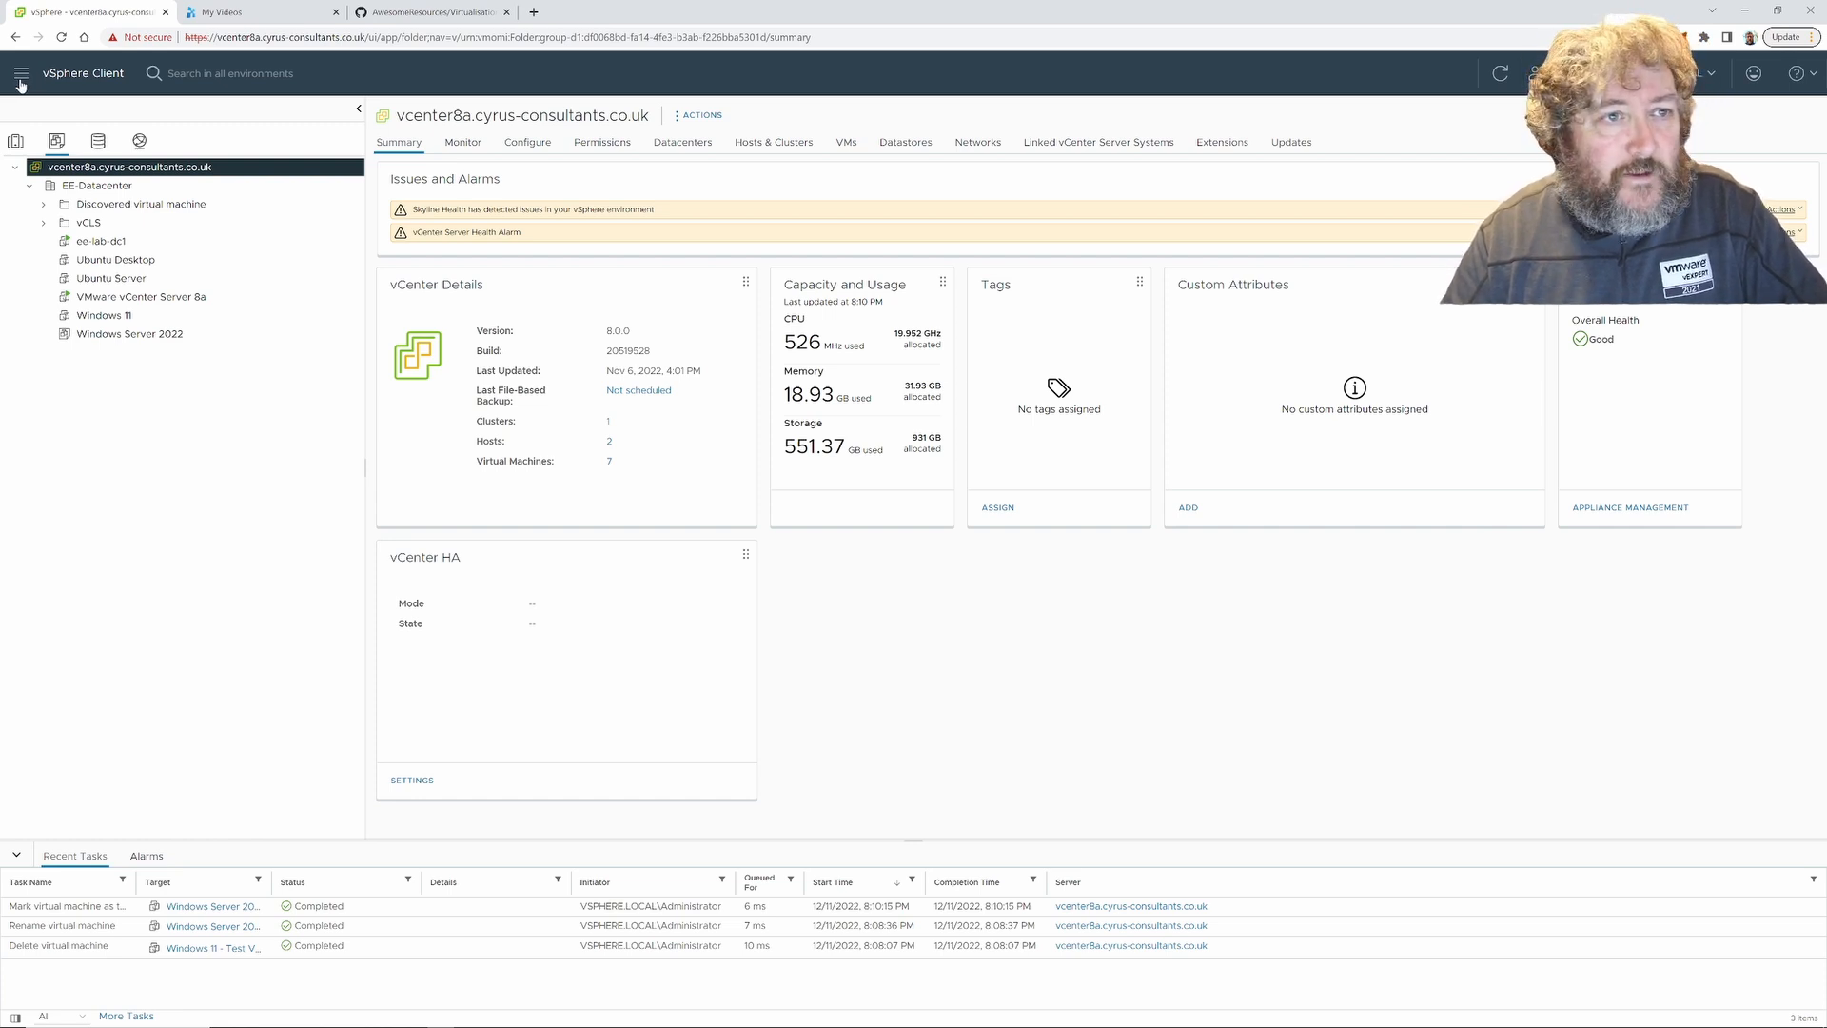
- Start a new VM customization specification from Policies and Profiles, ready for a name
left_click(21, 72)
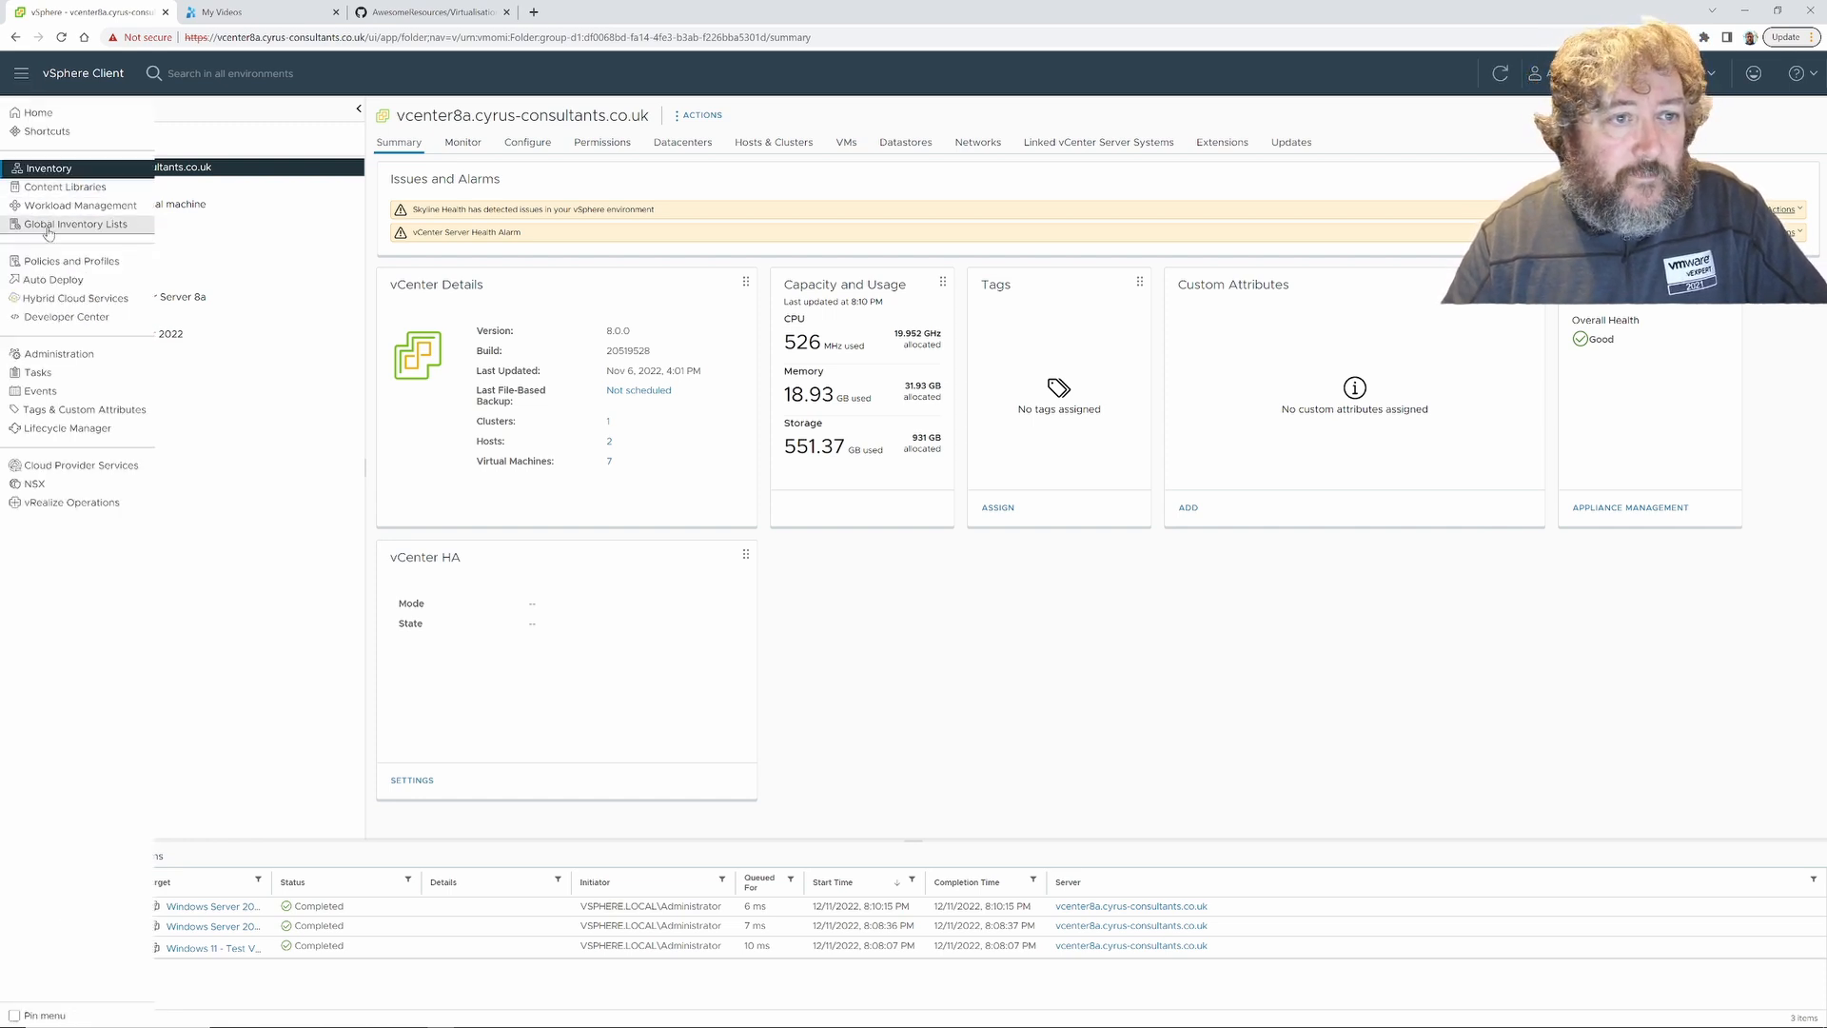
mouse_move(70, 261)
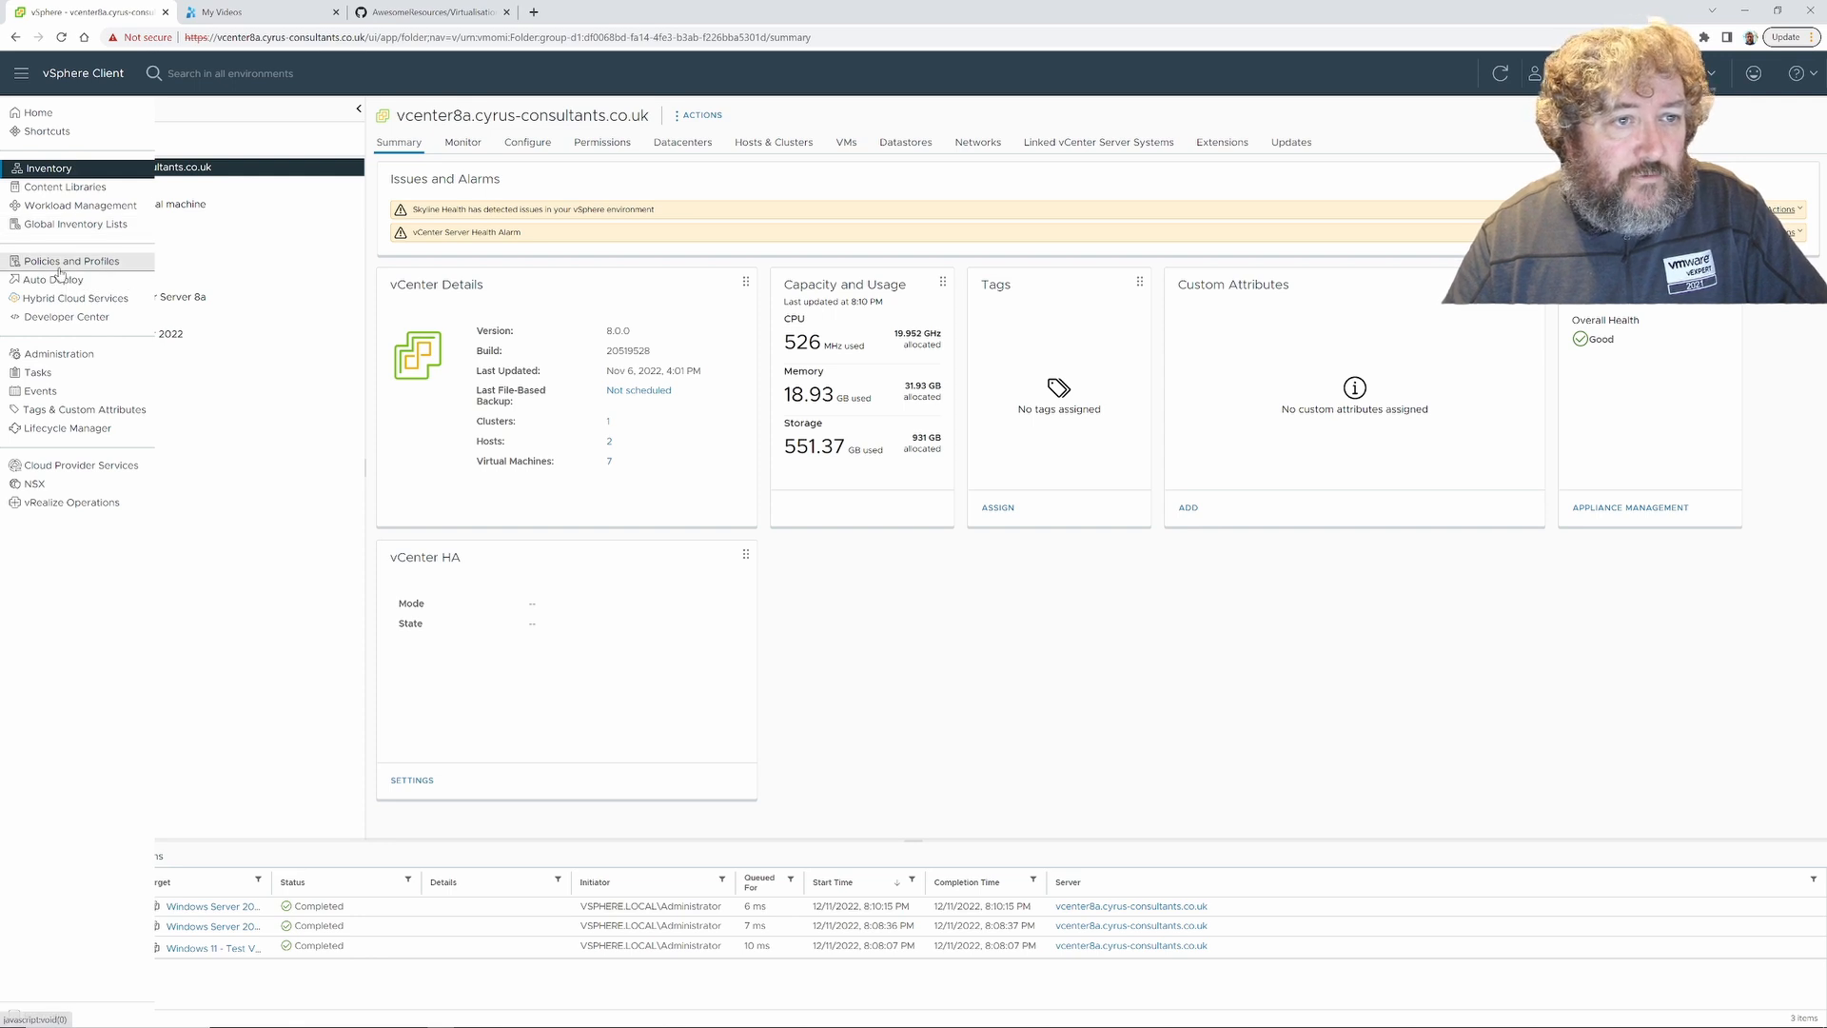
left_click(70, 261)
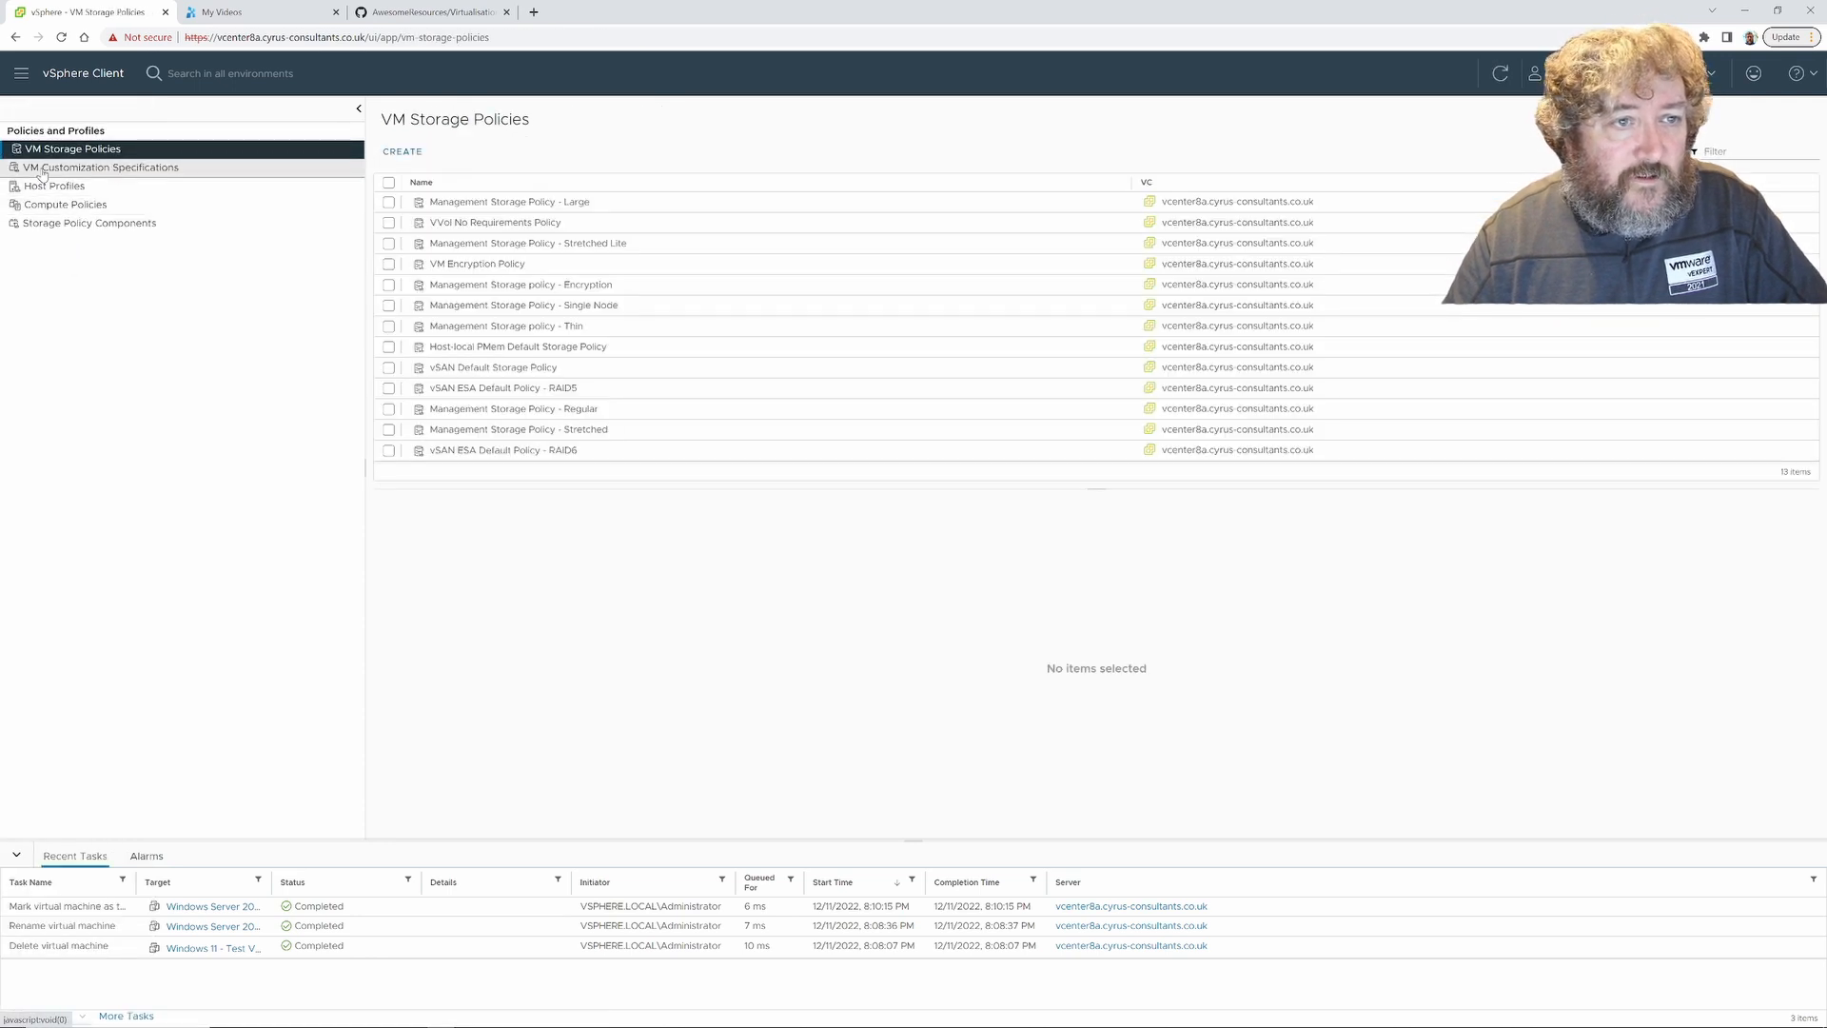
left_click(101, 168)
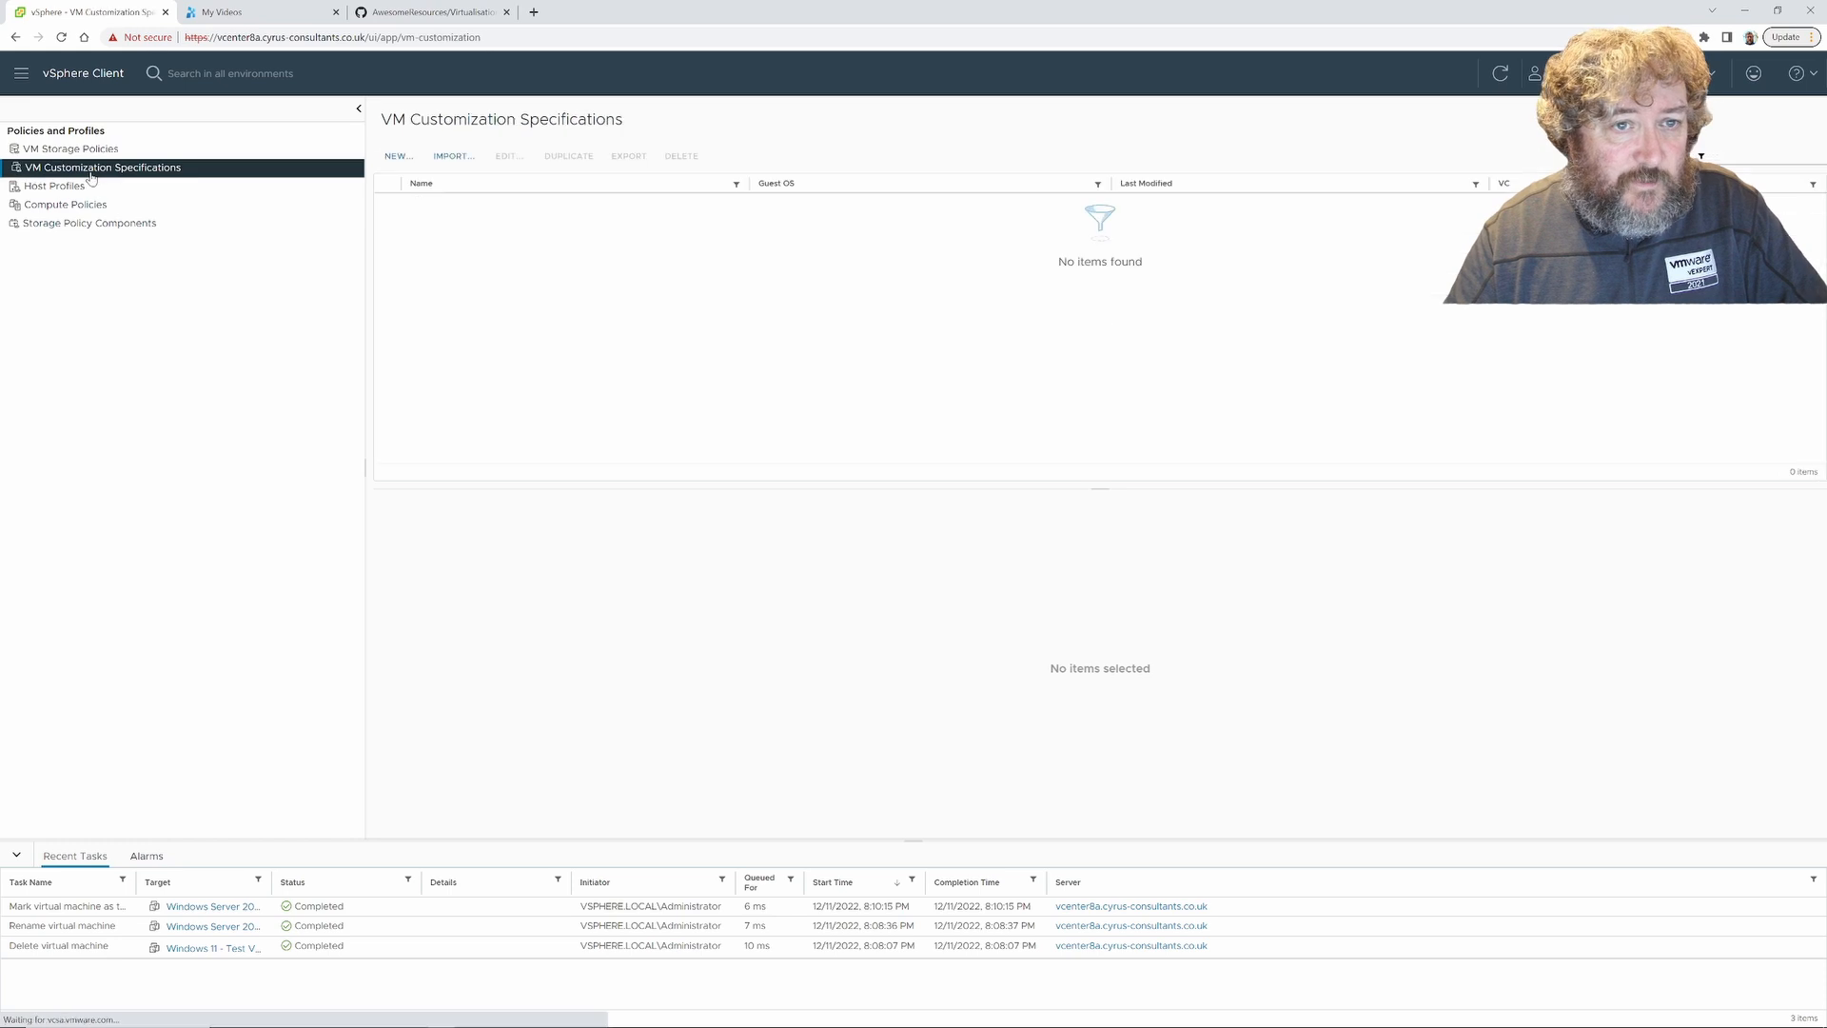
left_click(396, 154)
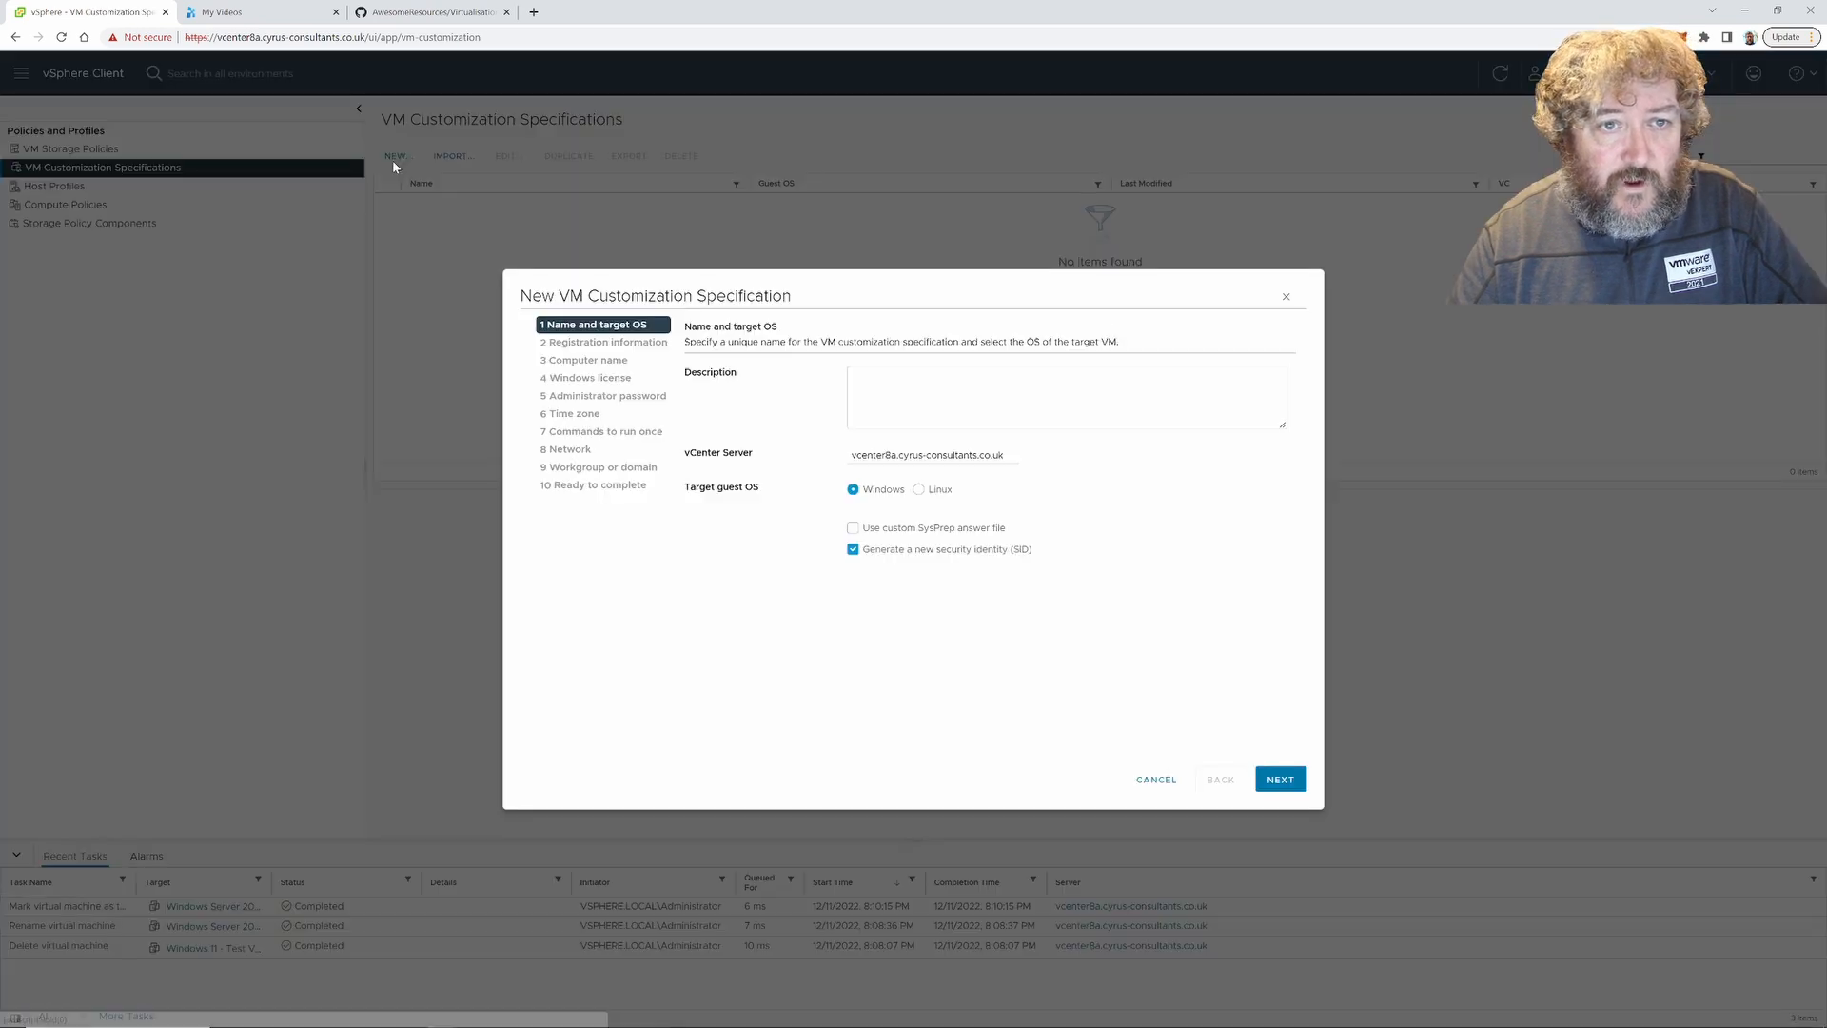
left_click(958, 375)
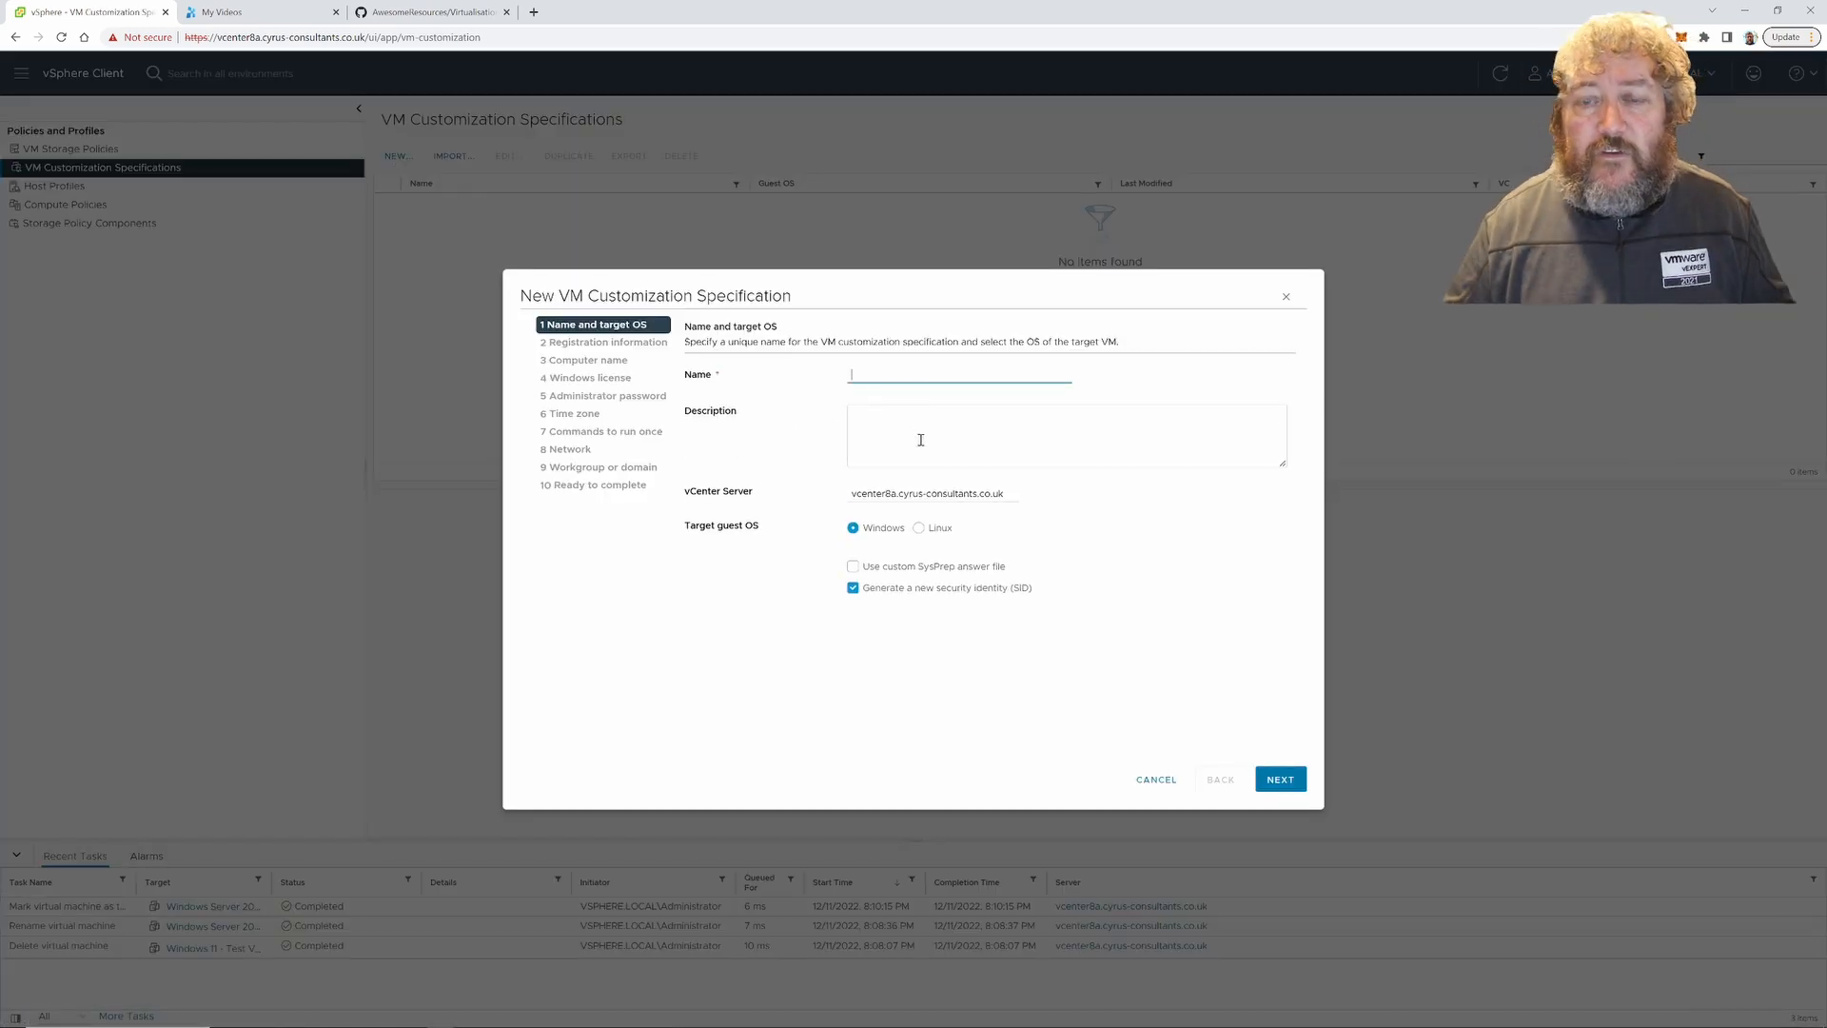
- Enter 'Windows Server 2022' as both the specification name and its description
type("W")
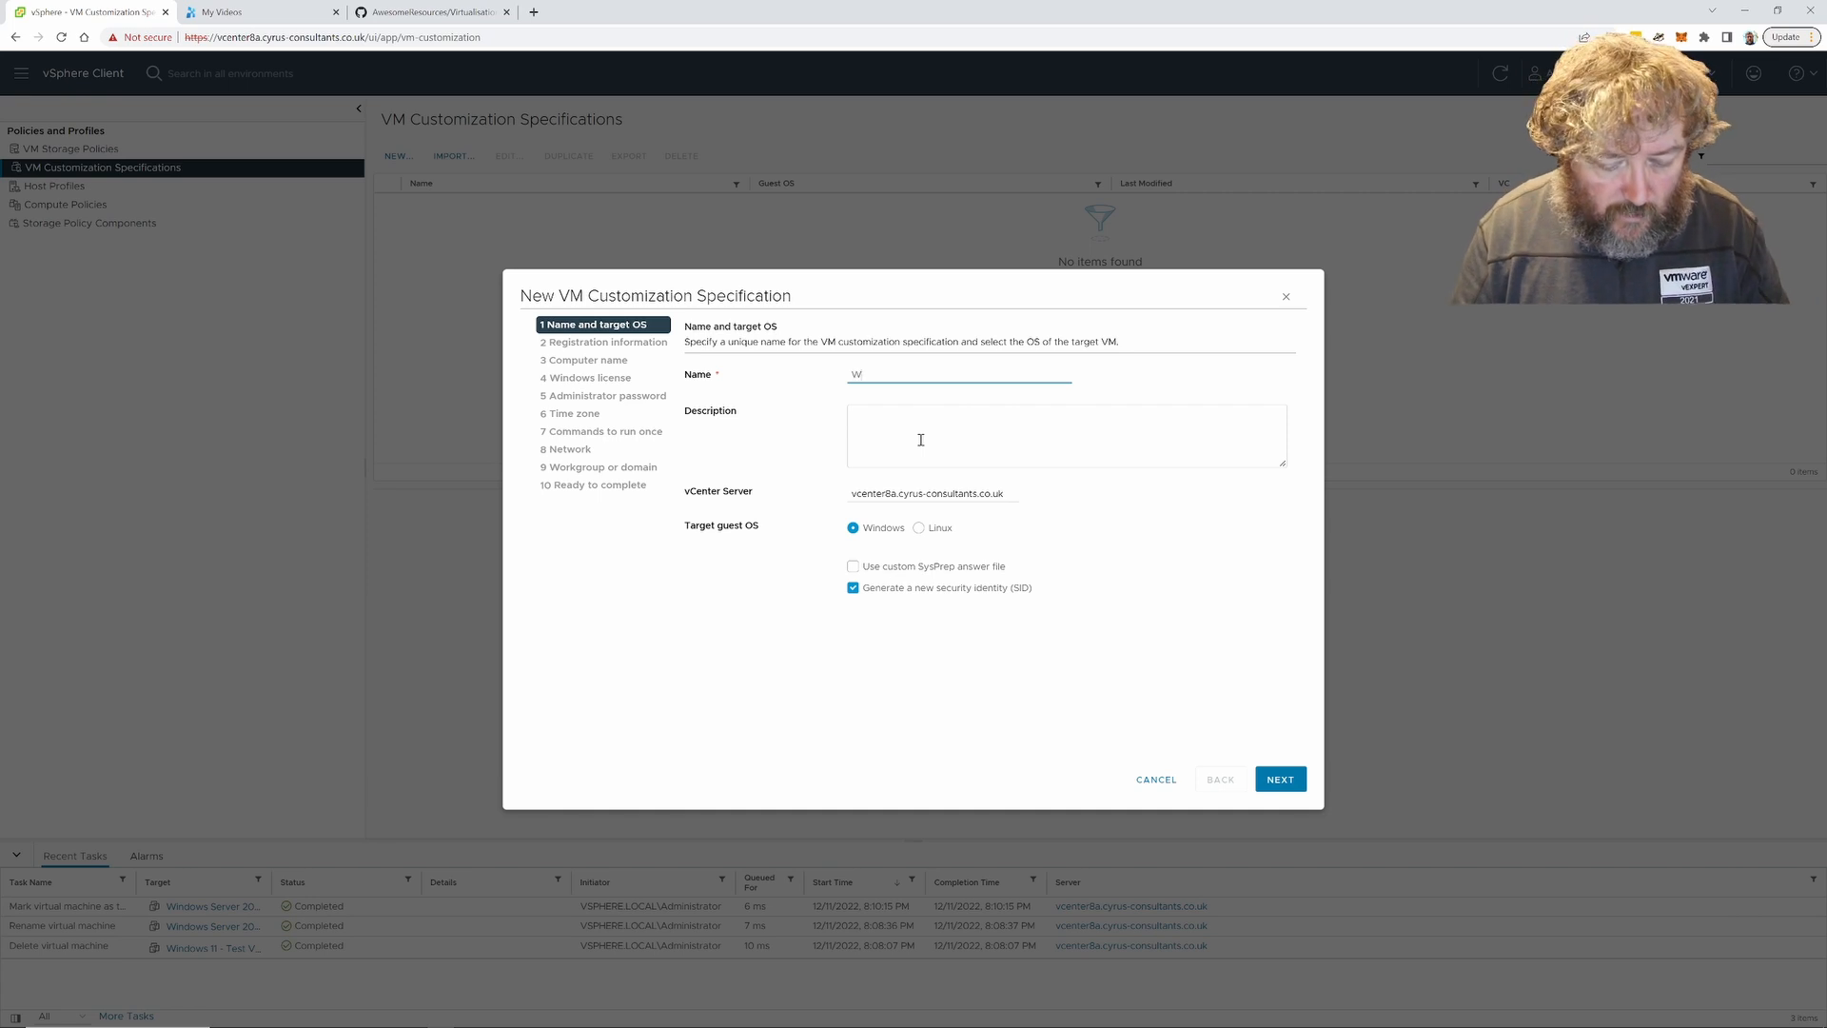
type("indows Serv")
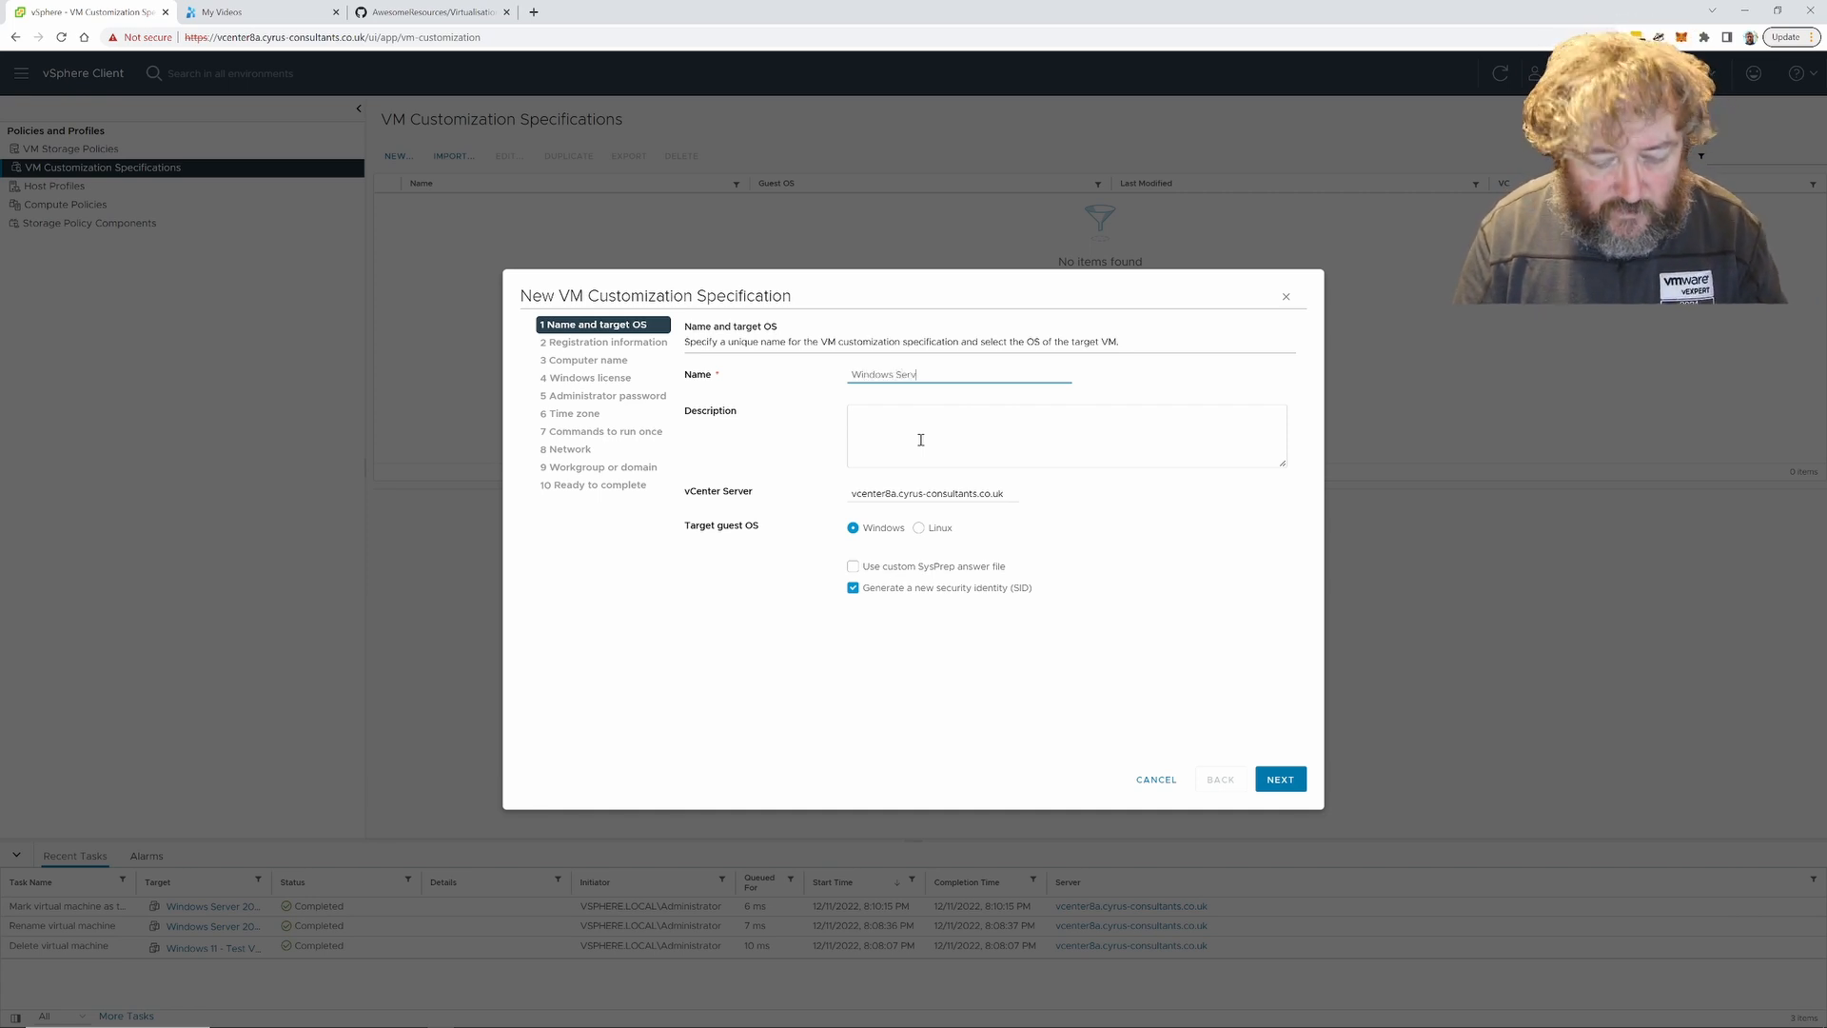
type("er 2022")
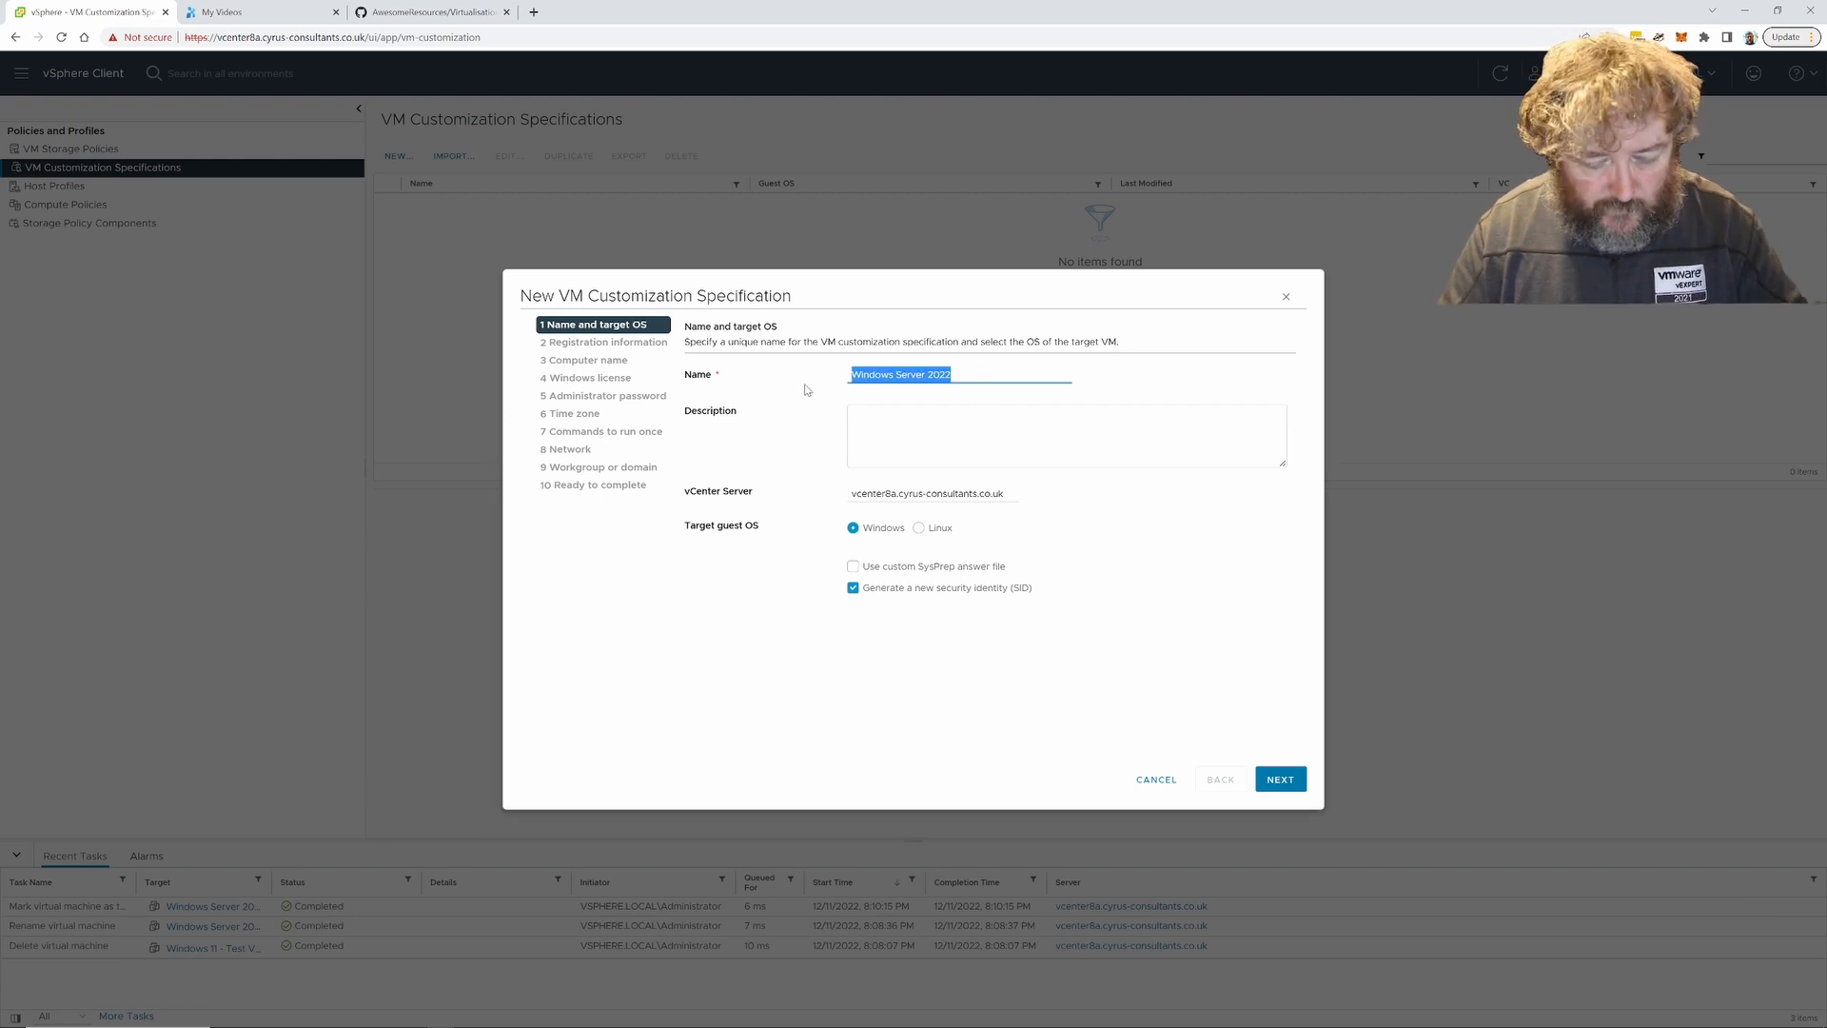
type("Windows Server 2022")
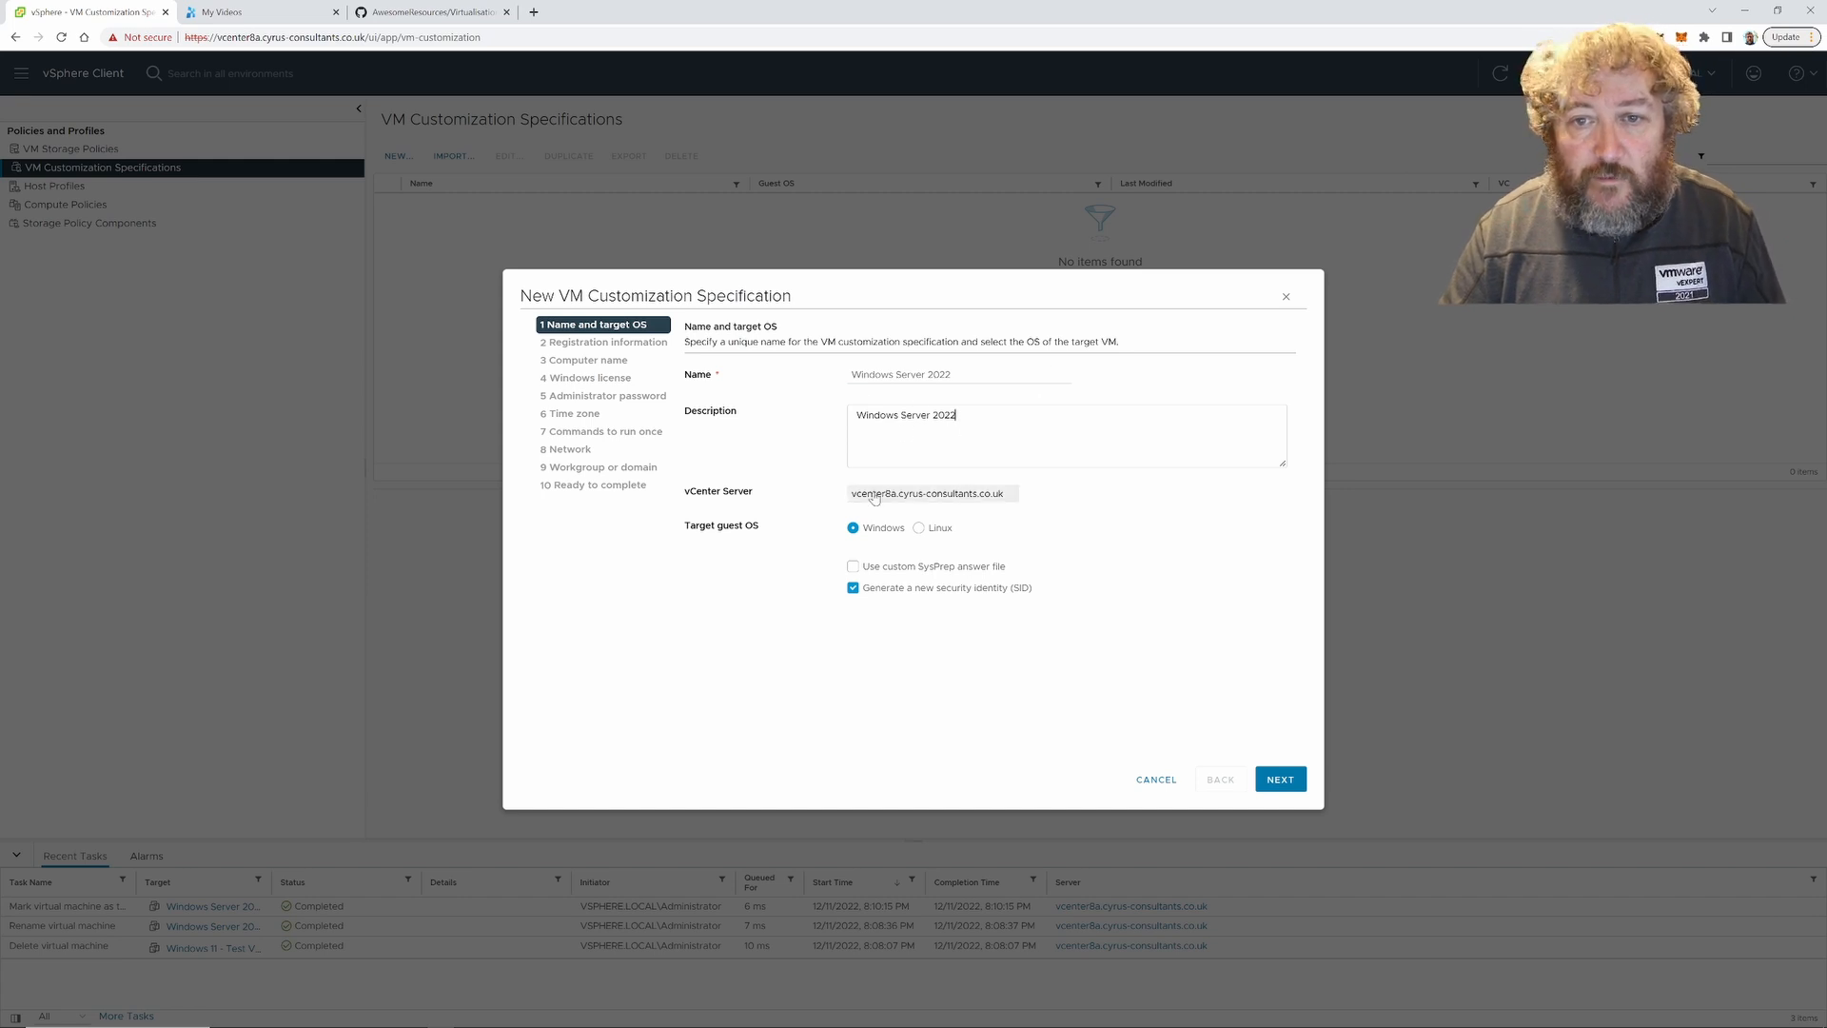
mouse_move(888, 605)
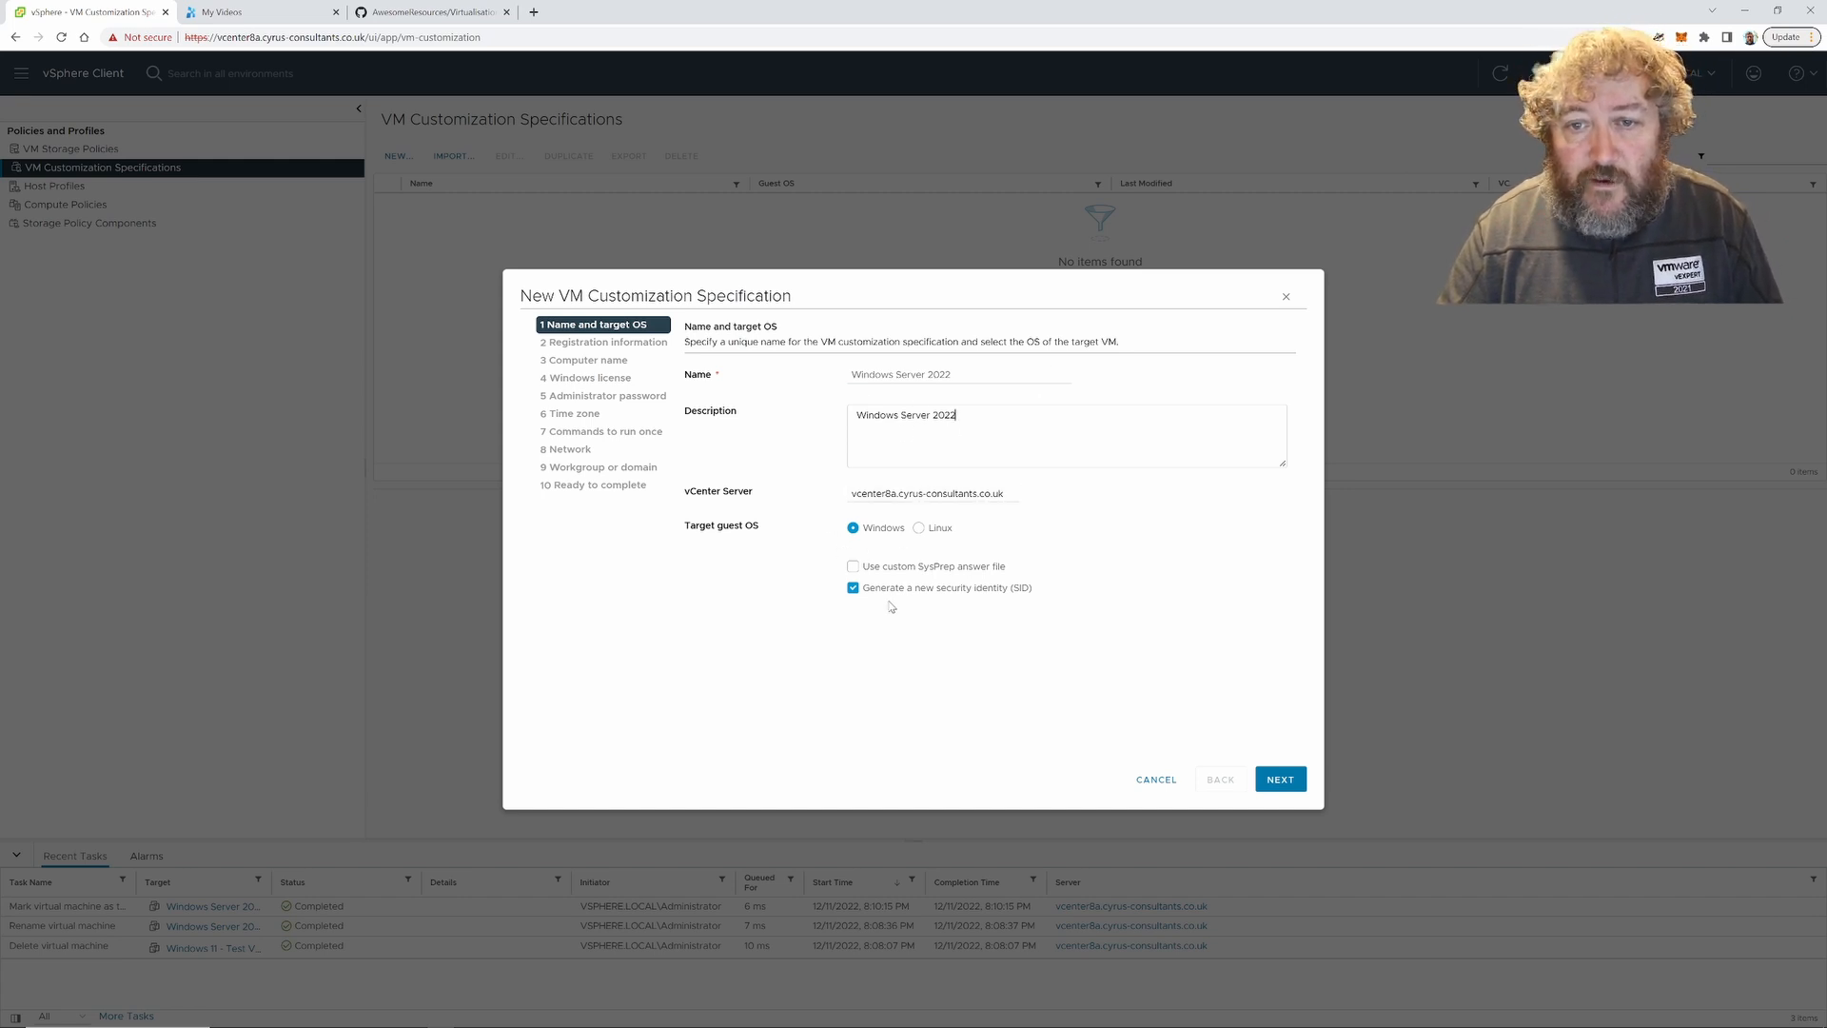
mouse_move(984, 604)
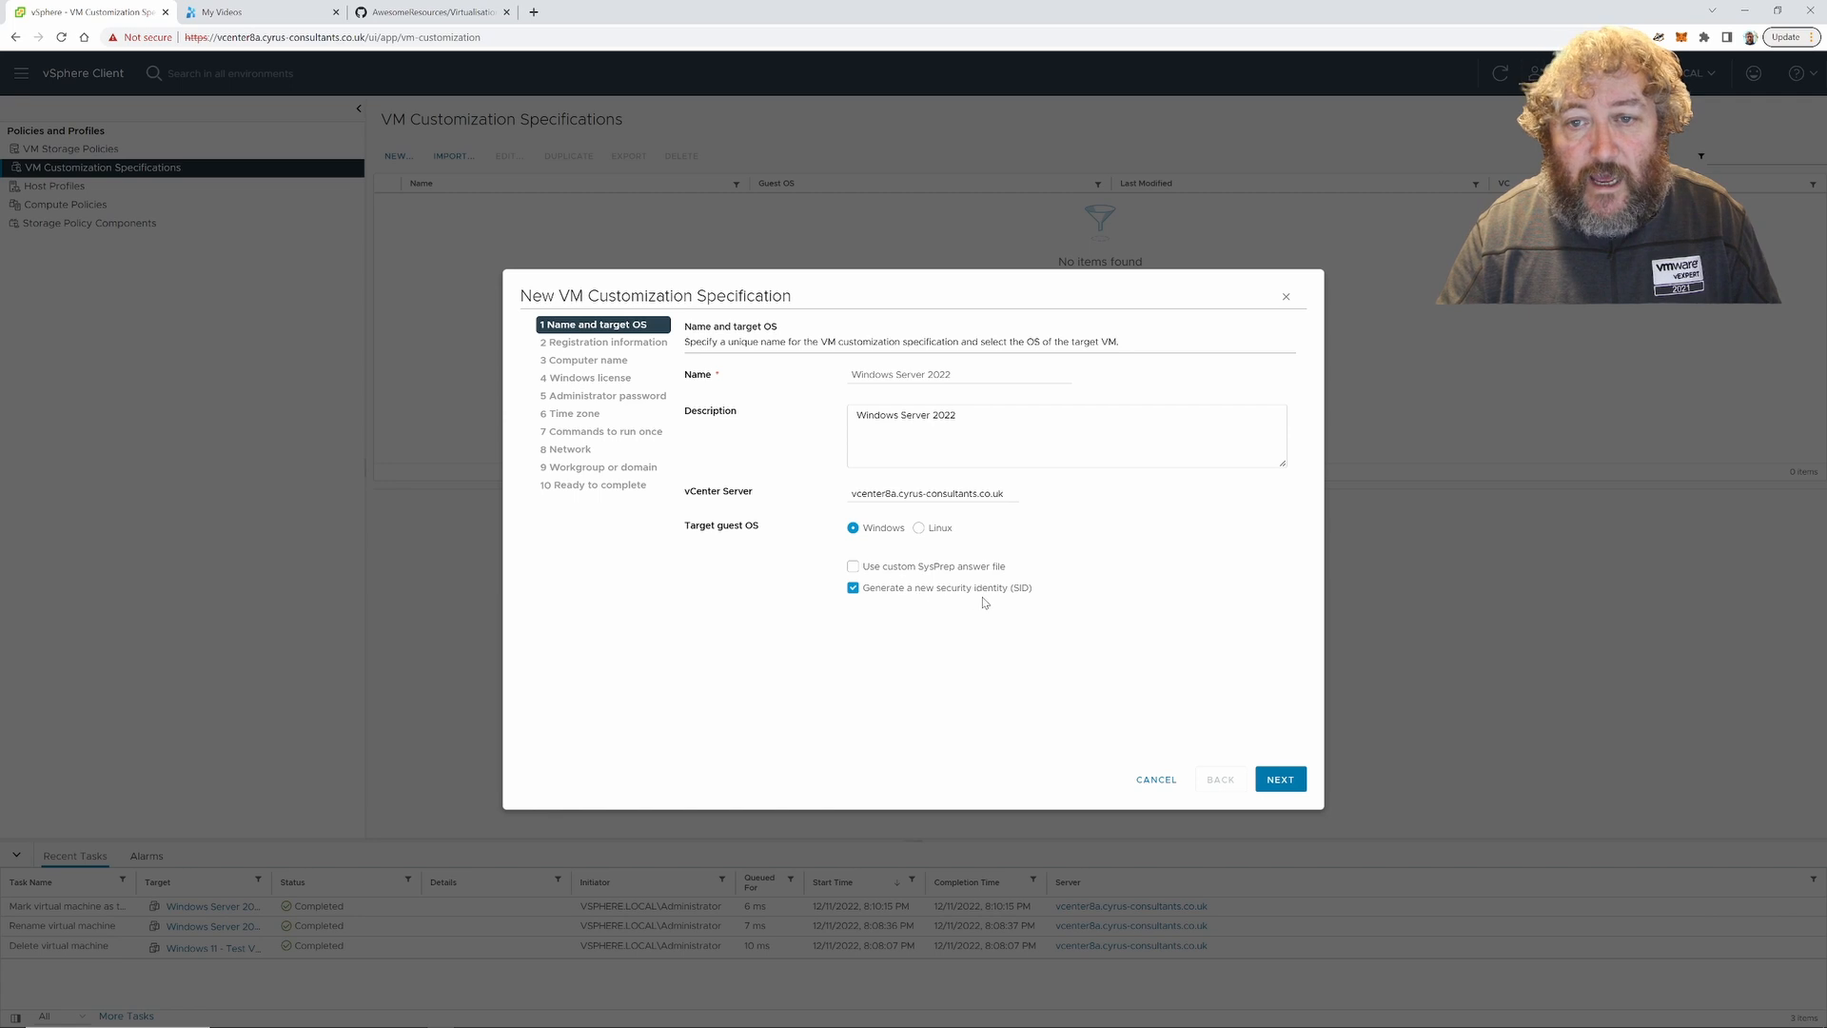
mouse_move(1051, 603)
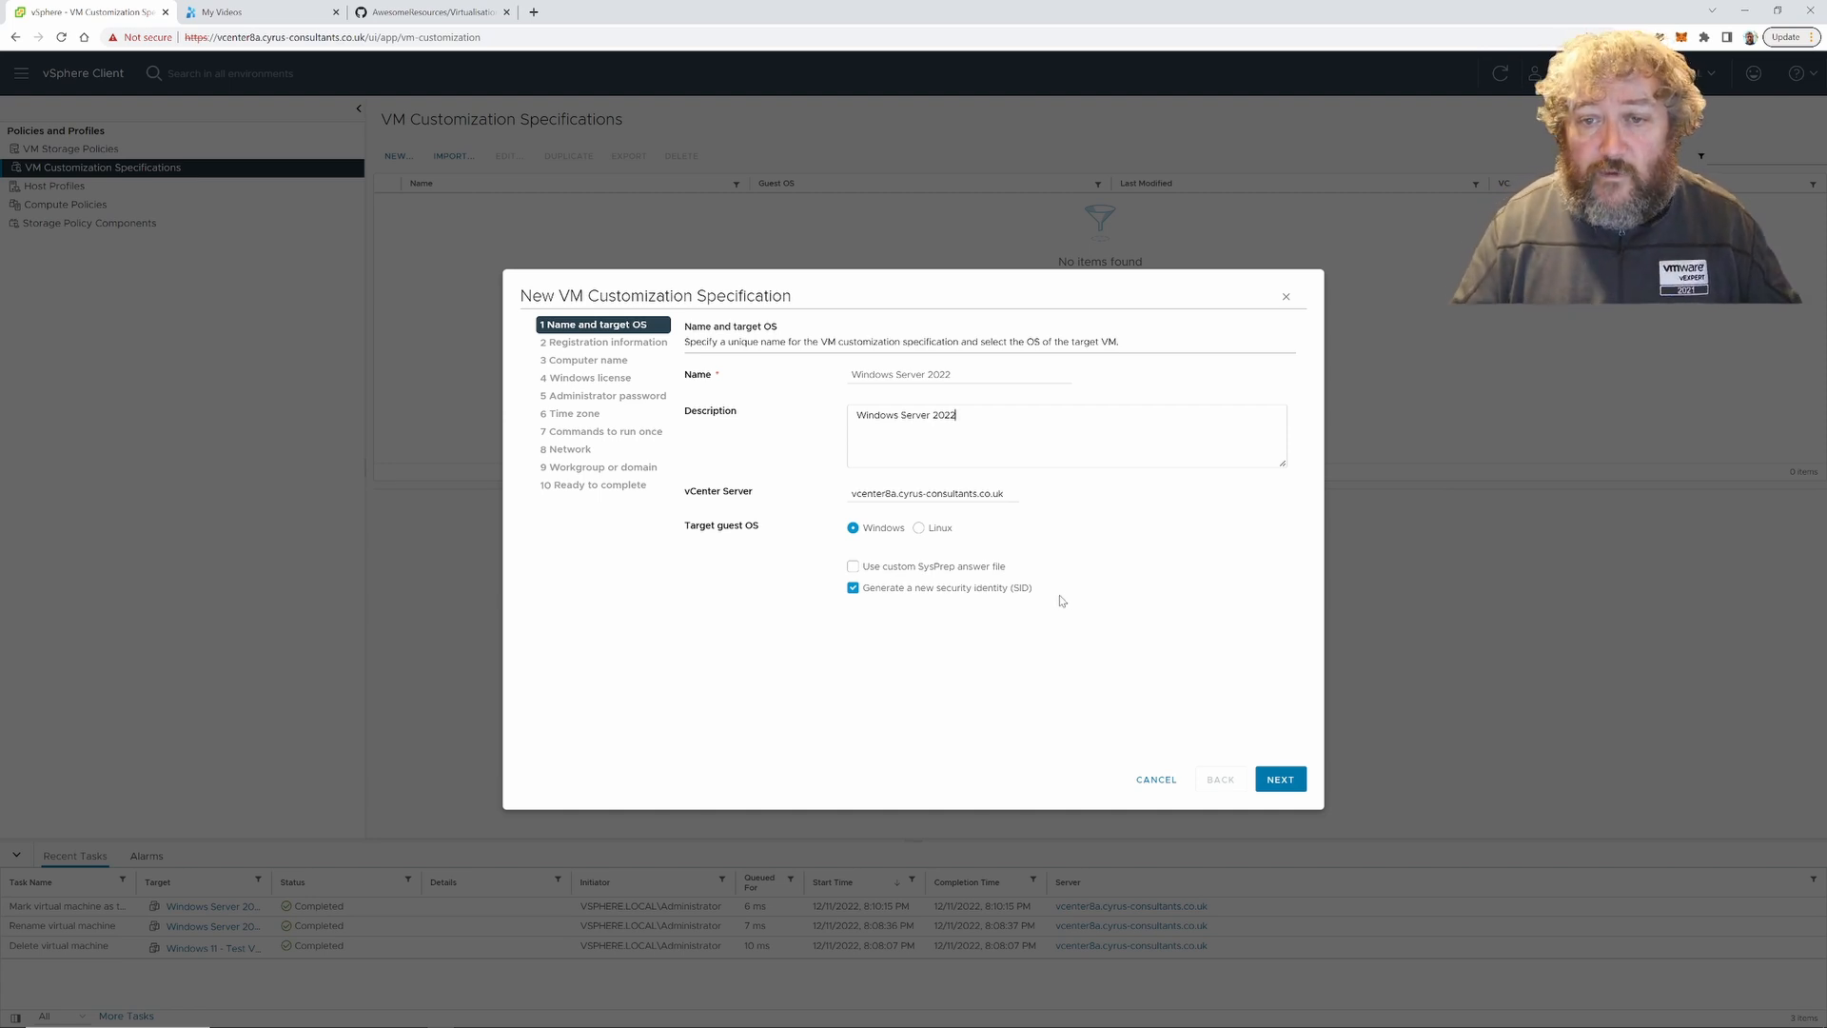
left_click(1279, 778)
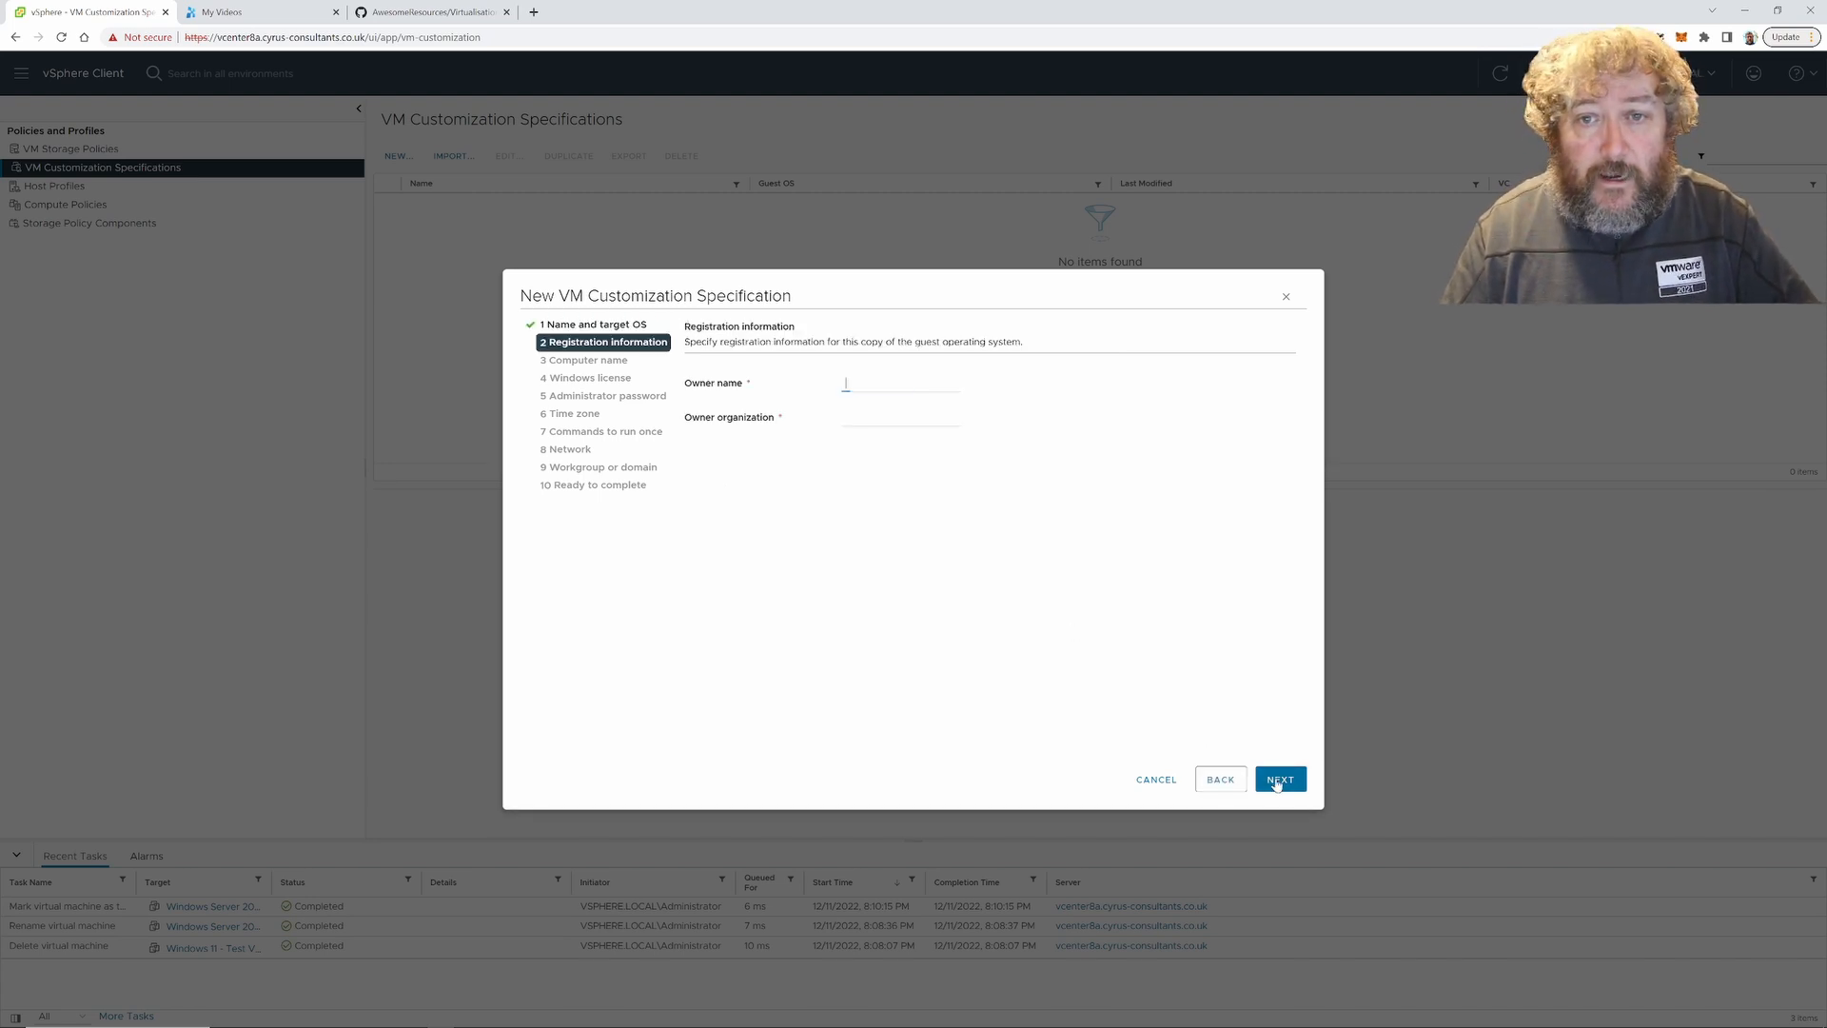
left_click(900, 383)
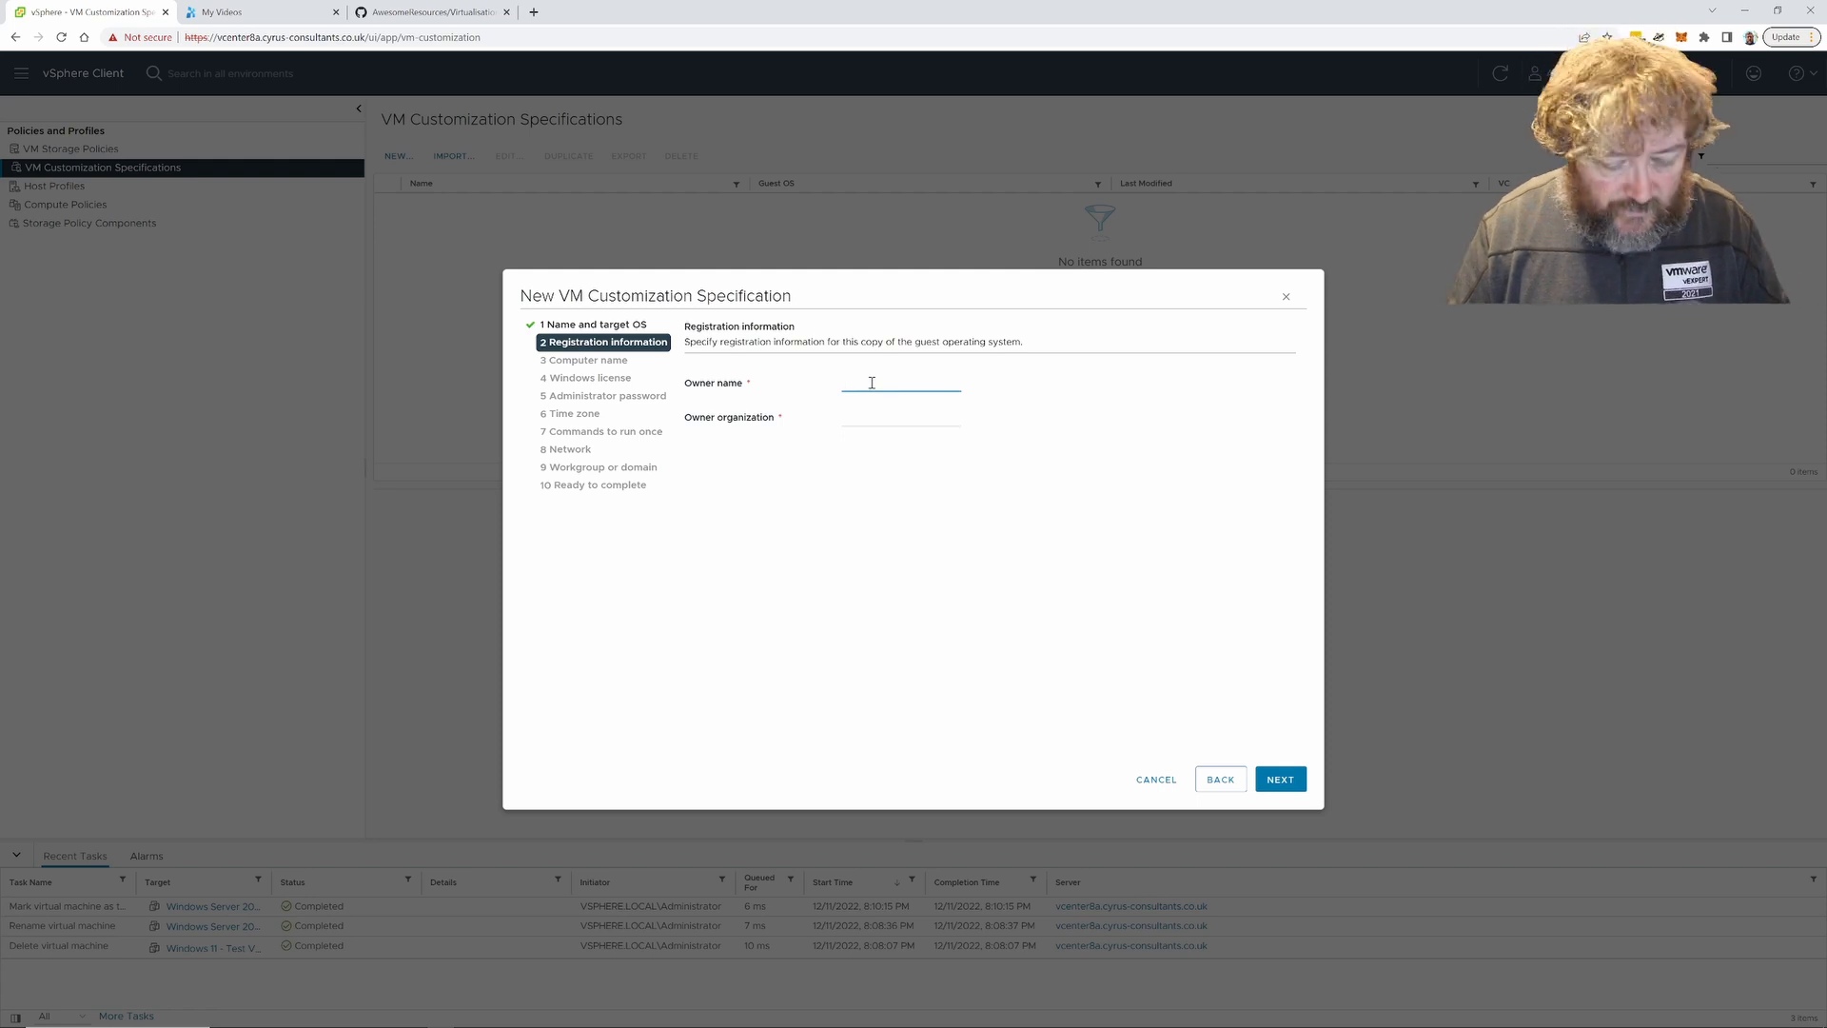
type("Andrew hand")
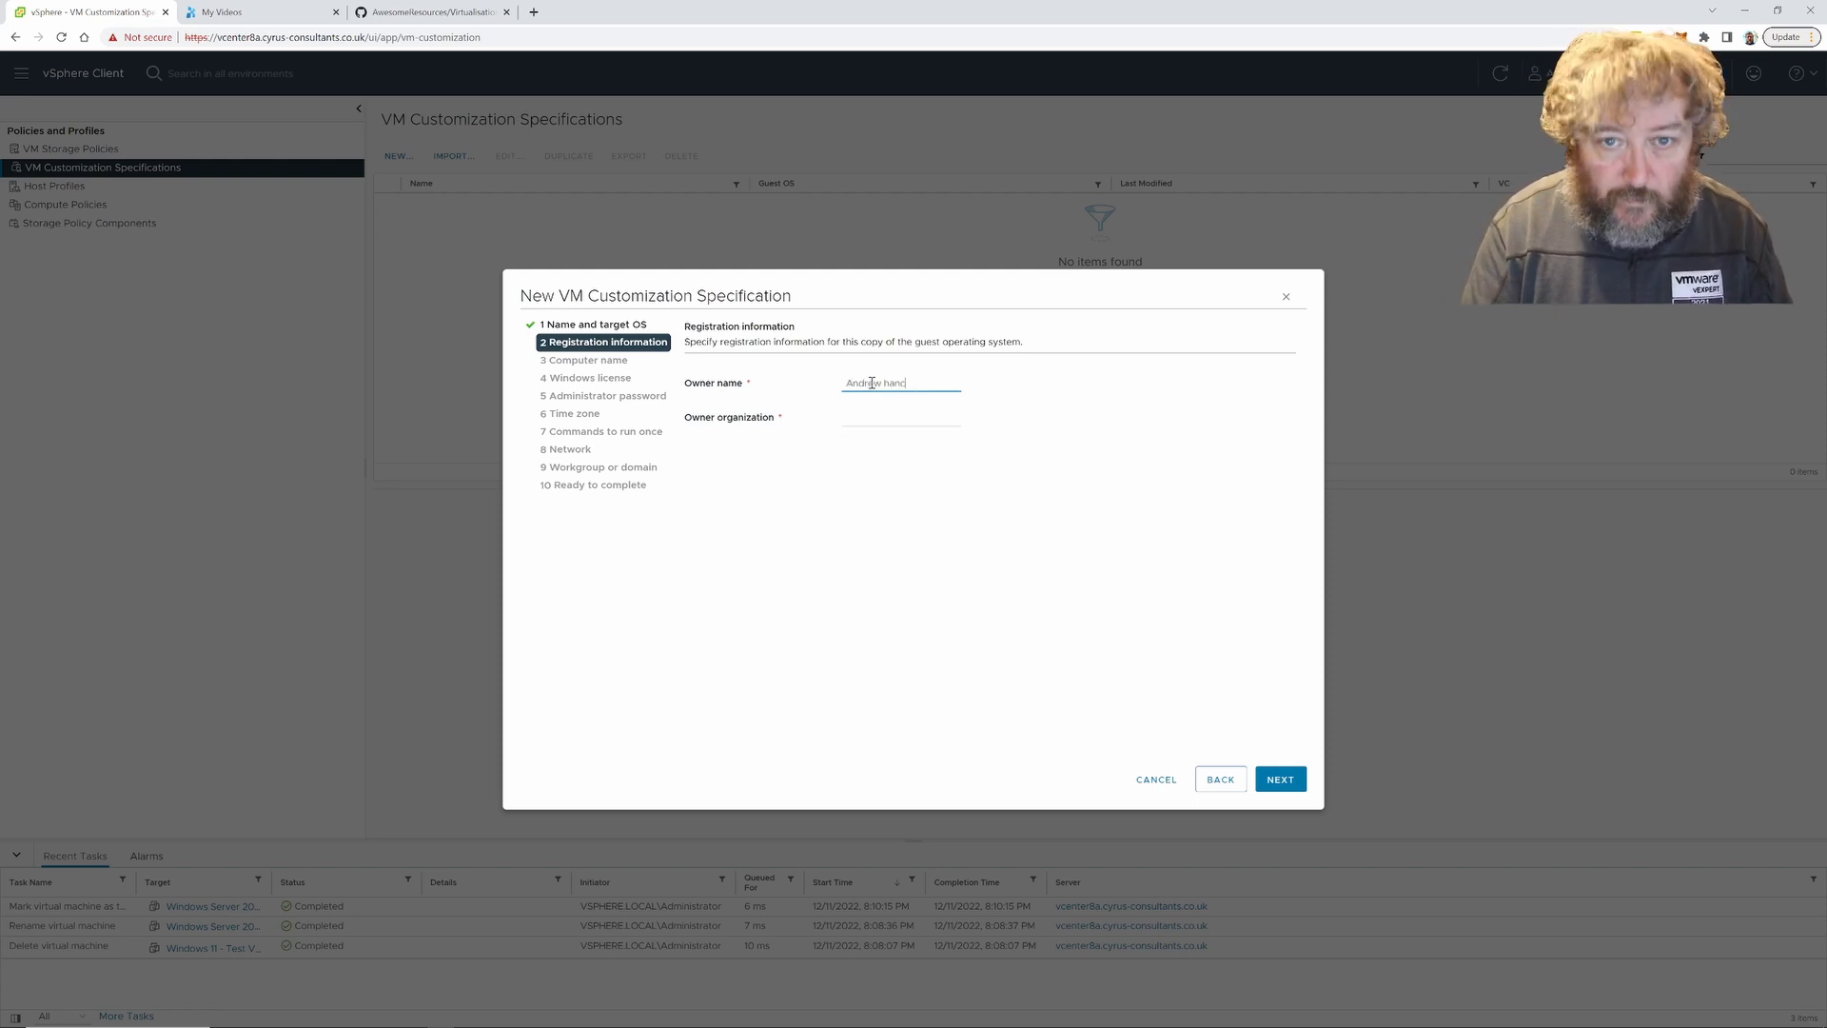
key("Backspace")
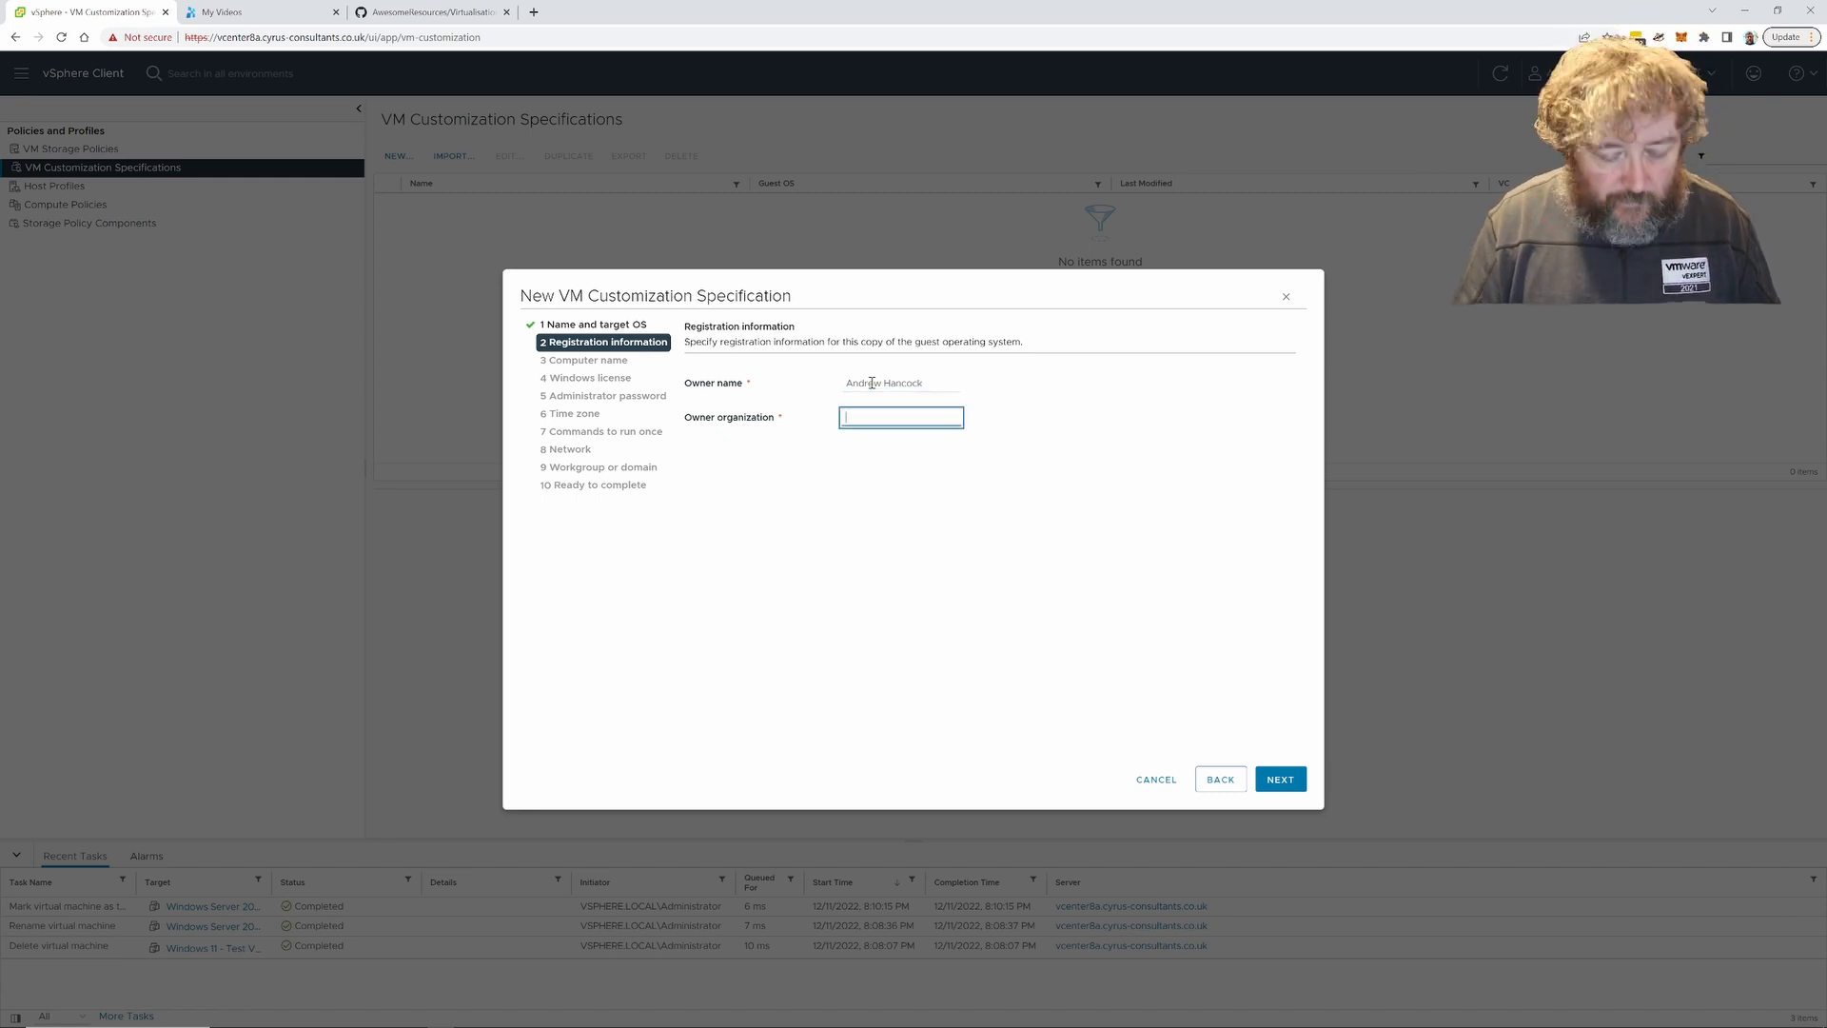
- Enter the owner organization 'Cyrus Computers' and continue to the computer name step
type("CYU")
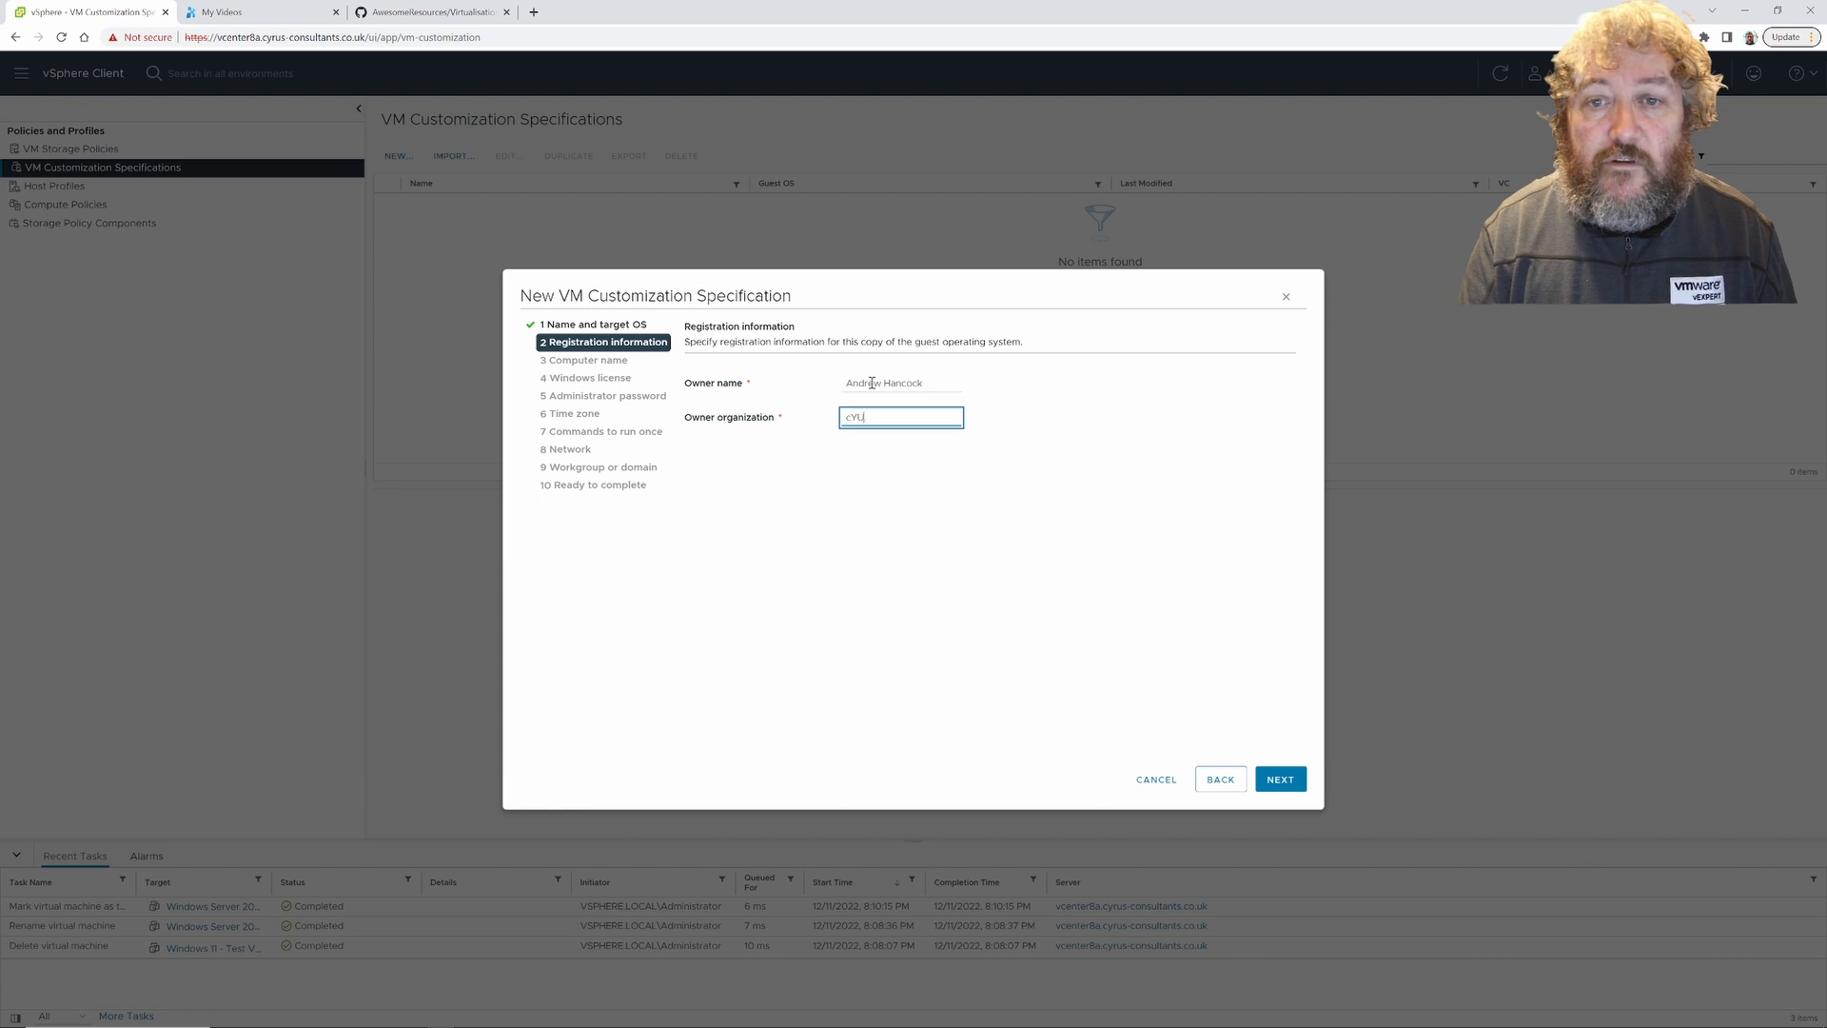
type("Cyr")
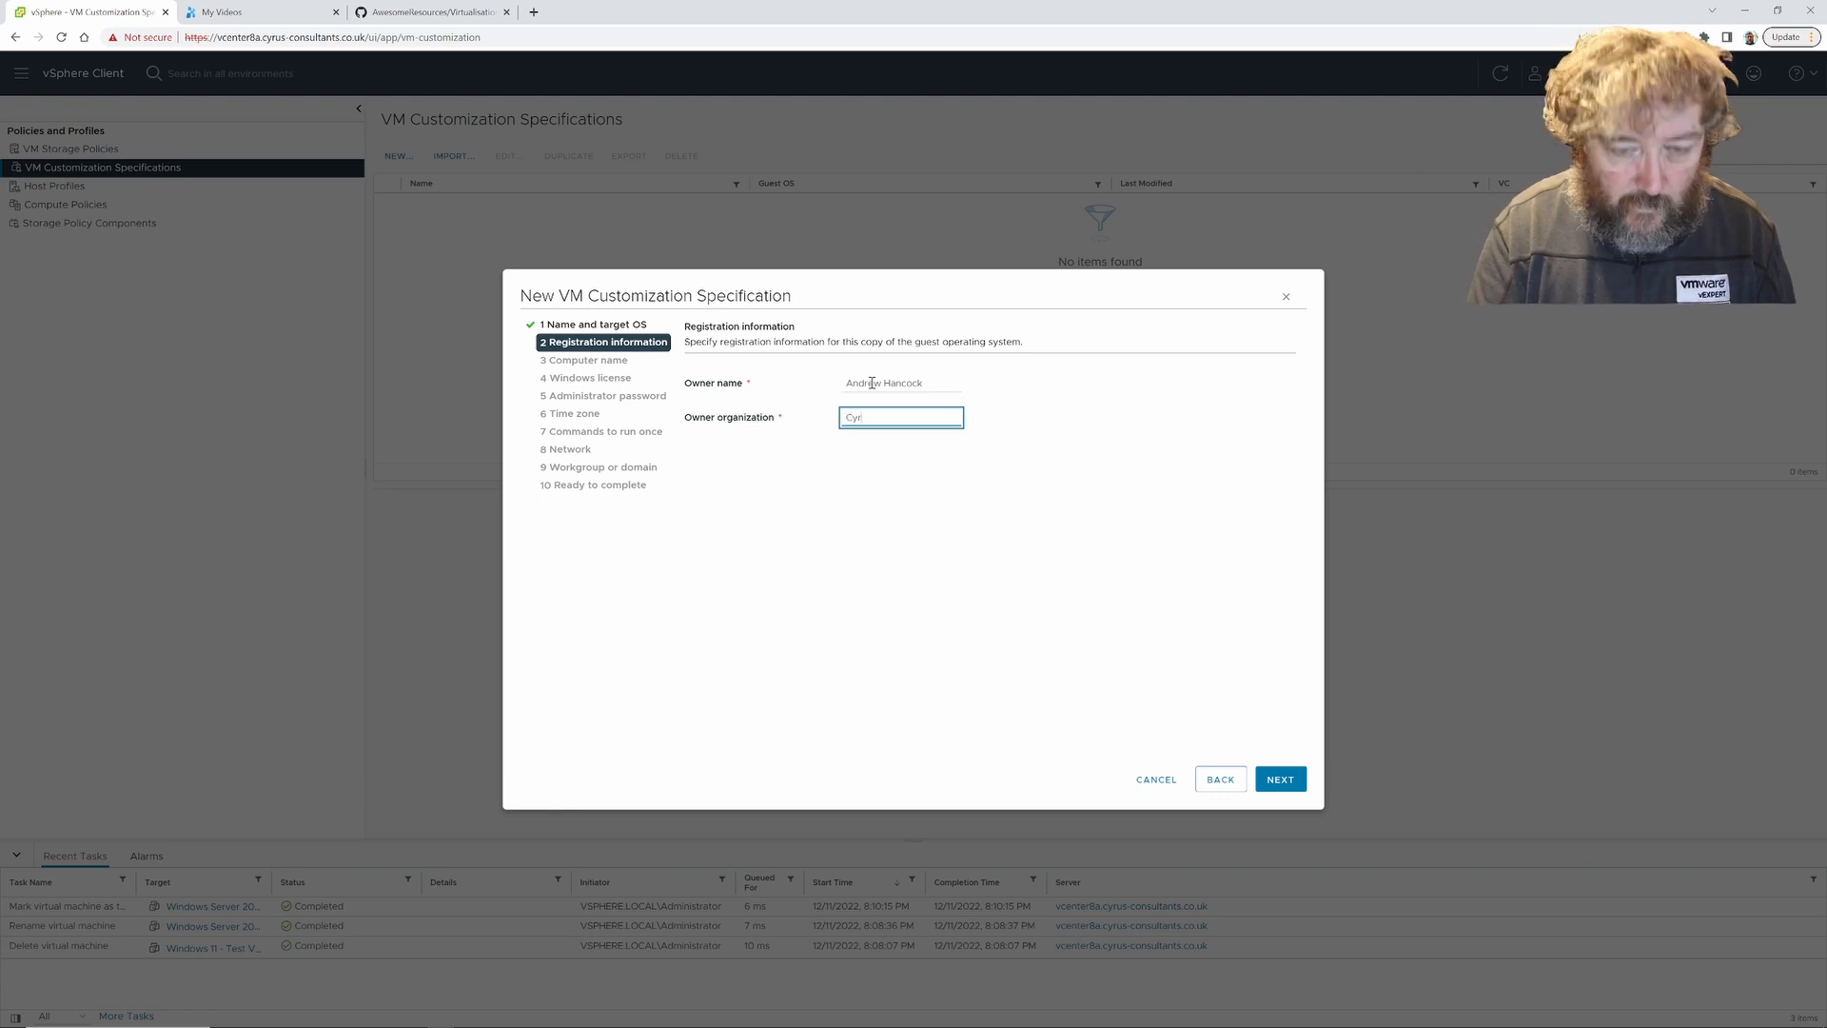
type("us Com")
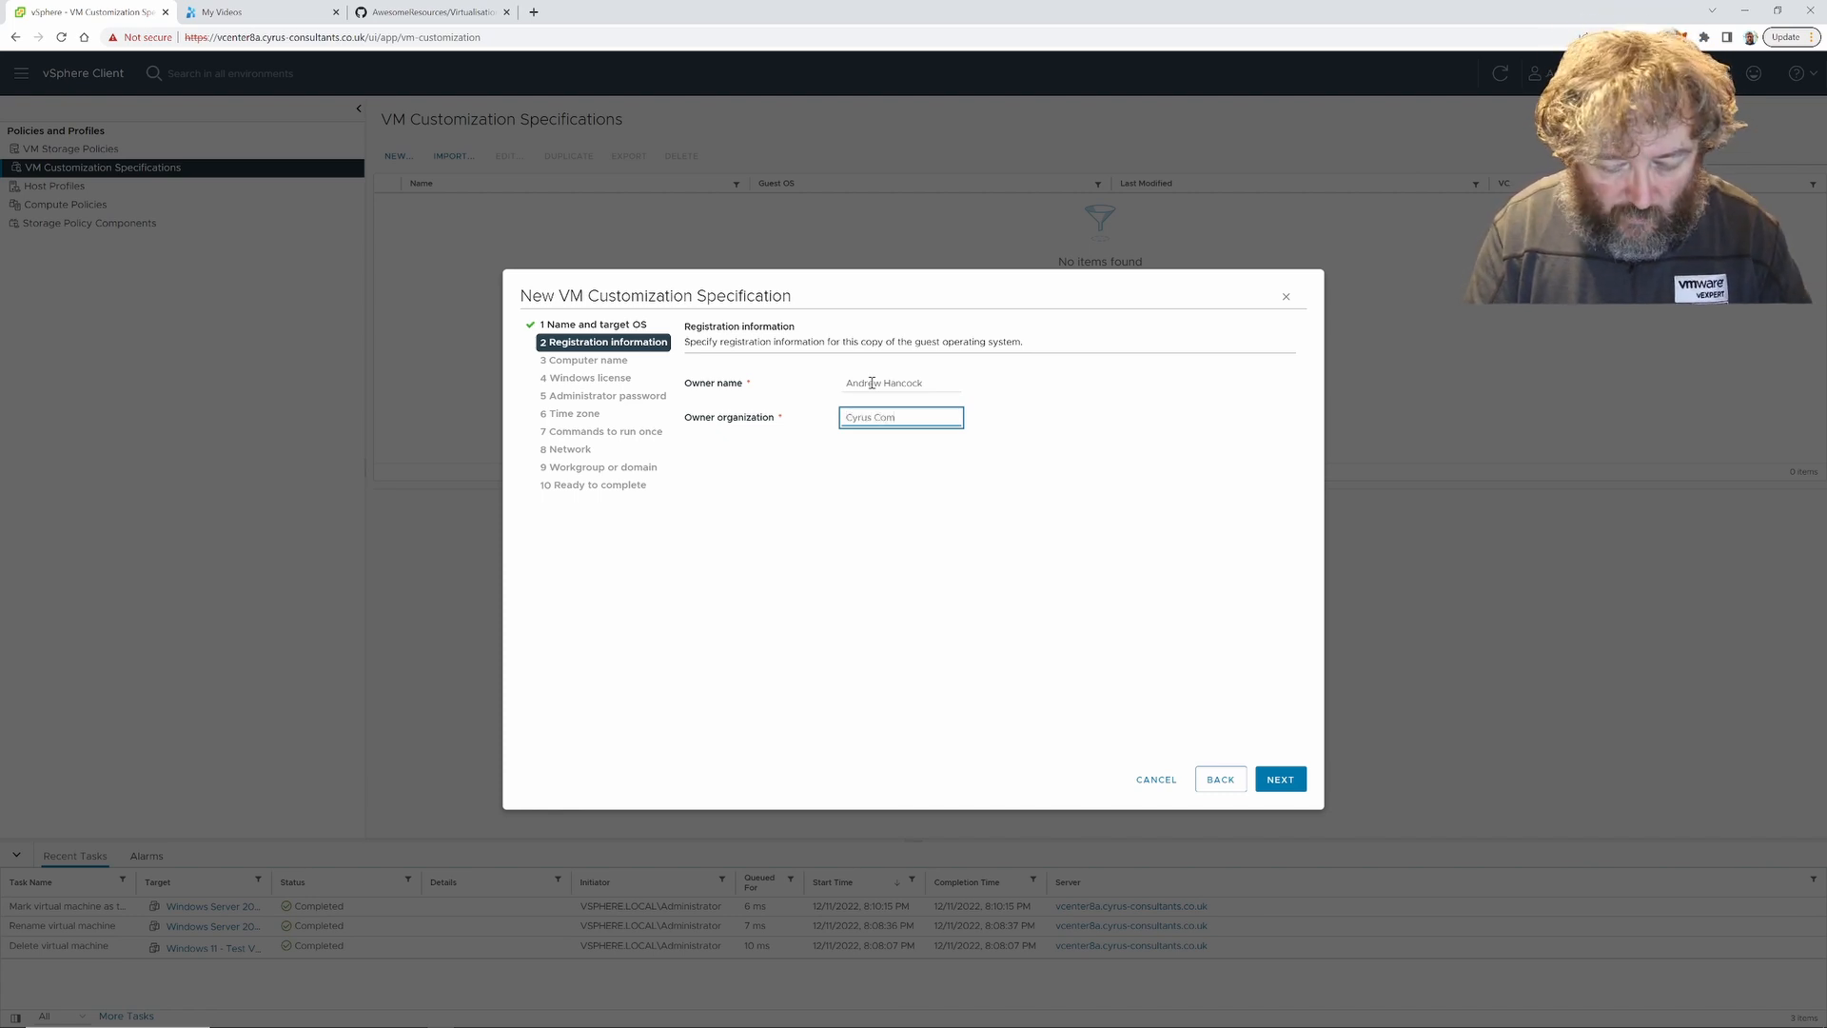
type("puter")
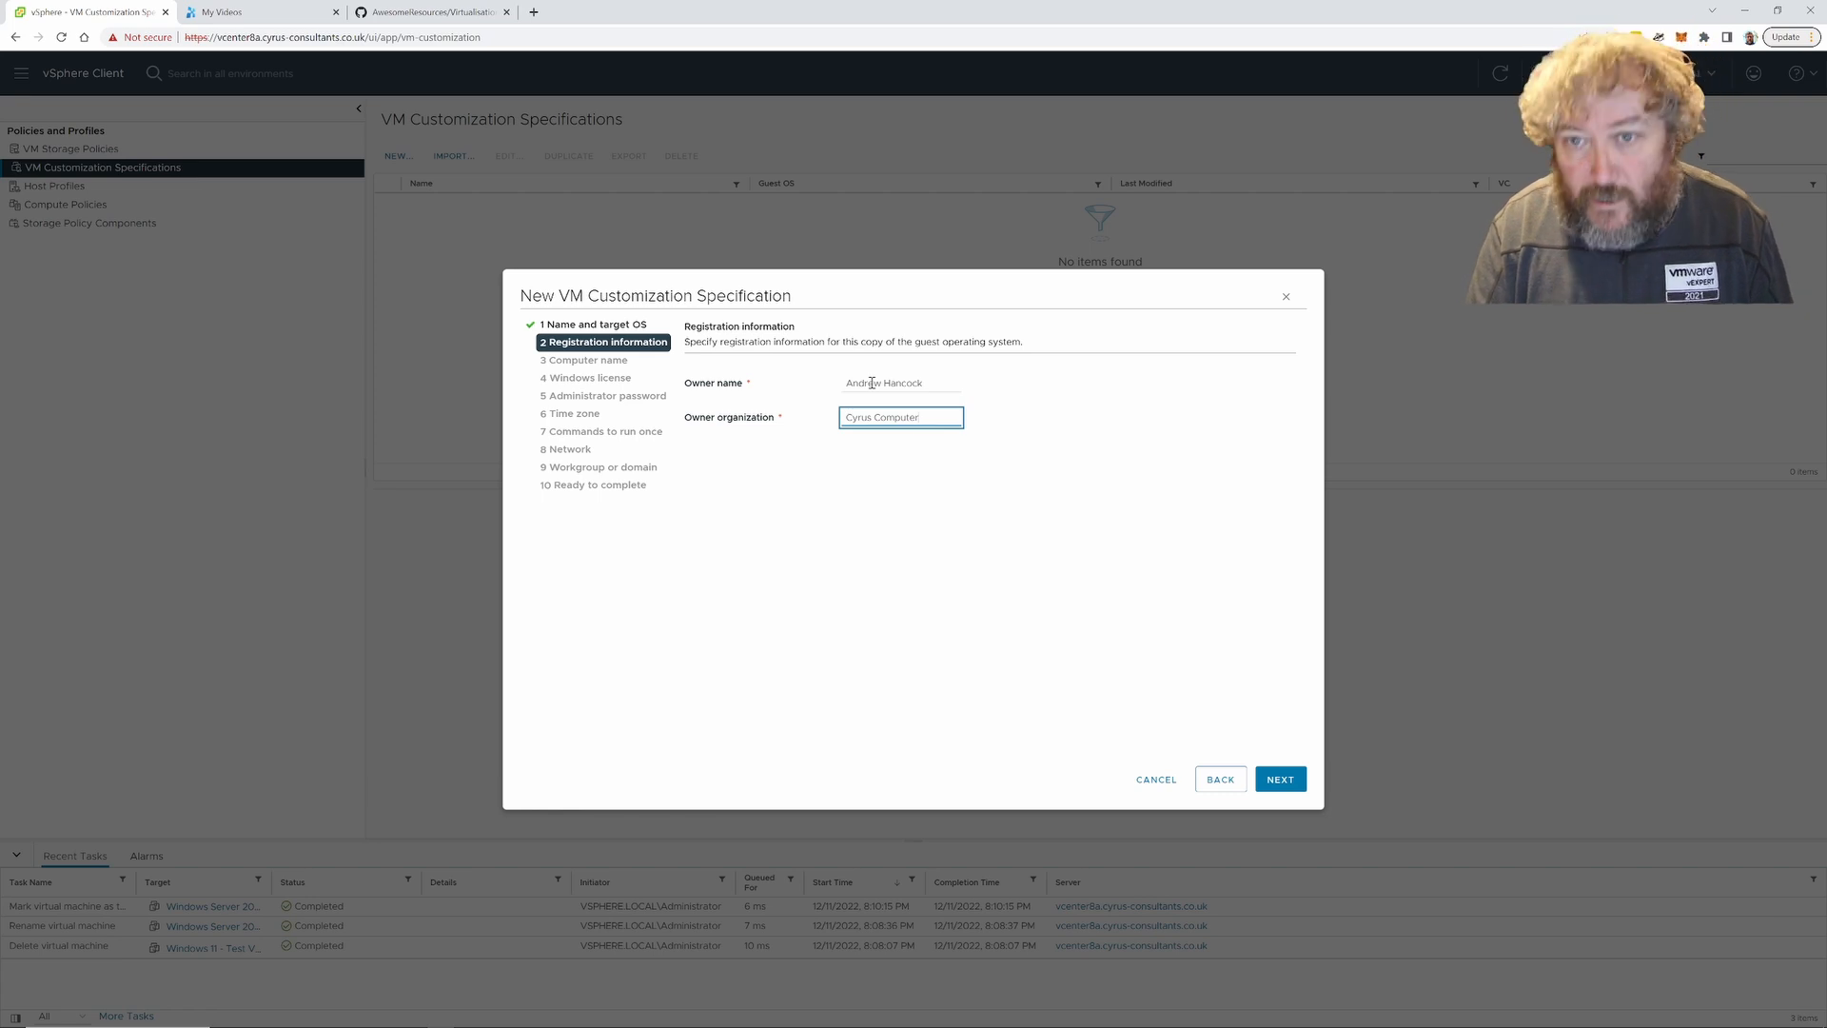
type("Consultant")
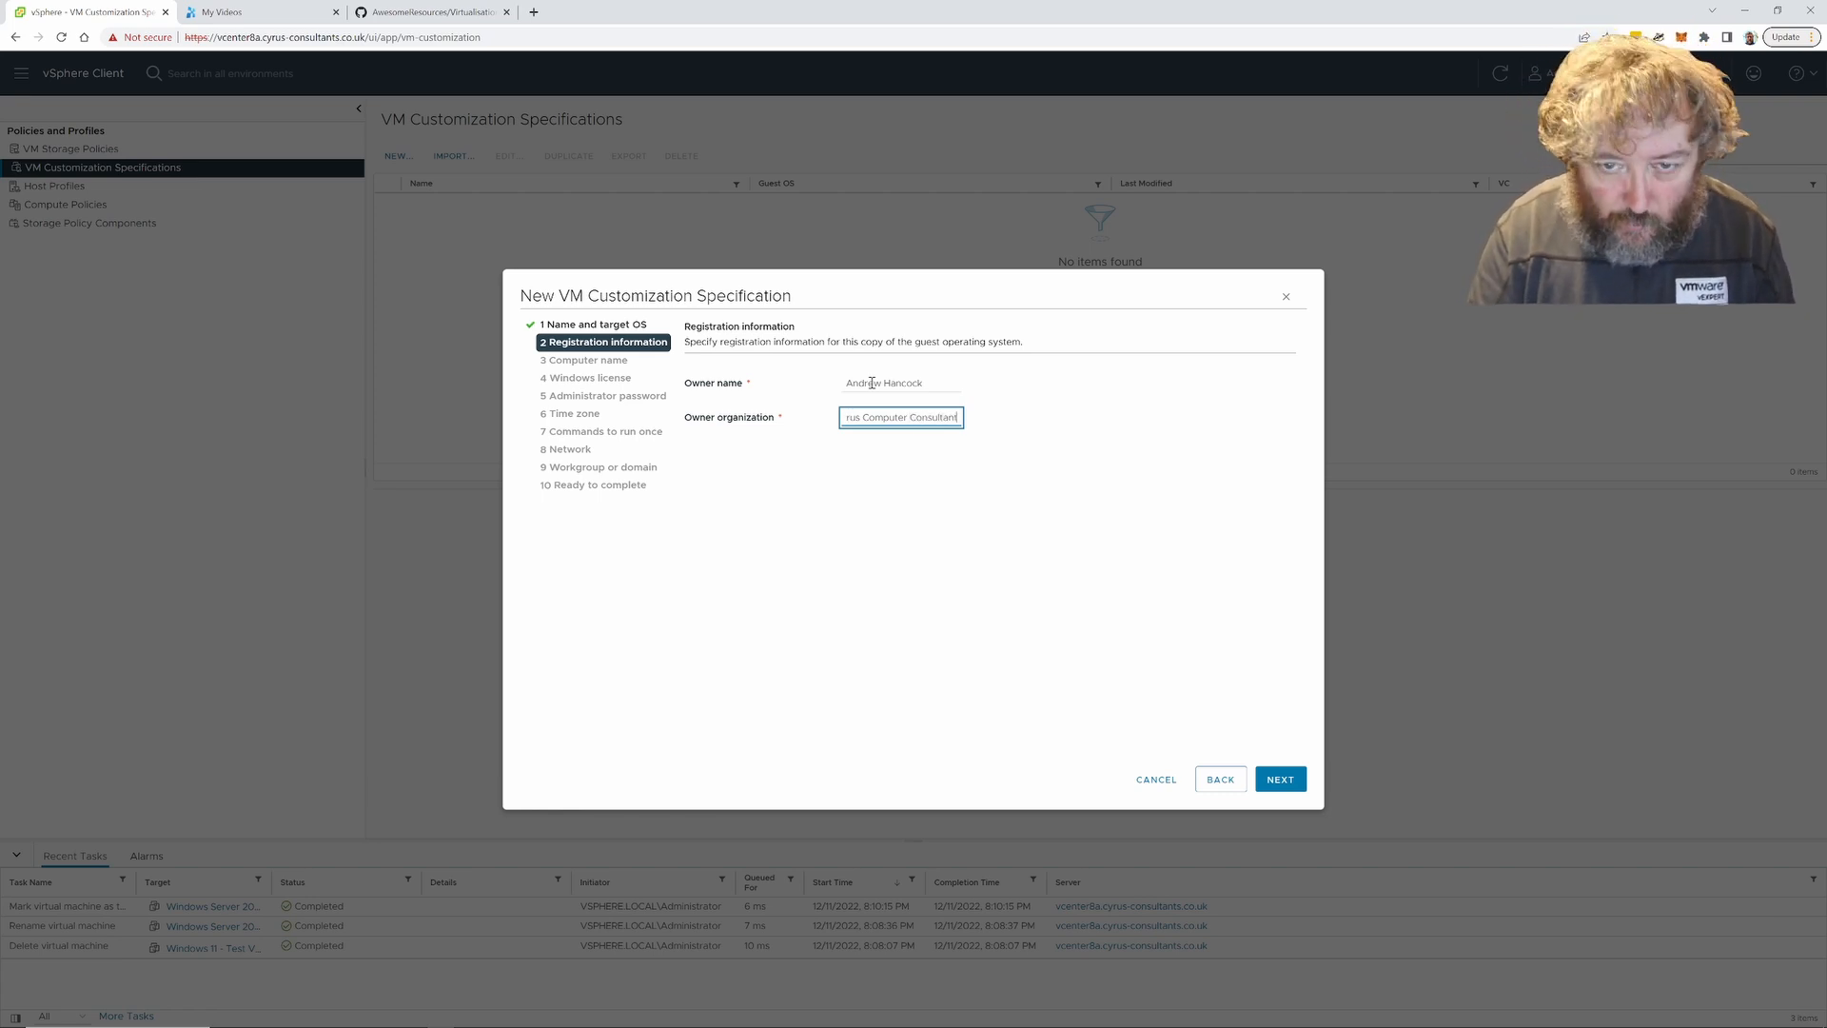
type("s Ltd")
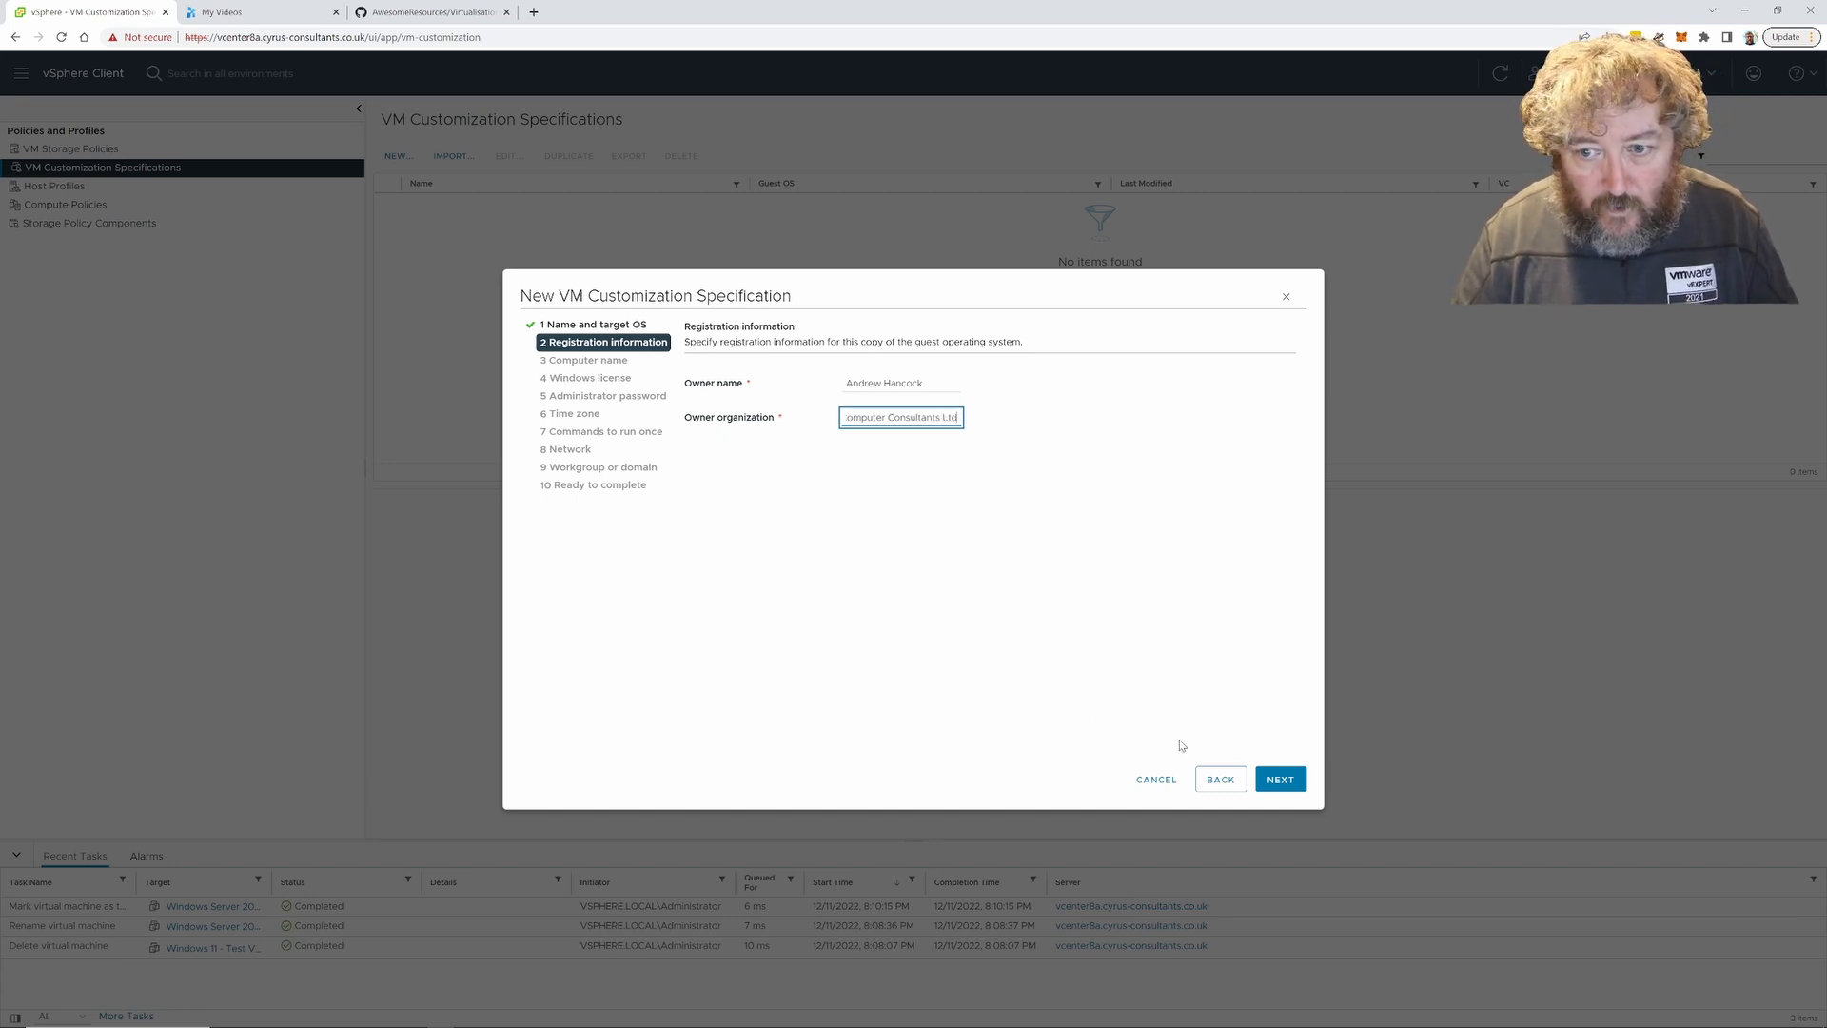
left_click(1279, 778)
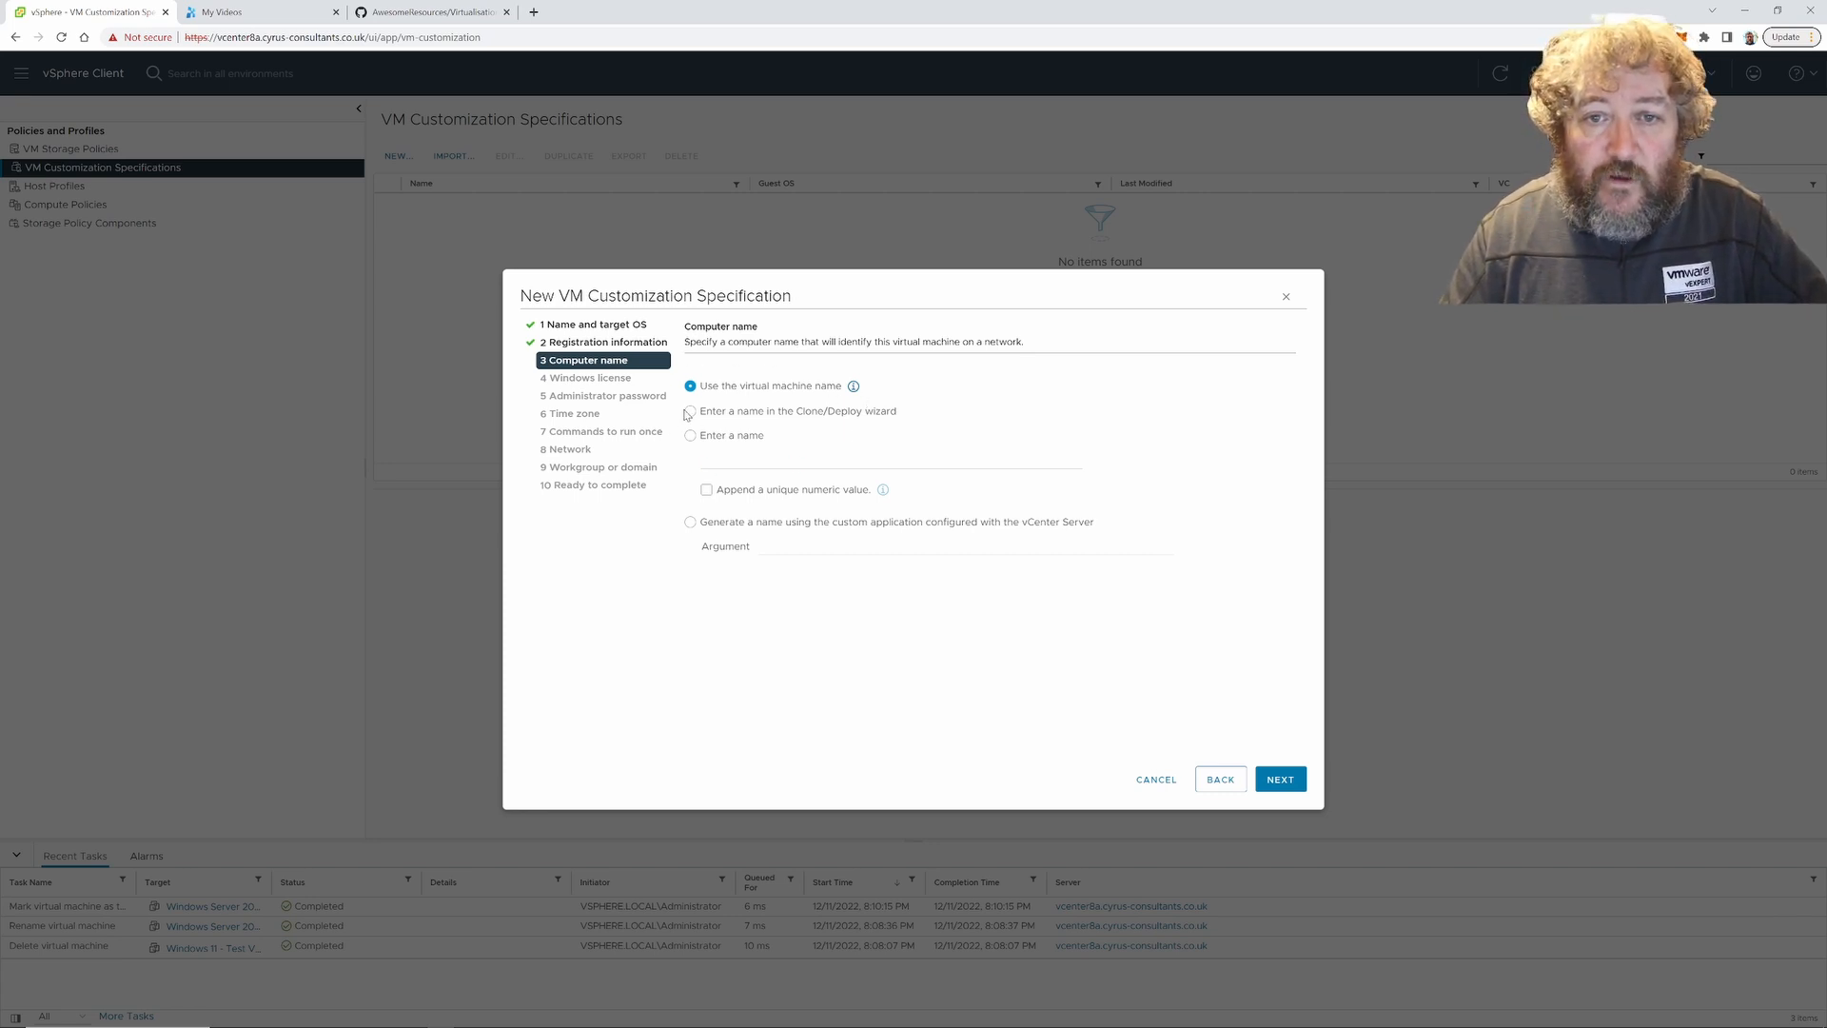
mouse_move(867, 396)
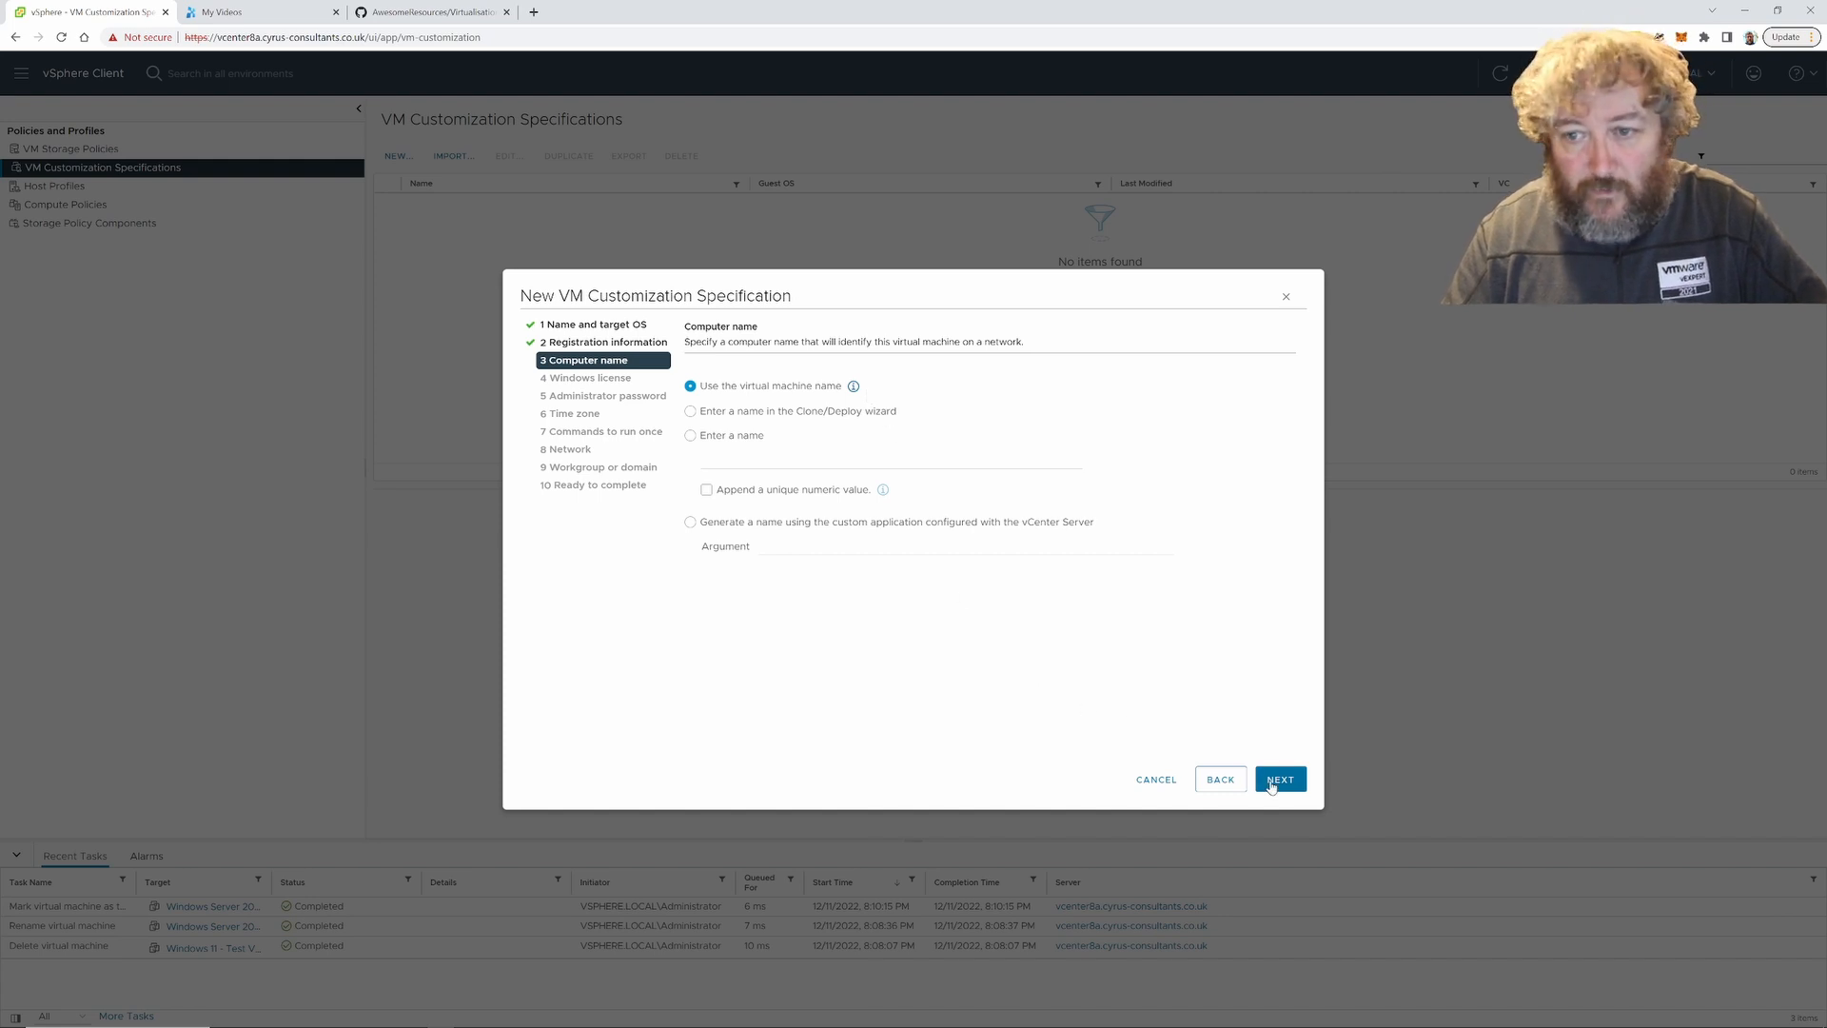
- Keep the VM name as computer name and untick 'Include server license information'
left_click(1279, 778)
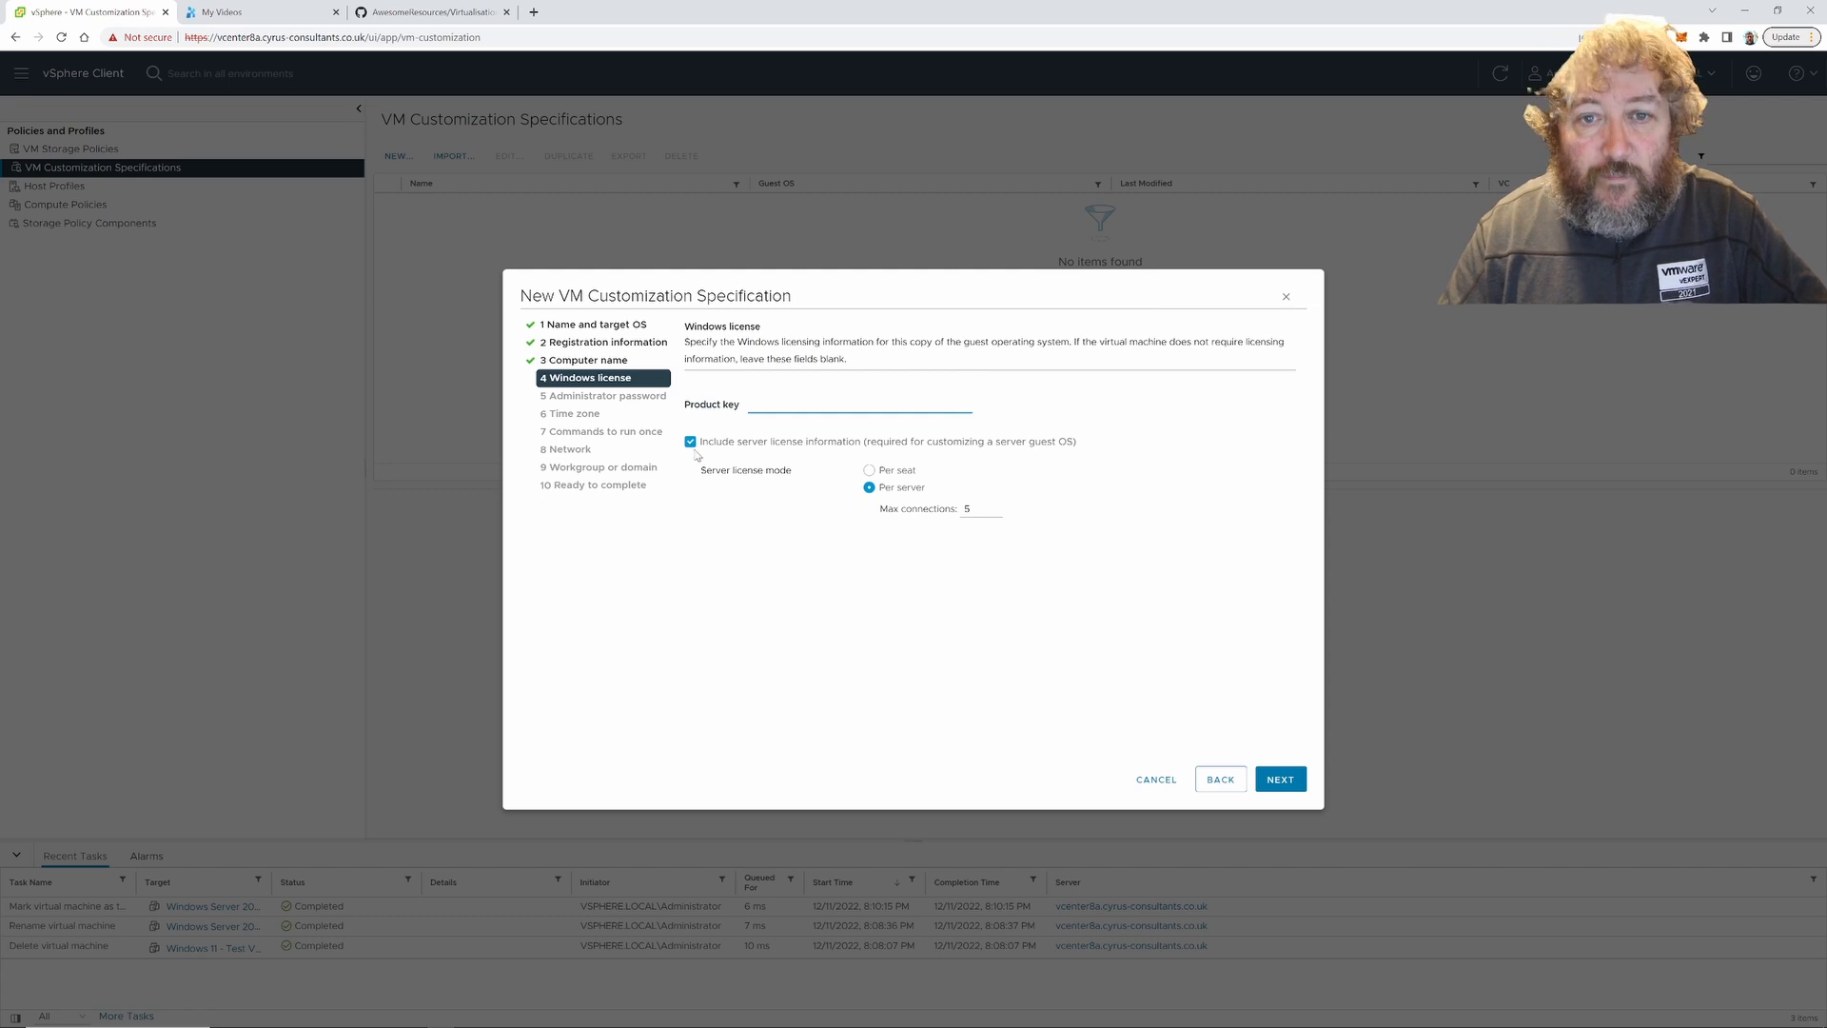
left_click(689, 441)
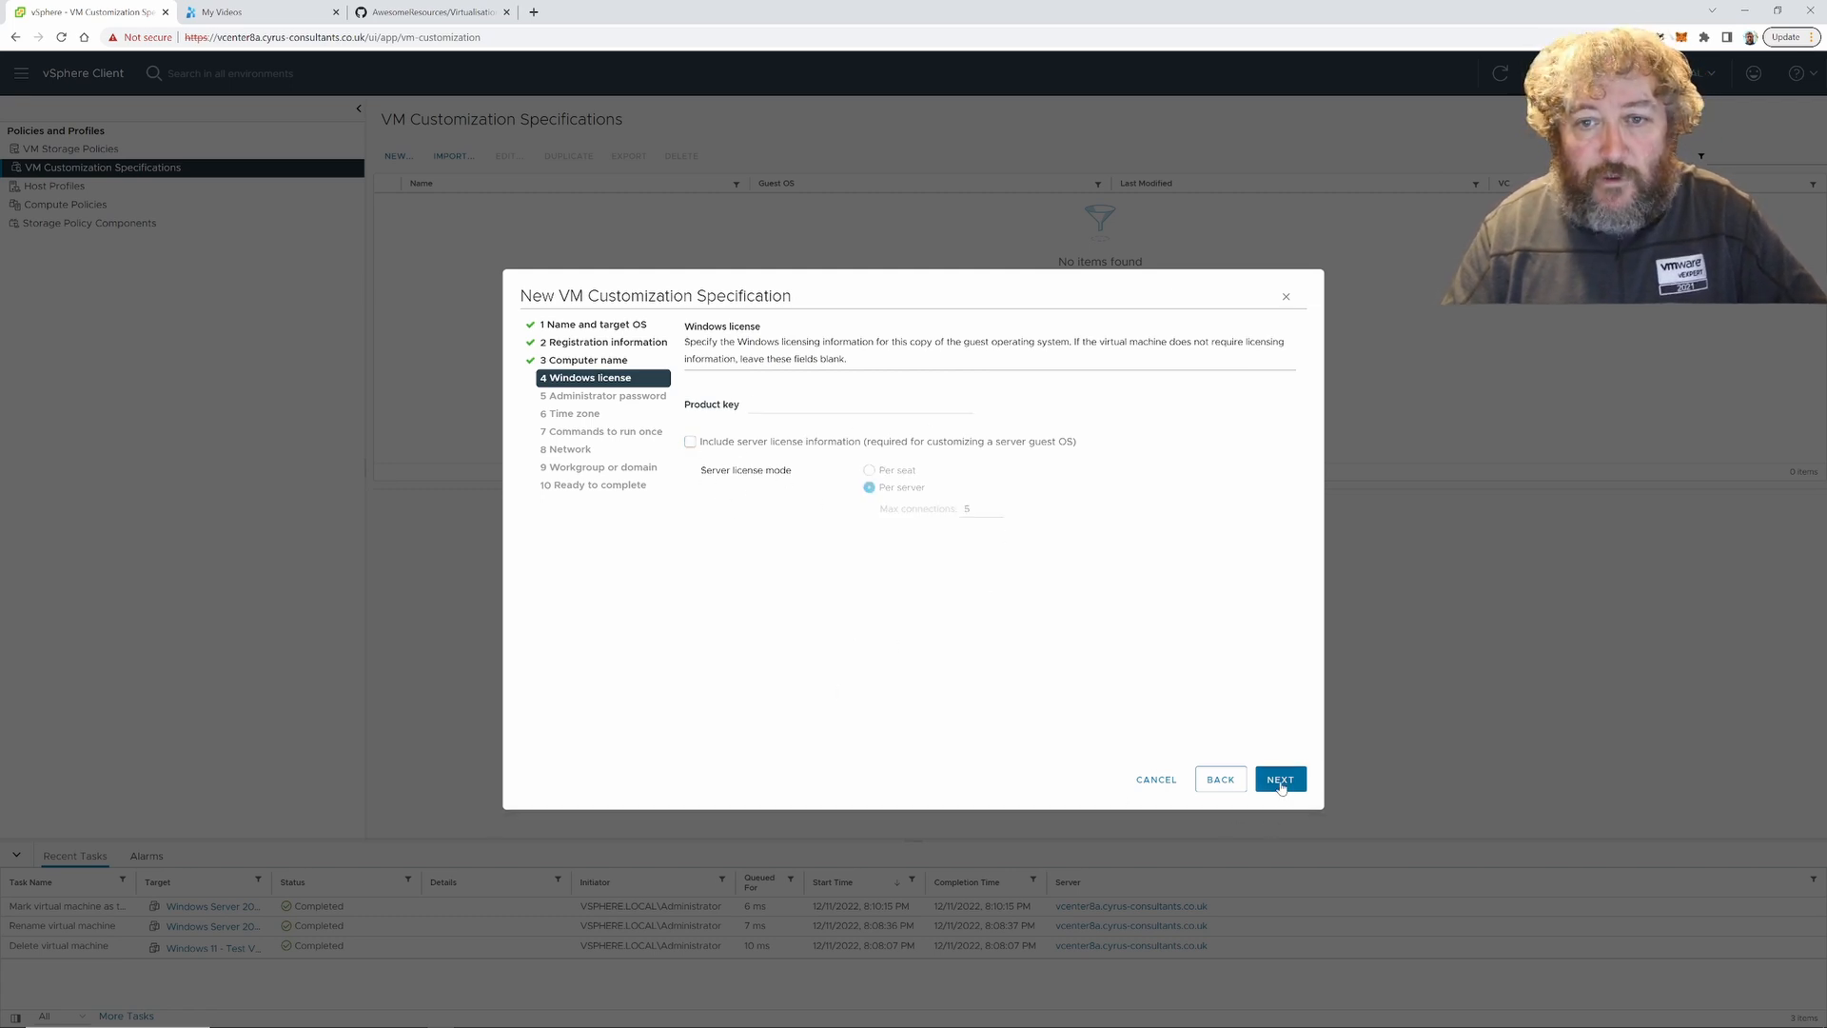
- Set and confirm the administrator password, then continue to the time zone step
left_click(1279, 779)
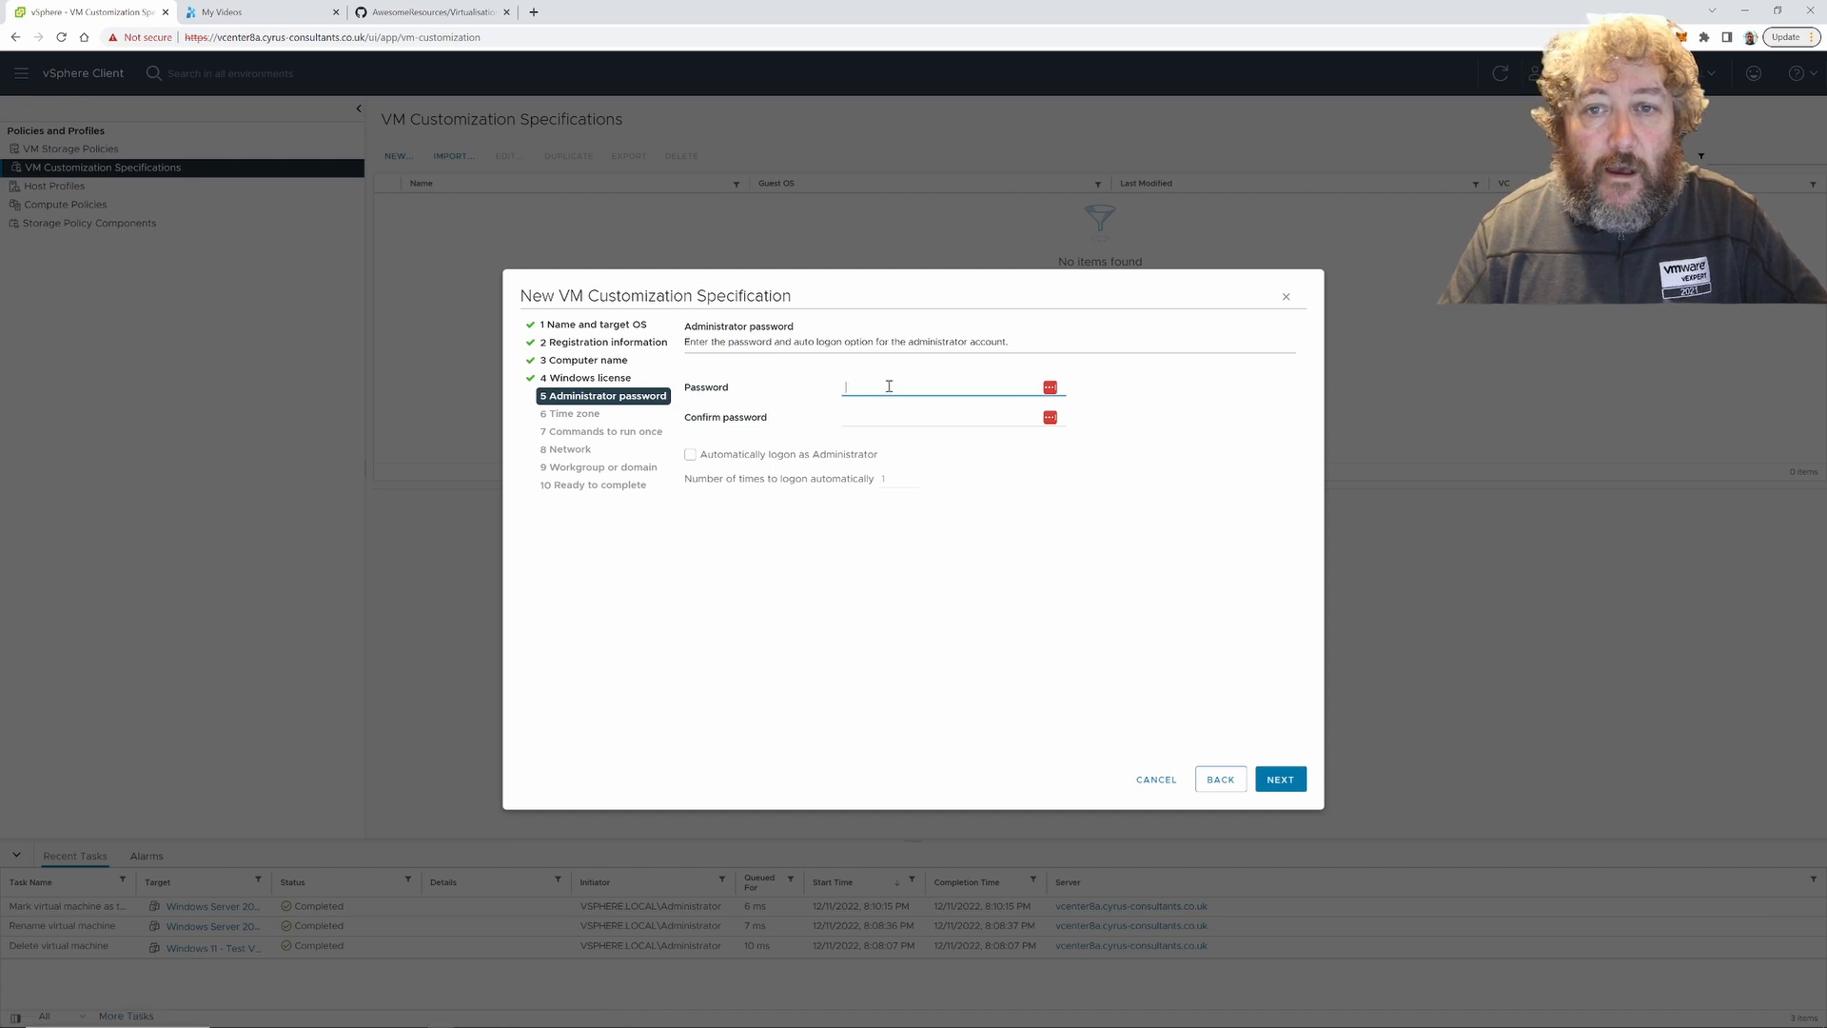
left_click(921, 387)
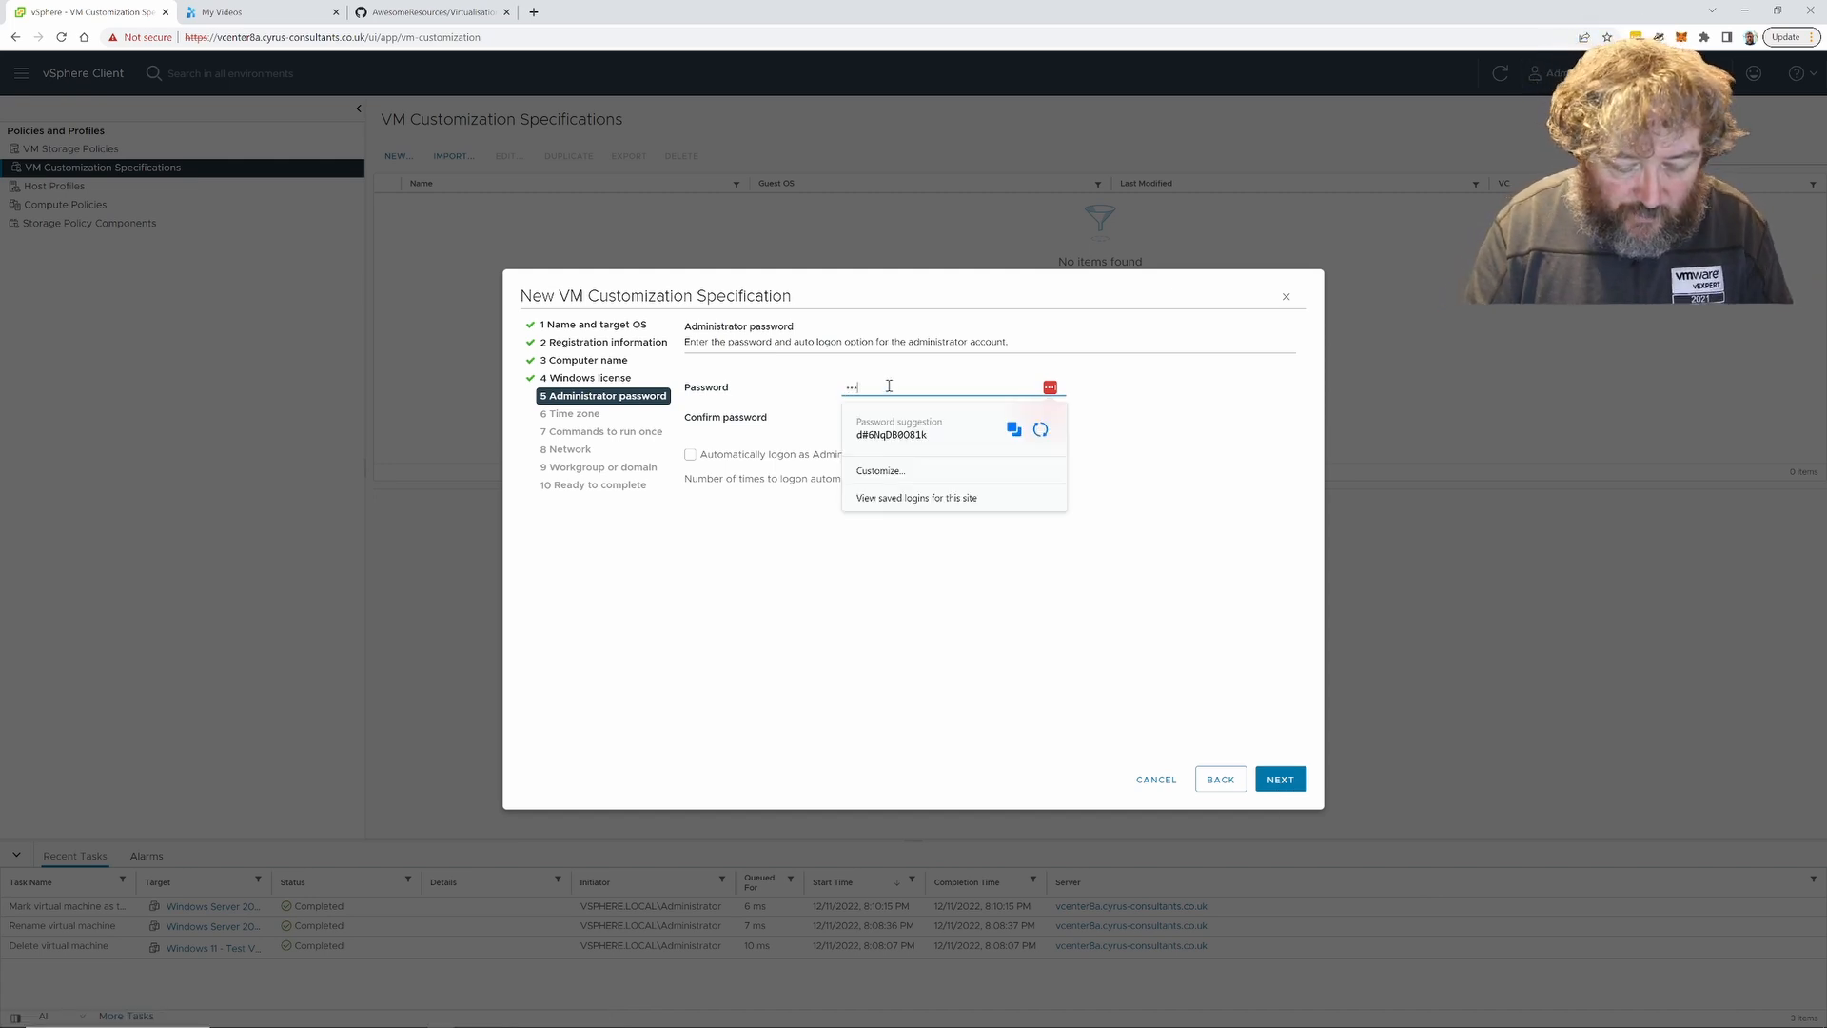
type("password")
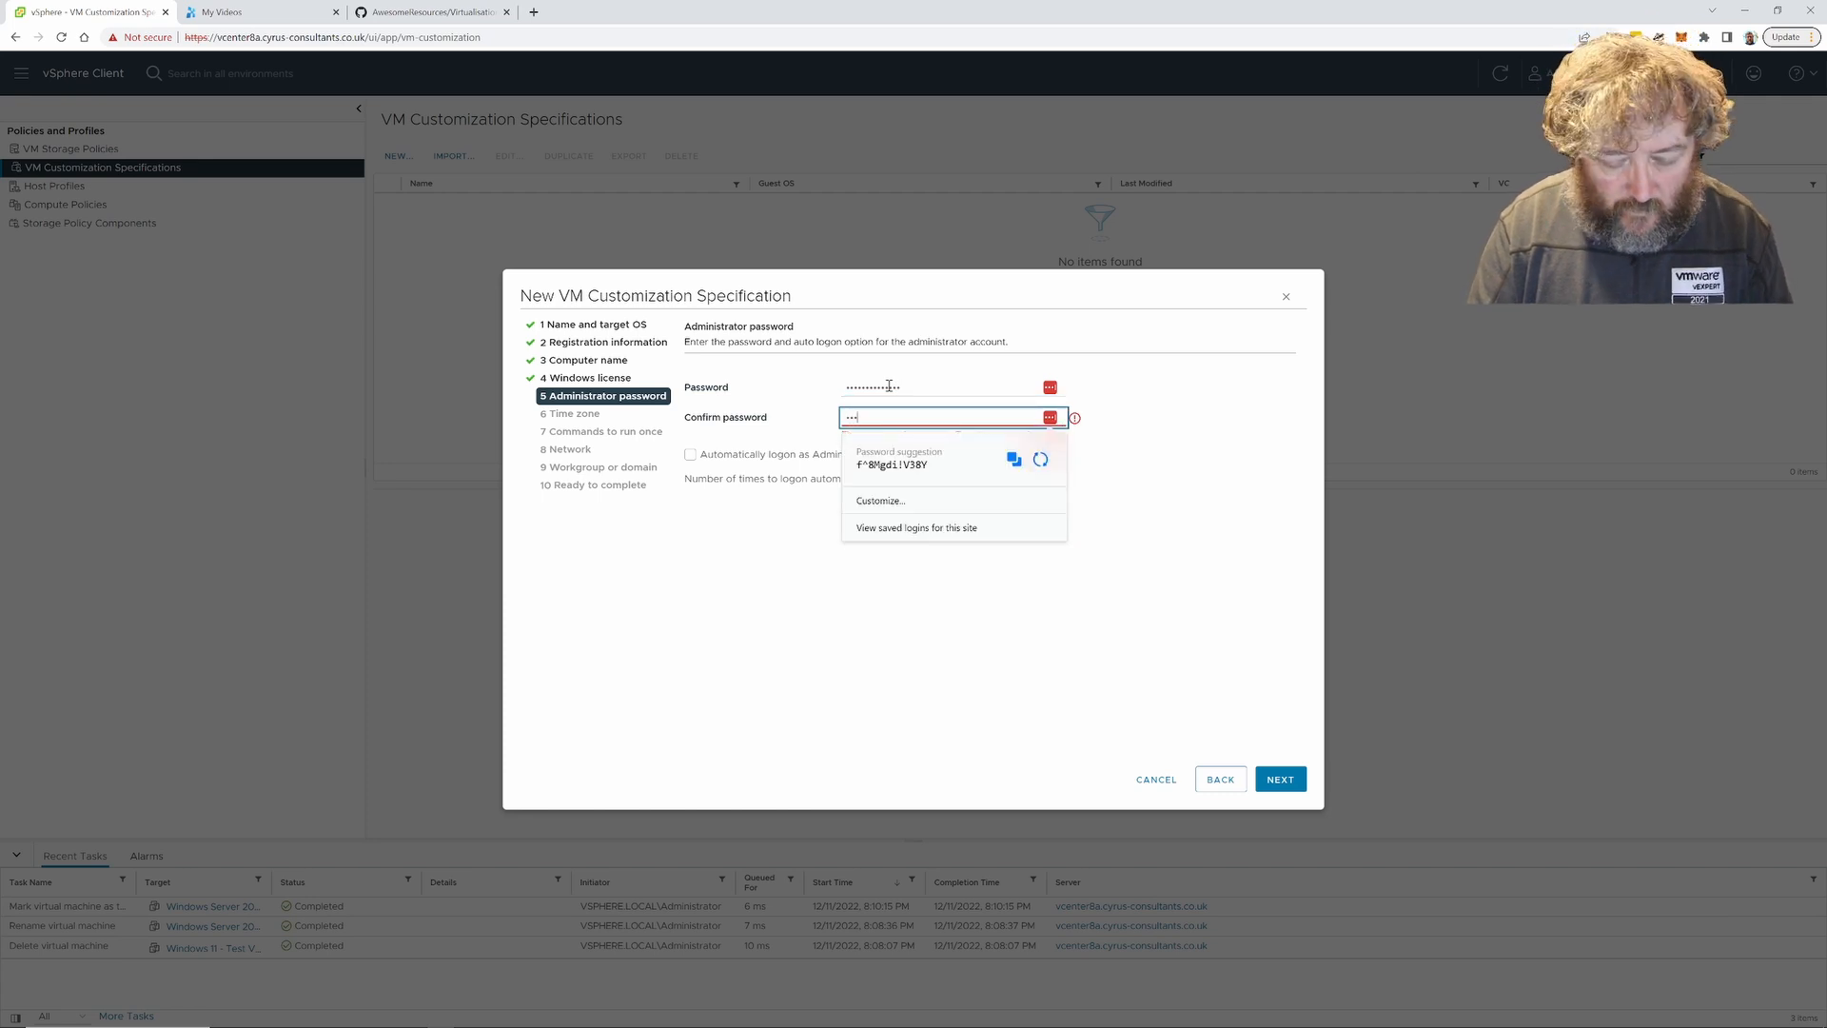
type("password")
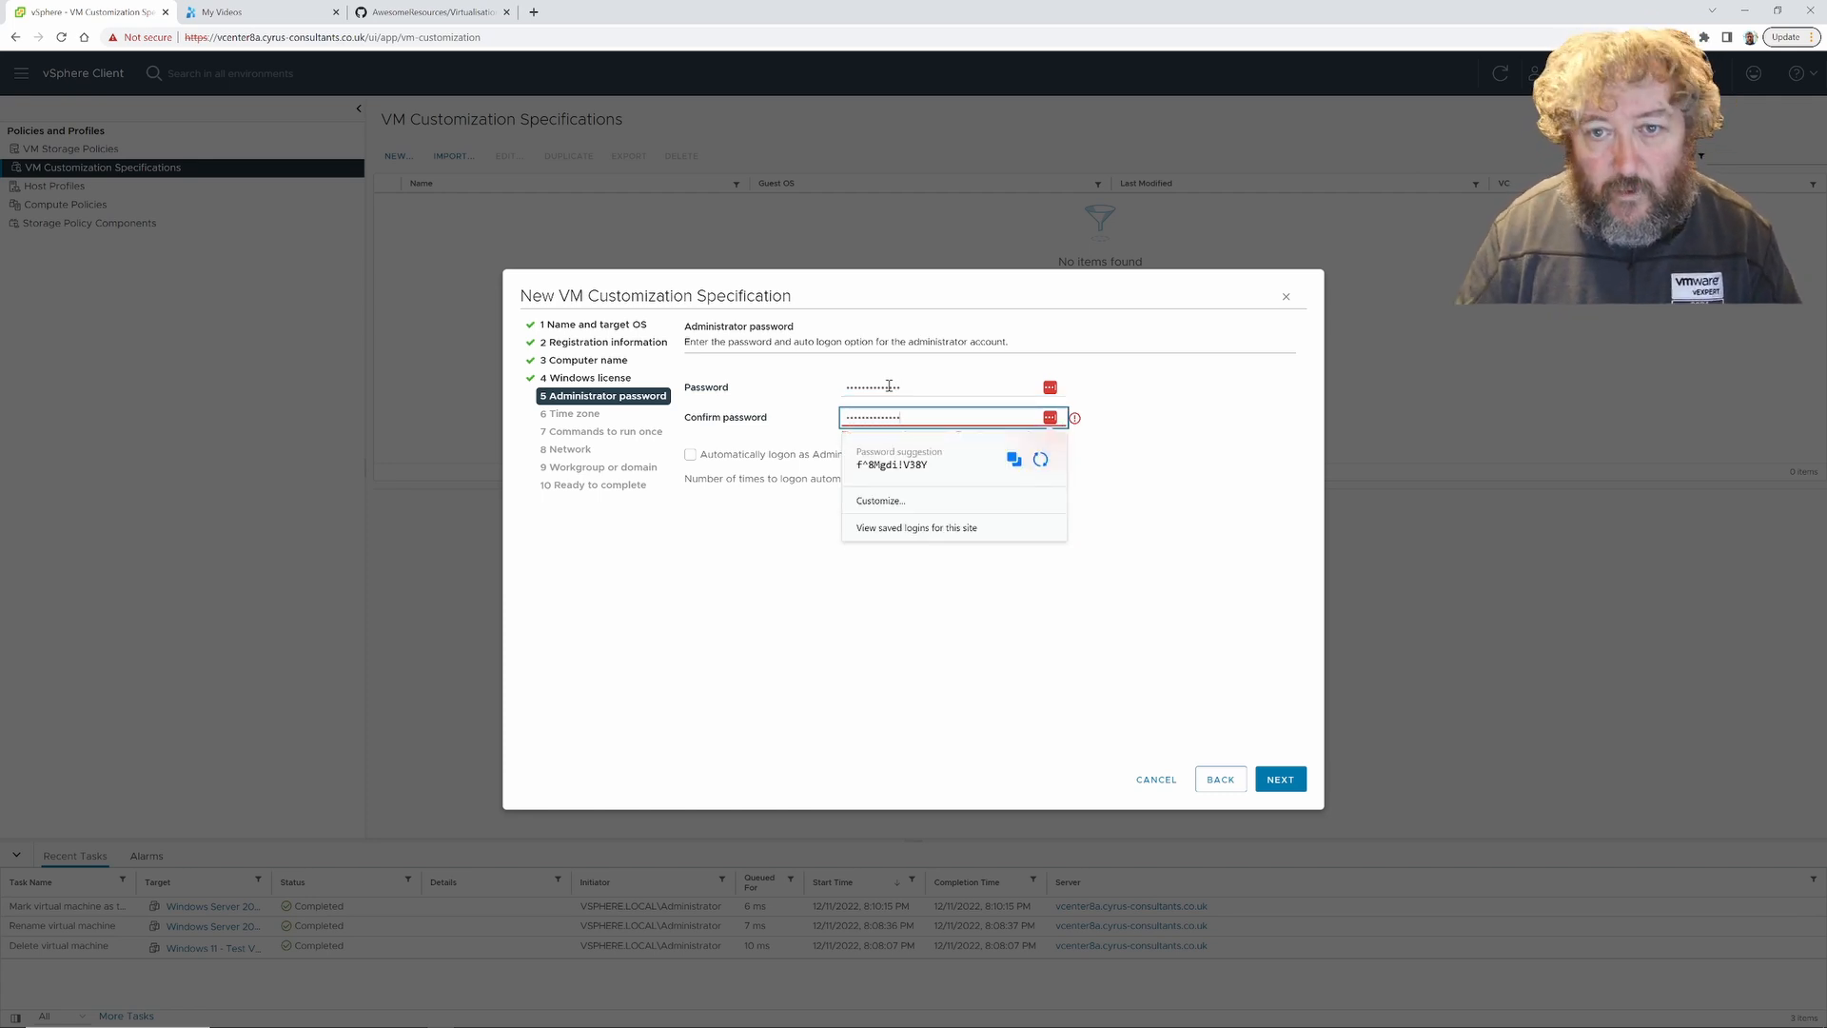
left_click(944, 416)
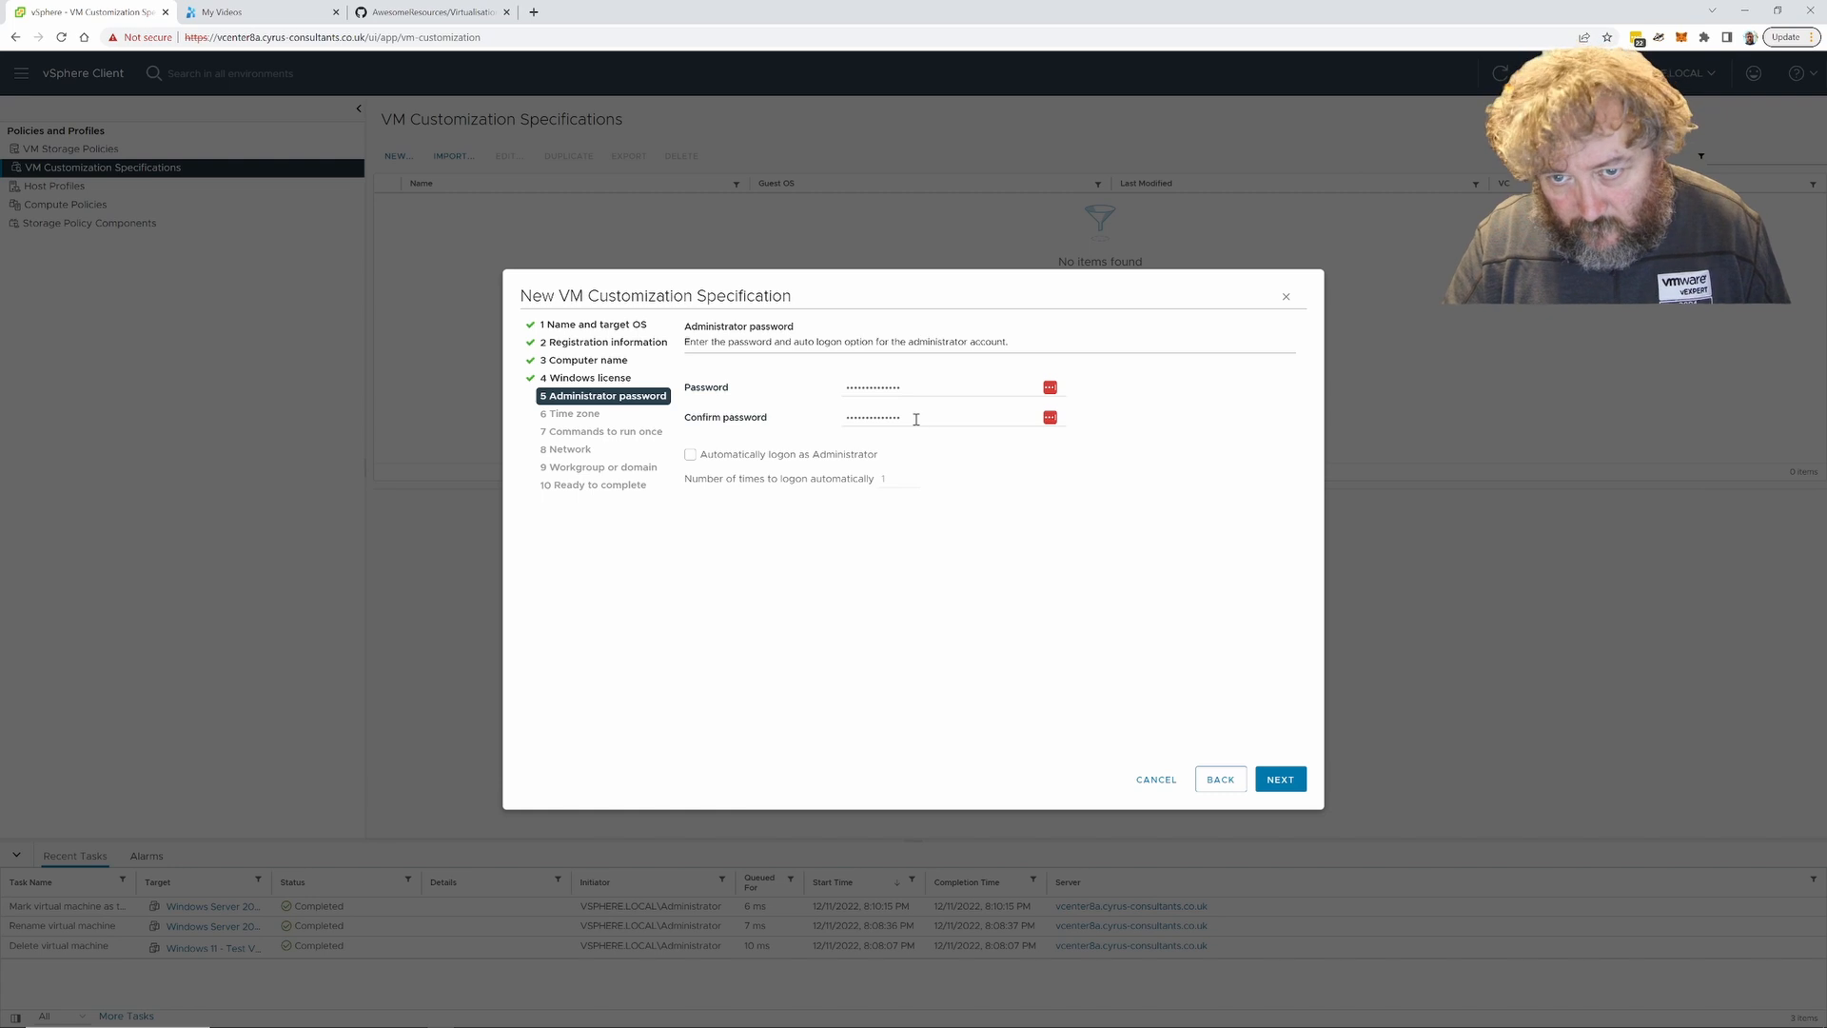
mouse_move(811, 457)
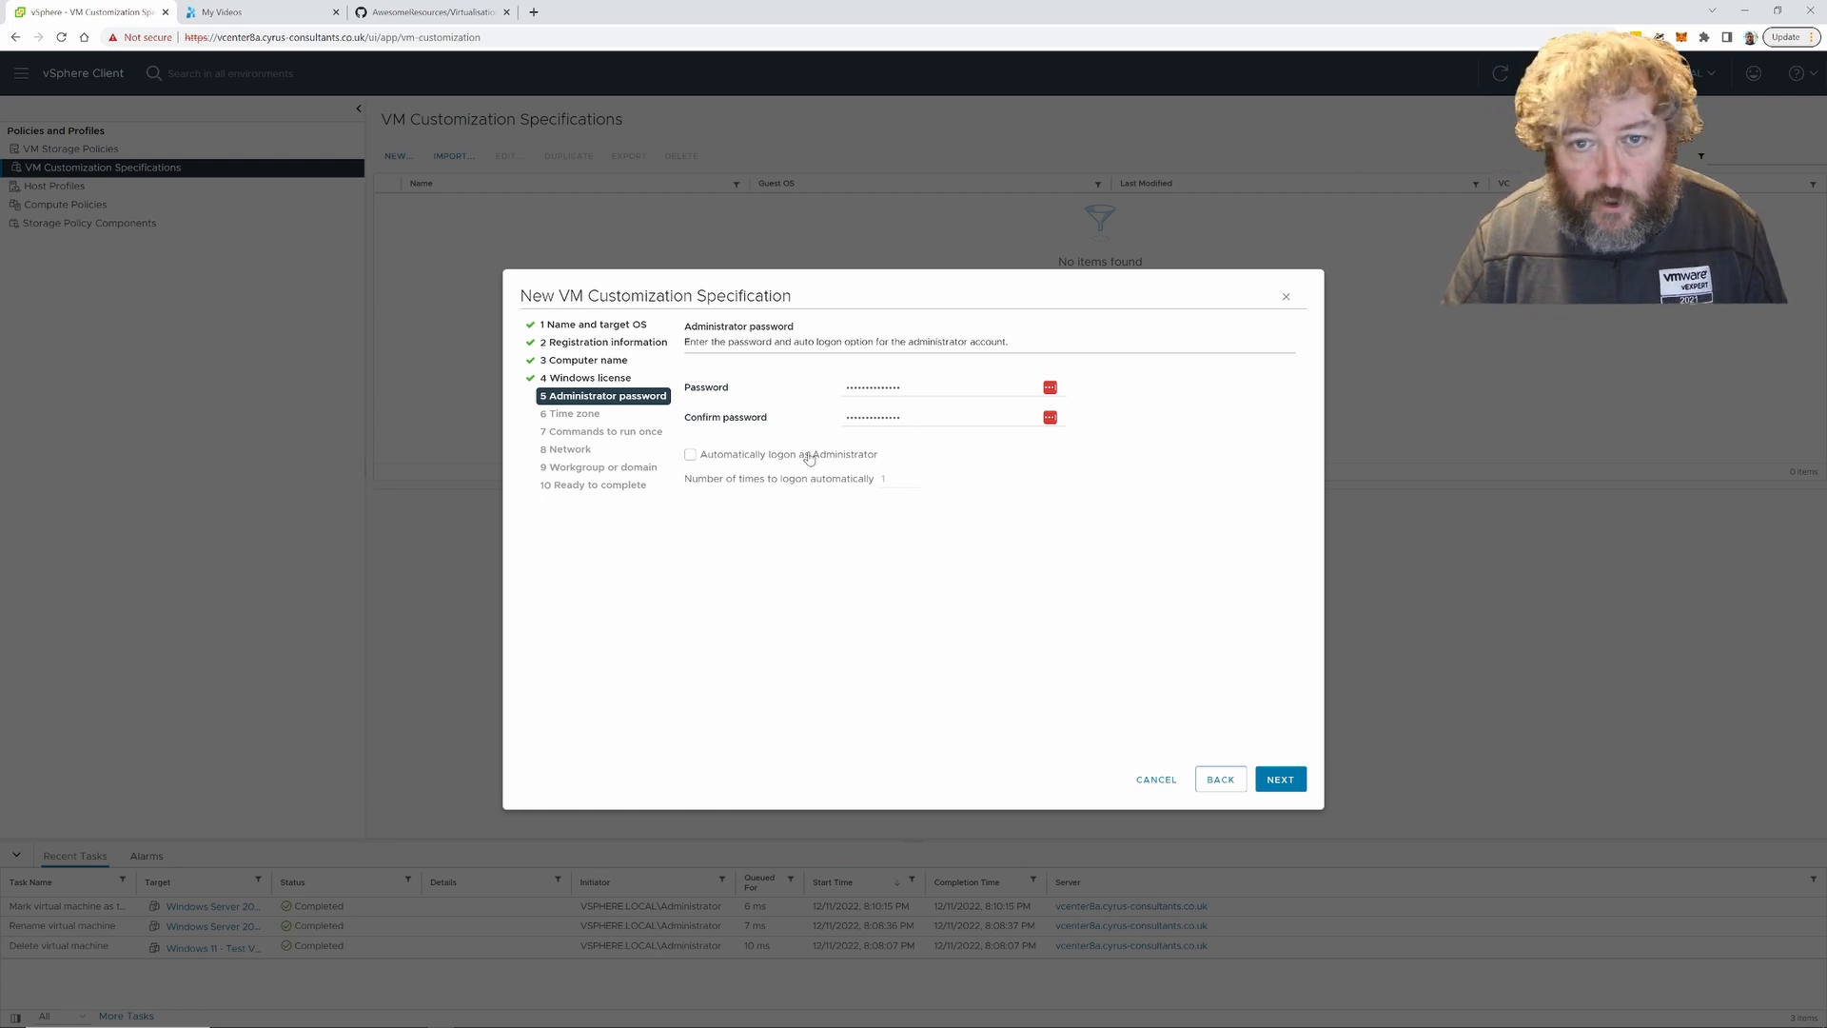
left_click(1279, 778)
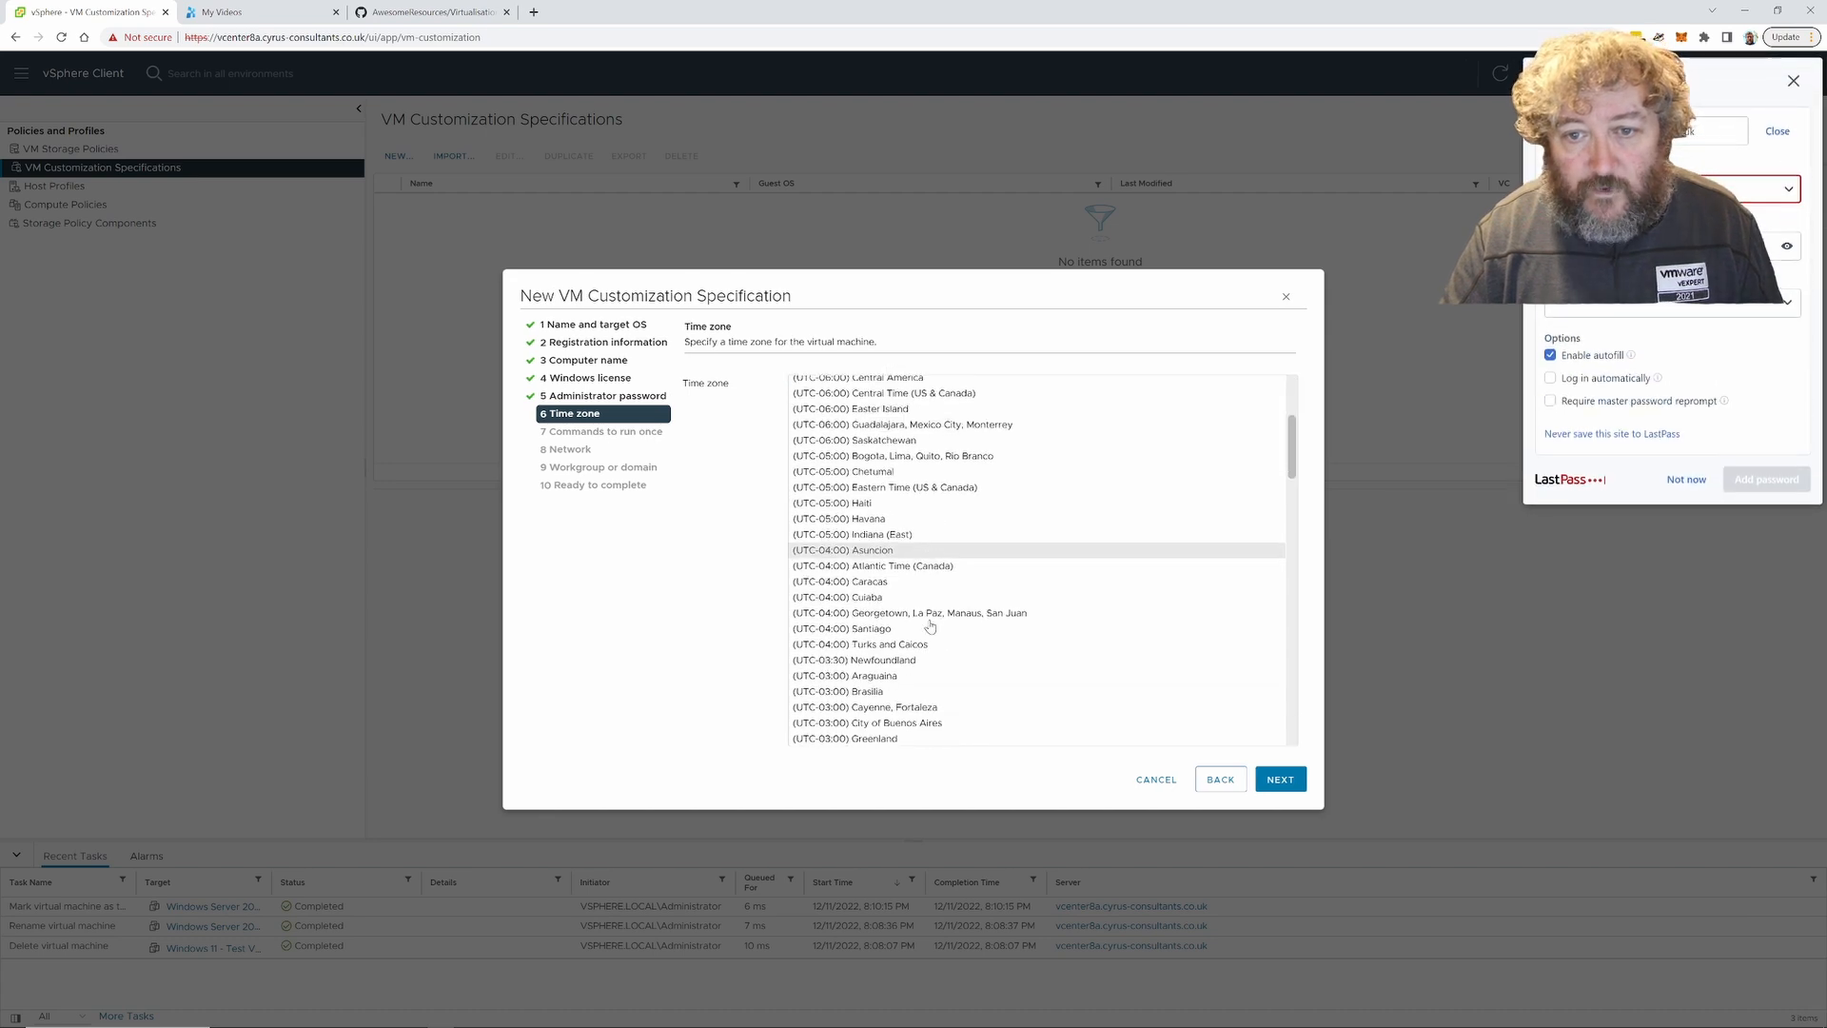
- Choose the (UTC+00:00) Dublin, Edinburgh, Lisbon, London time zone and skip run-once commands
scroll("down", 3)
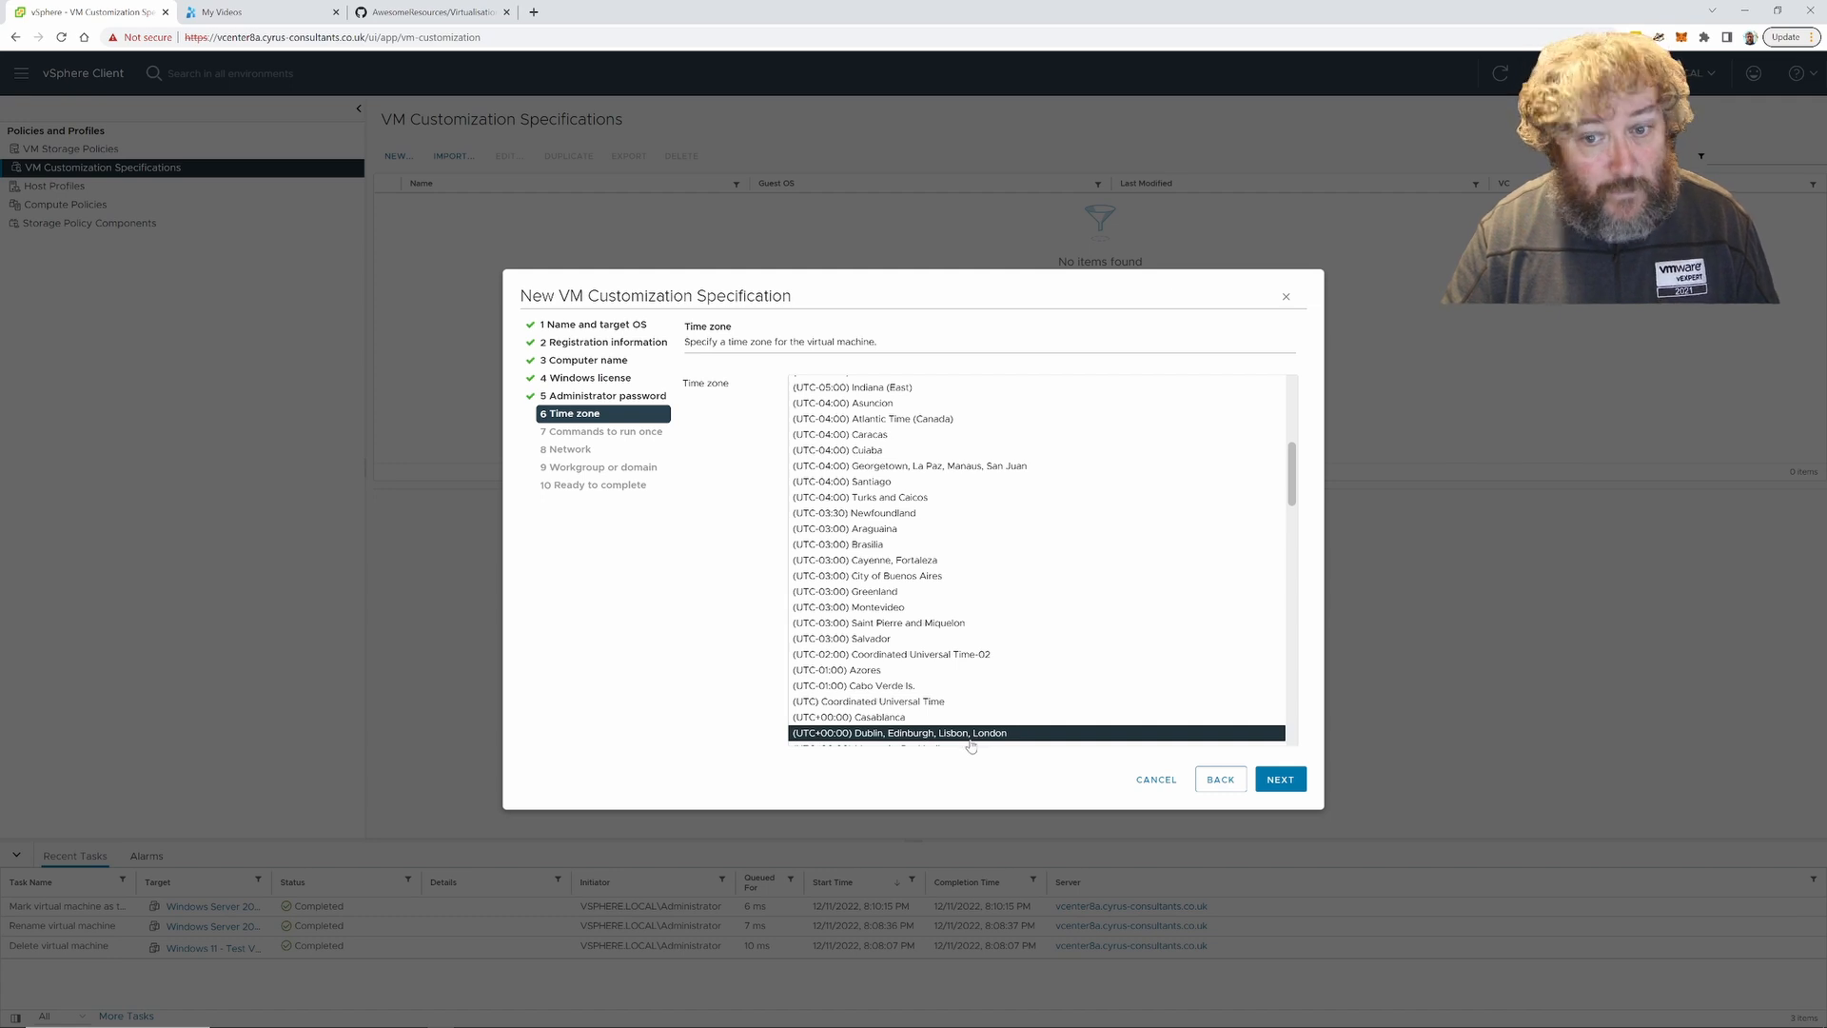
left_click(1279, 778)
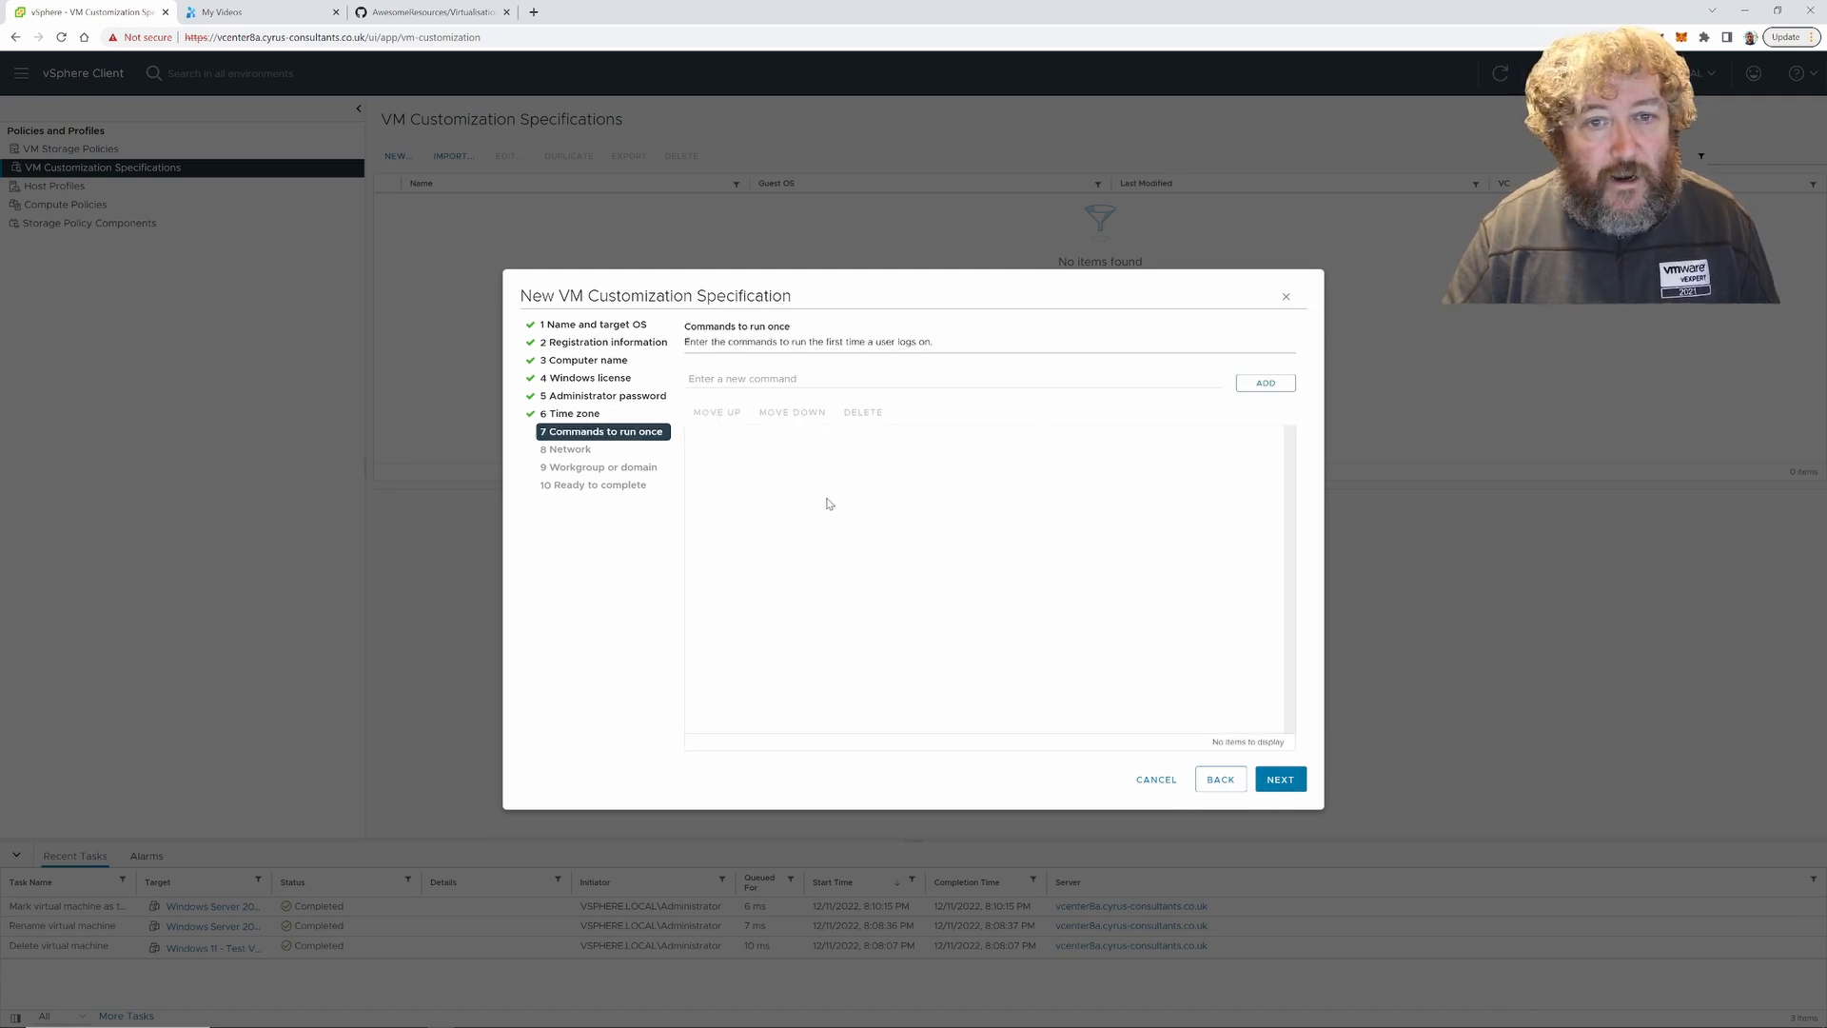
left_click(1279, 779)
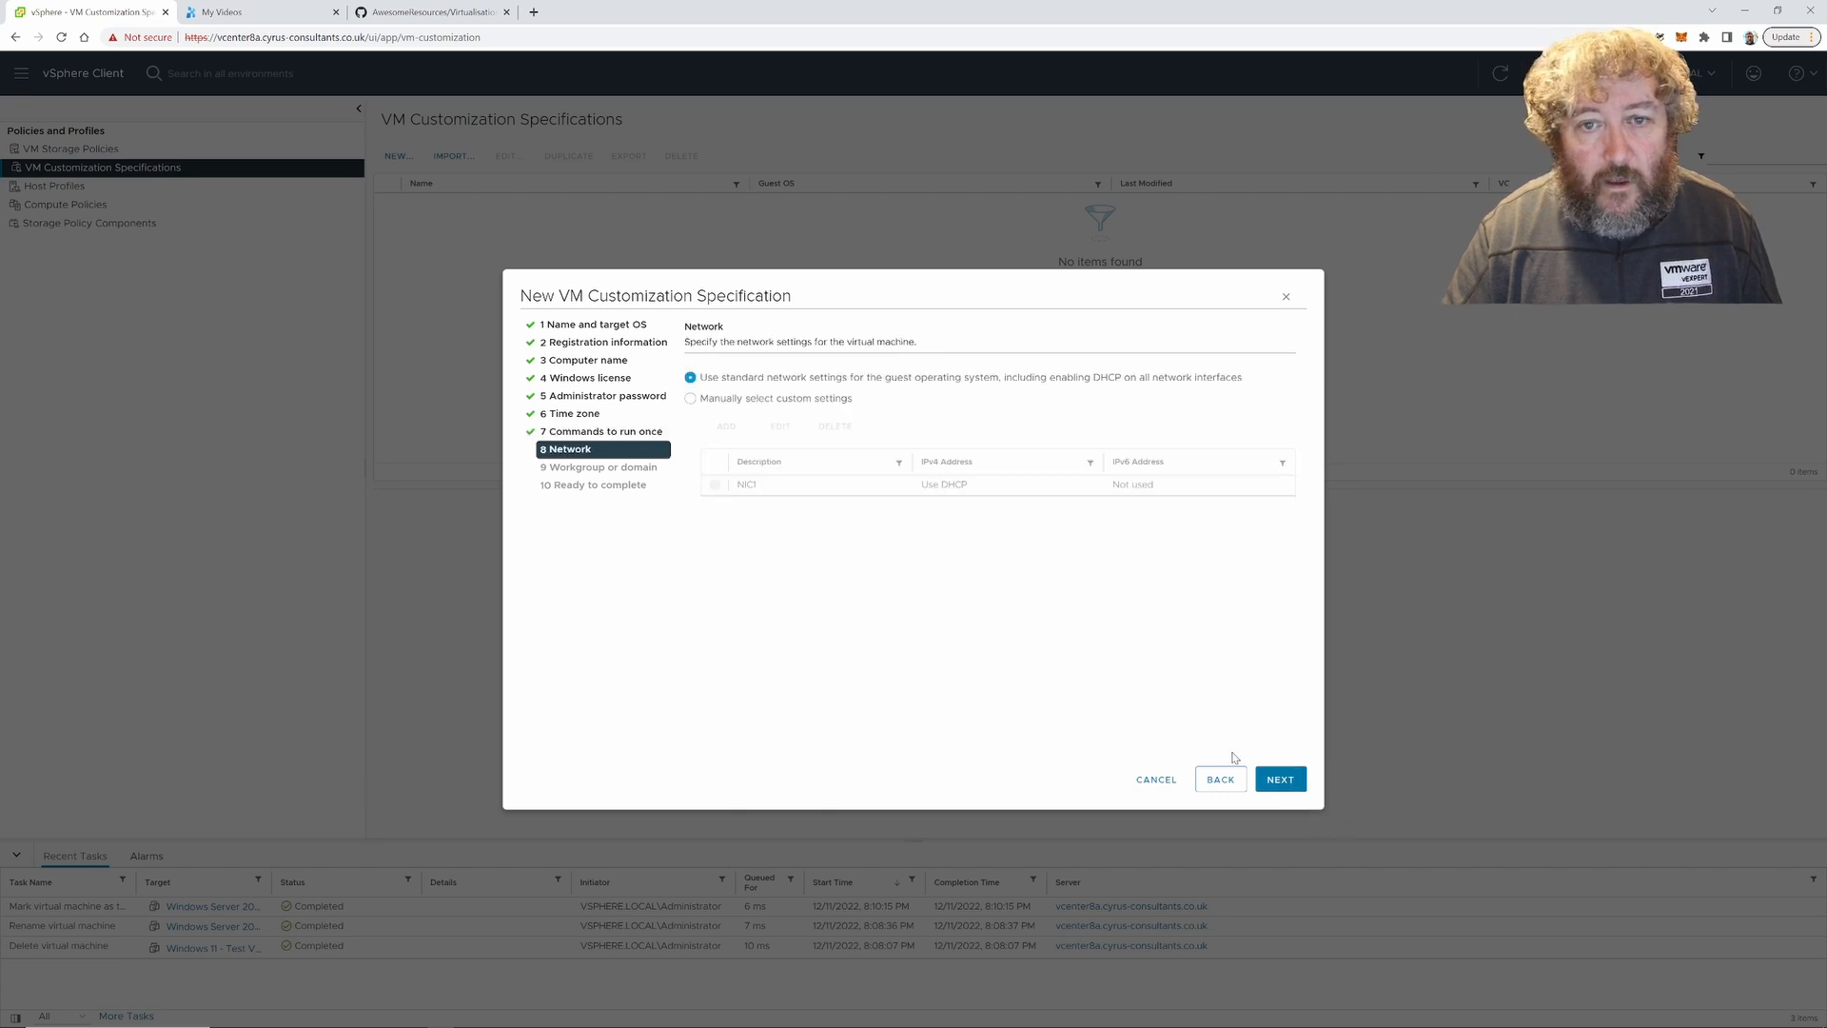
mouse_move(854, 616)
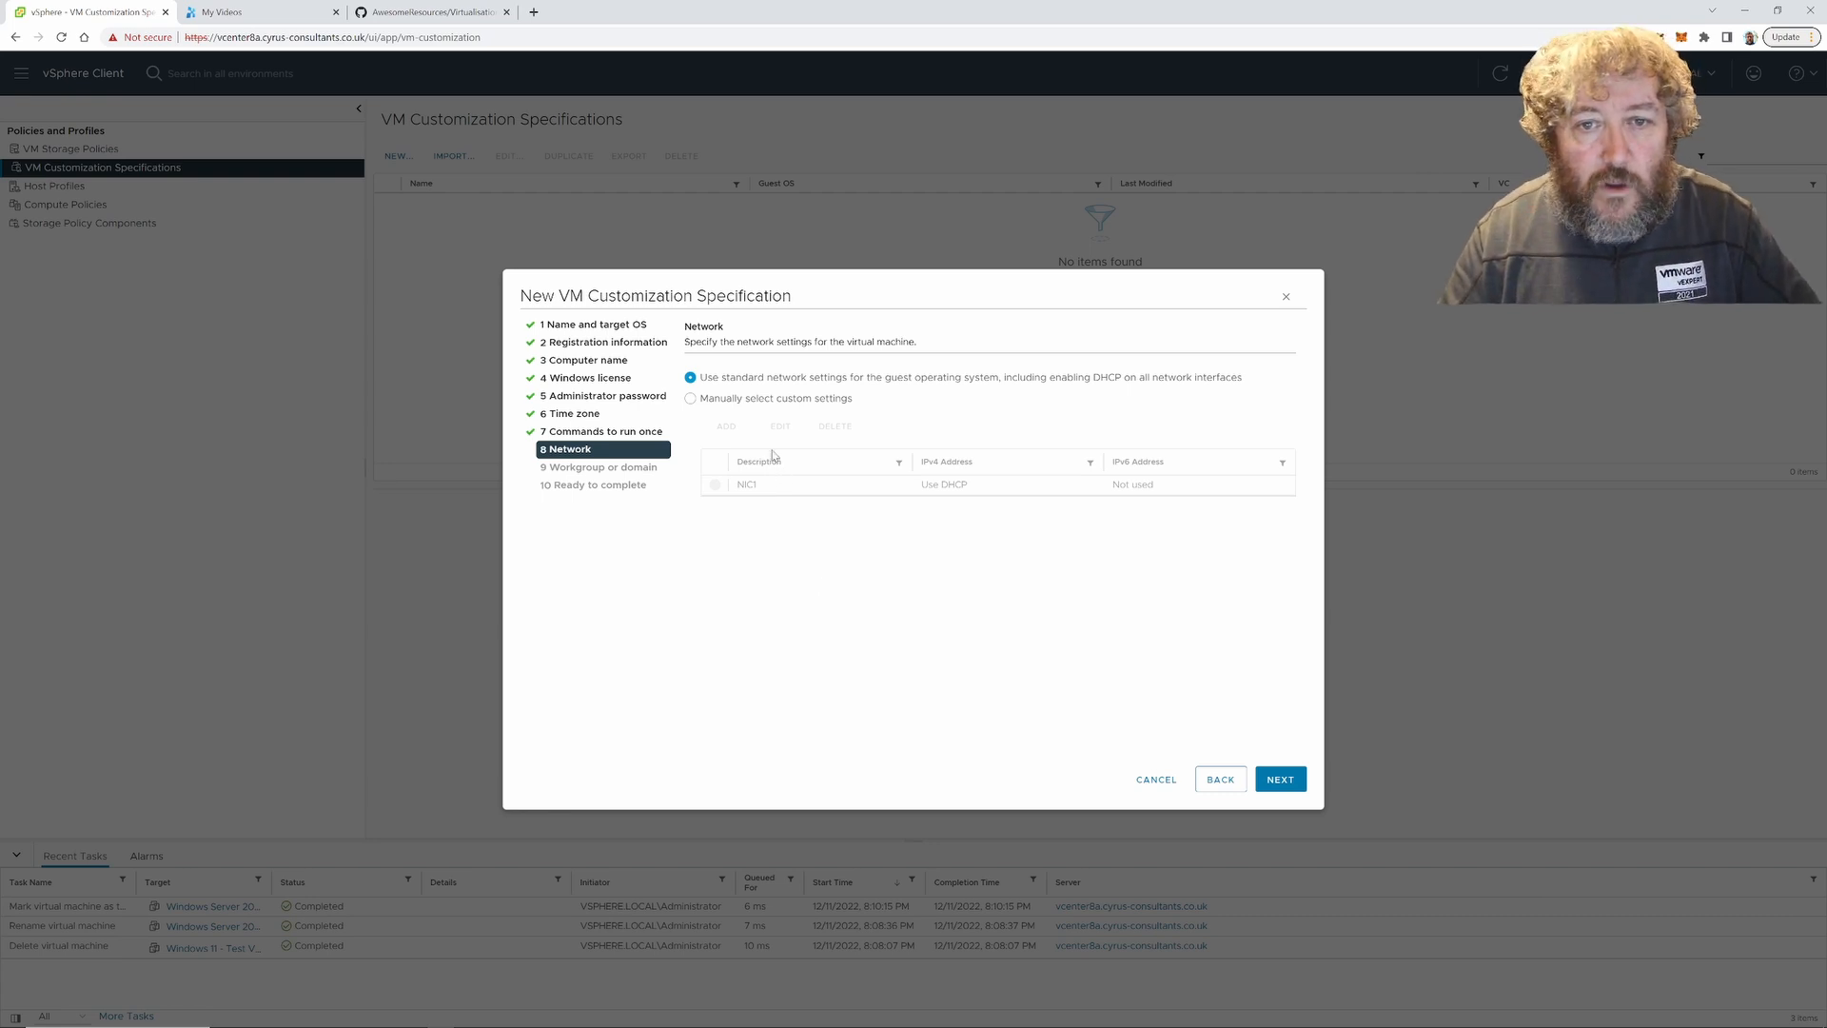
mouse_move(939, 496)
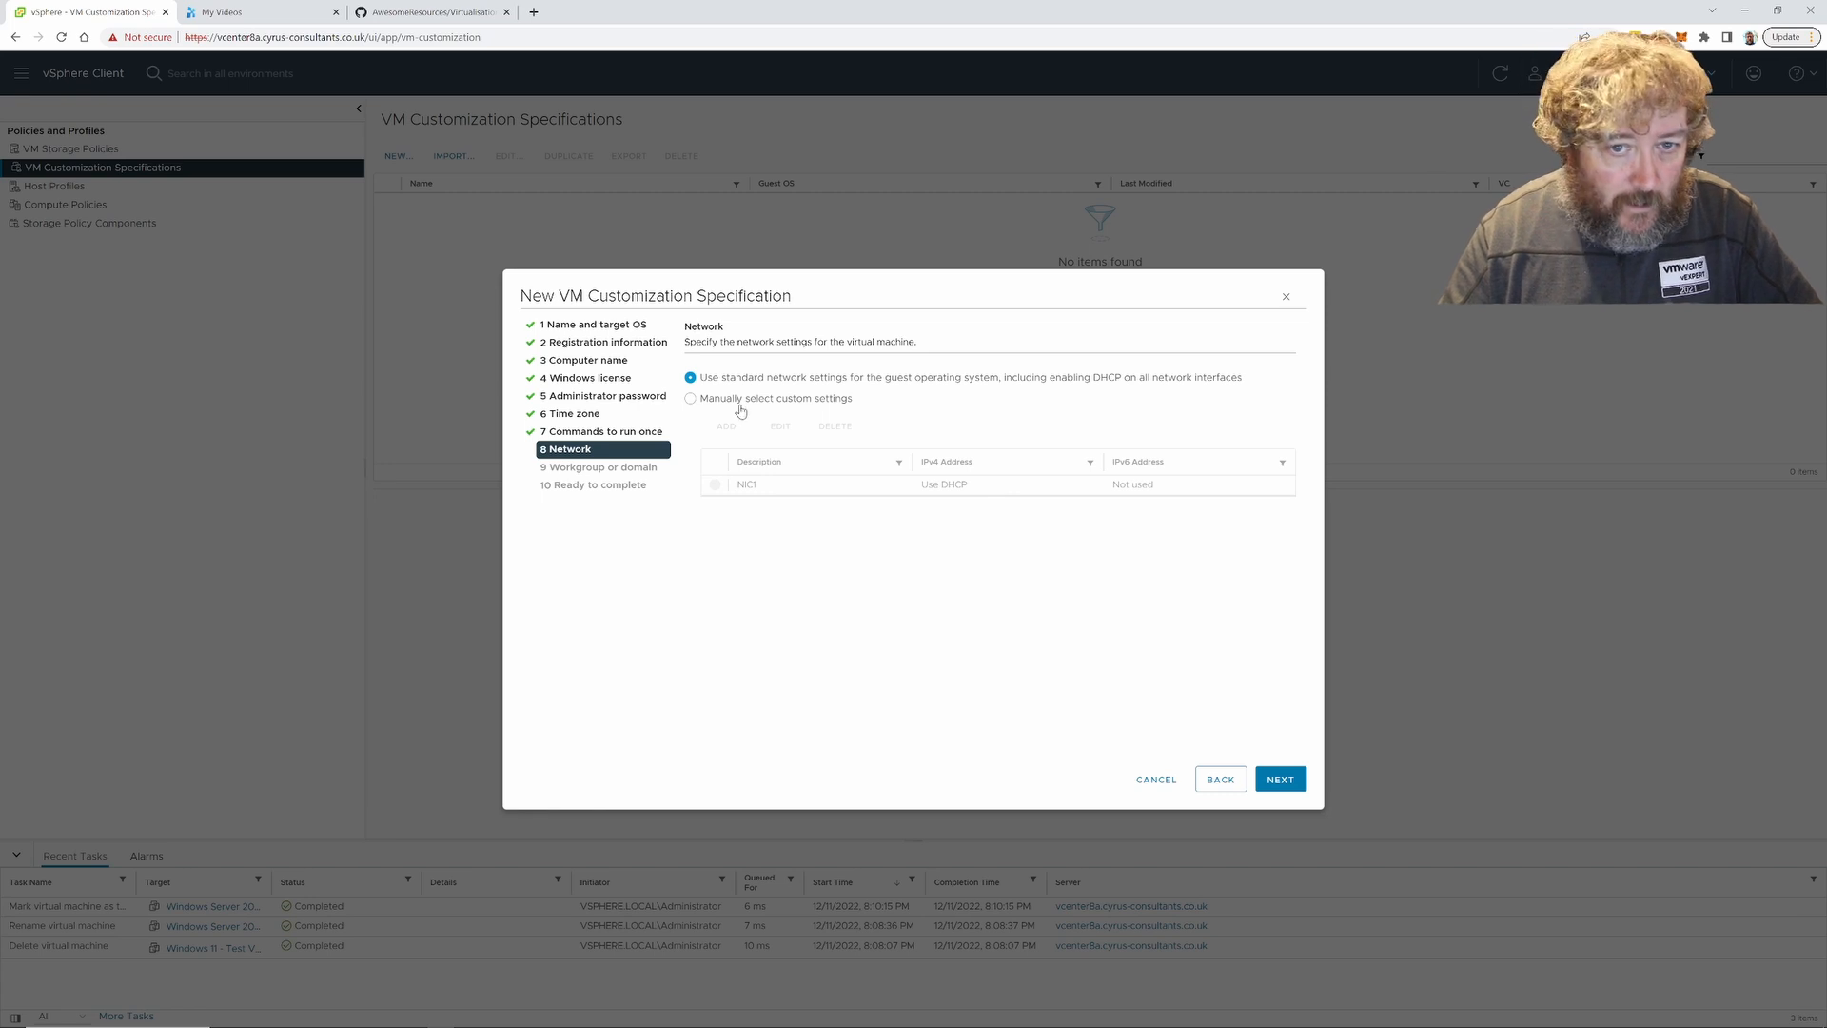
- Use custom settings for NIC1 with manual preferred DNS server 192.168.182.105
left_click(689, 398)
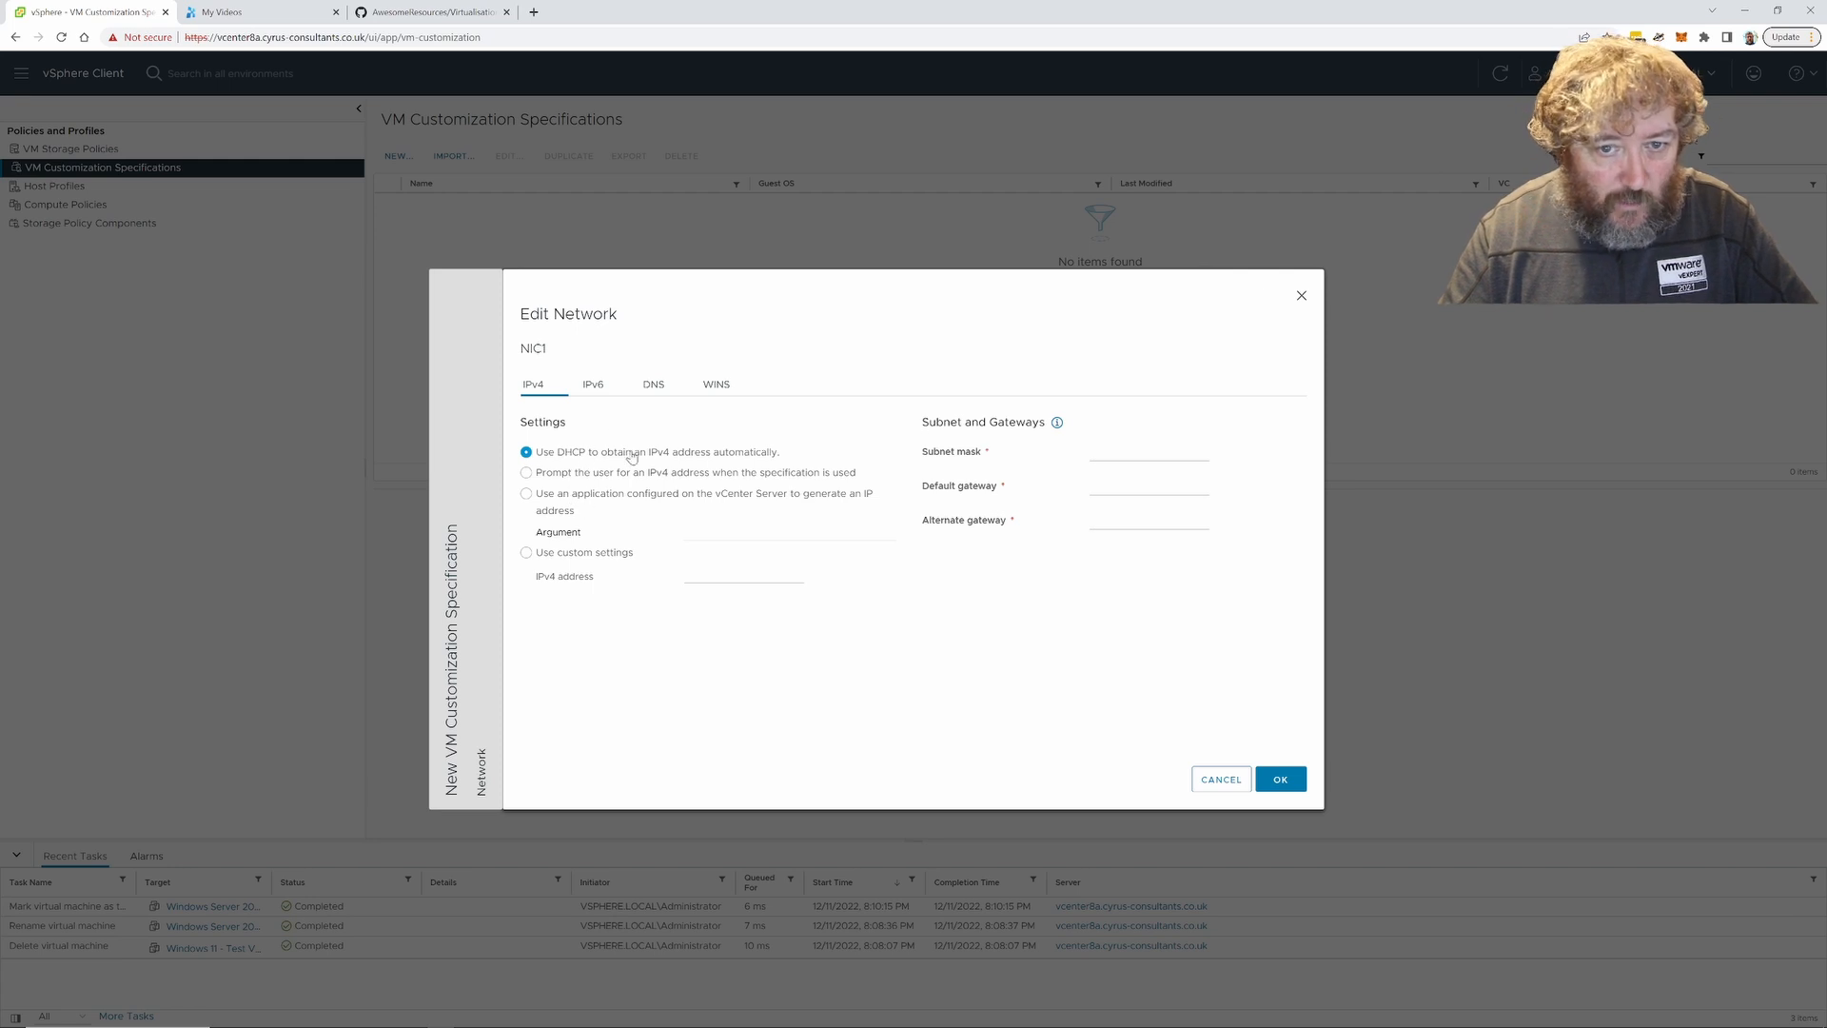
left_click(653, 385)
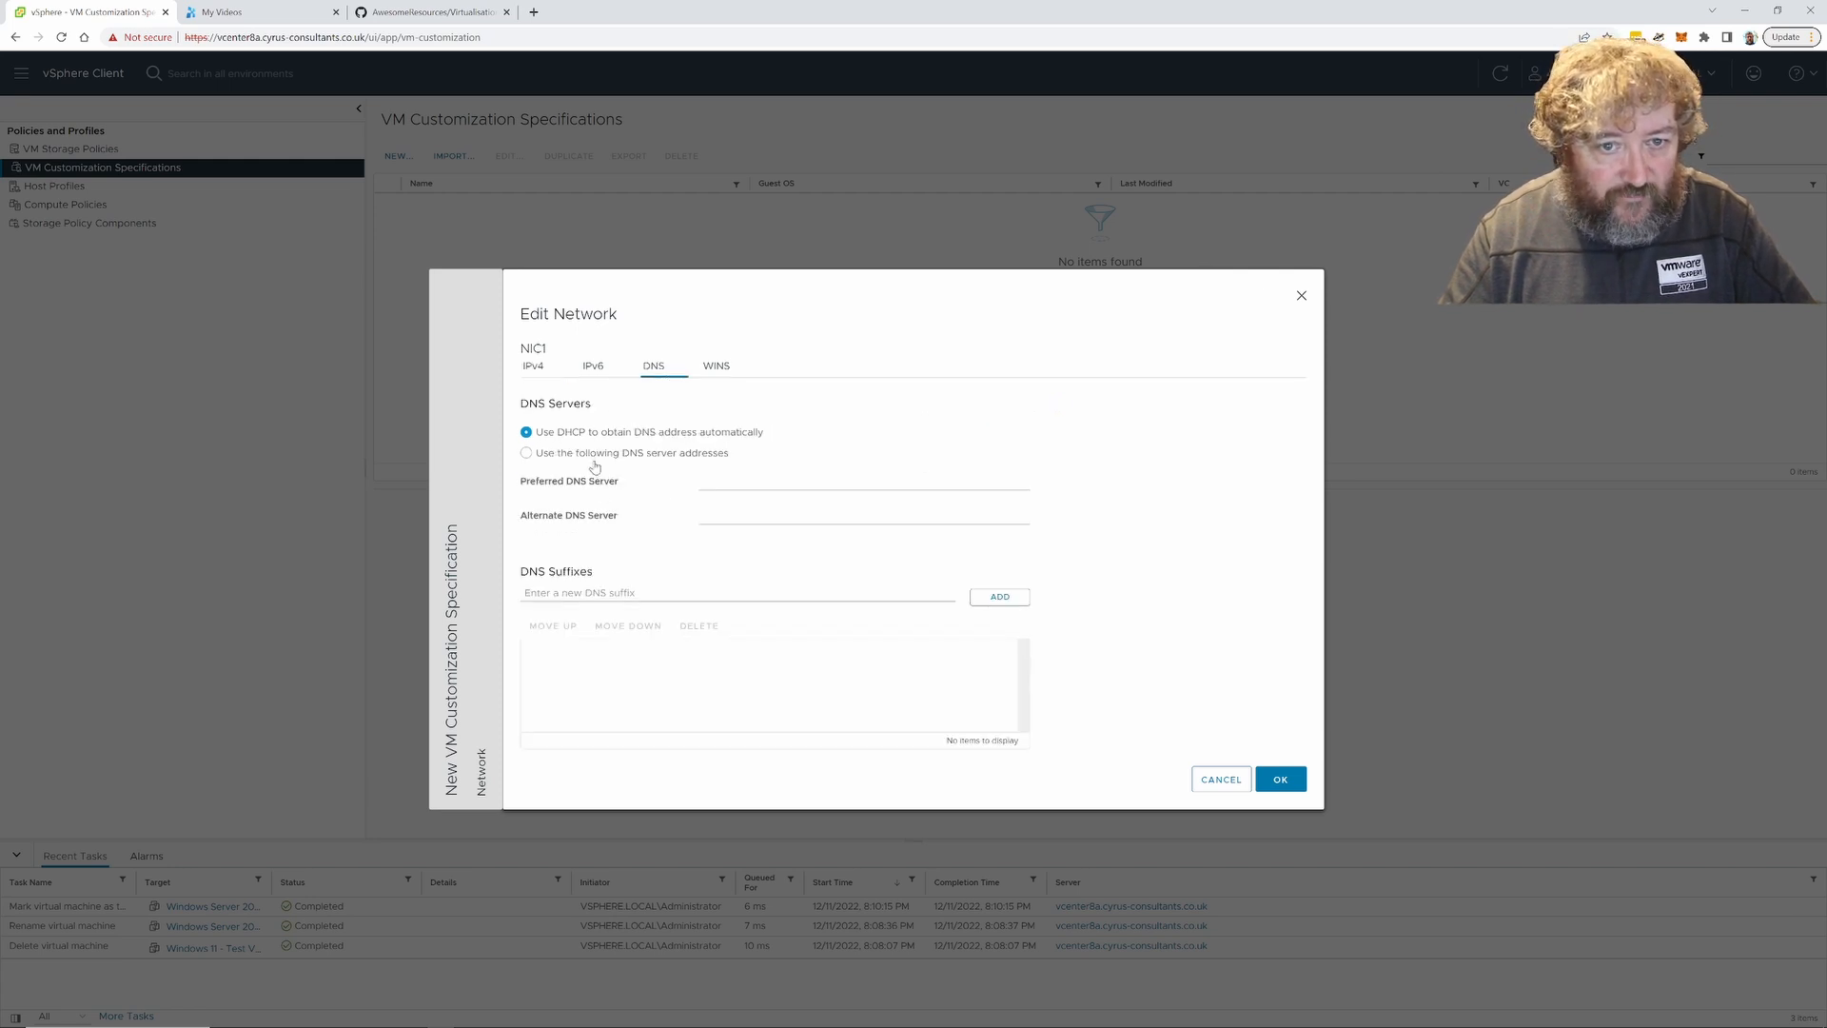
left_click(527, 453)
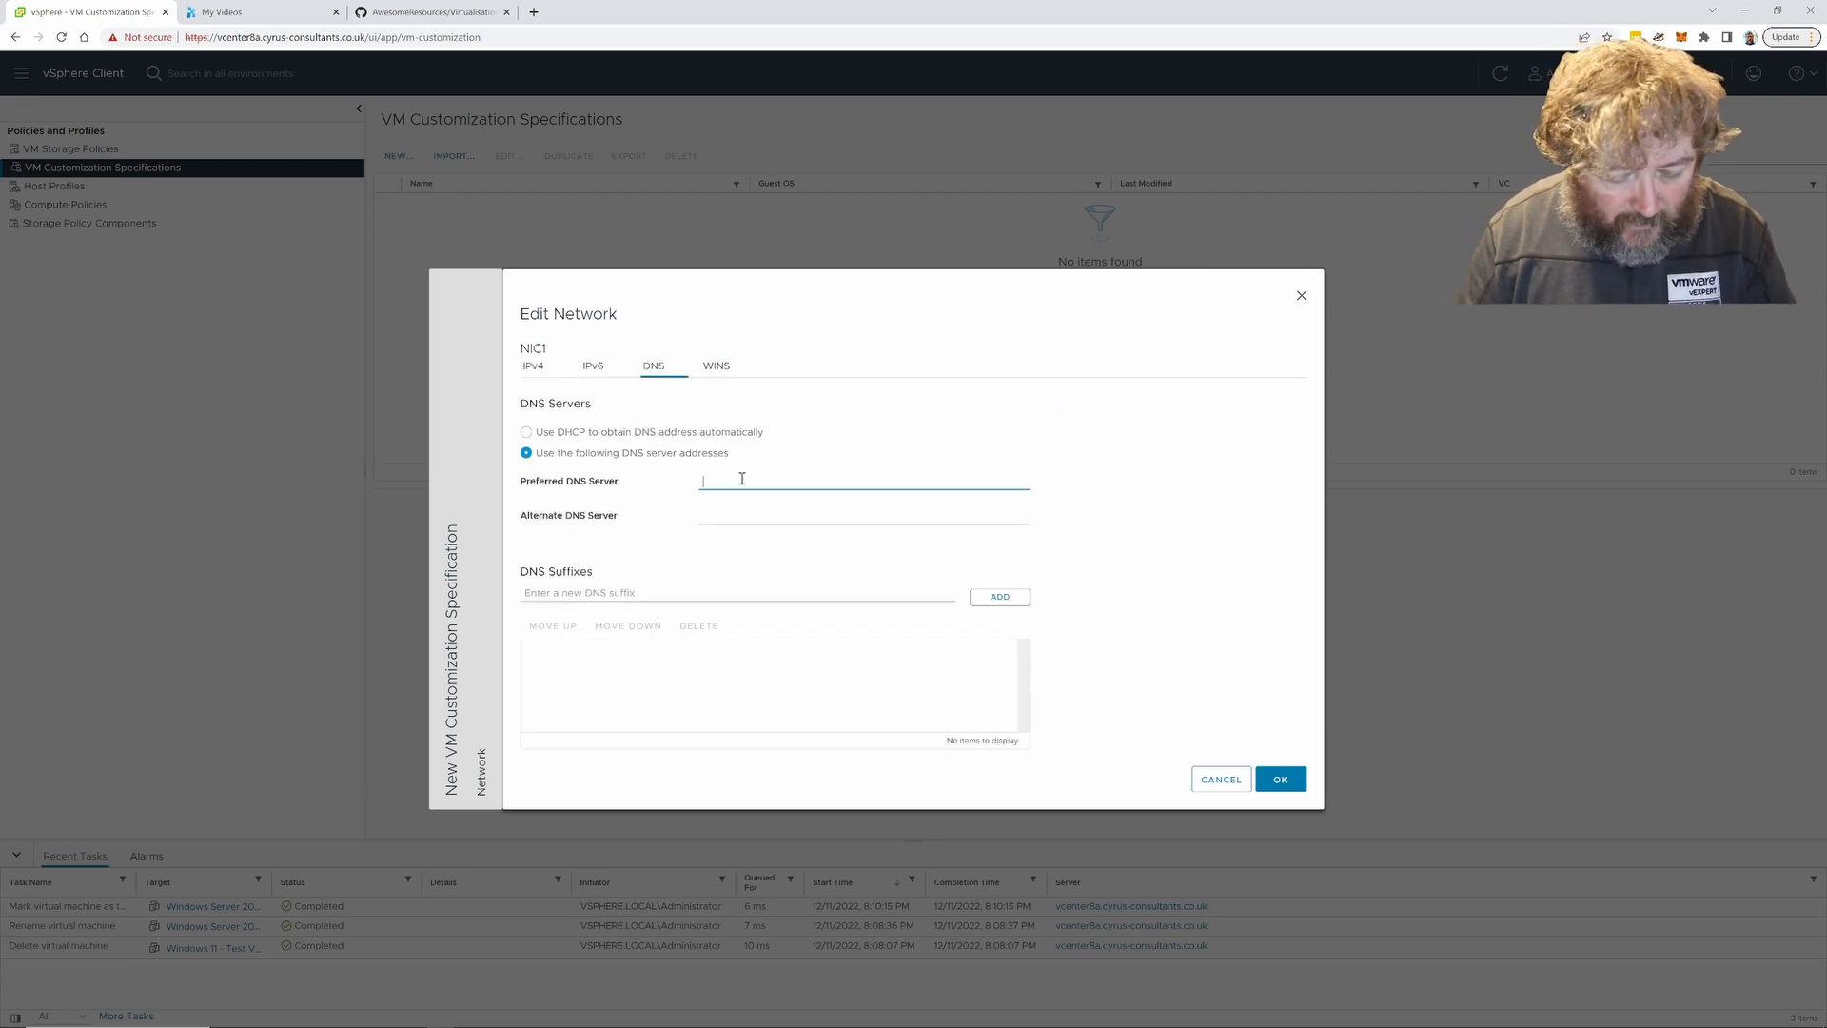
type("192.168.182.105")
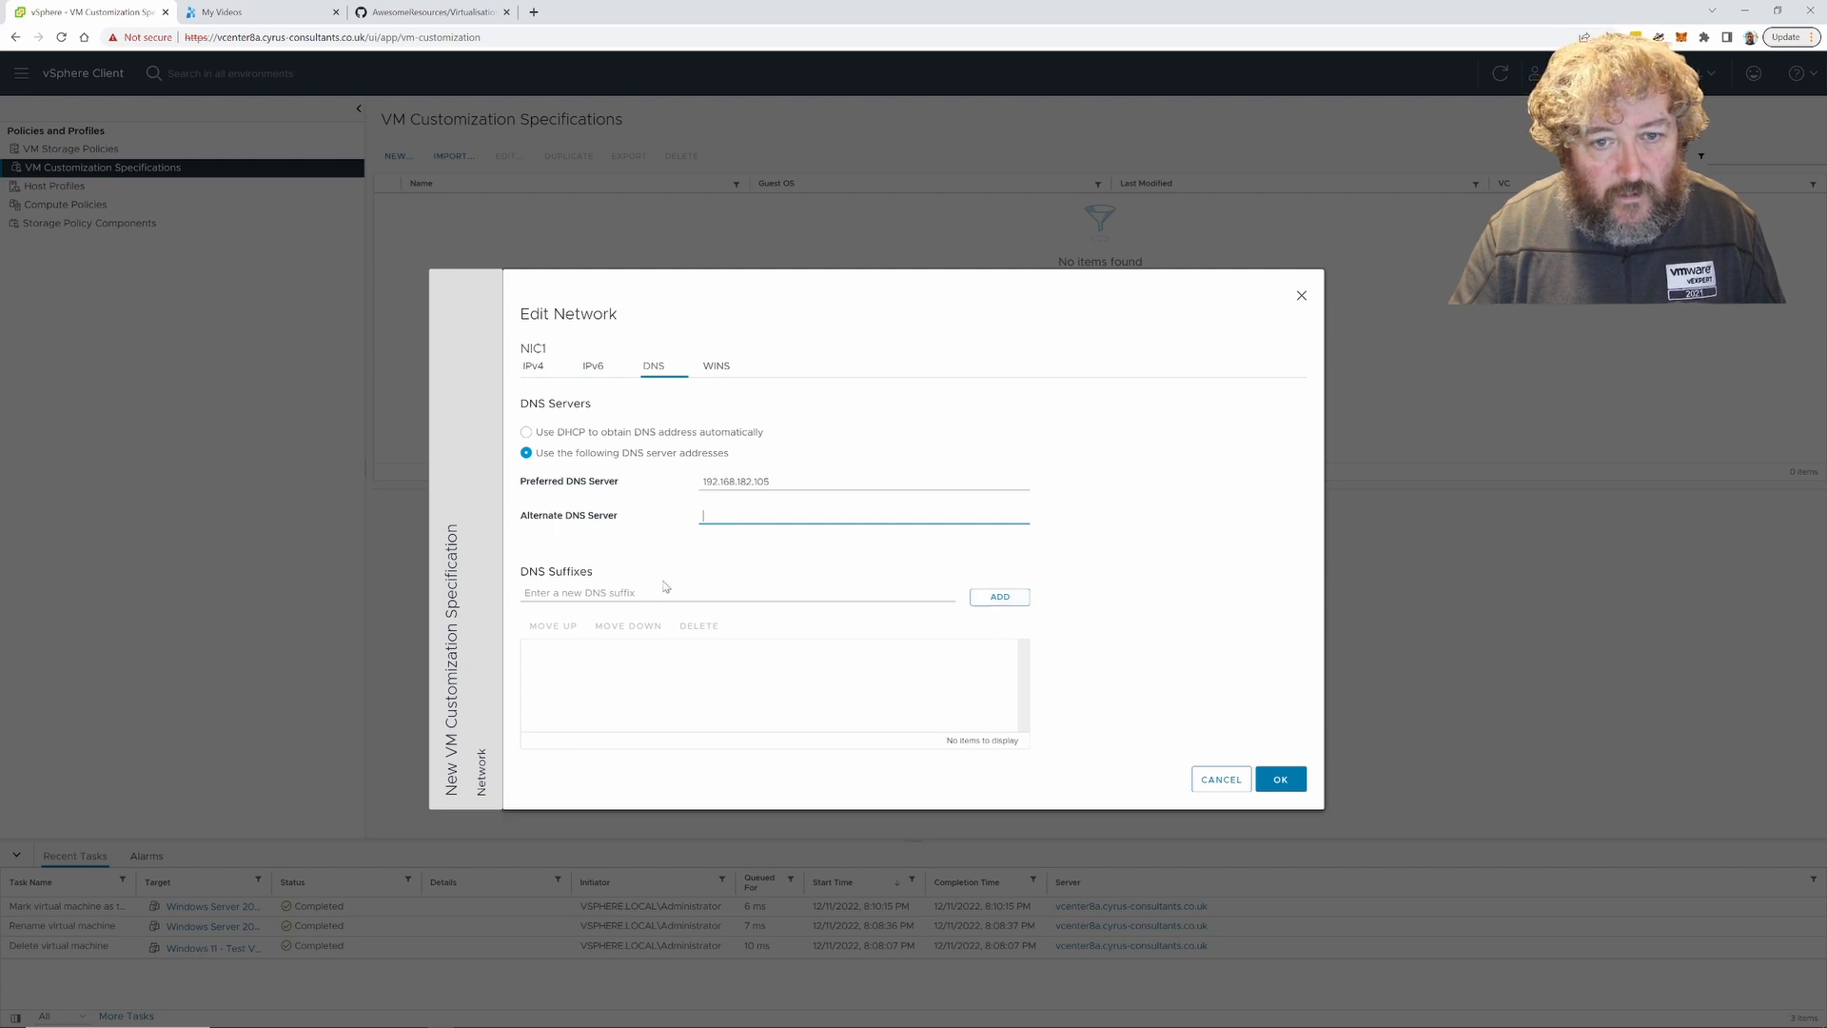
- Add the DNS suffix ee-lab.com and save NIC1's network settings
left_click(740, 592)
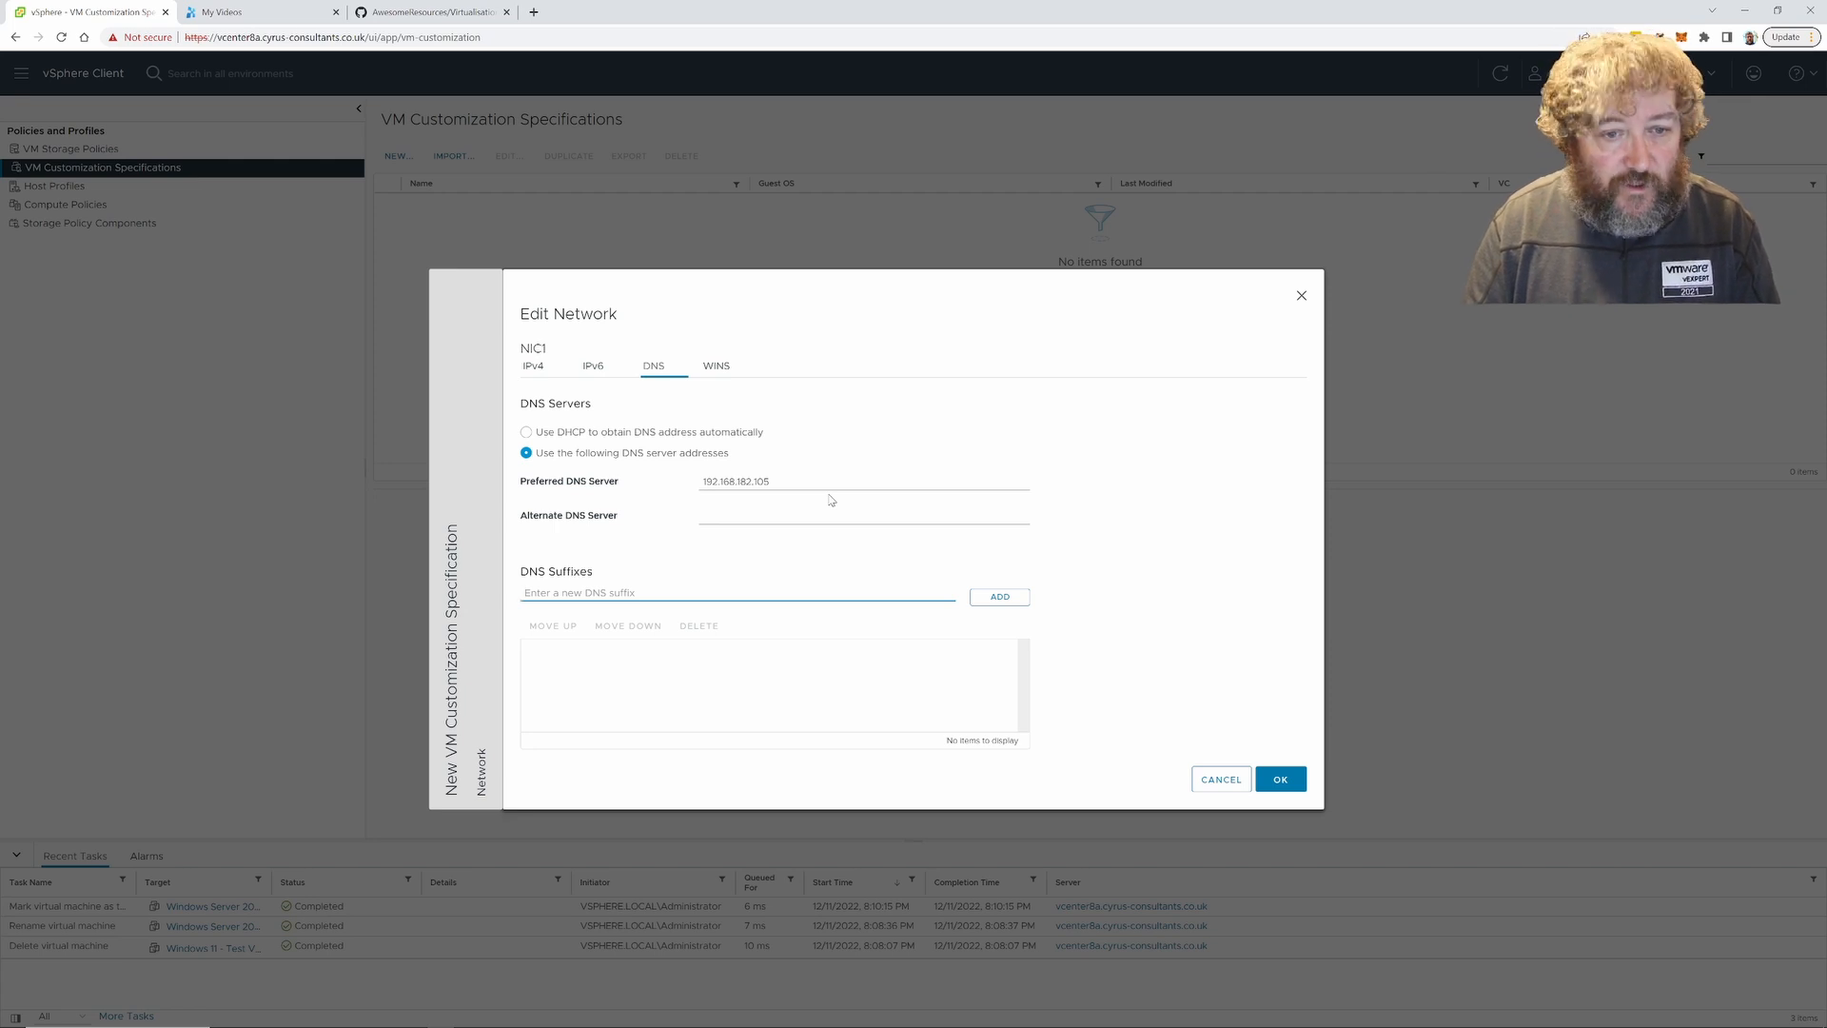
type("ee")
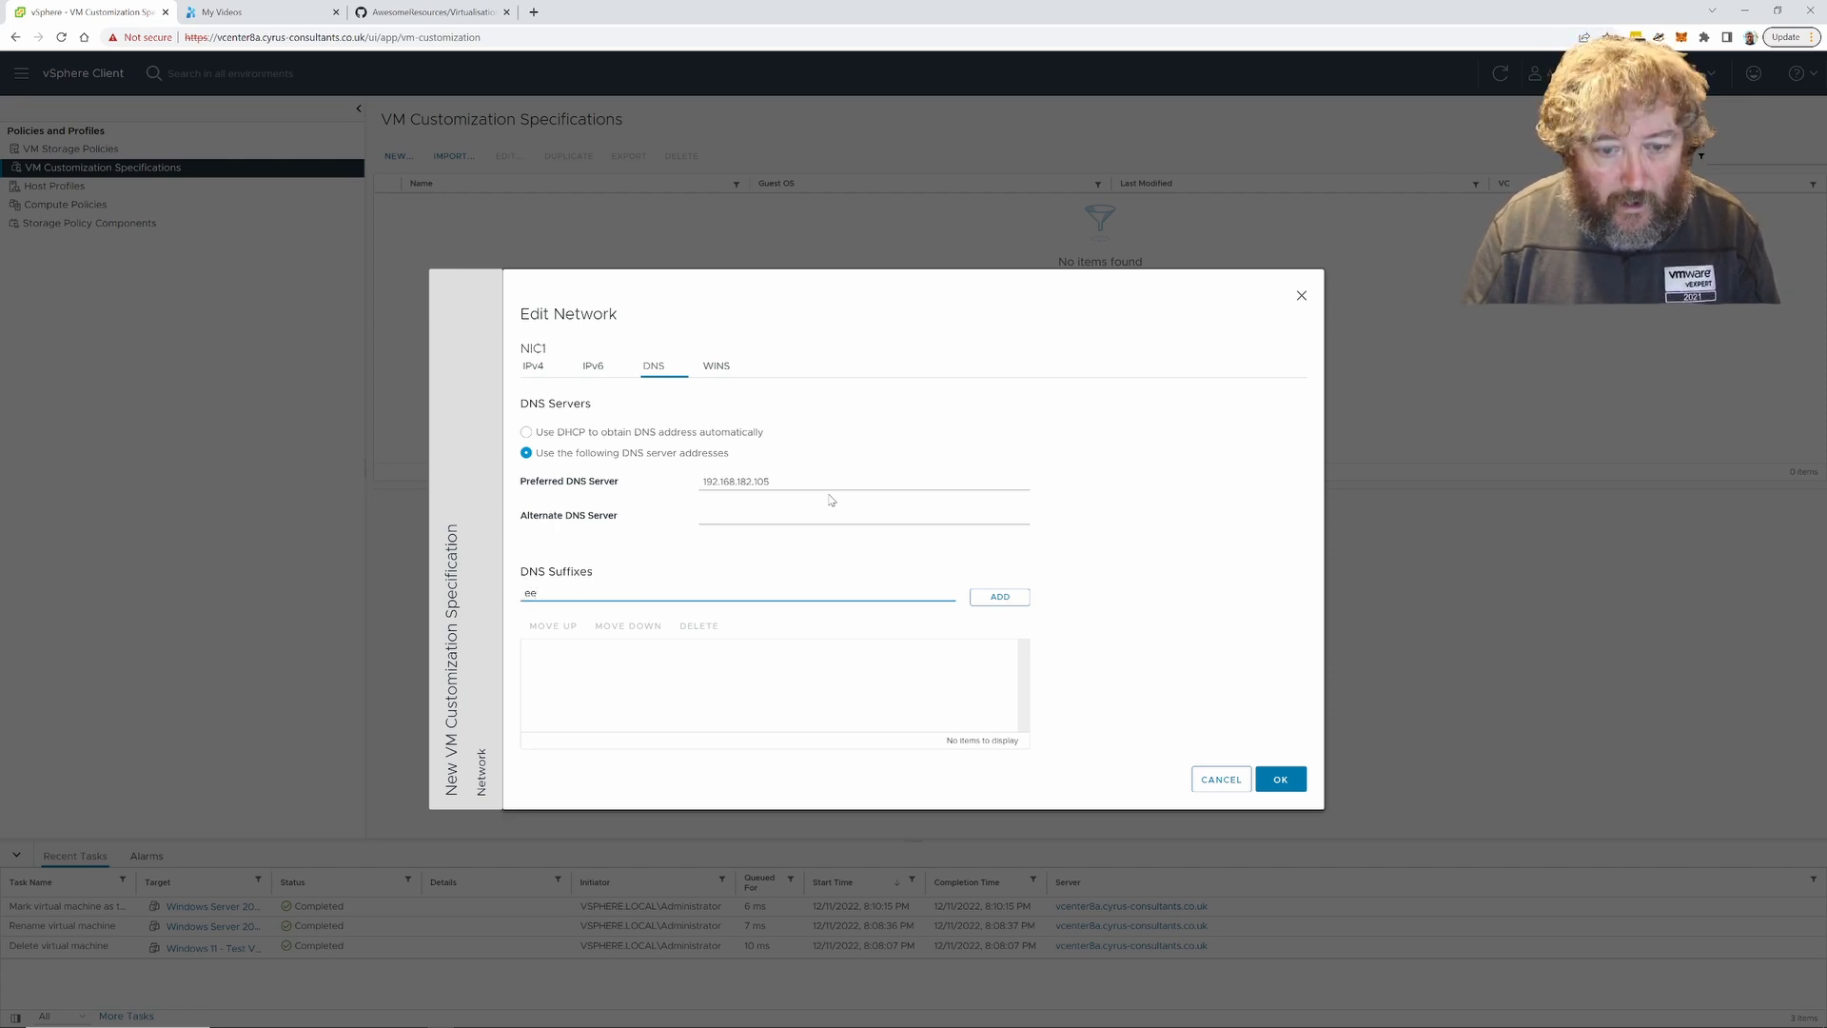
type("-lab.com")
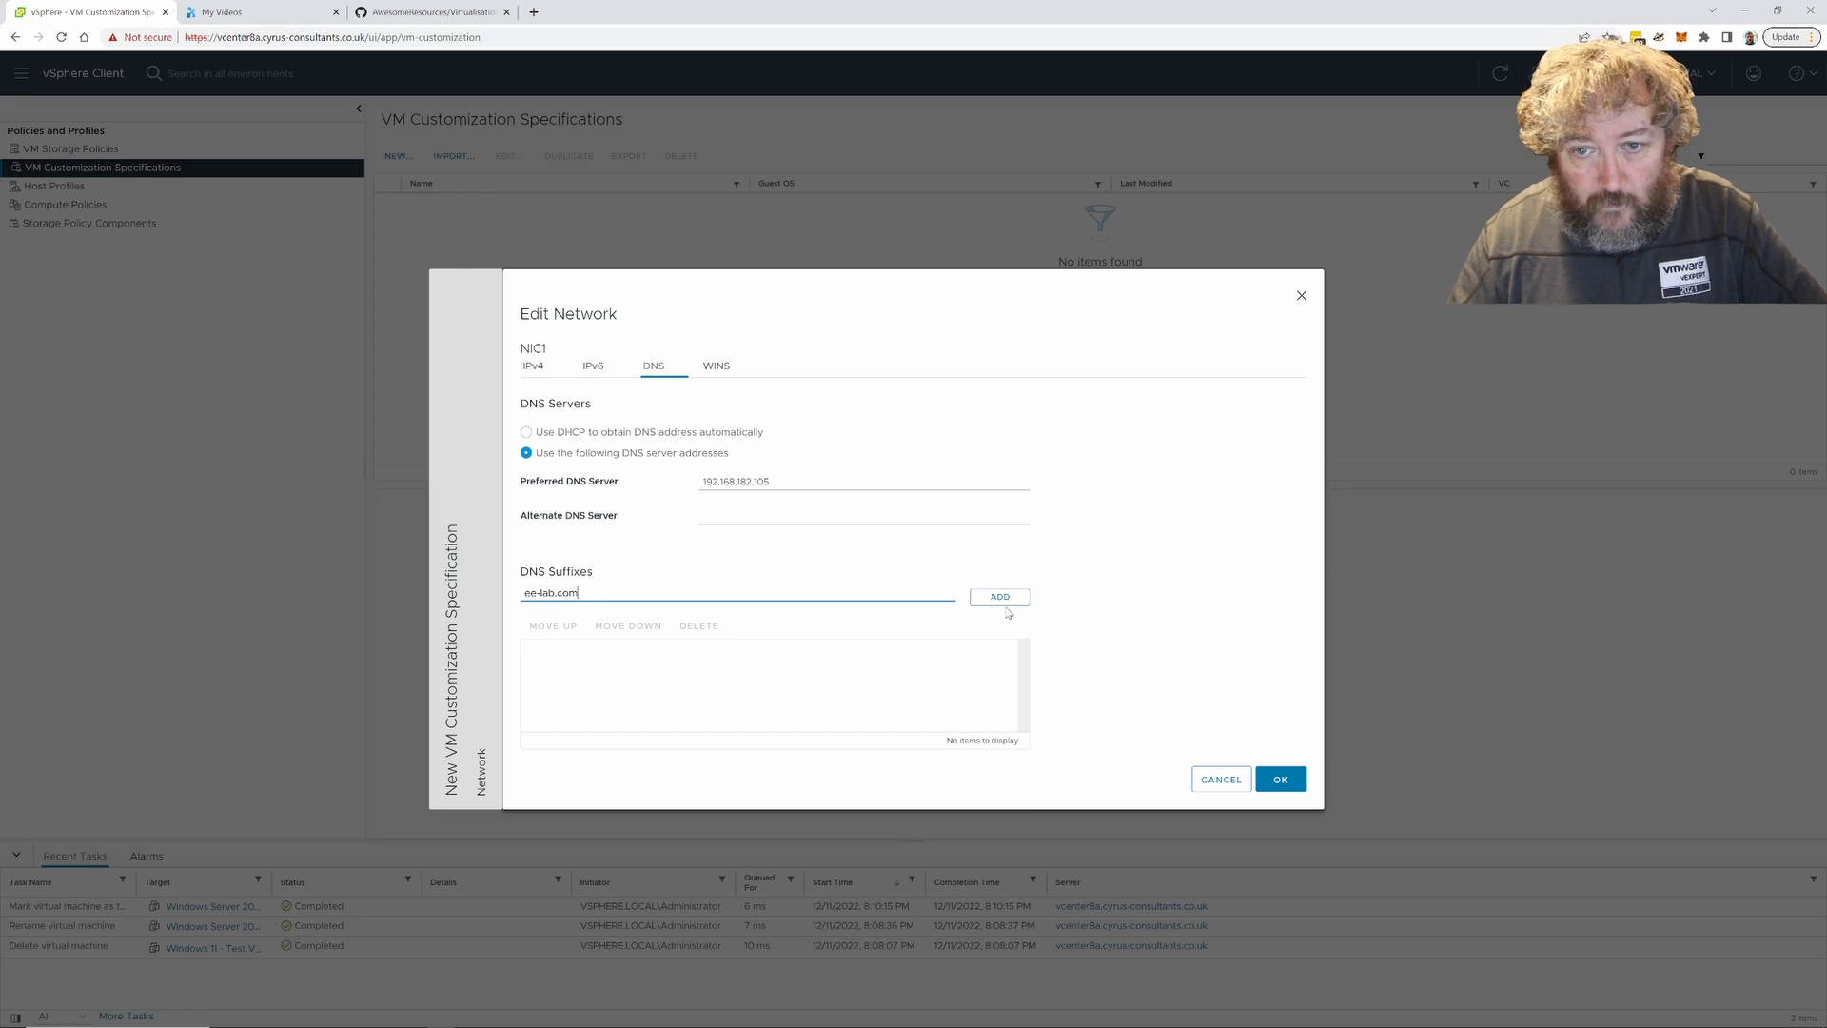
left_click(999, 595)
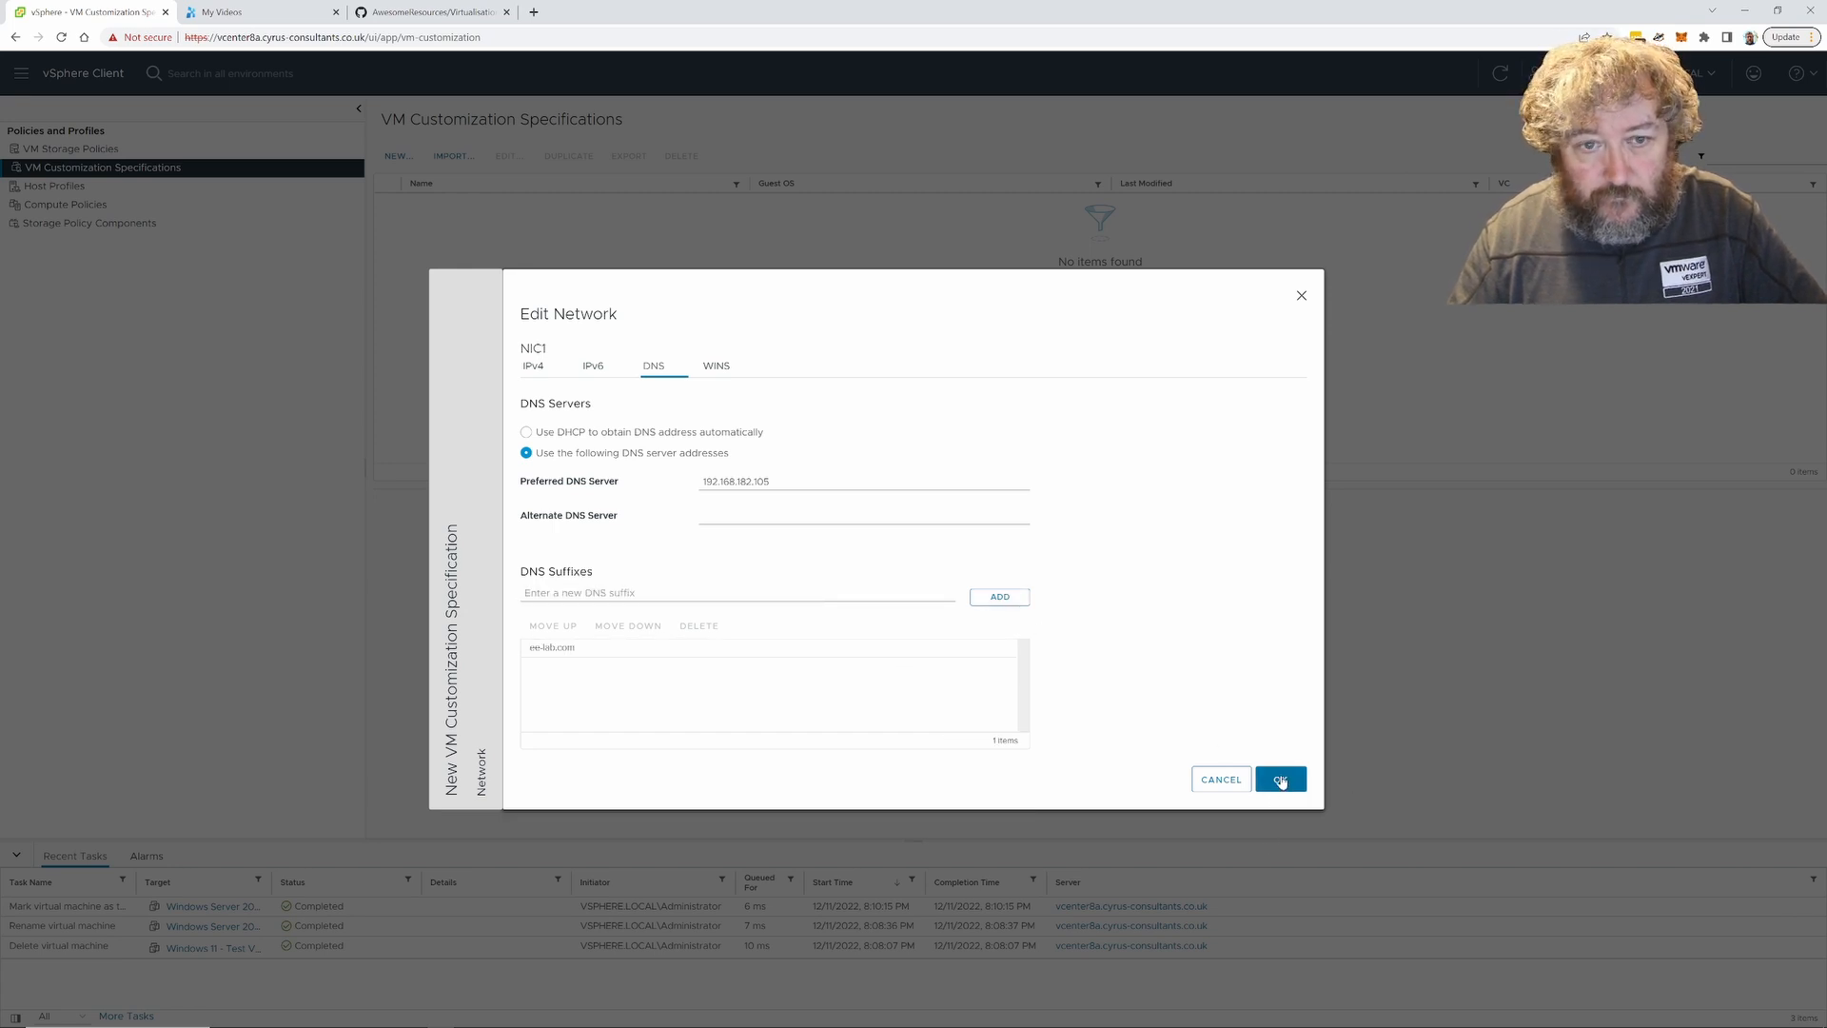
left_click(1279, 778)
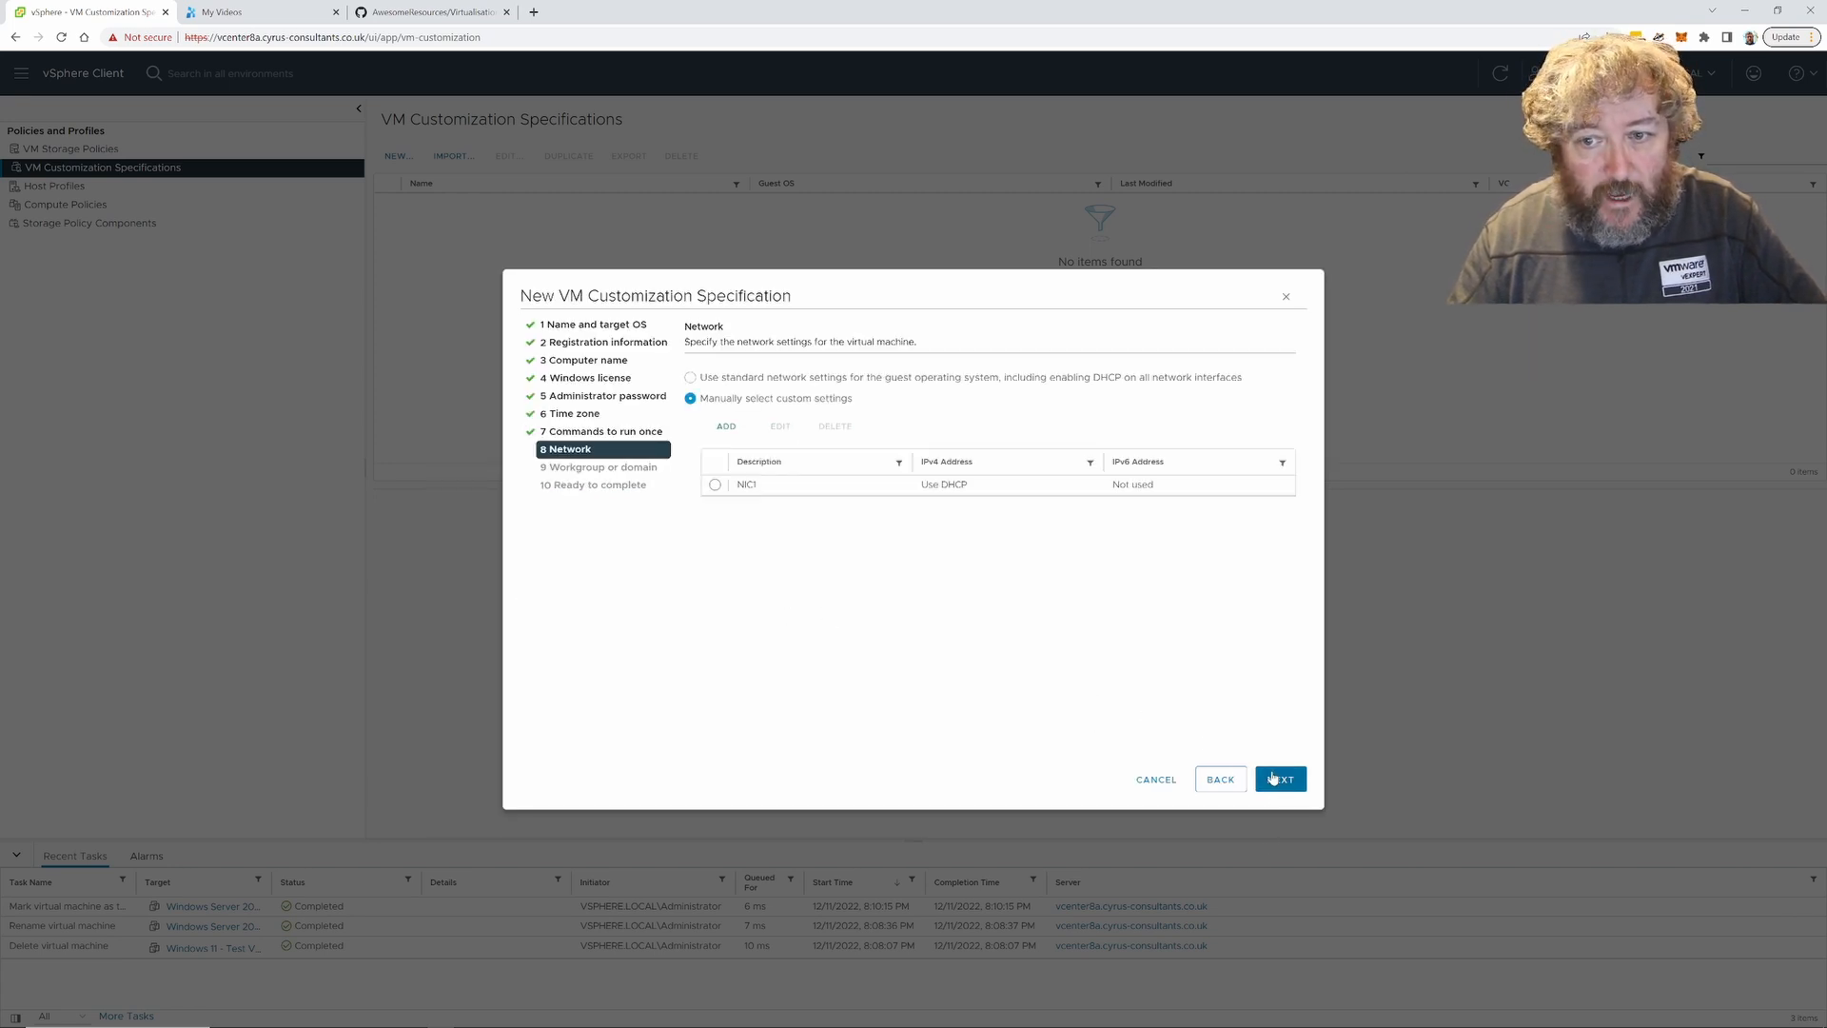
- Join a Windows Server domain ee-lab using account addtodomain with its password, then review
left_click(1279, 779)
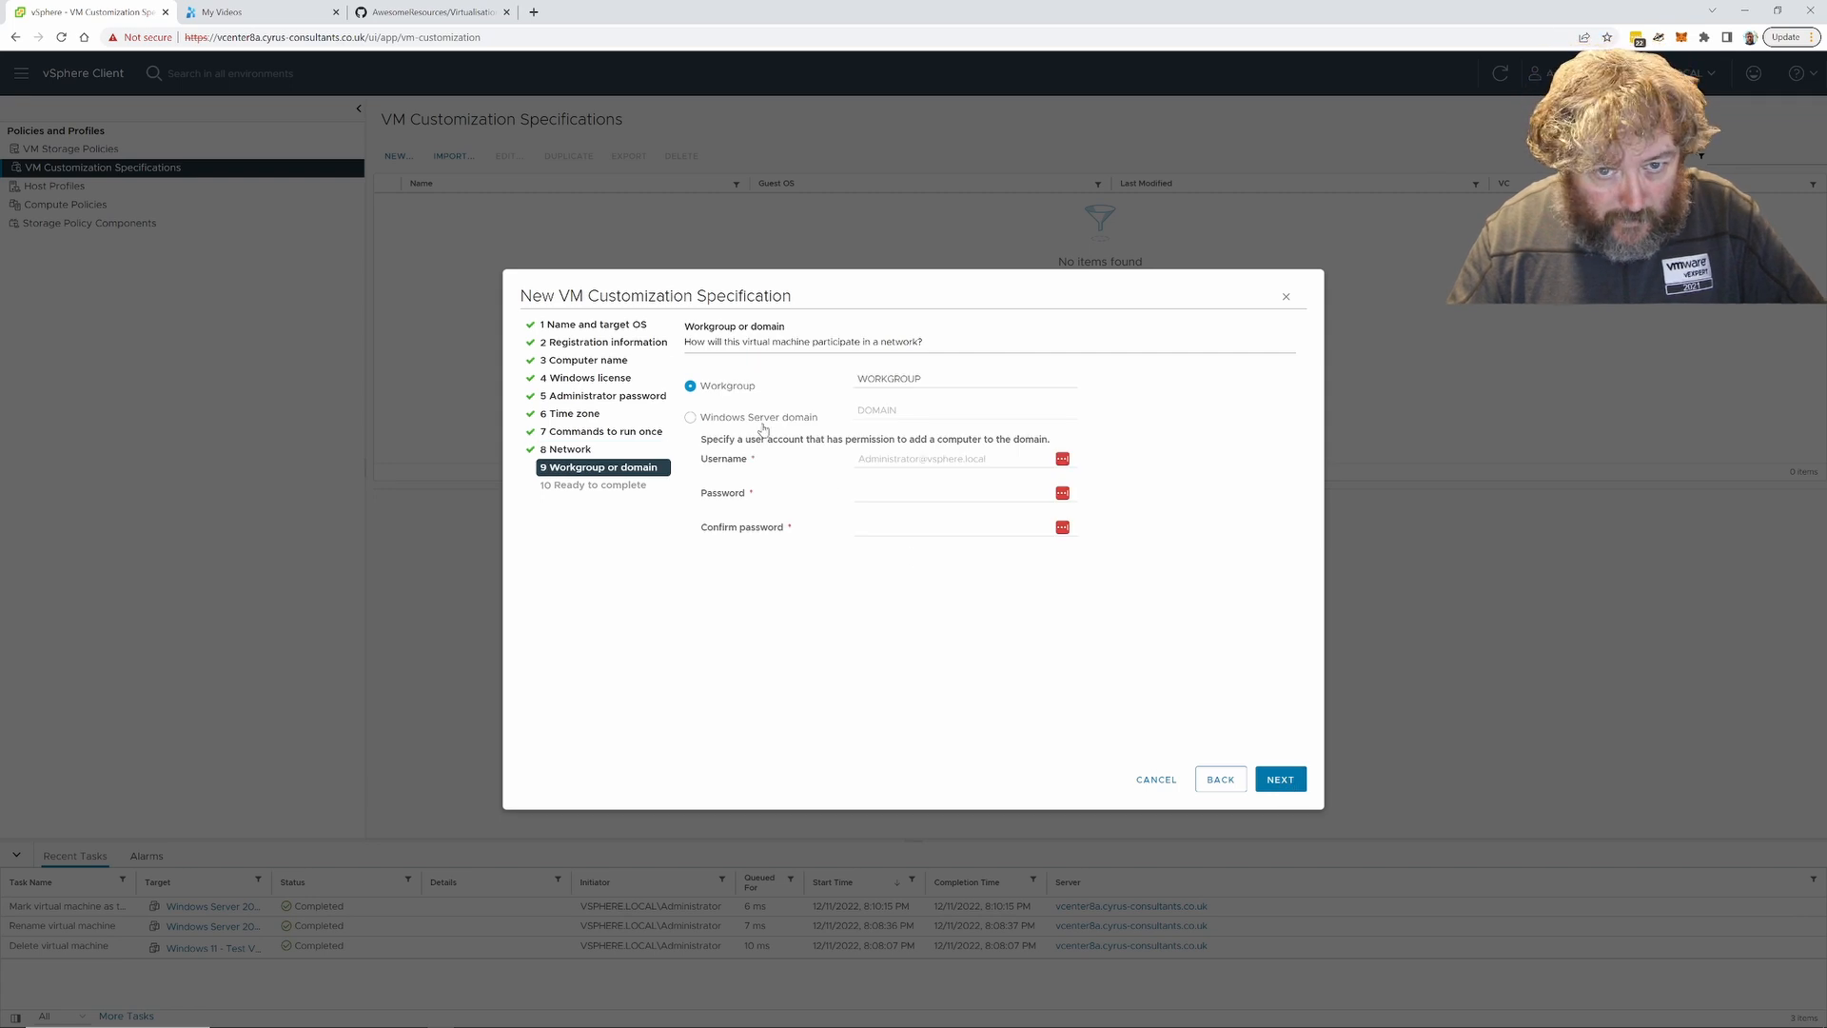
left_click(691, 417)
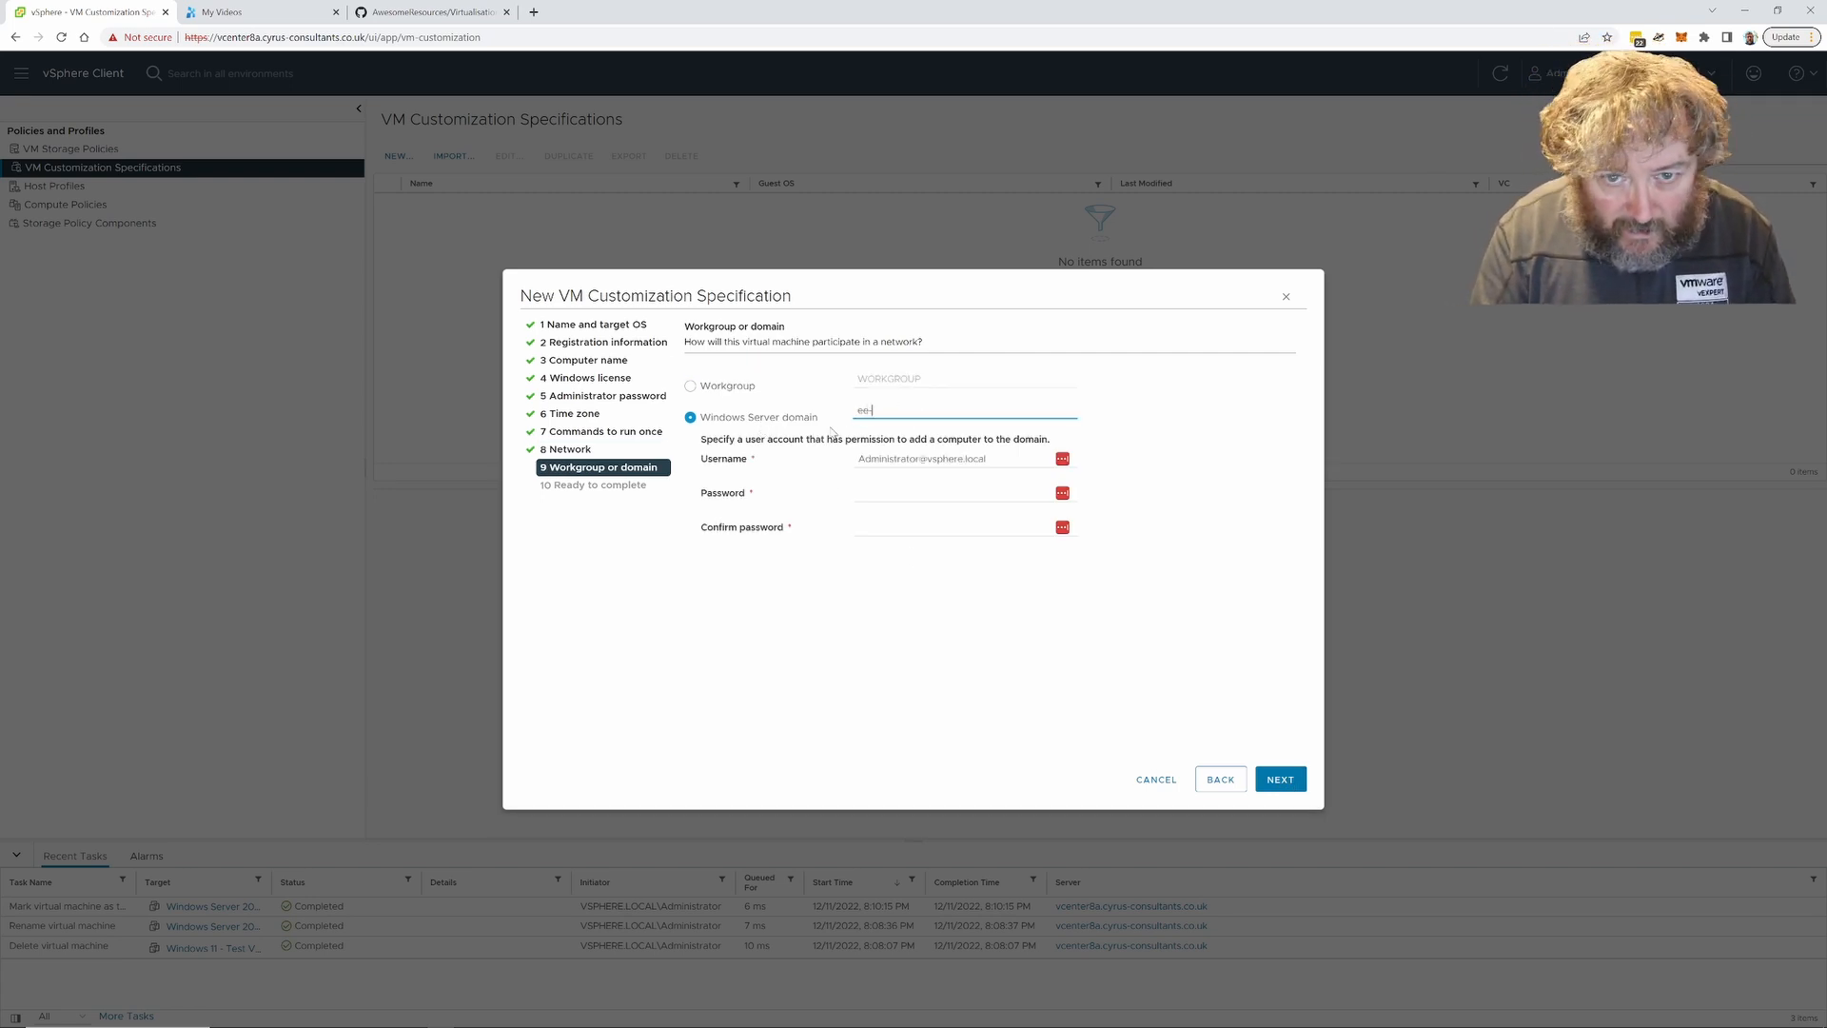
type("lab")
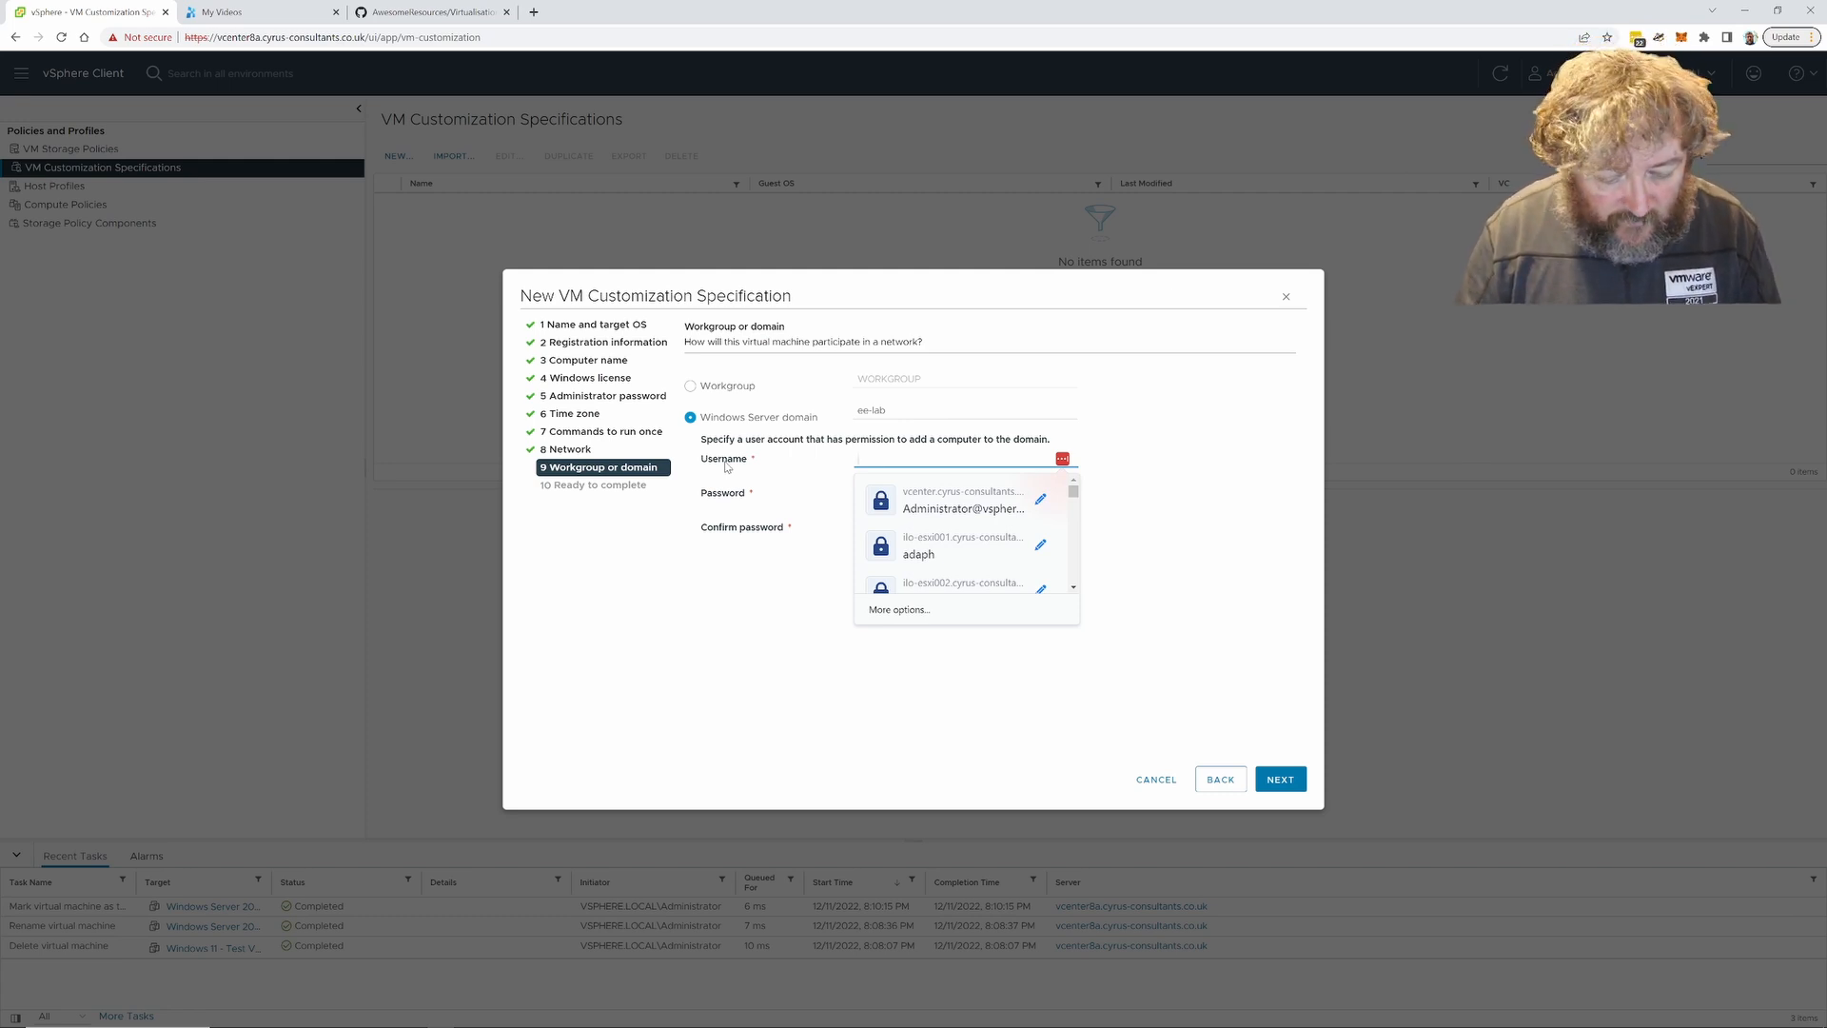
type("addtodomain")
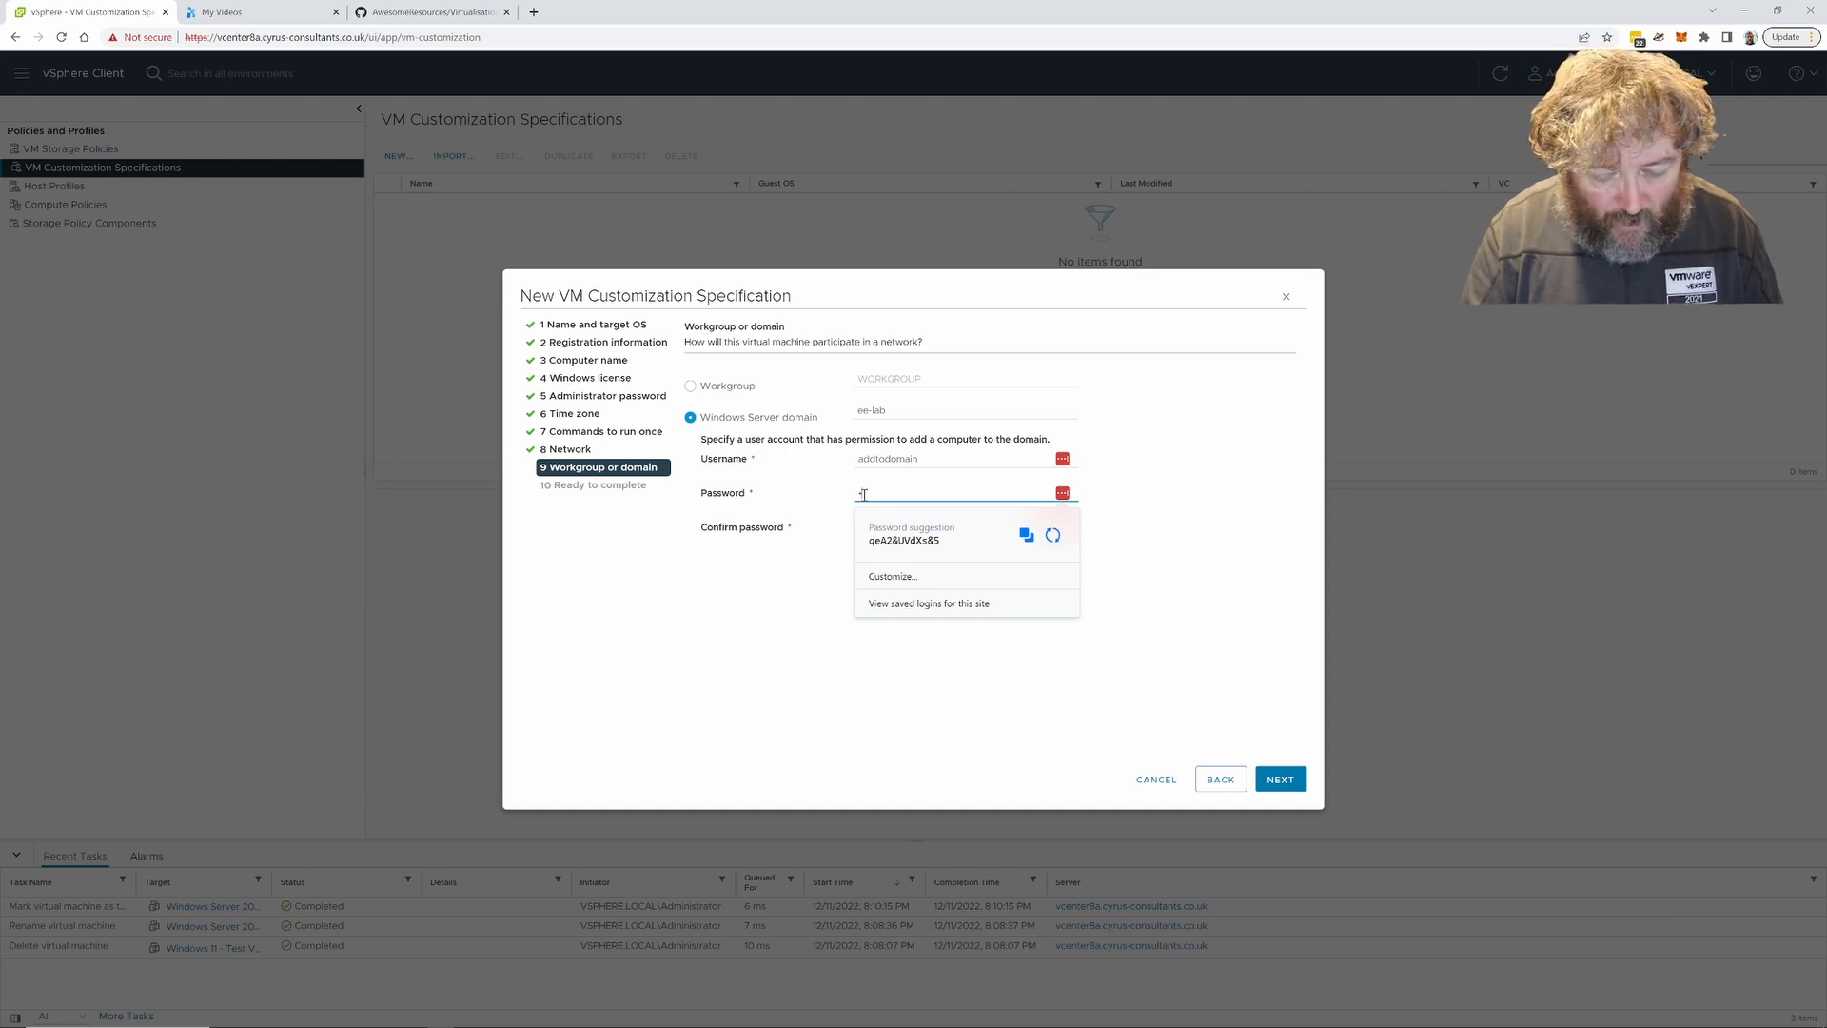
type("password")
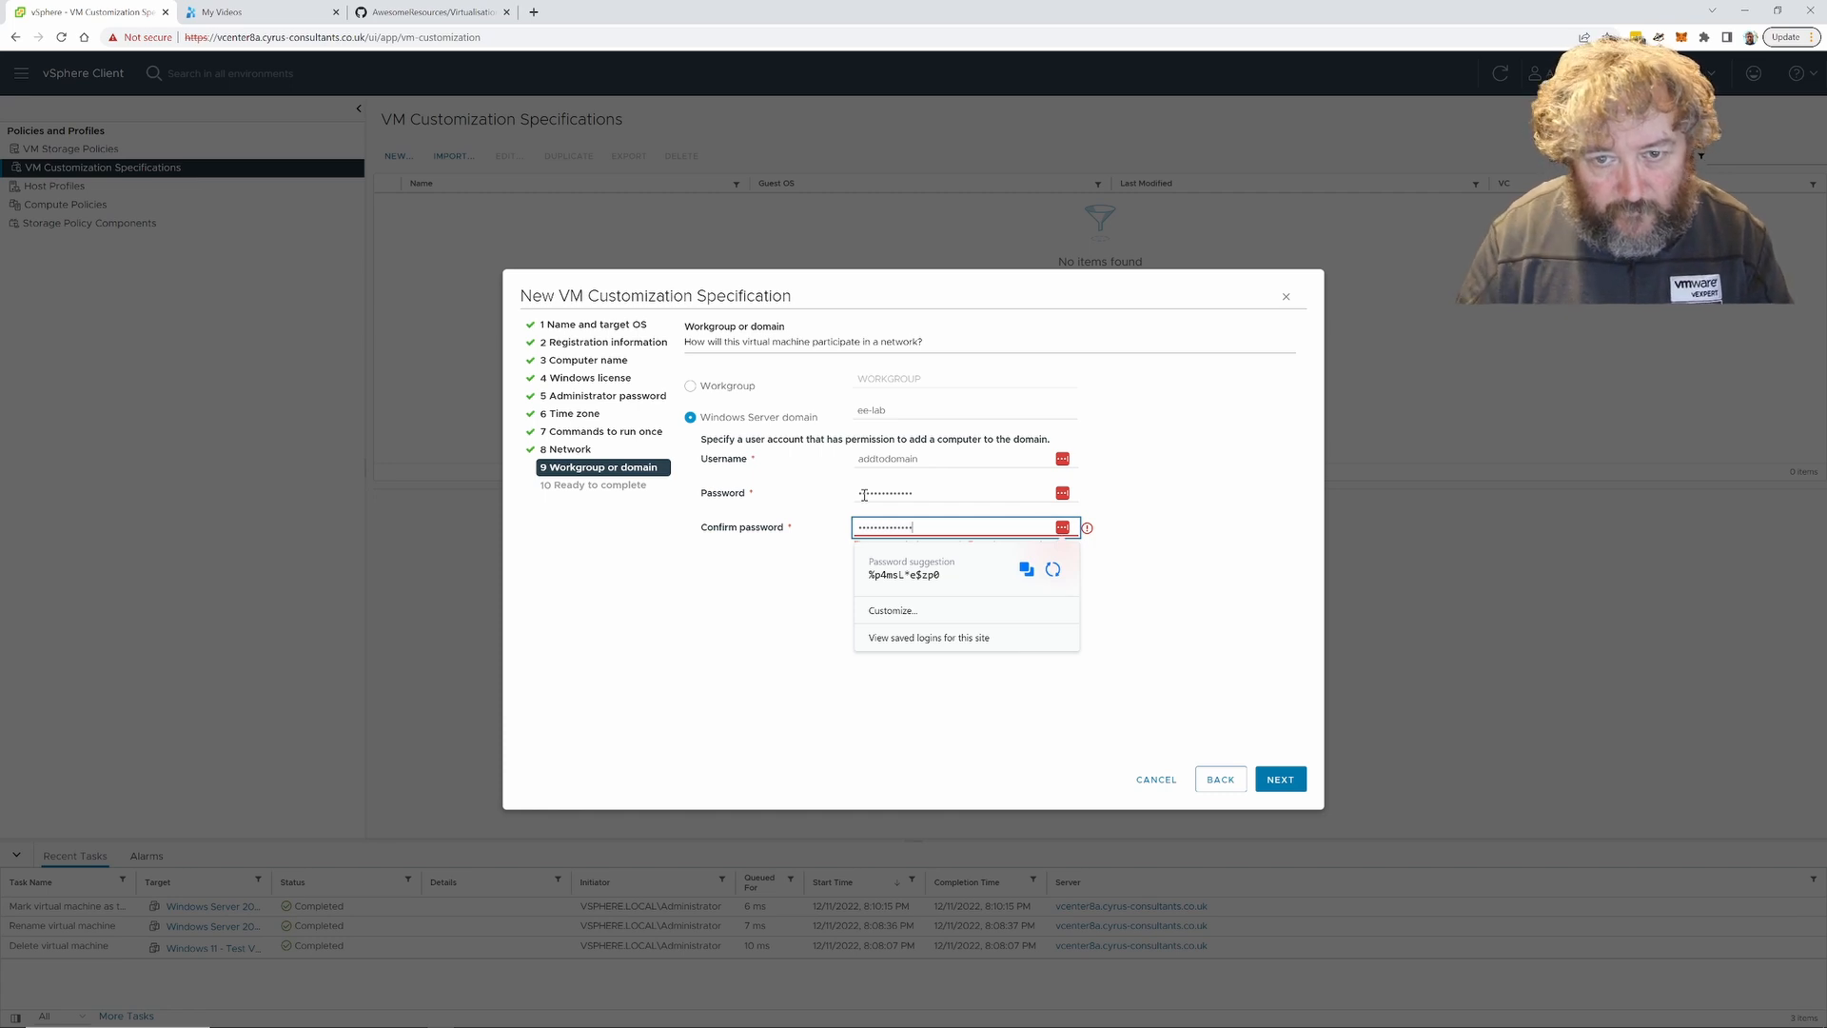
left_click(1279, 778)
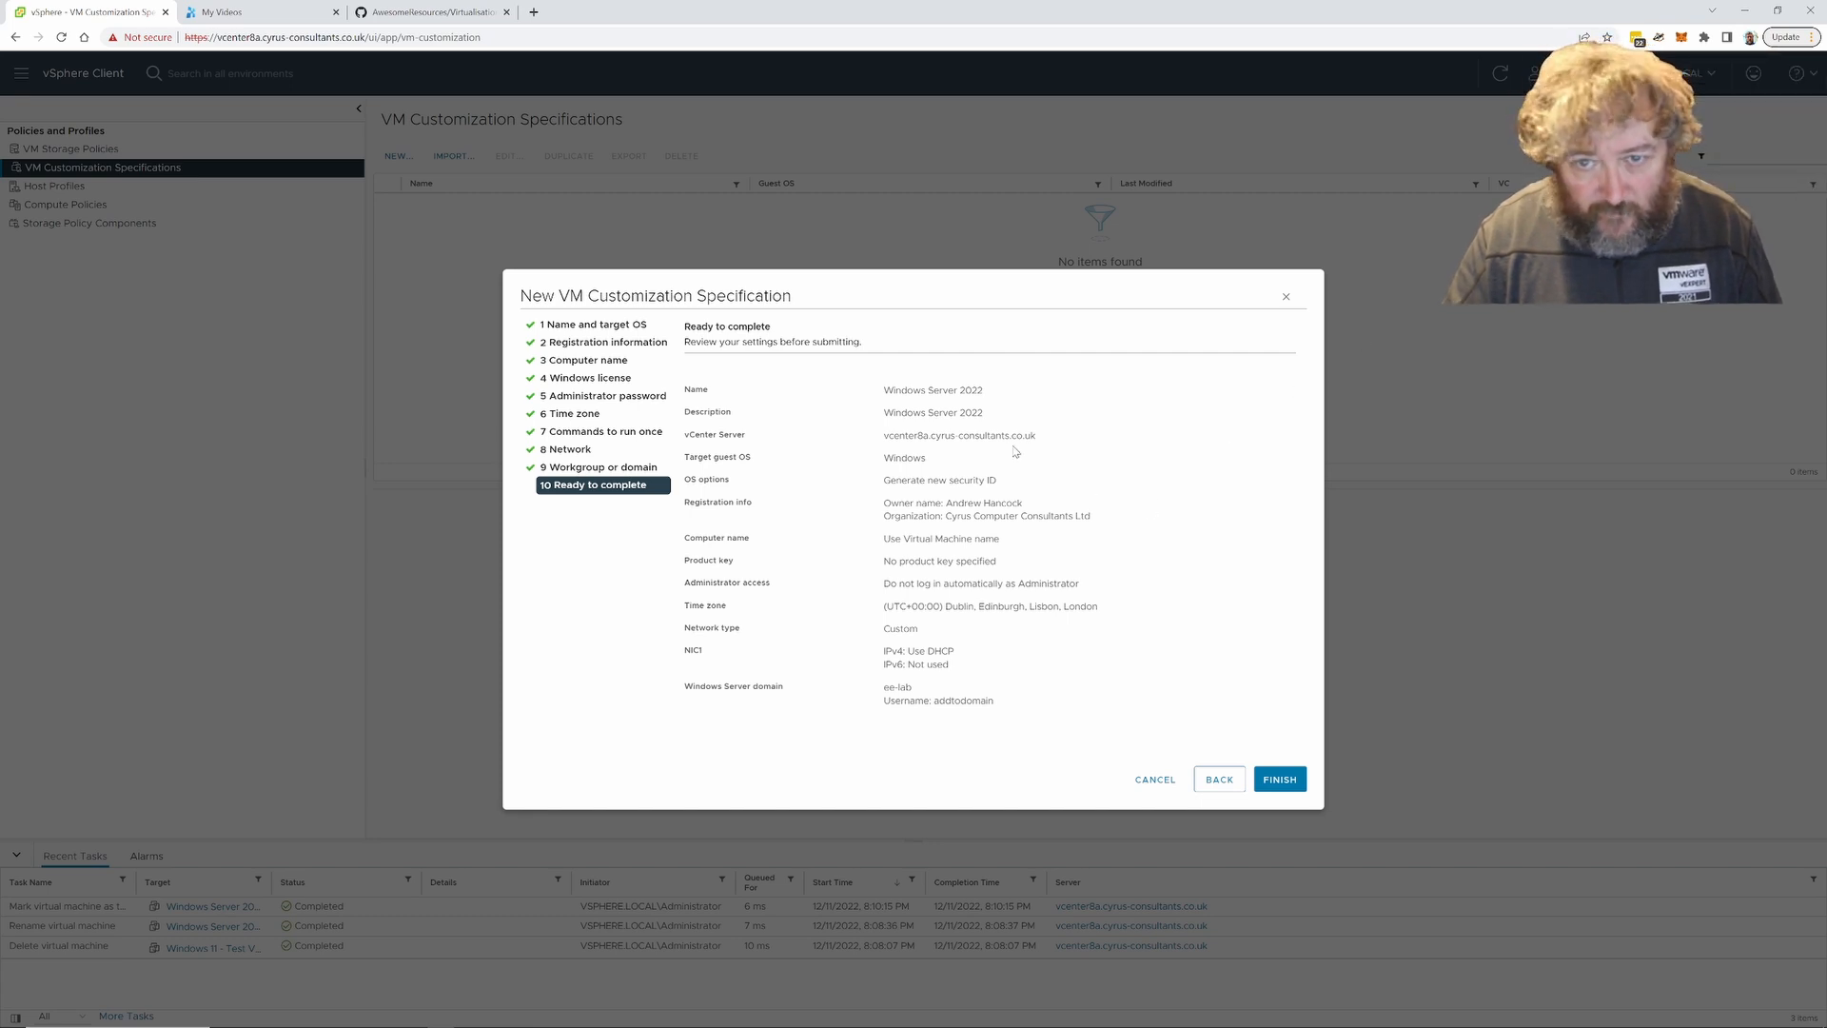
mouse_move(992, 425)
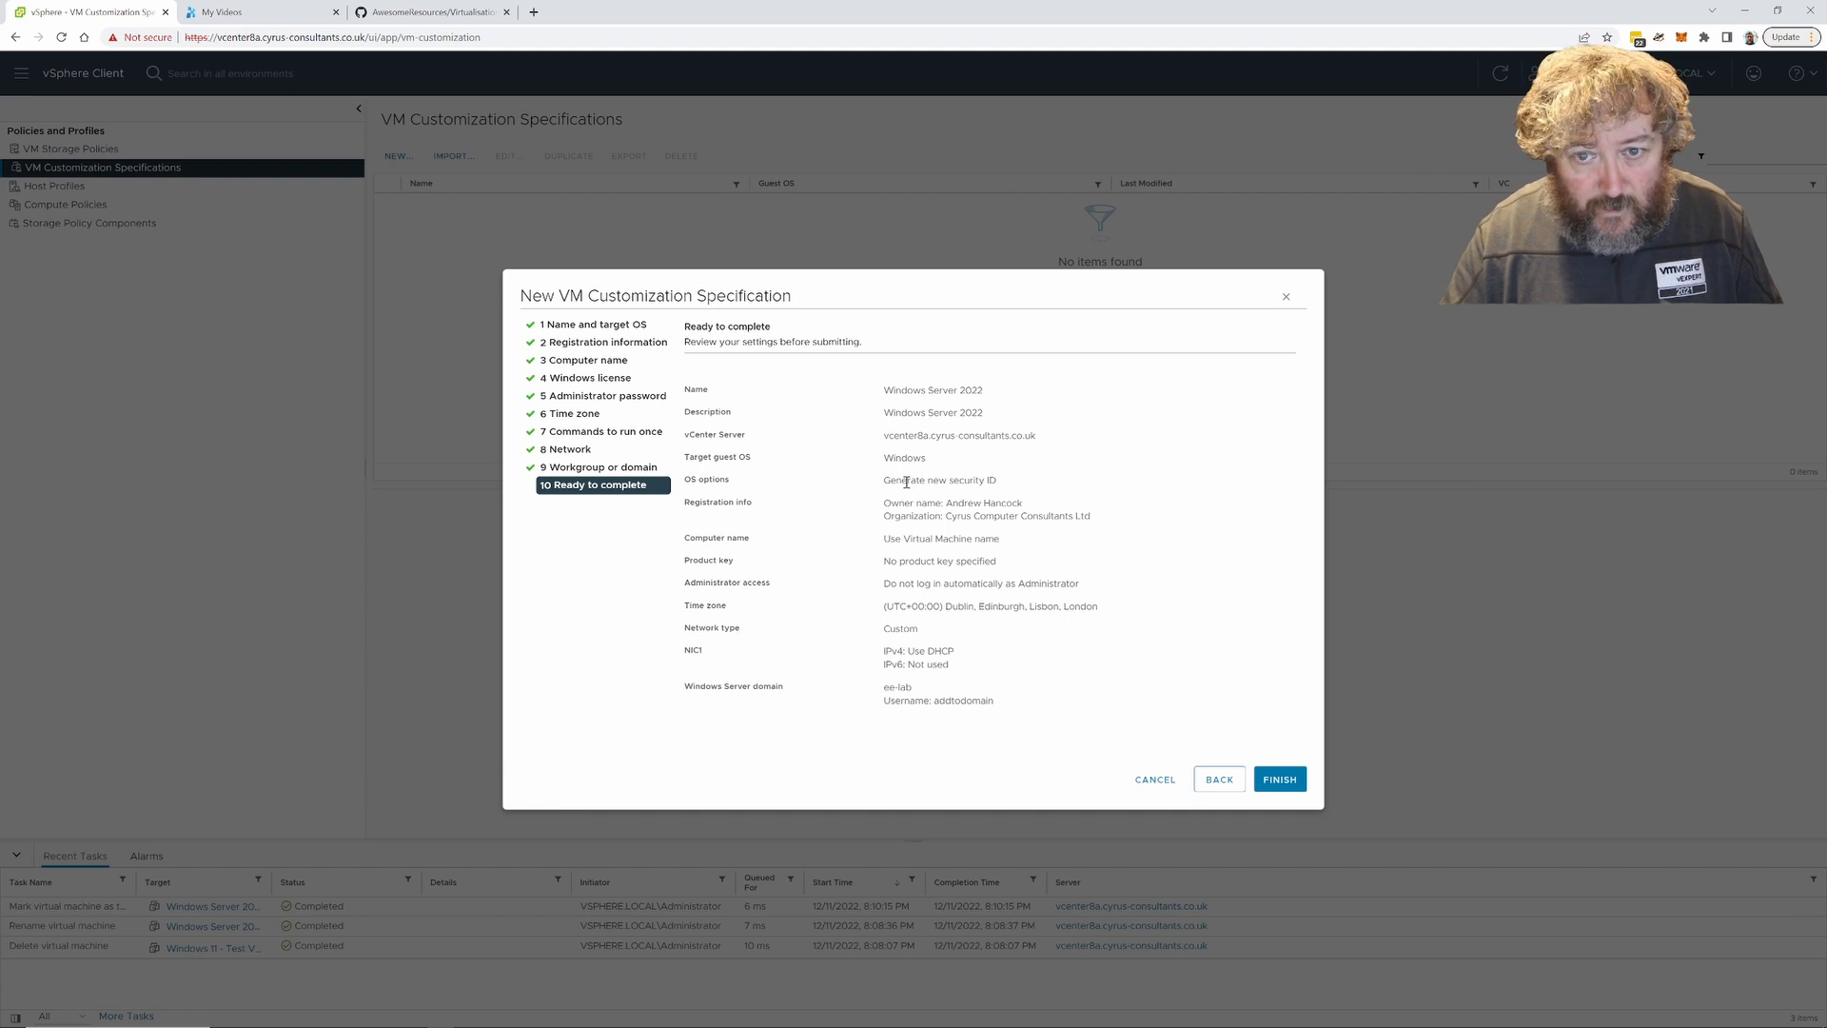
mouse_move(1009, 486)
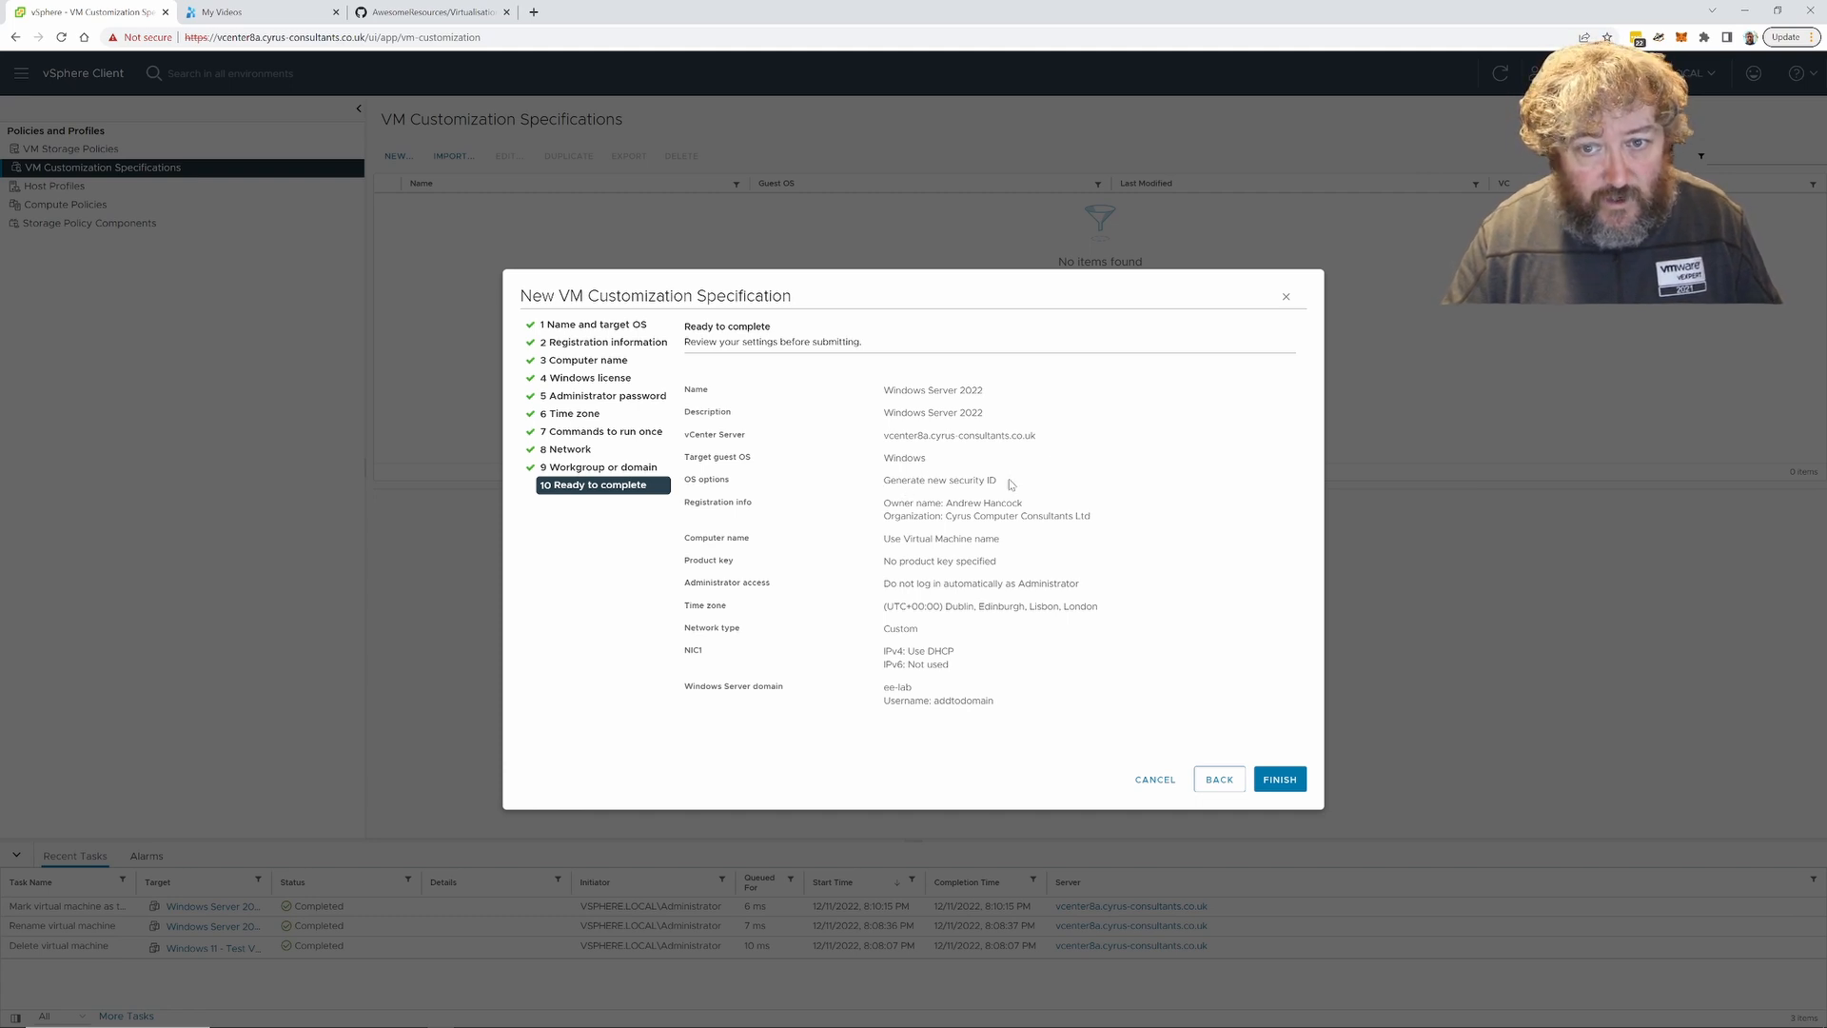
mouse_move(1042, 500)
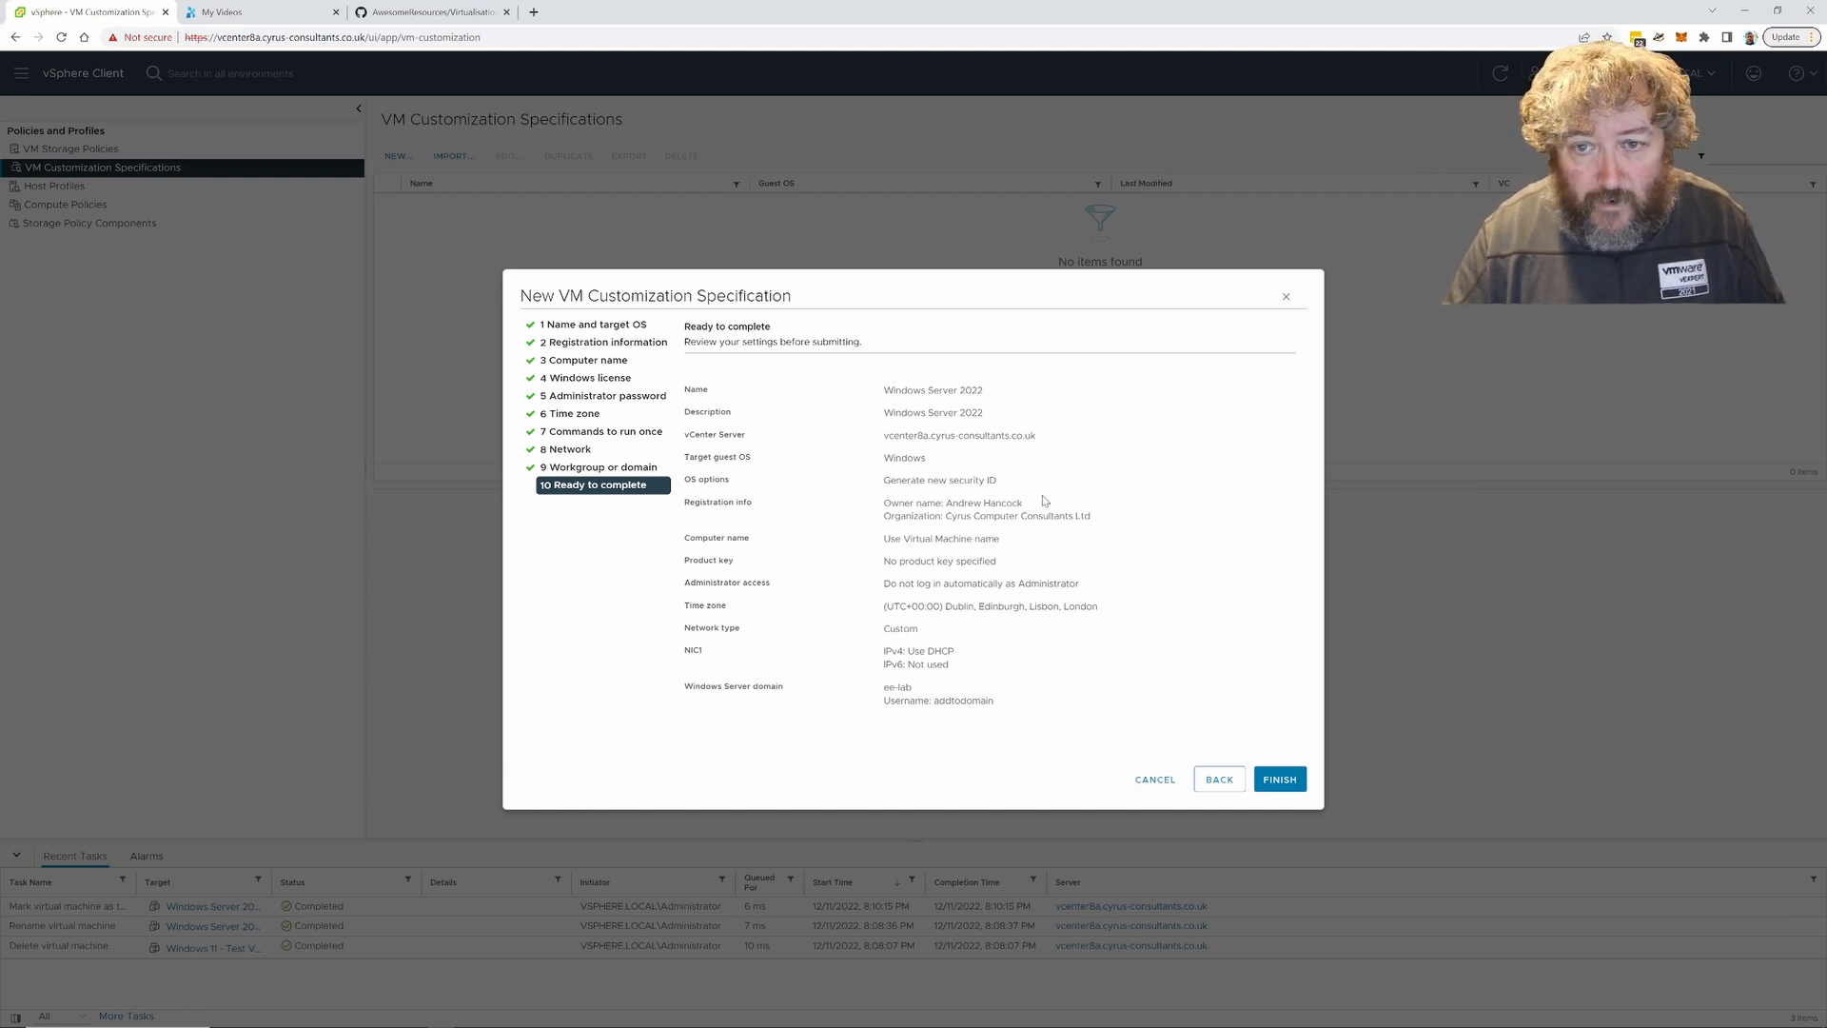
mouse_move(1125, 518)
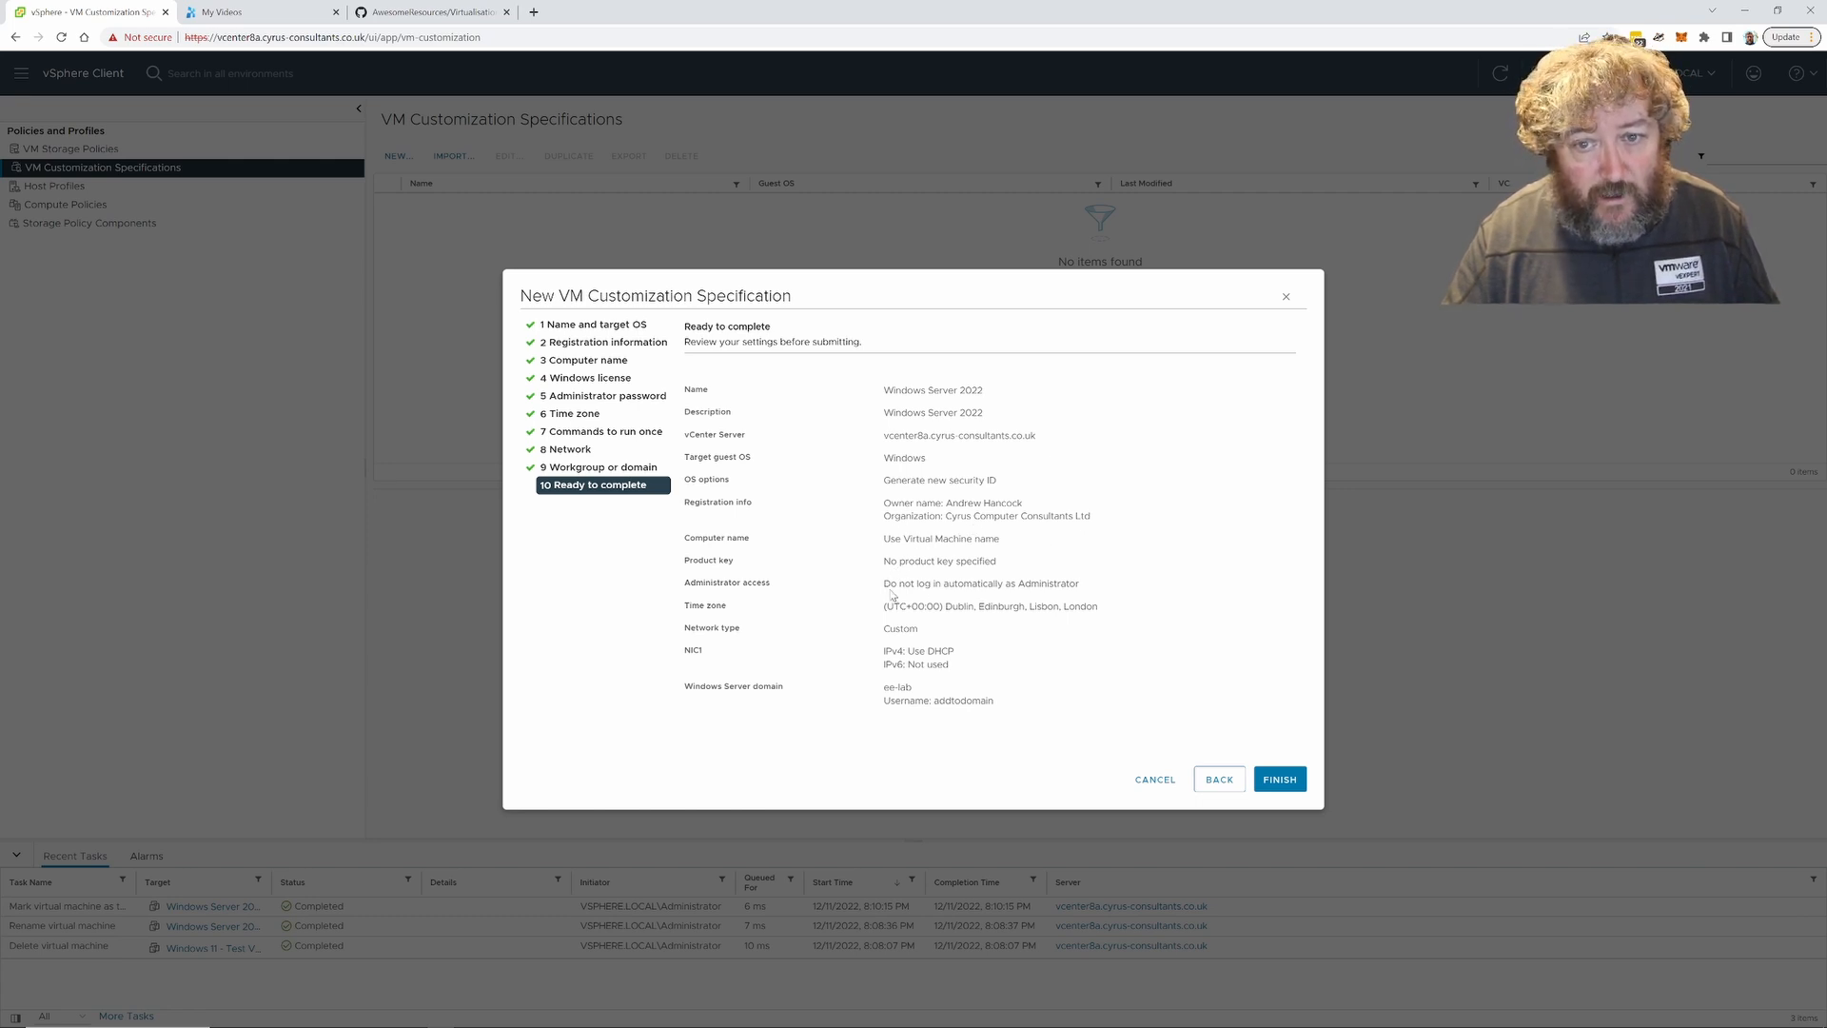
mouse_move(864, 622)
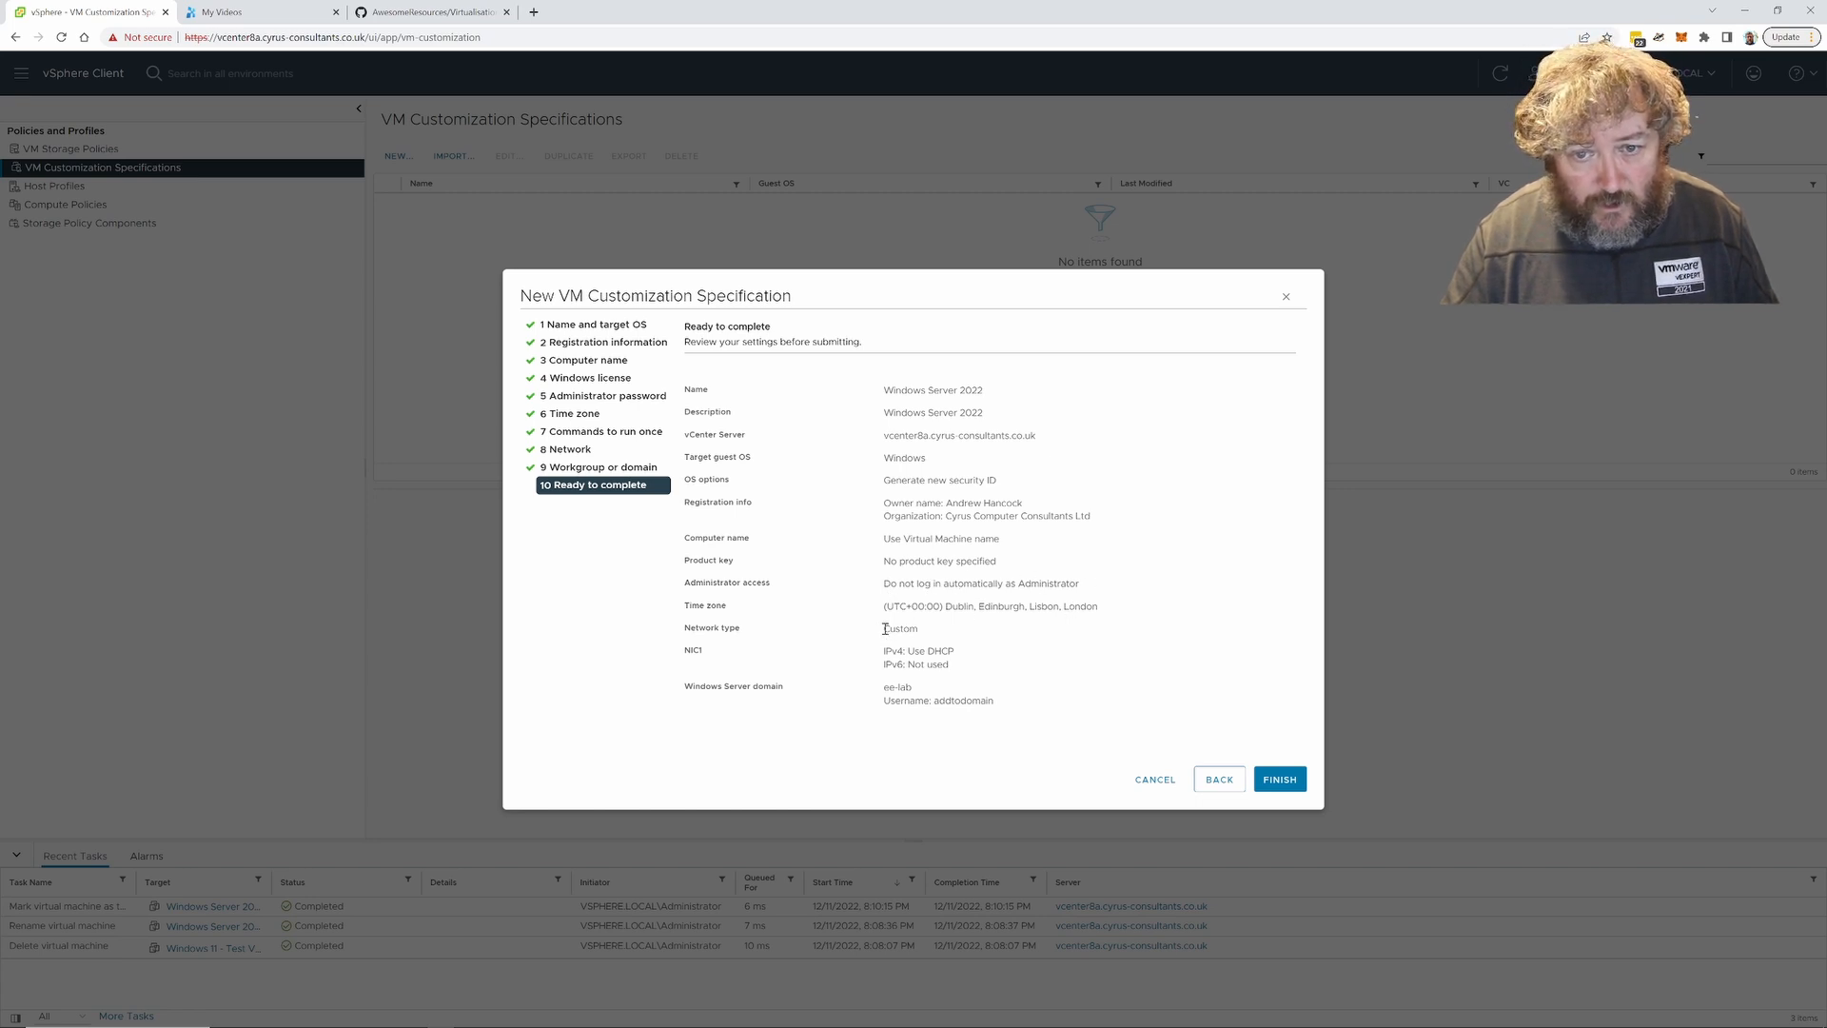
mouse_move(969, 660)
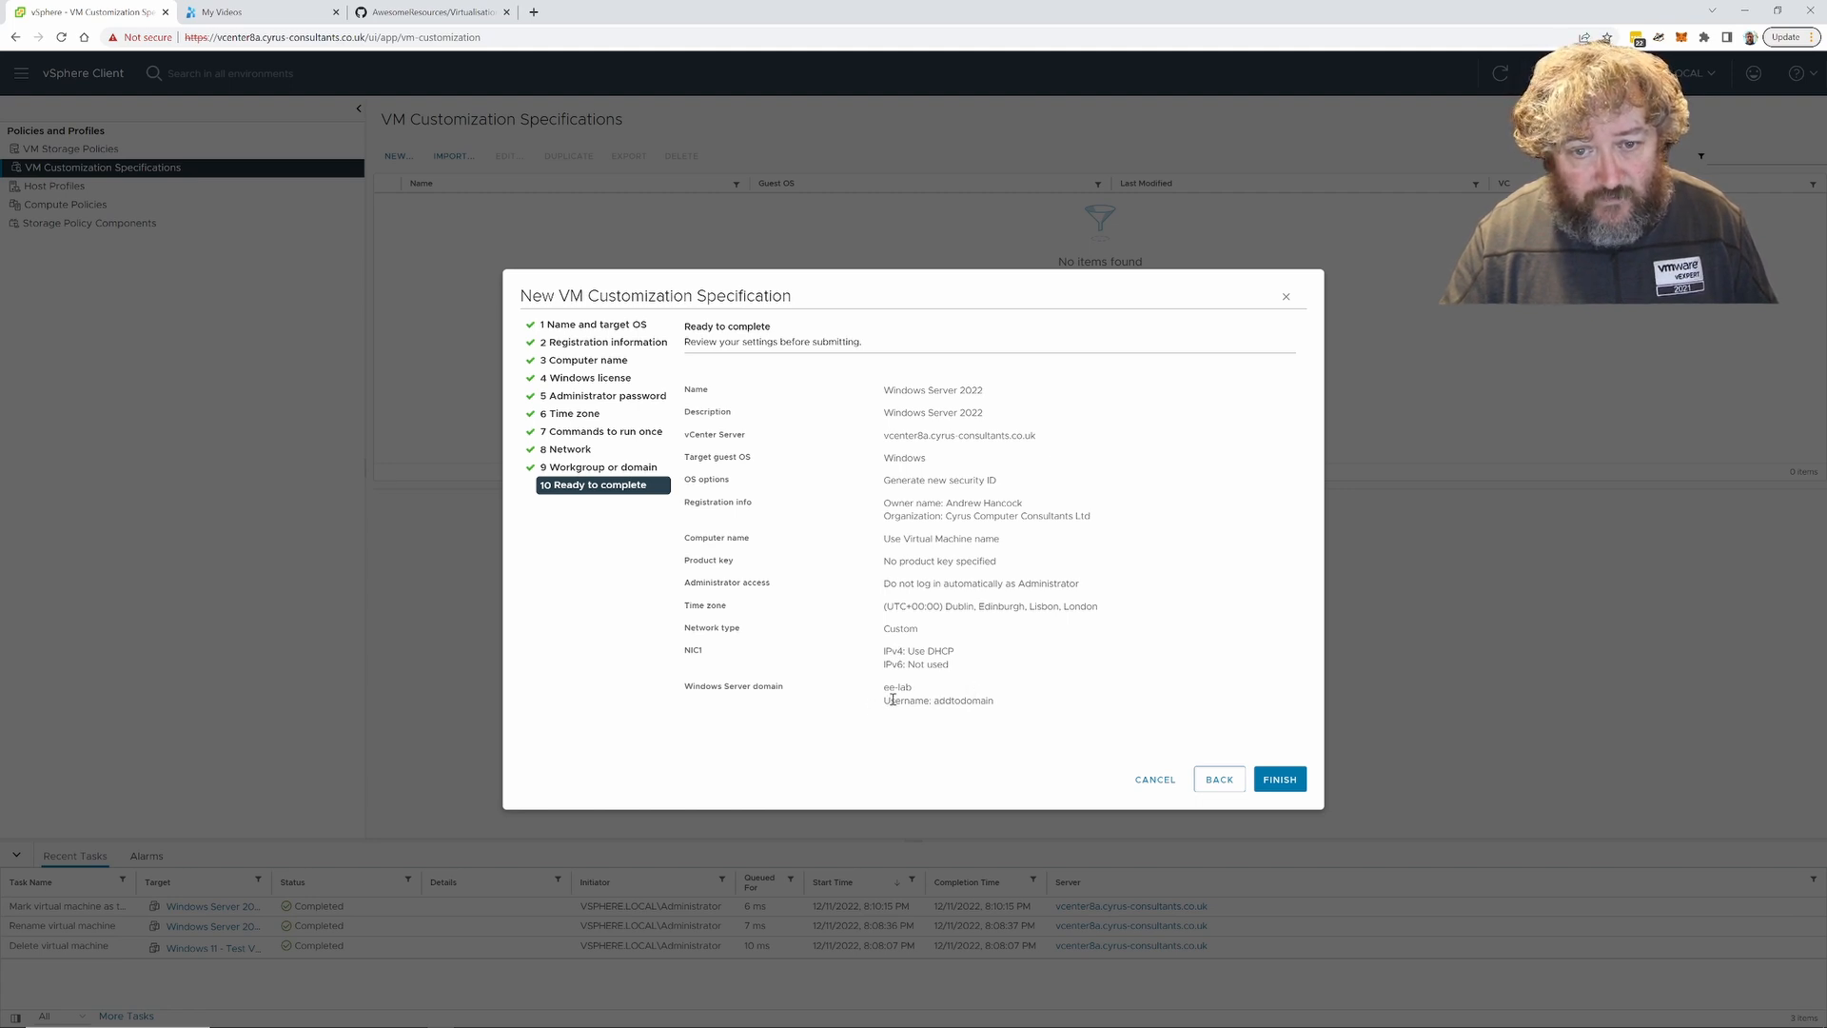
mouse_move(963, 713)
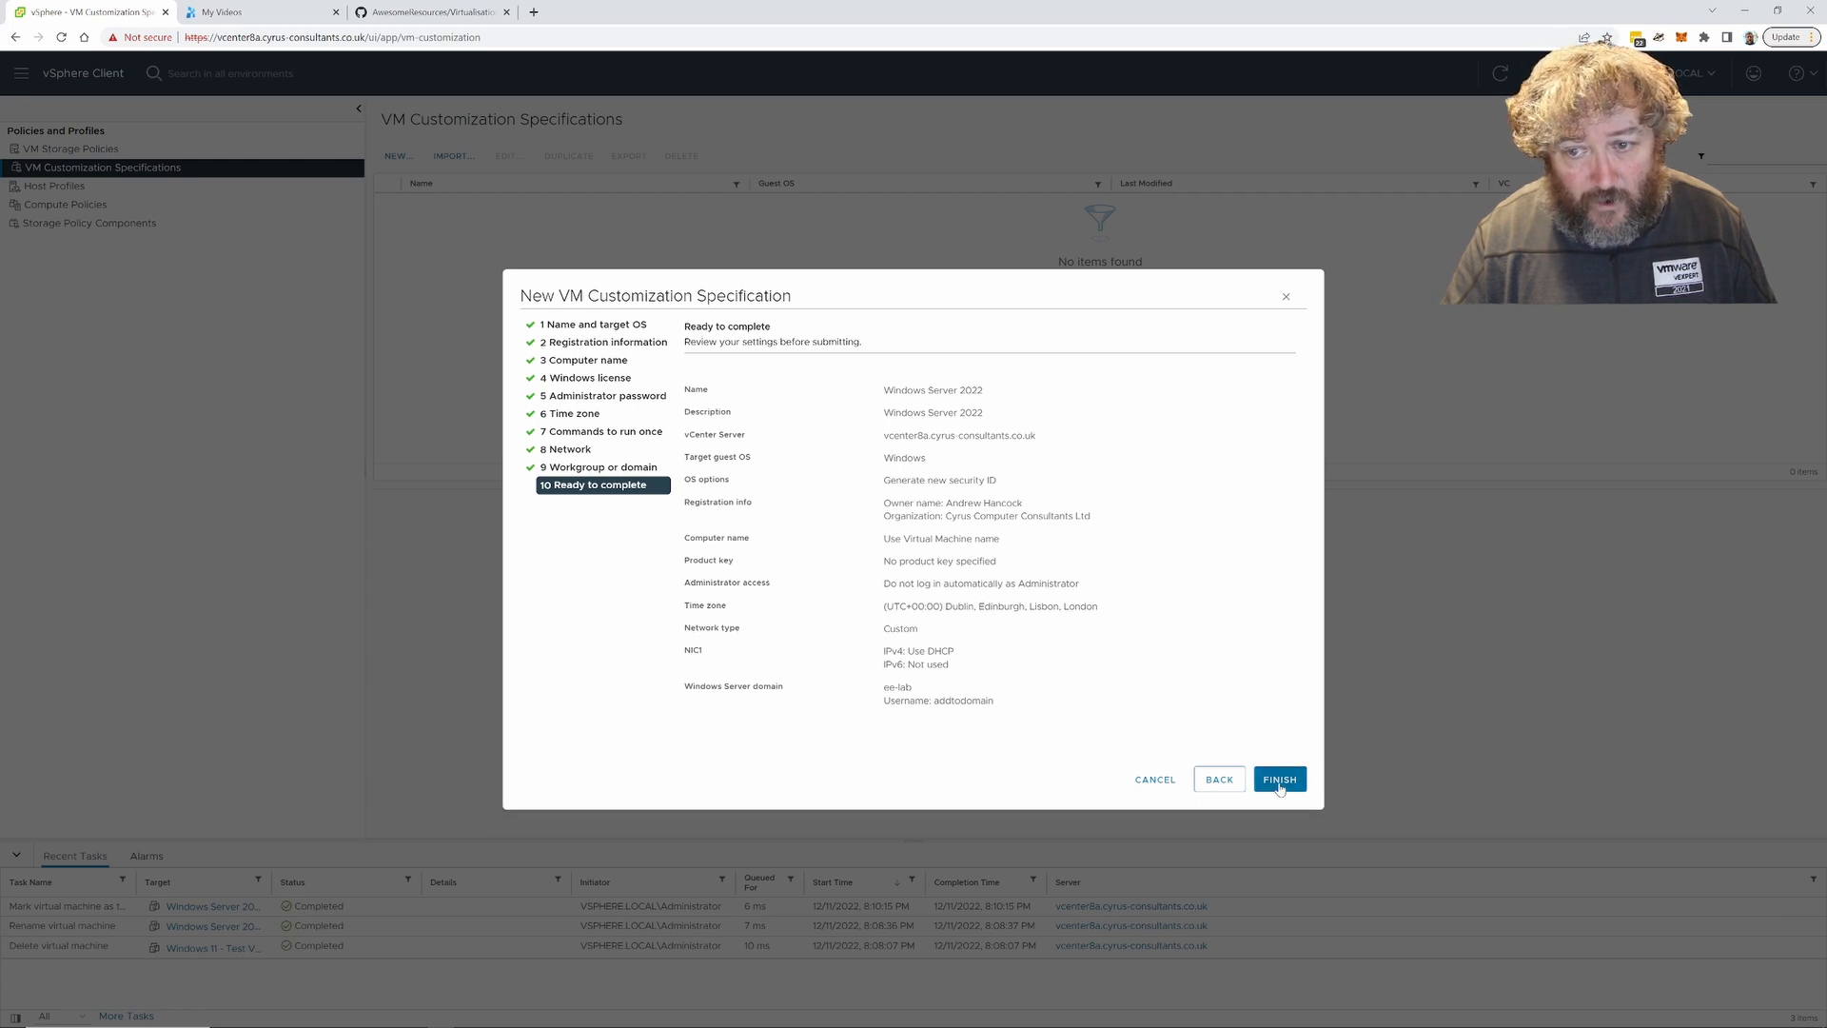
- Finish the Windows Server 2022 spec and return via Home to the VMs and Templates inventory
left_click(1279, 778)
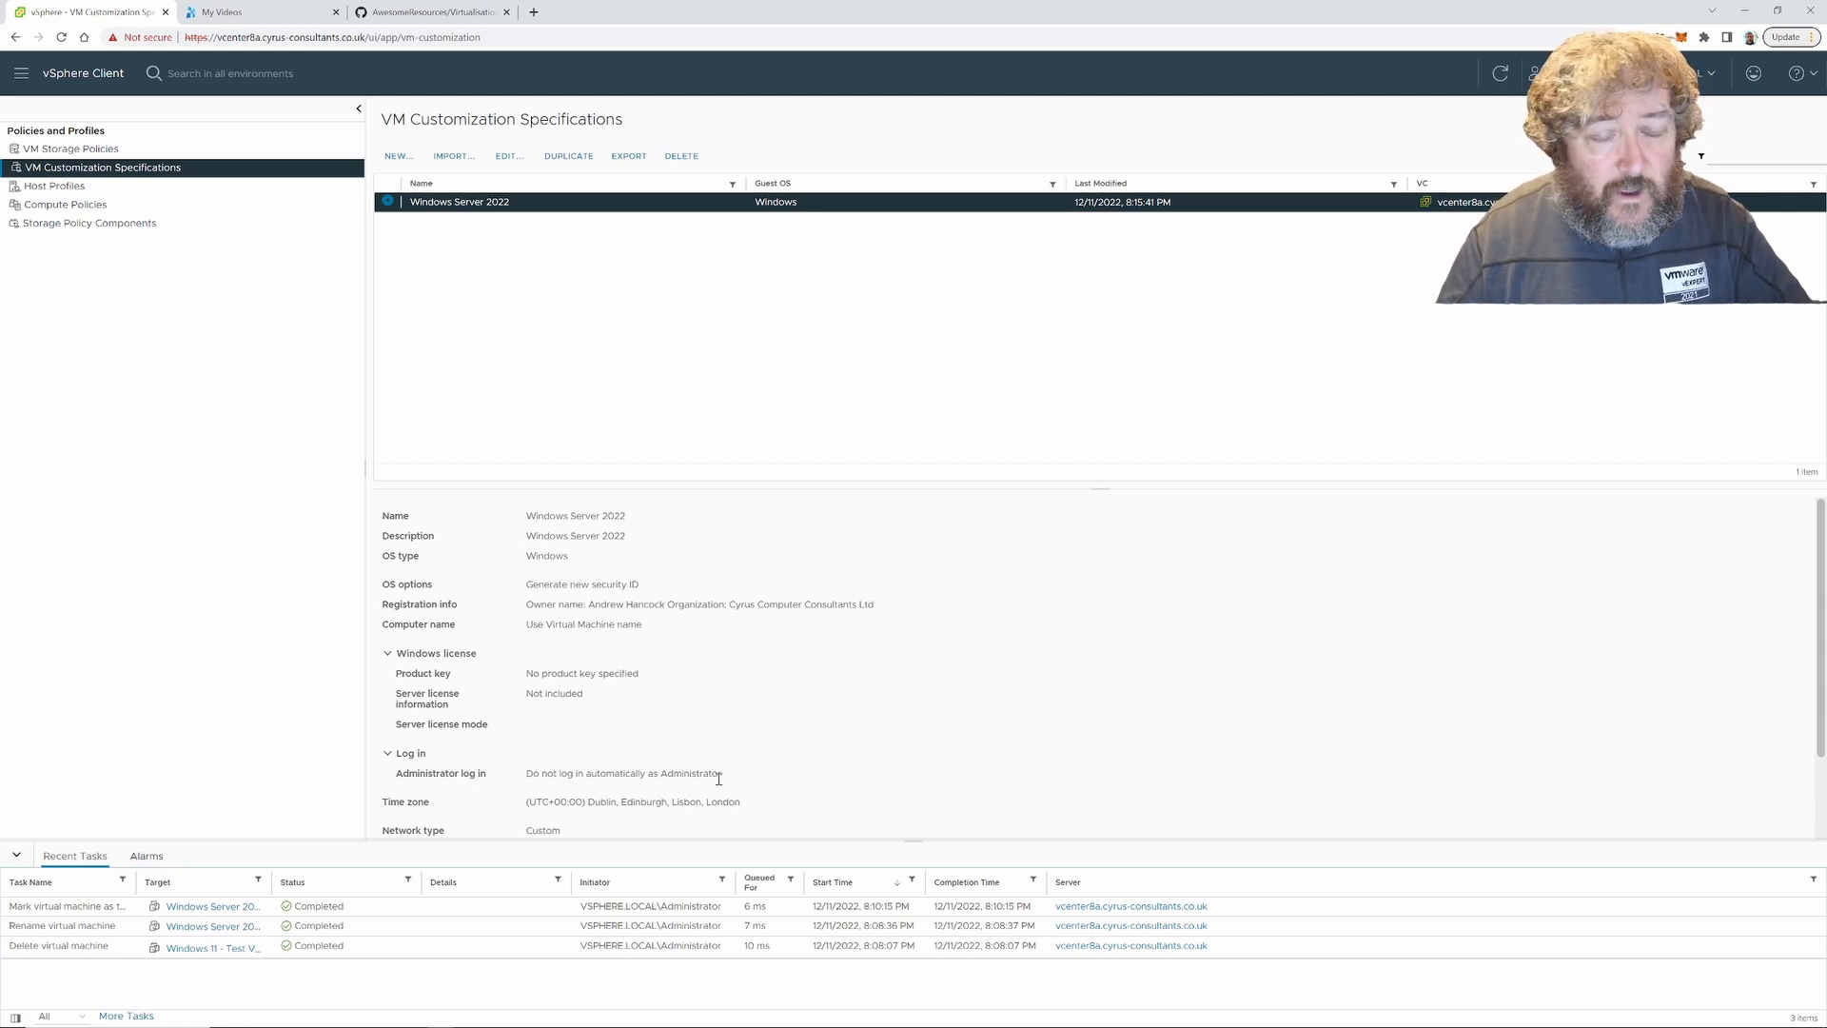
mouse_move(489, 369)
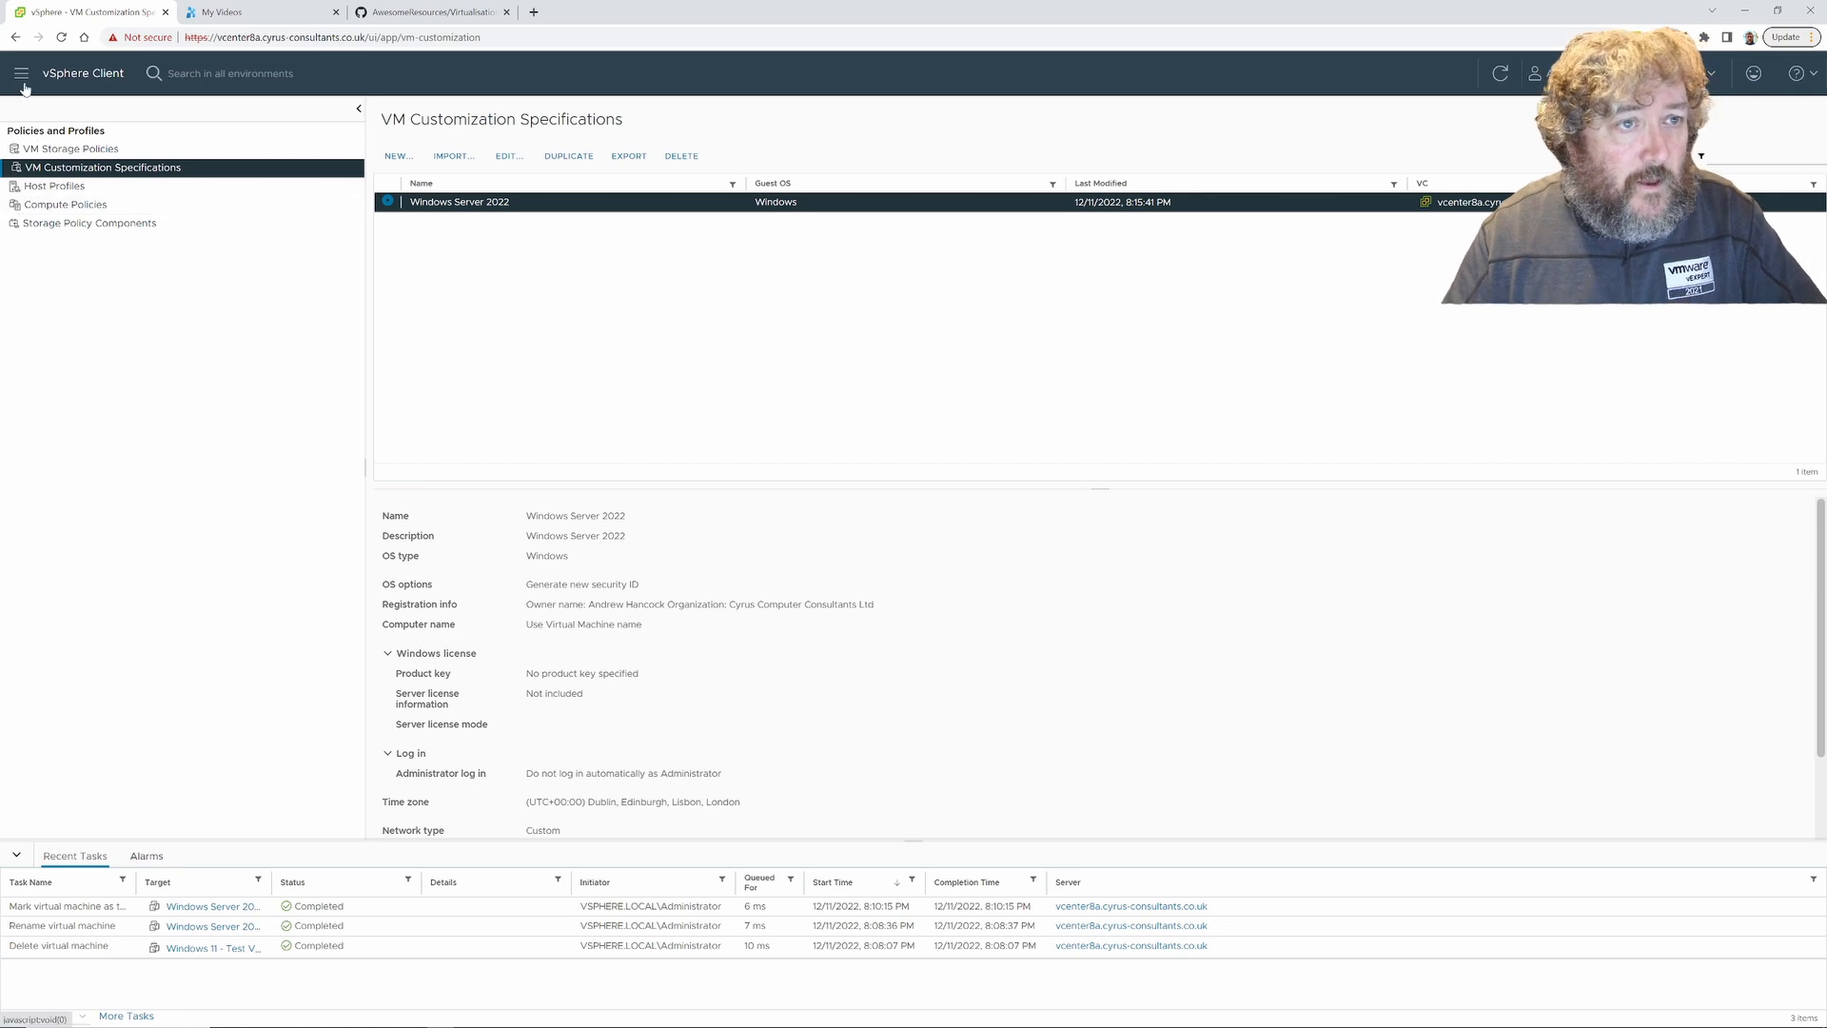
left_click(21, 72)
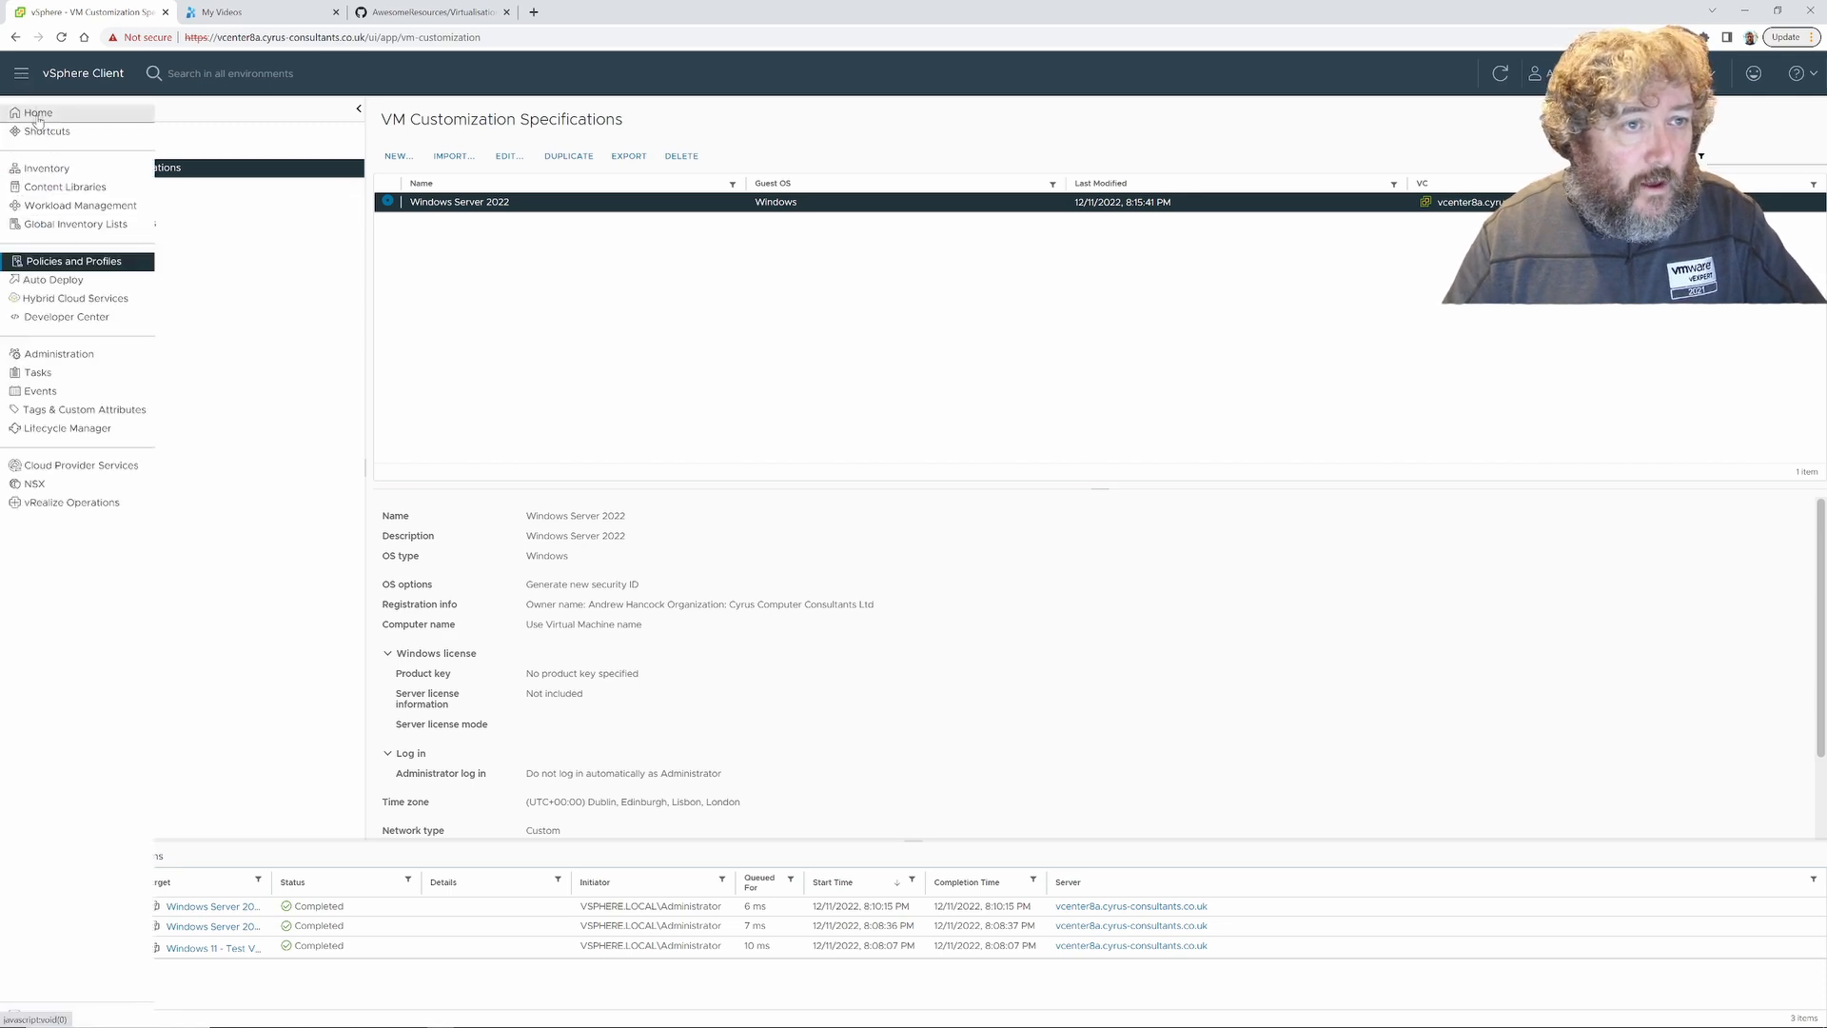
left_click(38, 112)
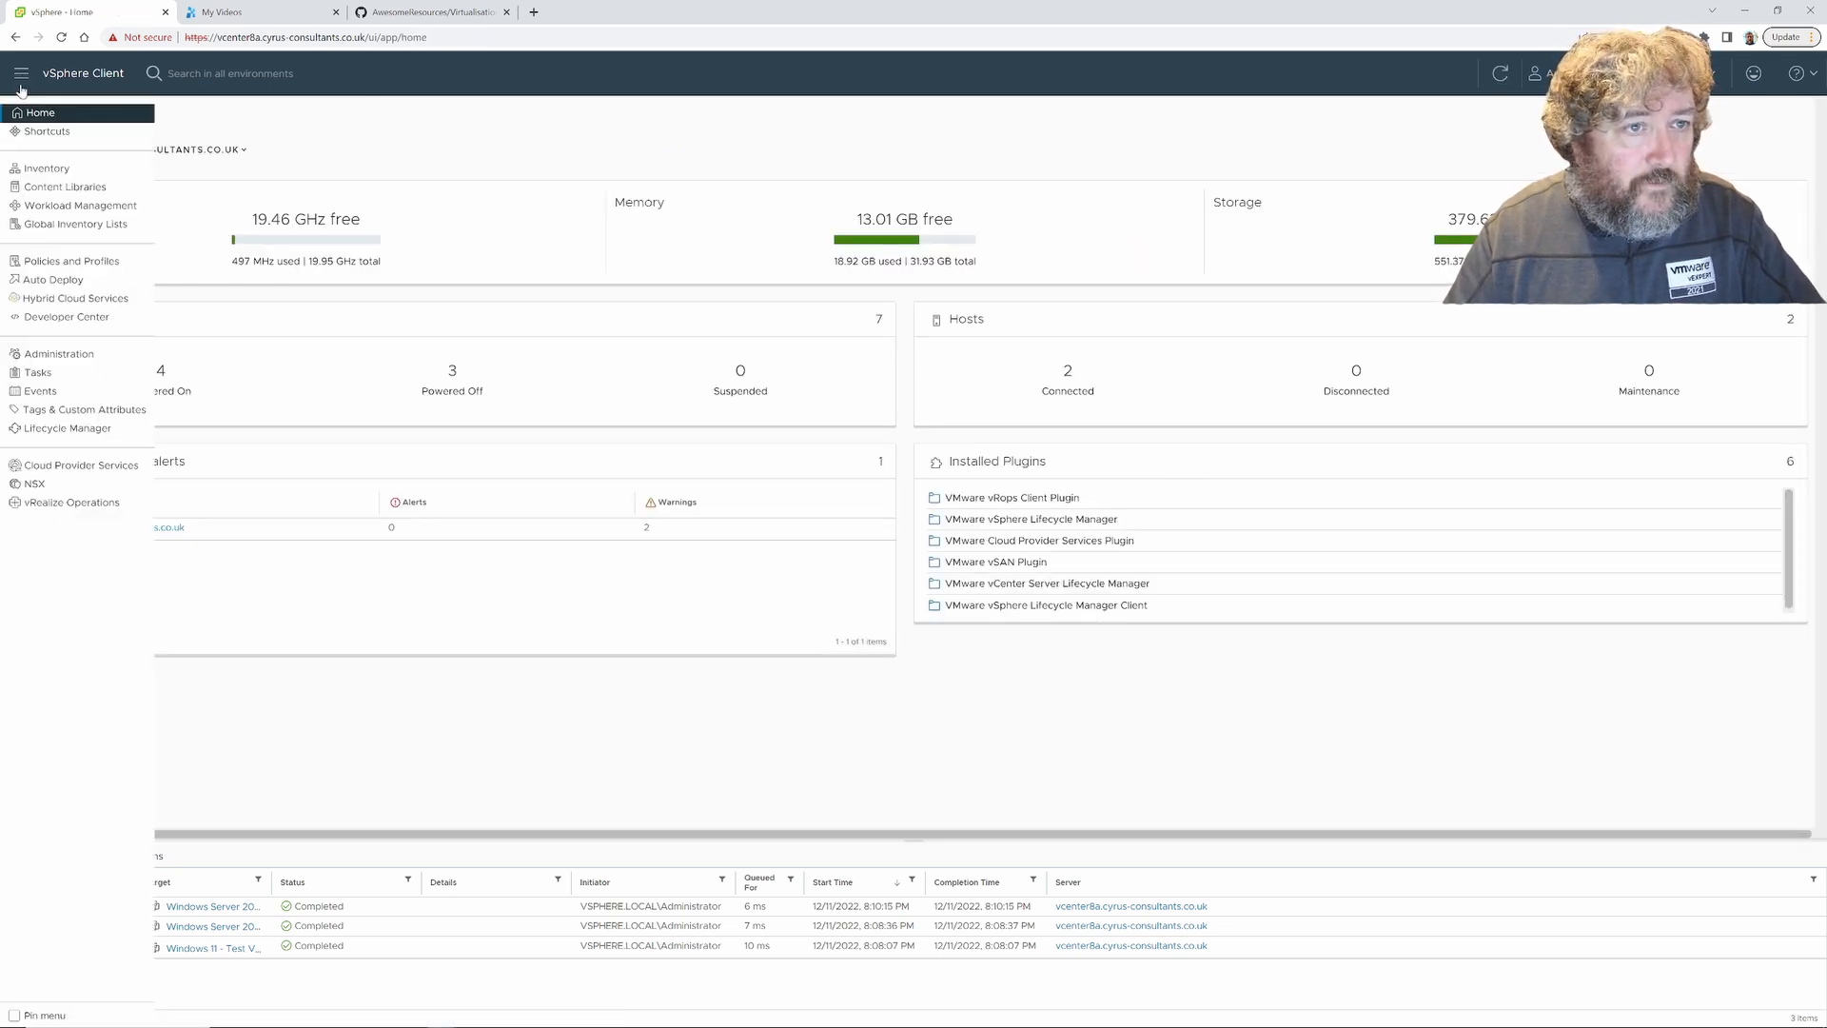
left_click(45, 167)
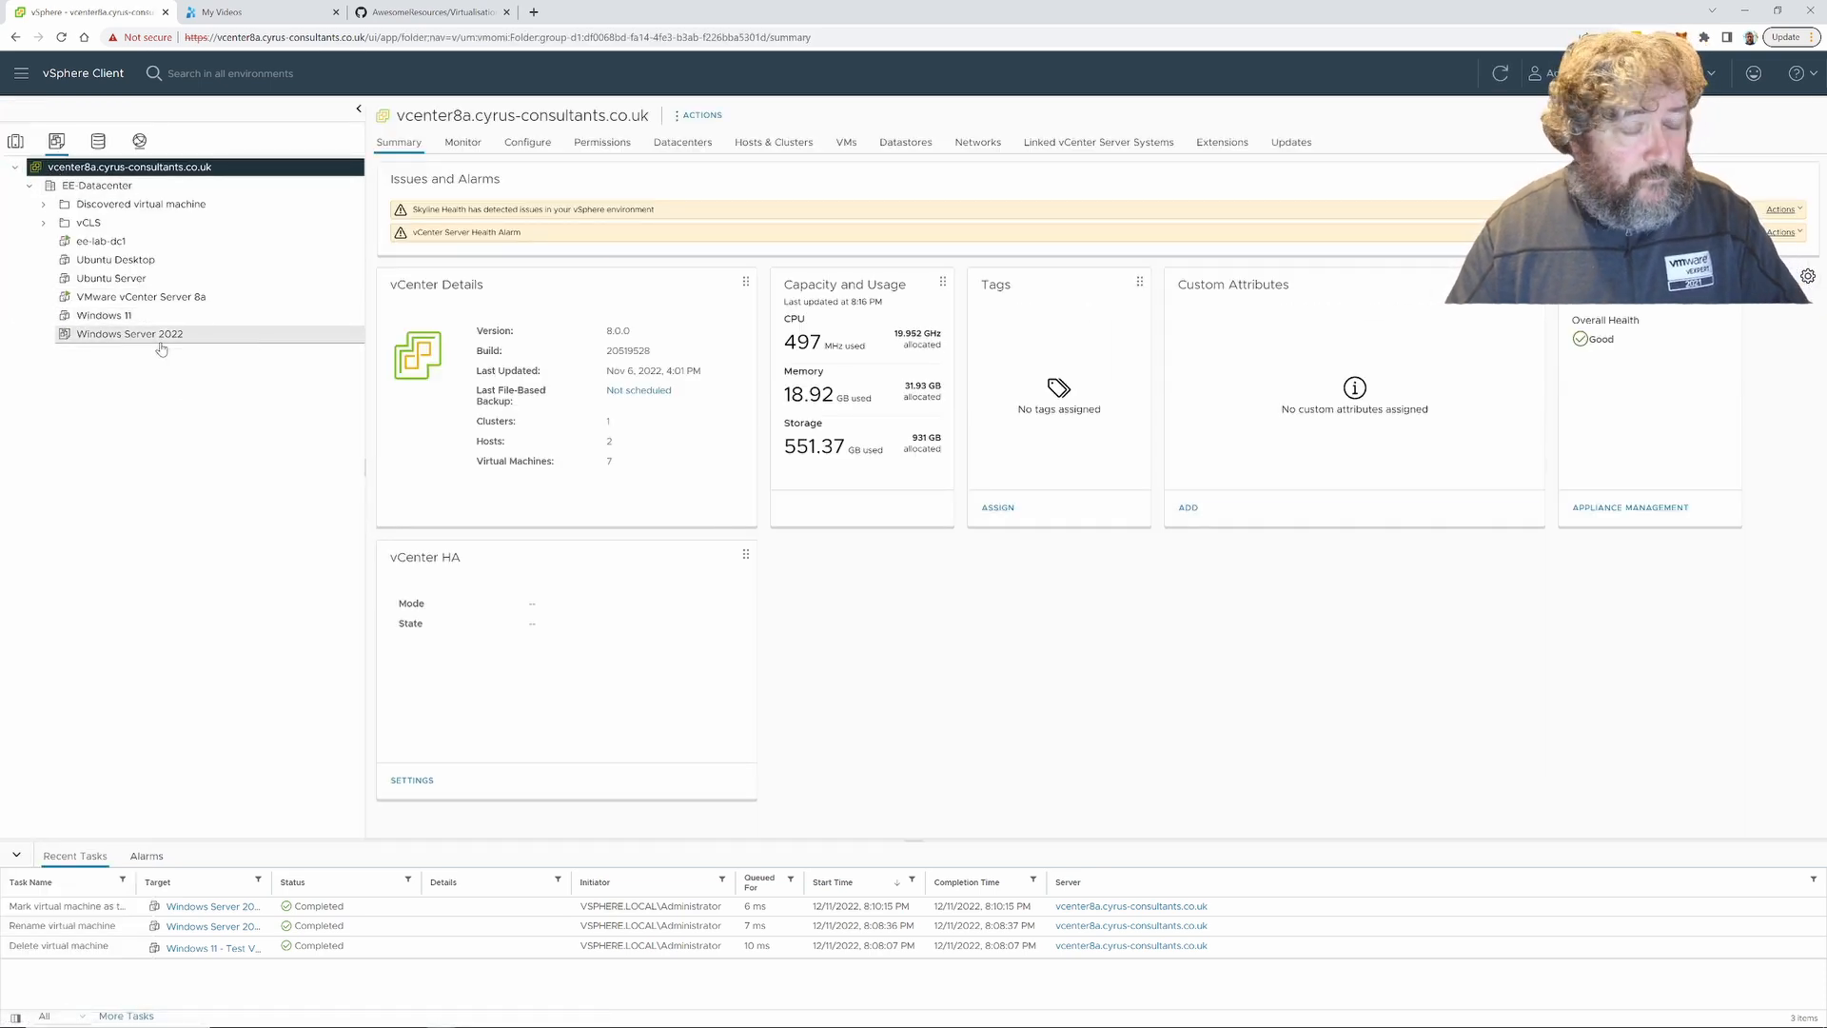
mouse_move(128, 335)
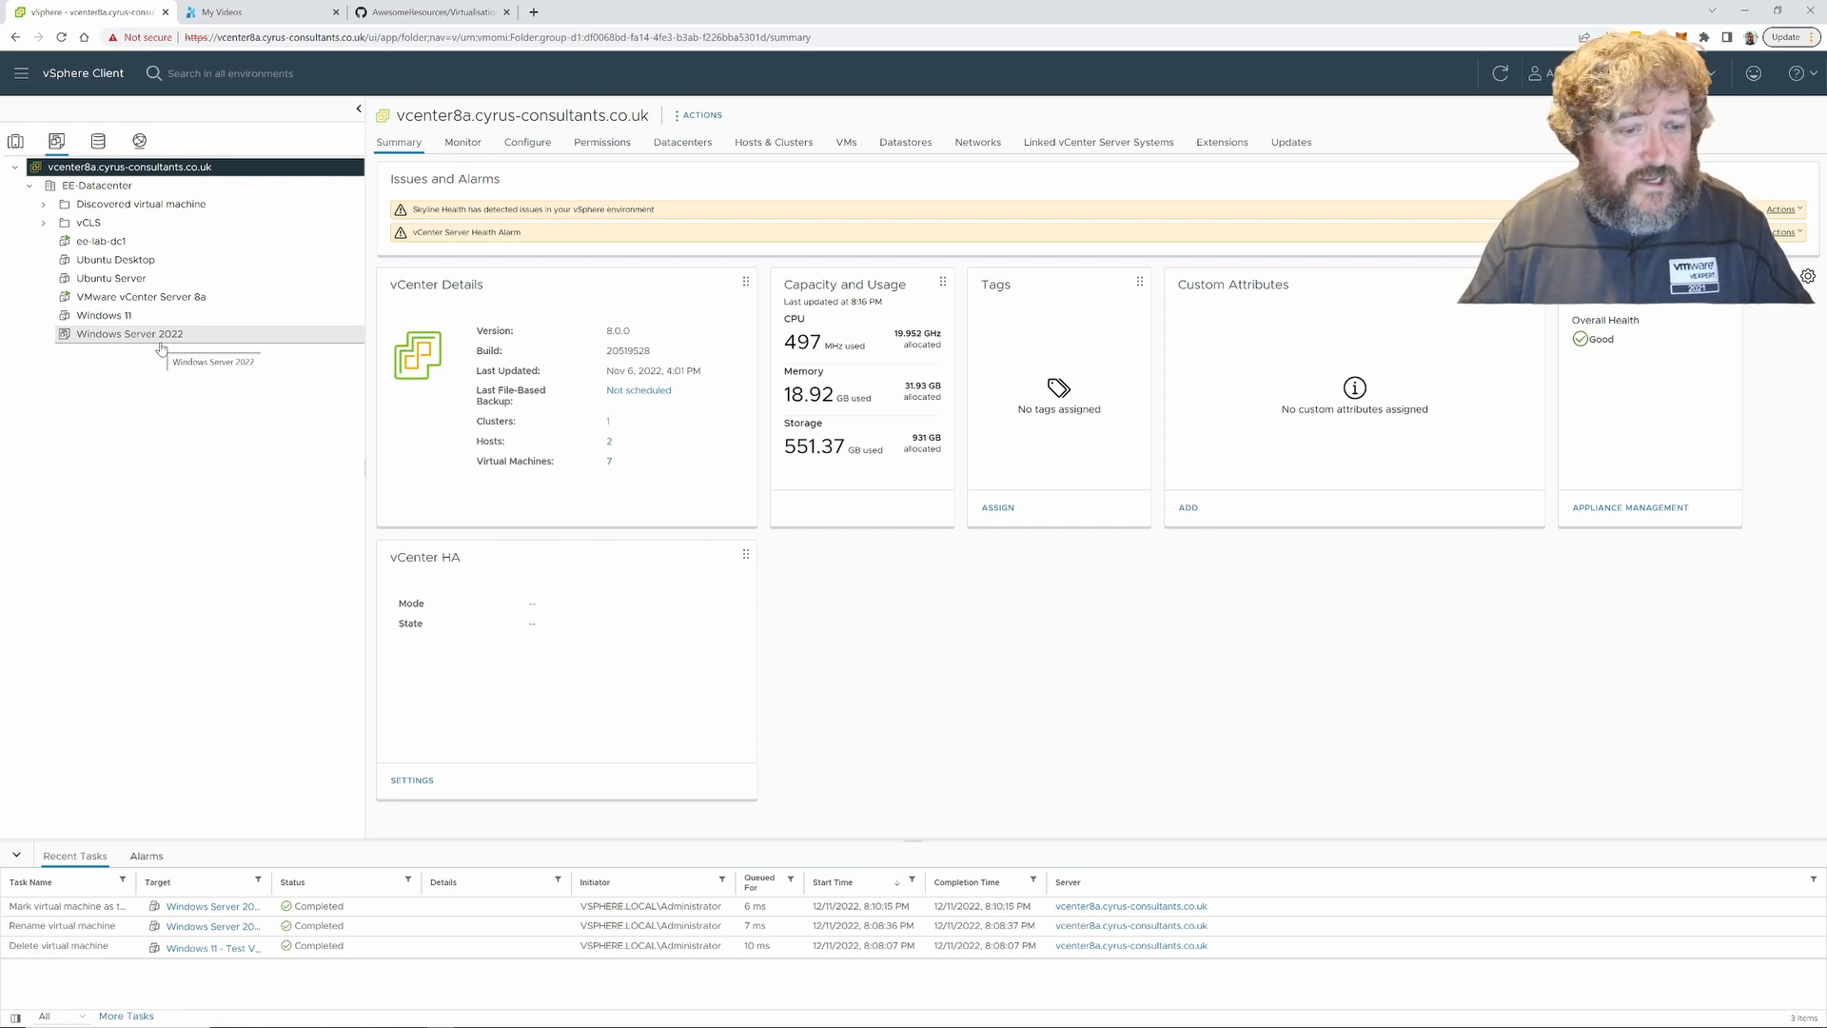
- Deploy a new VM from the Windows Server 2022 template named ee-lab-dc2 in EE-Datacenter
right_click(128, 335)
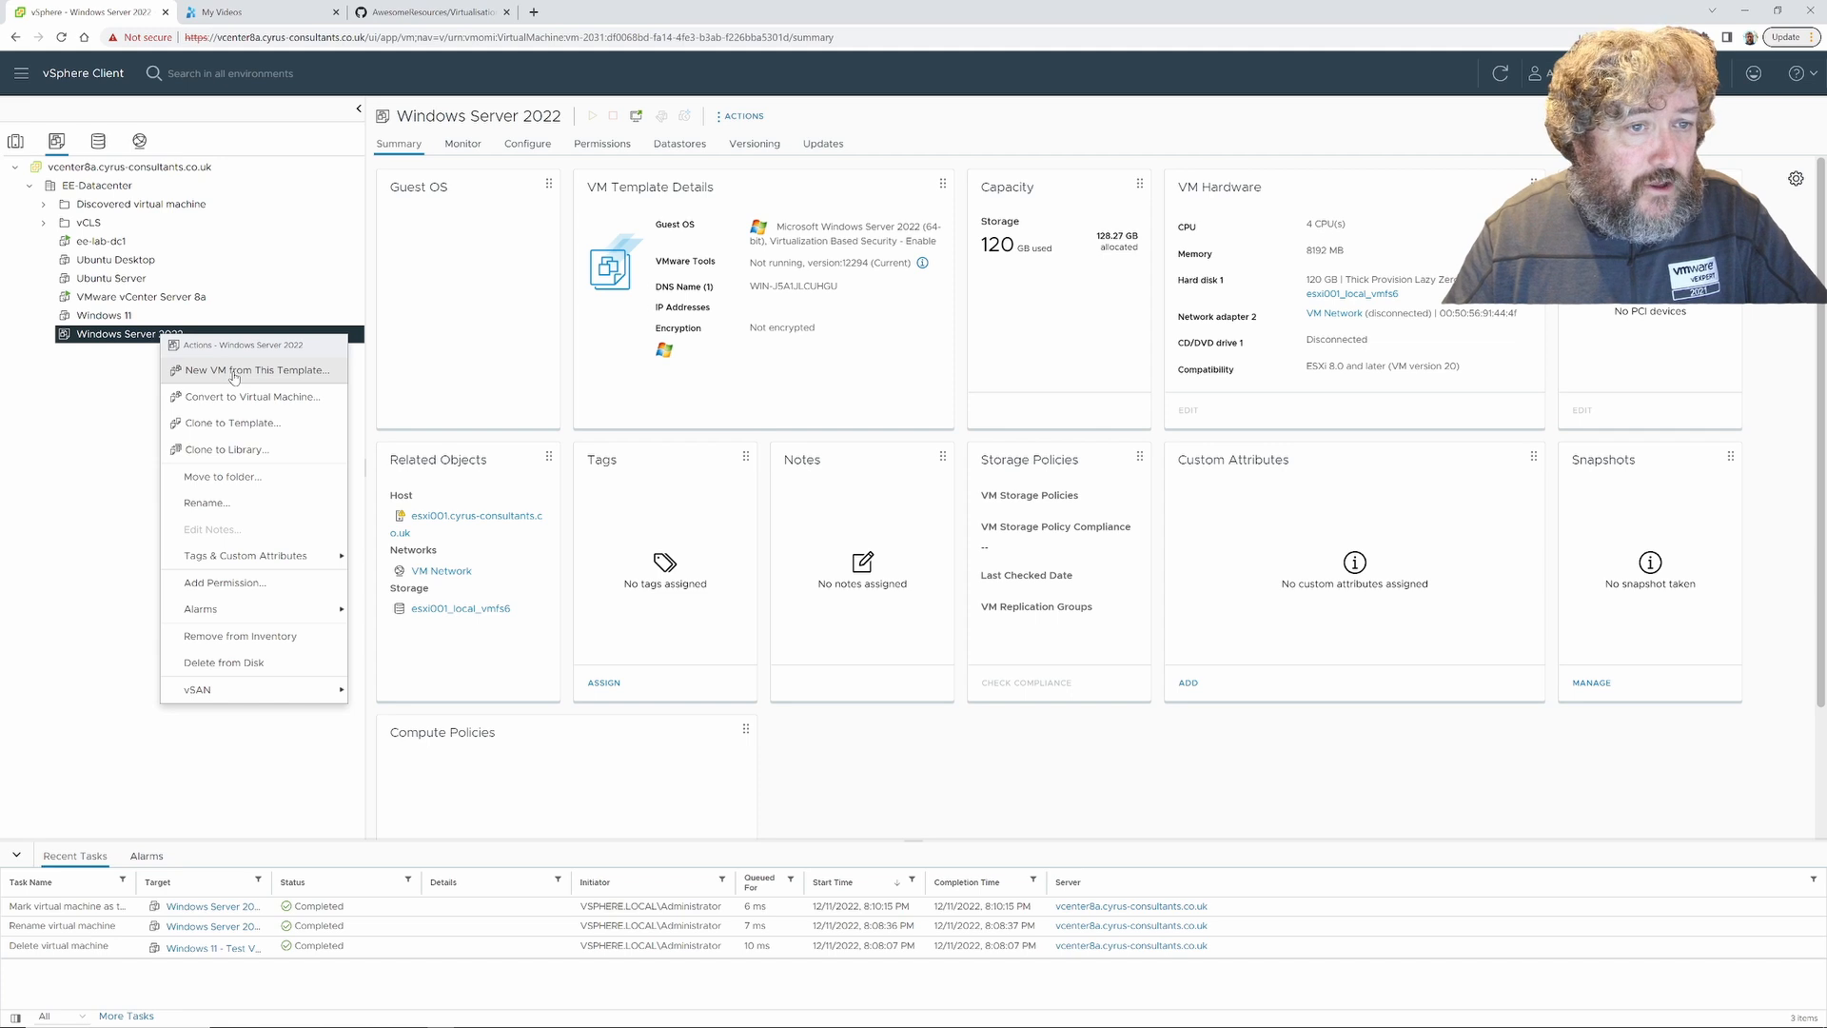
left_click(252, 370)
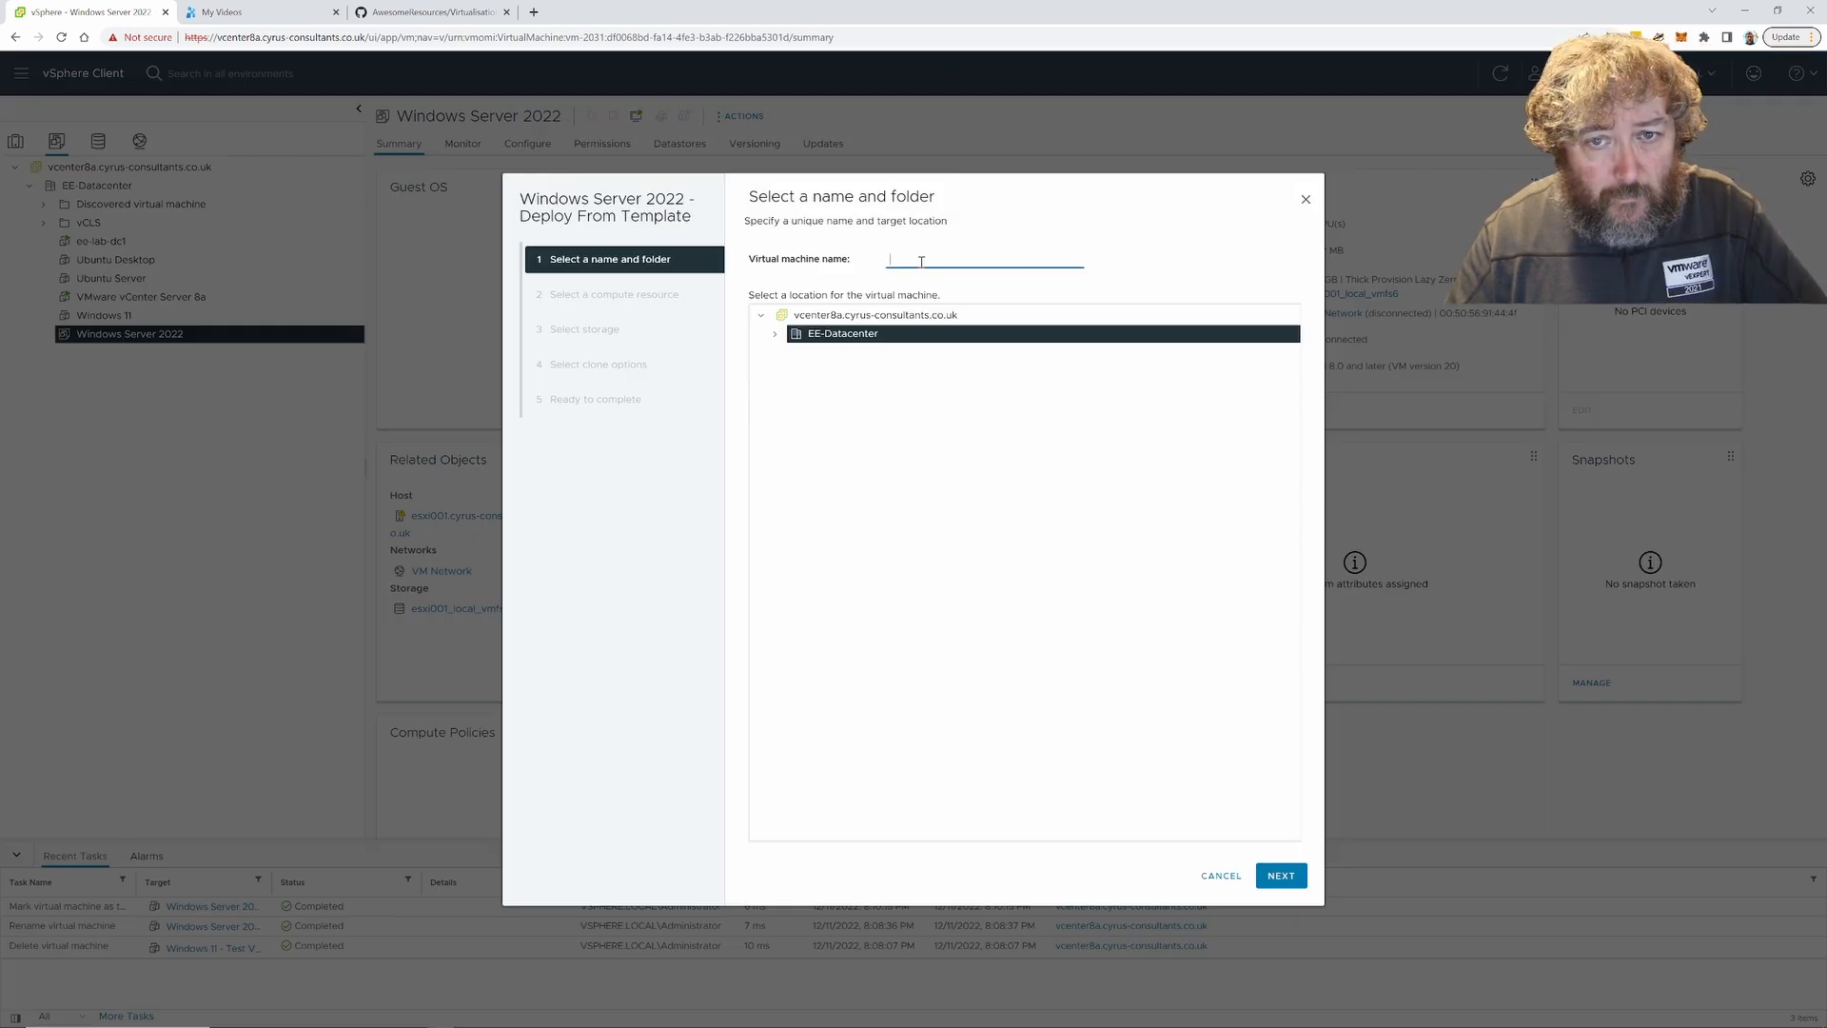
type("ee-lab-dc2")
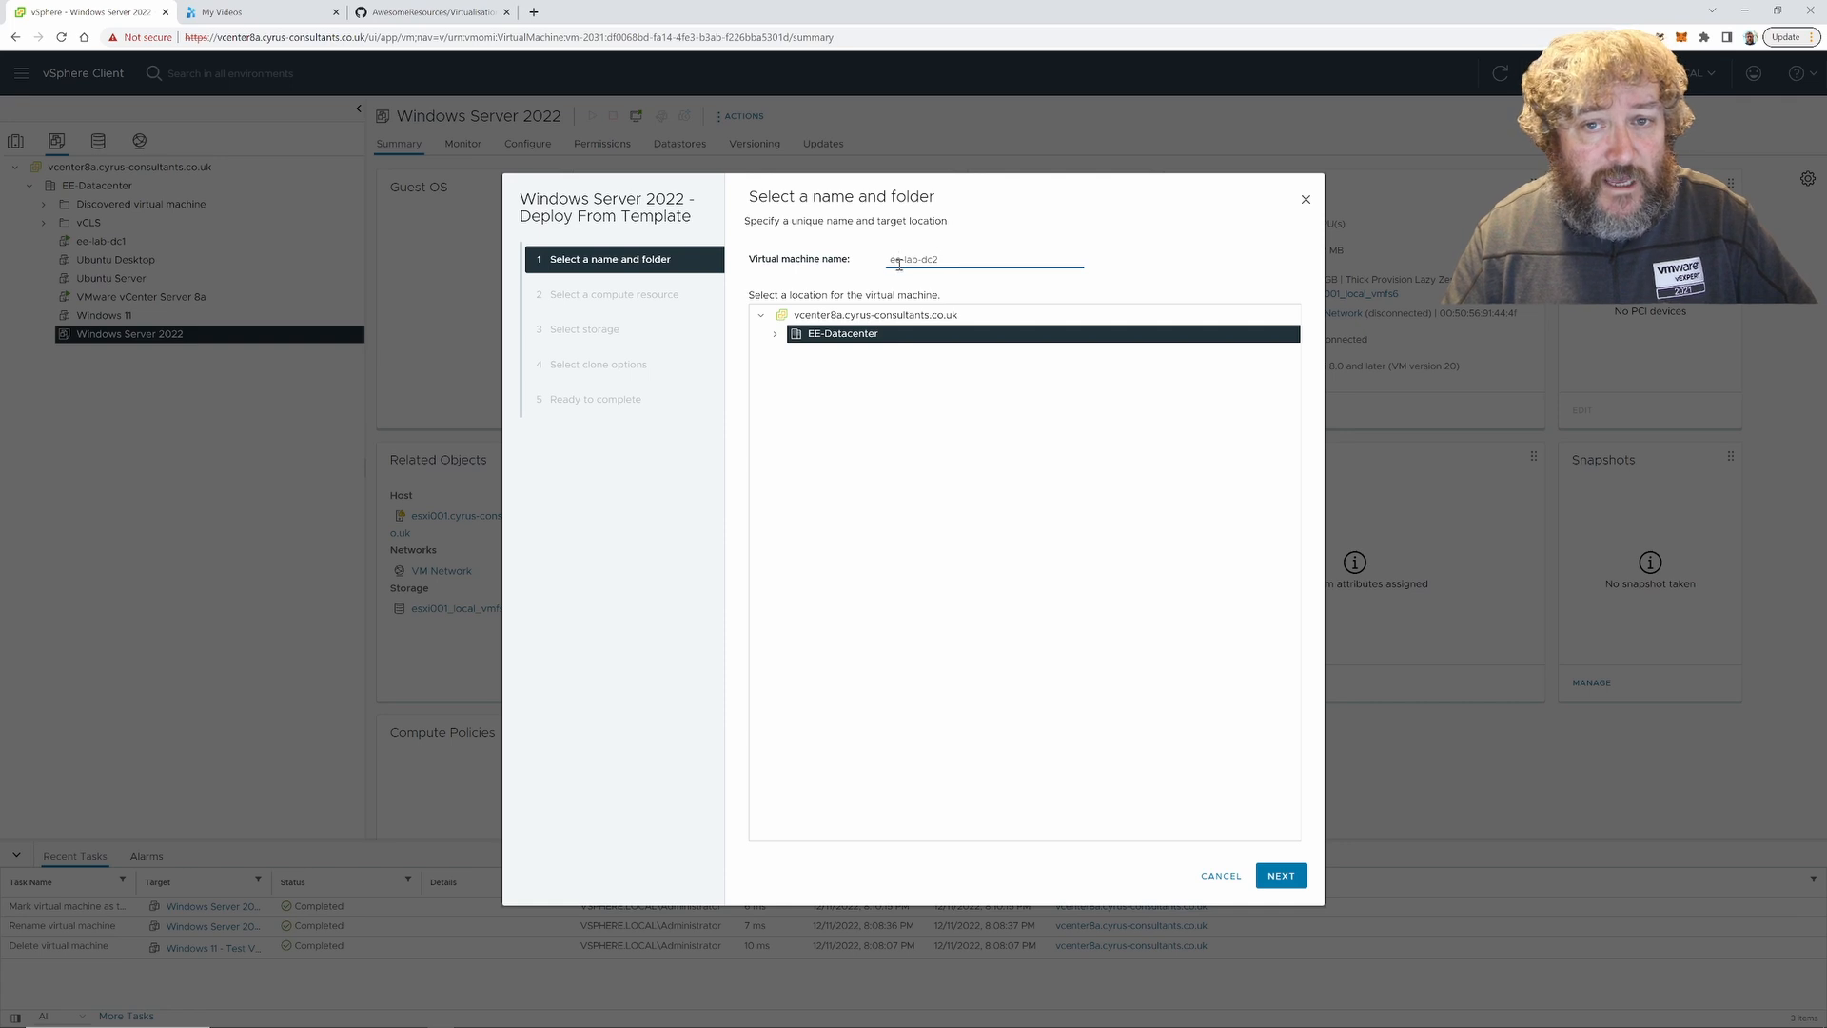
mouse_move(942, 259)
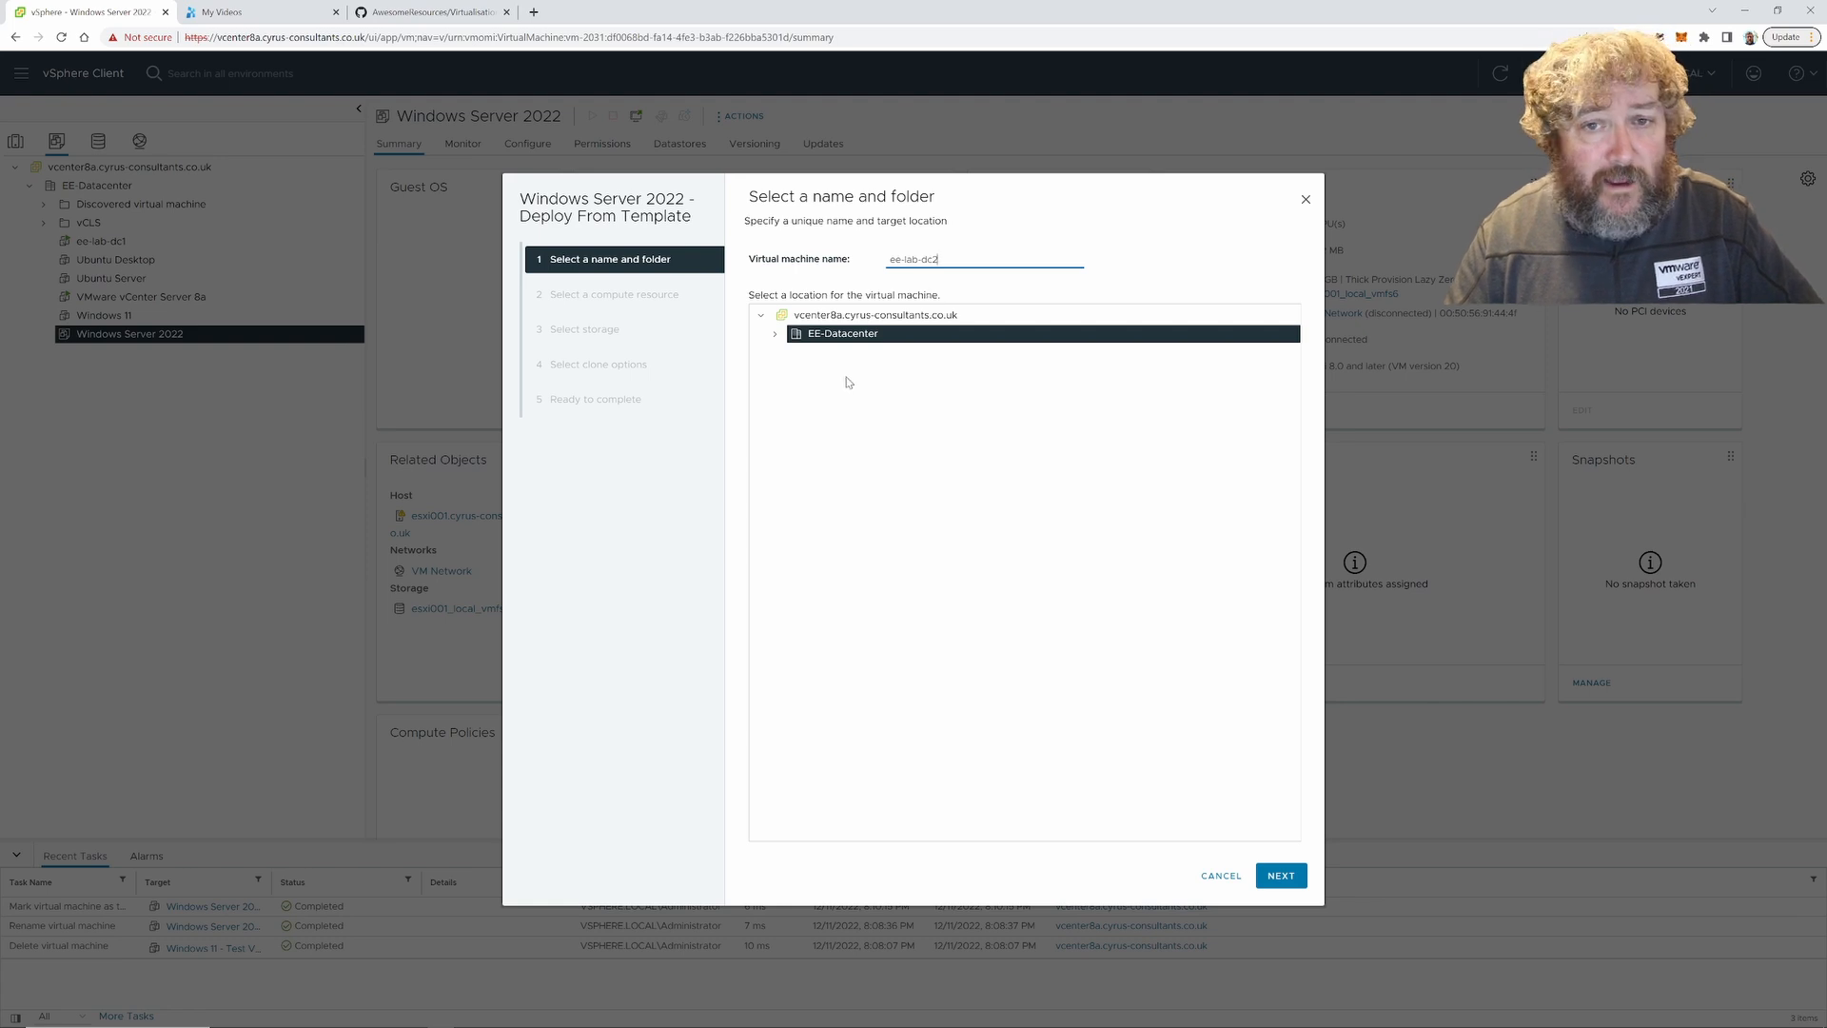
left_click(774, 333)
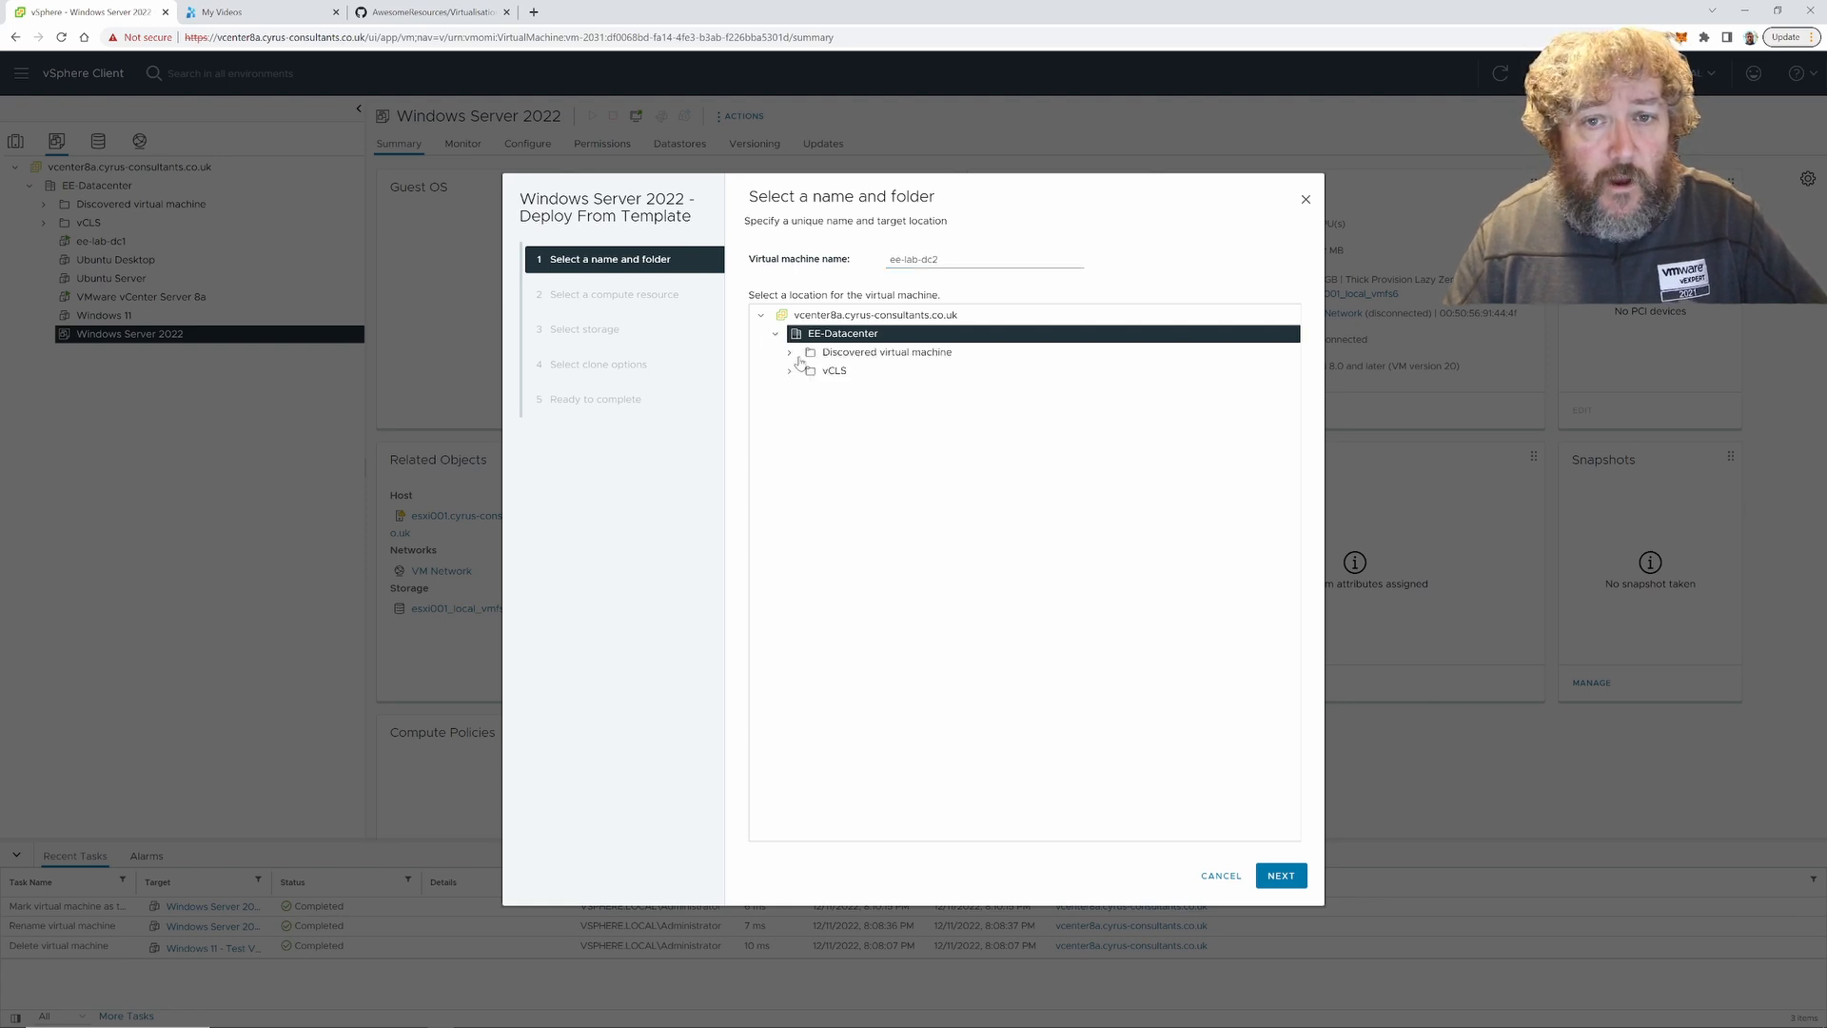
mouse_move(1261, 828)
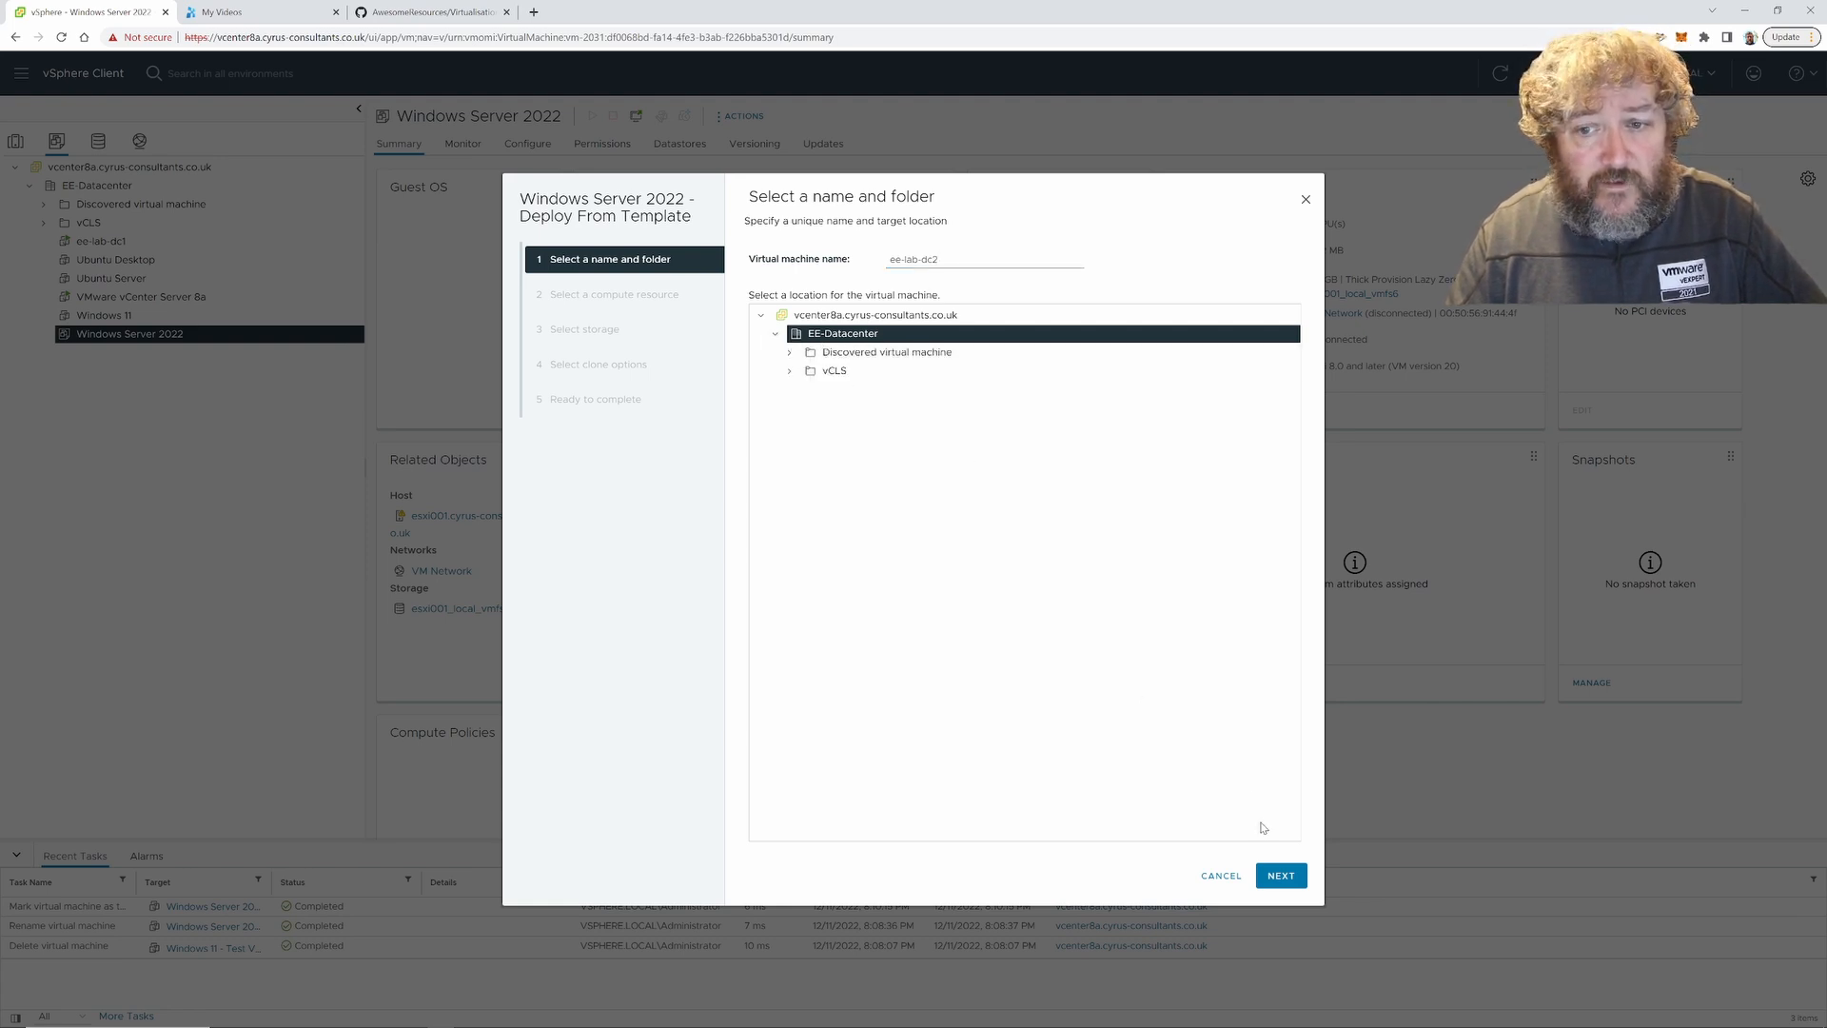
left_click(1279, 875)
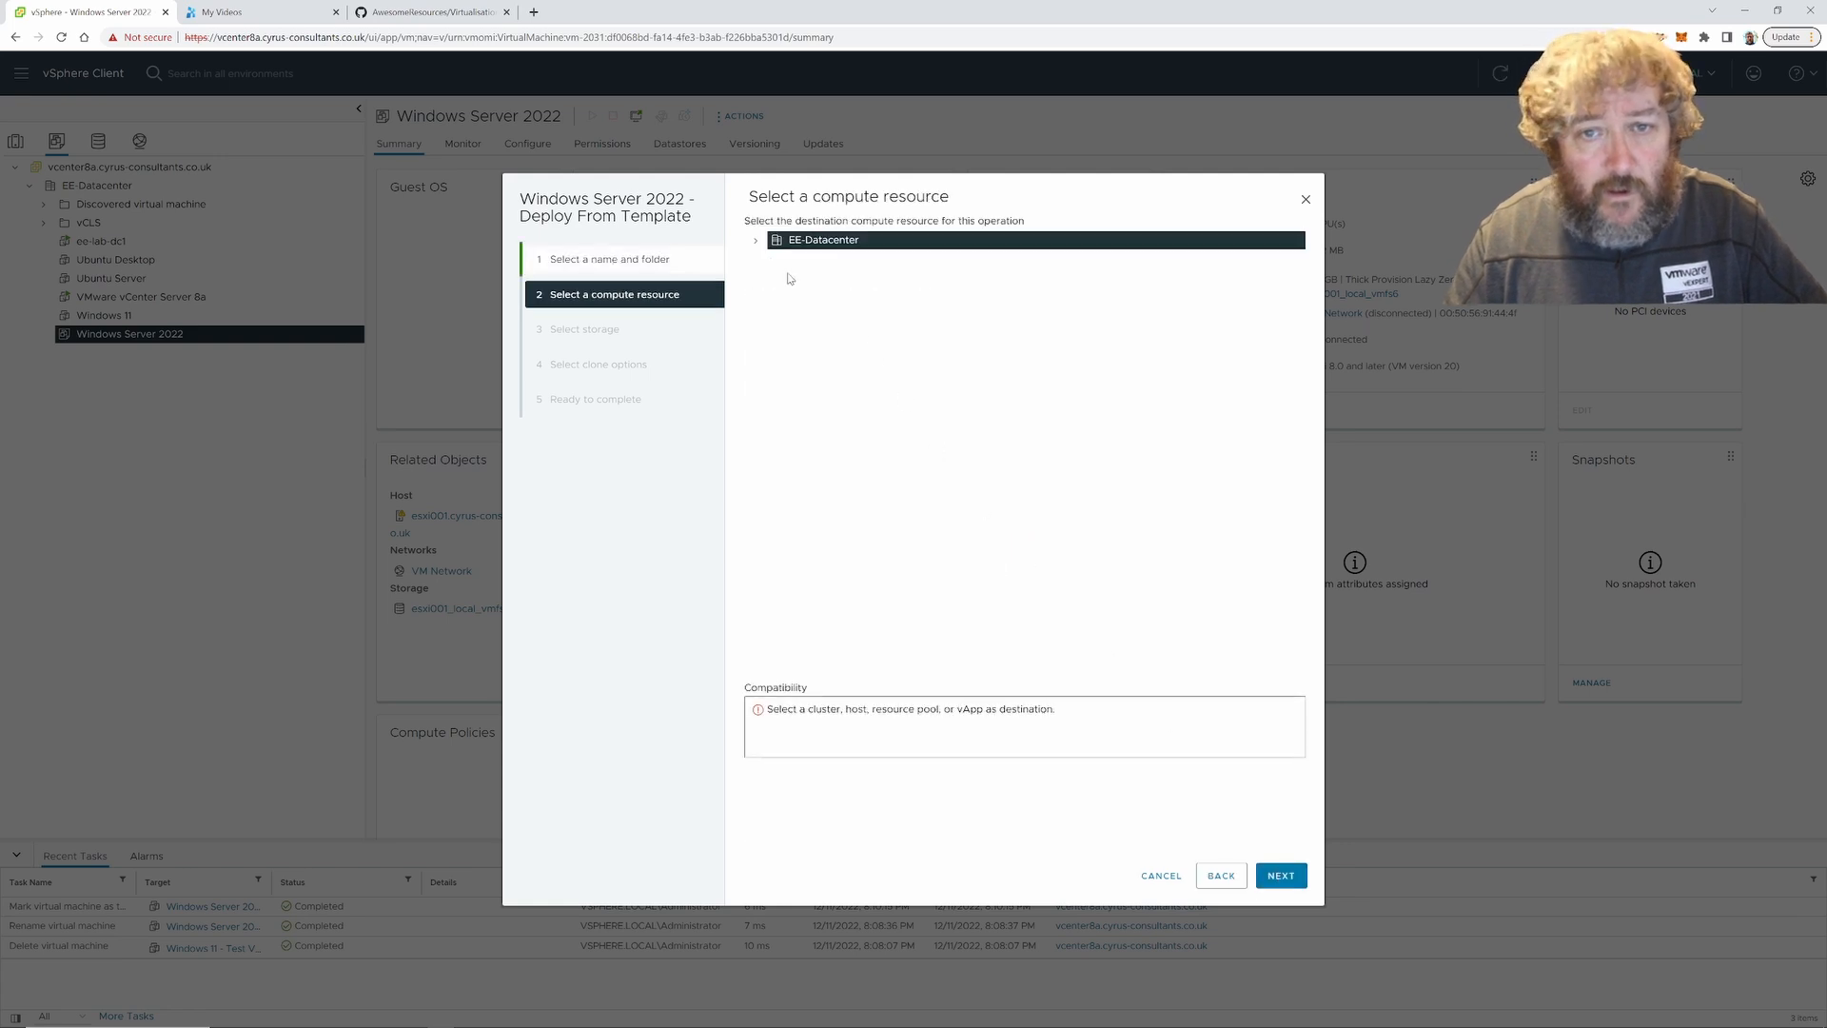
- Select host esxi001.cyrus-consultants.co.uk under EE-Cluster and its local VMFS datastore
left_click(756, 240)
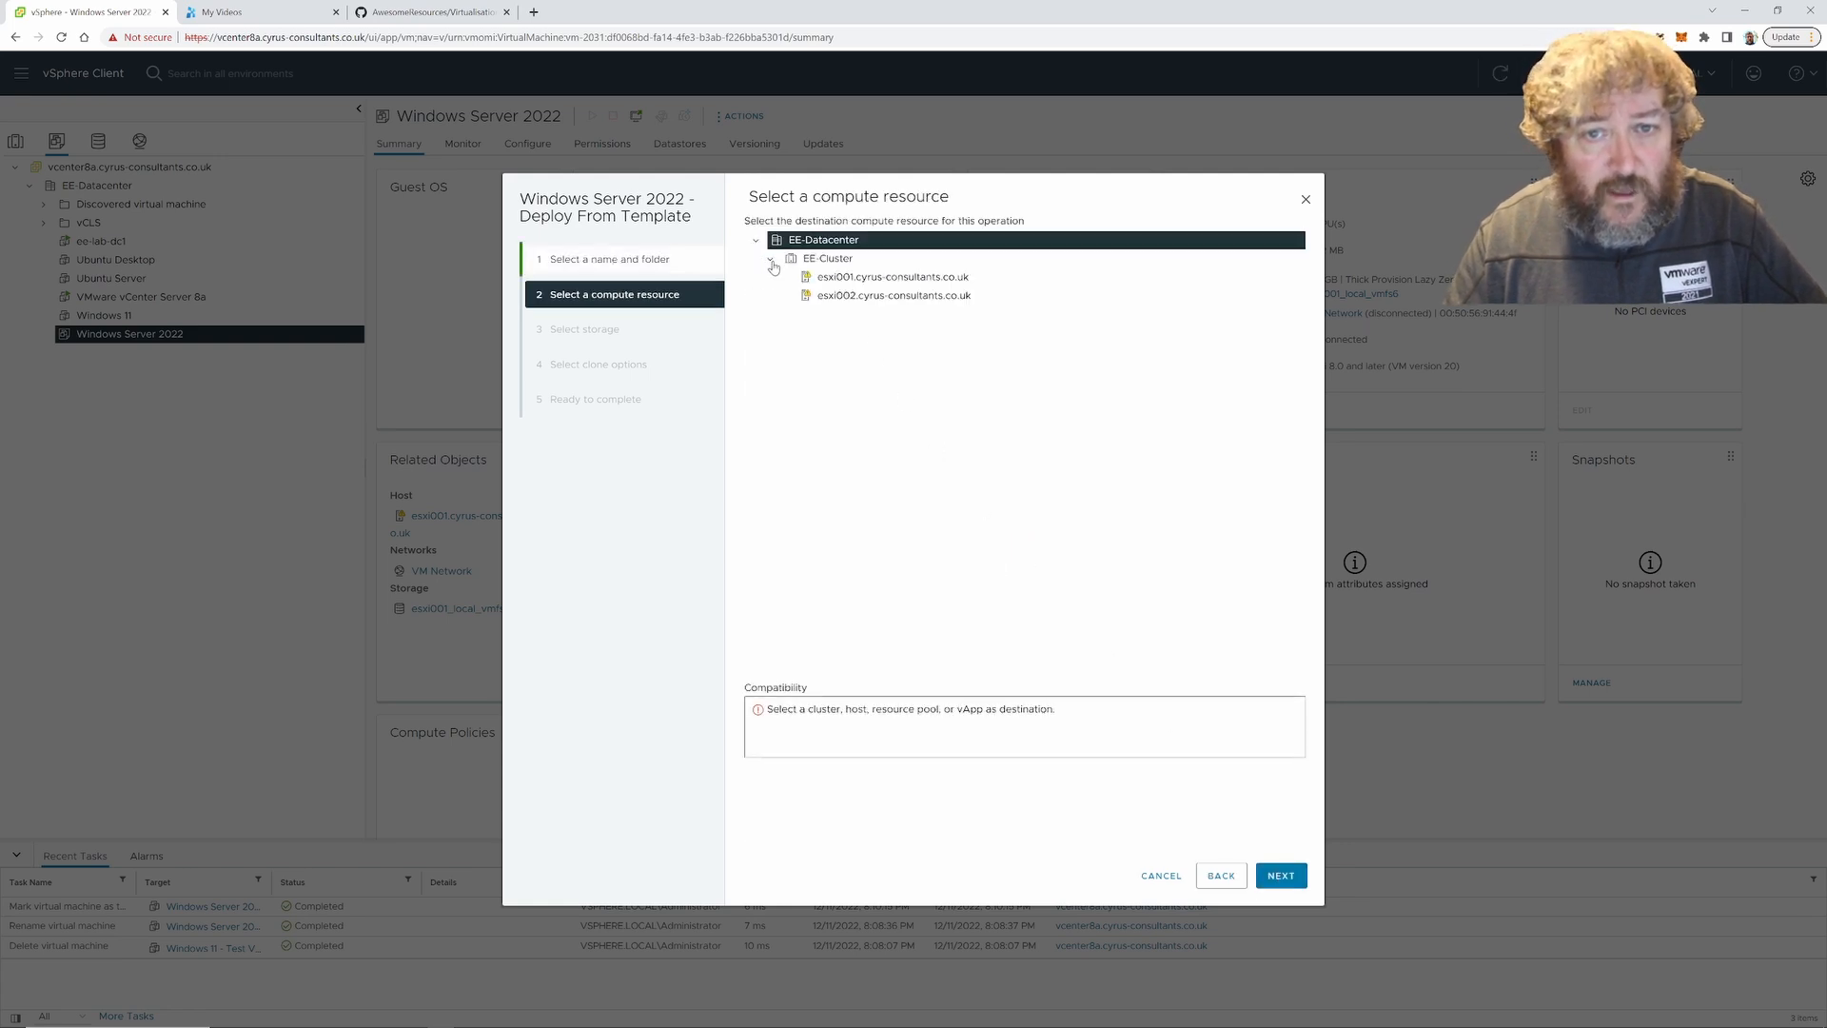
left_click(891, 276)
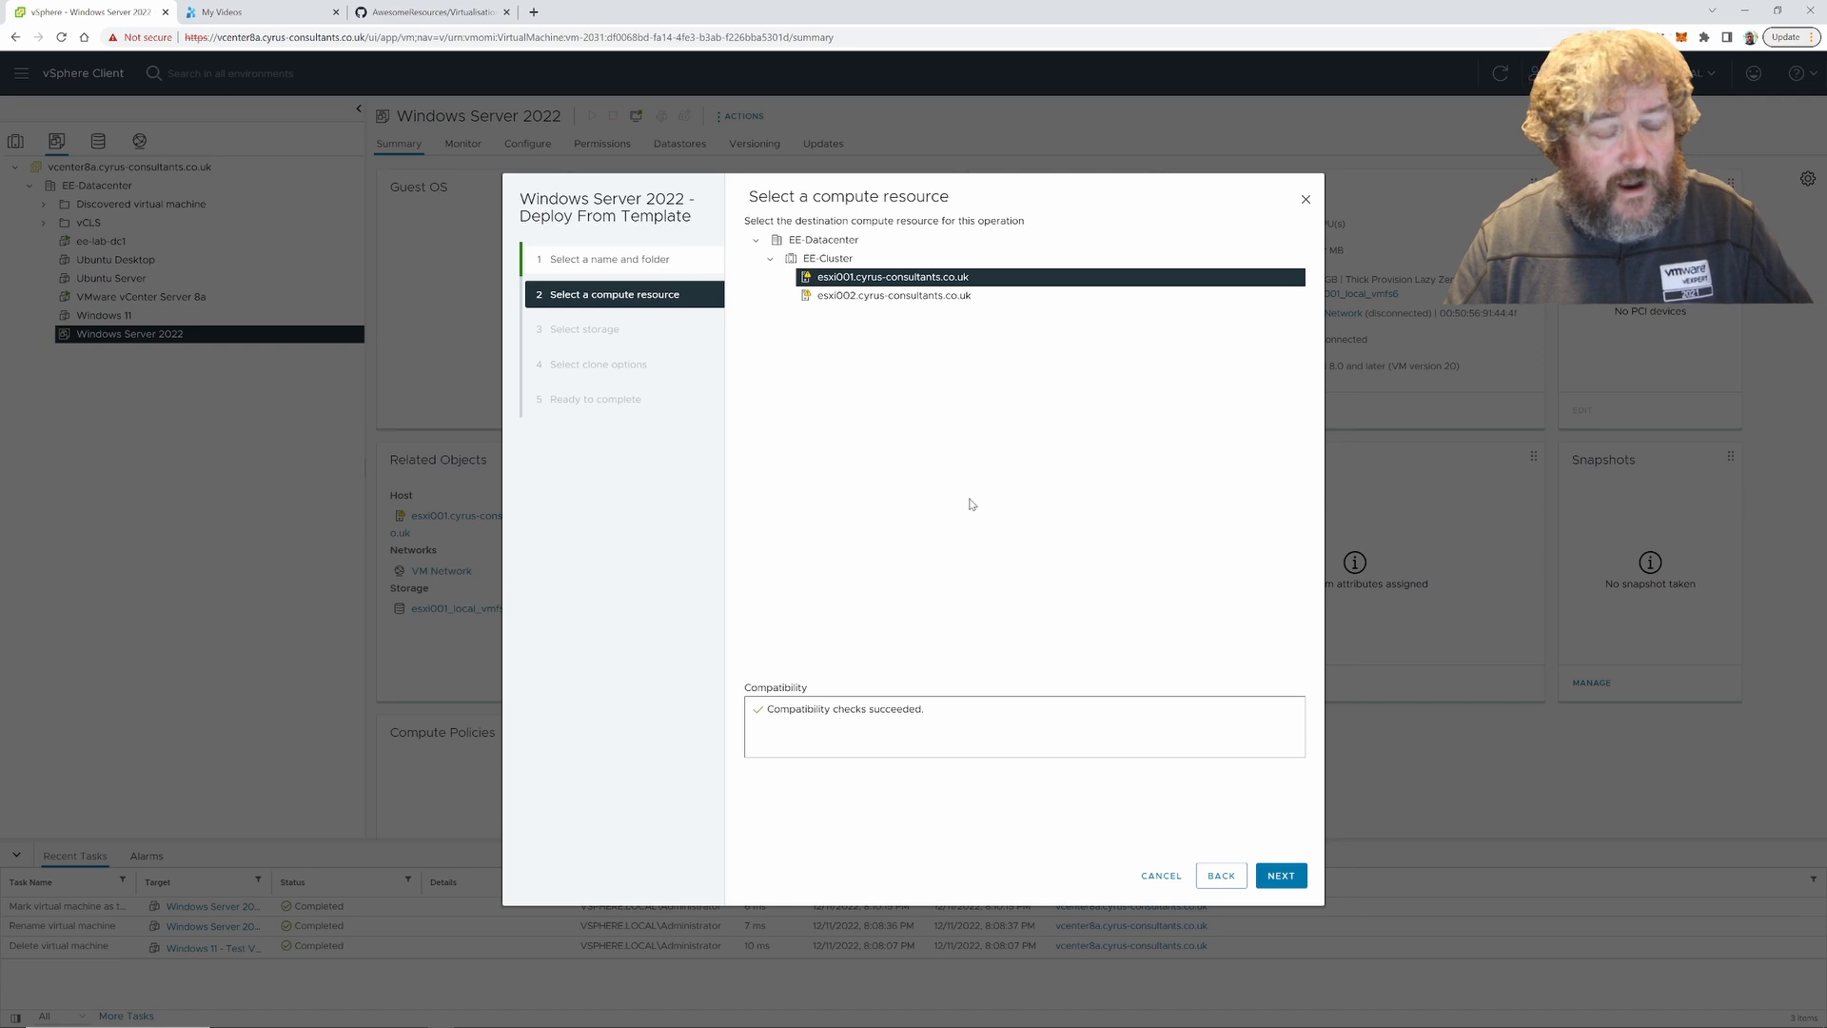
mouse_move(1294, 844)
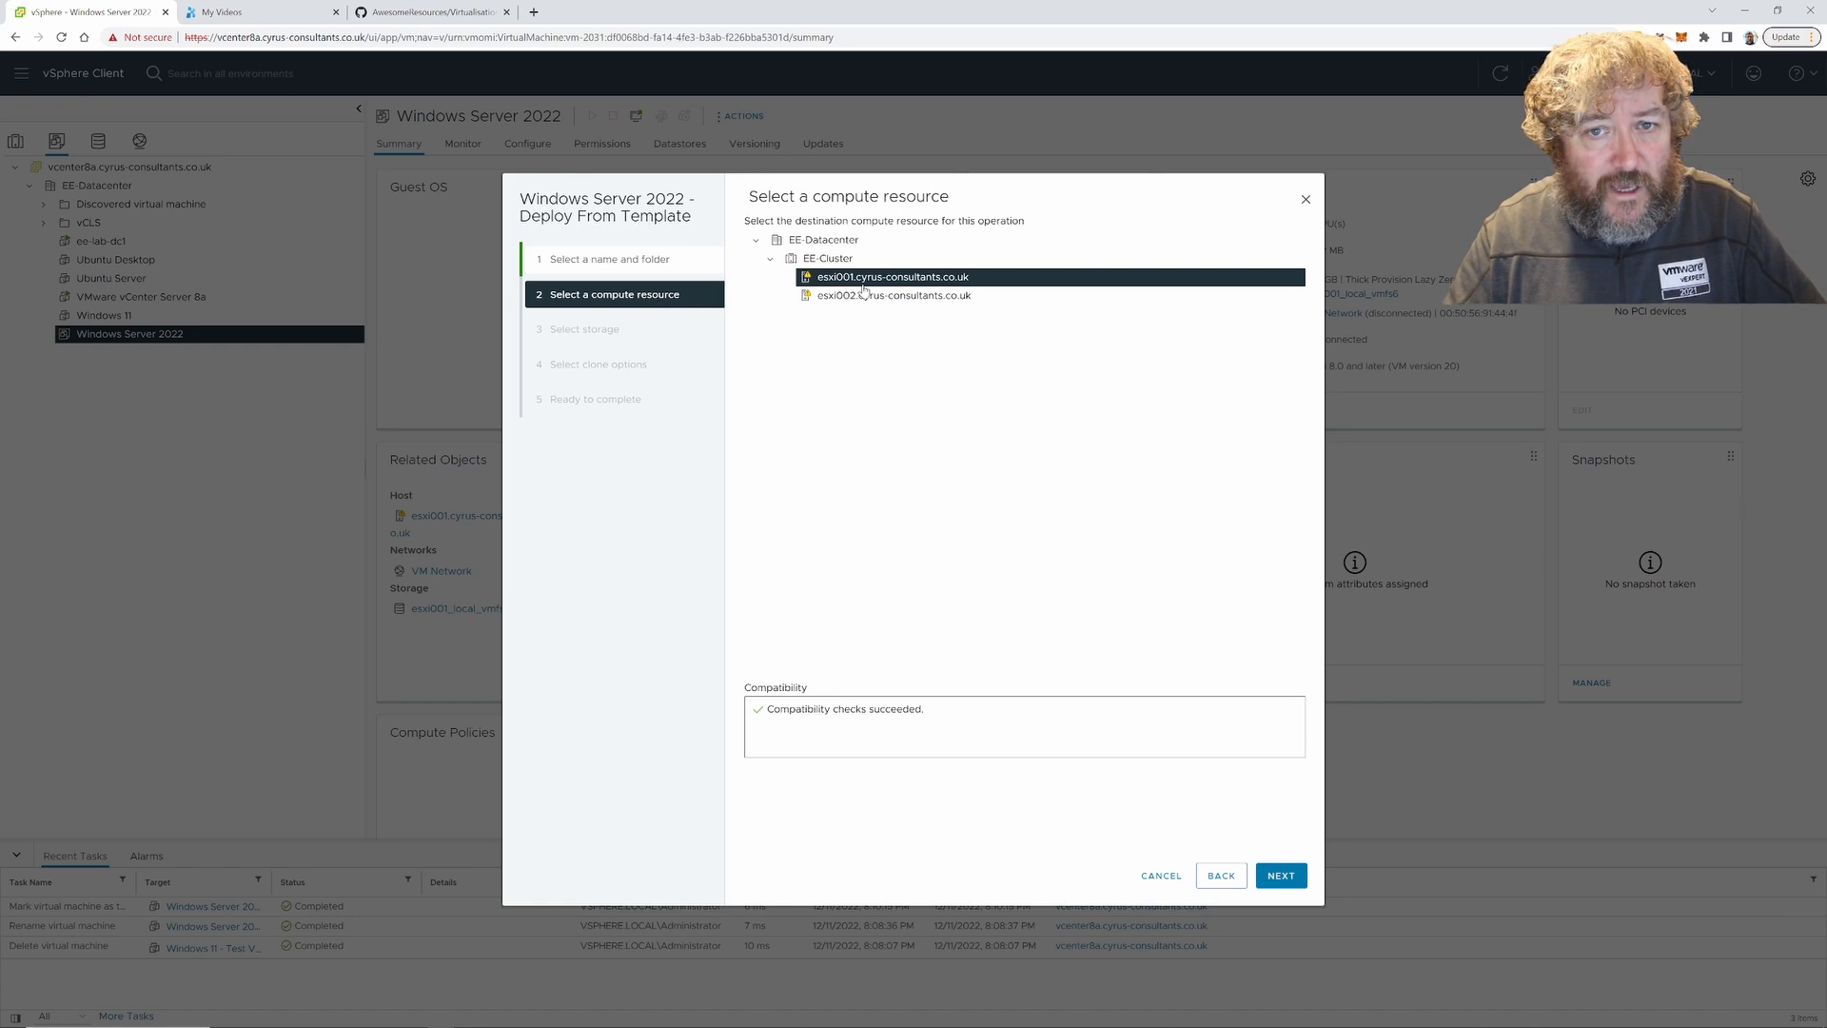
left_click(1279, 875)
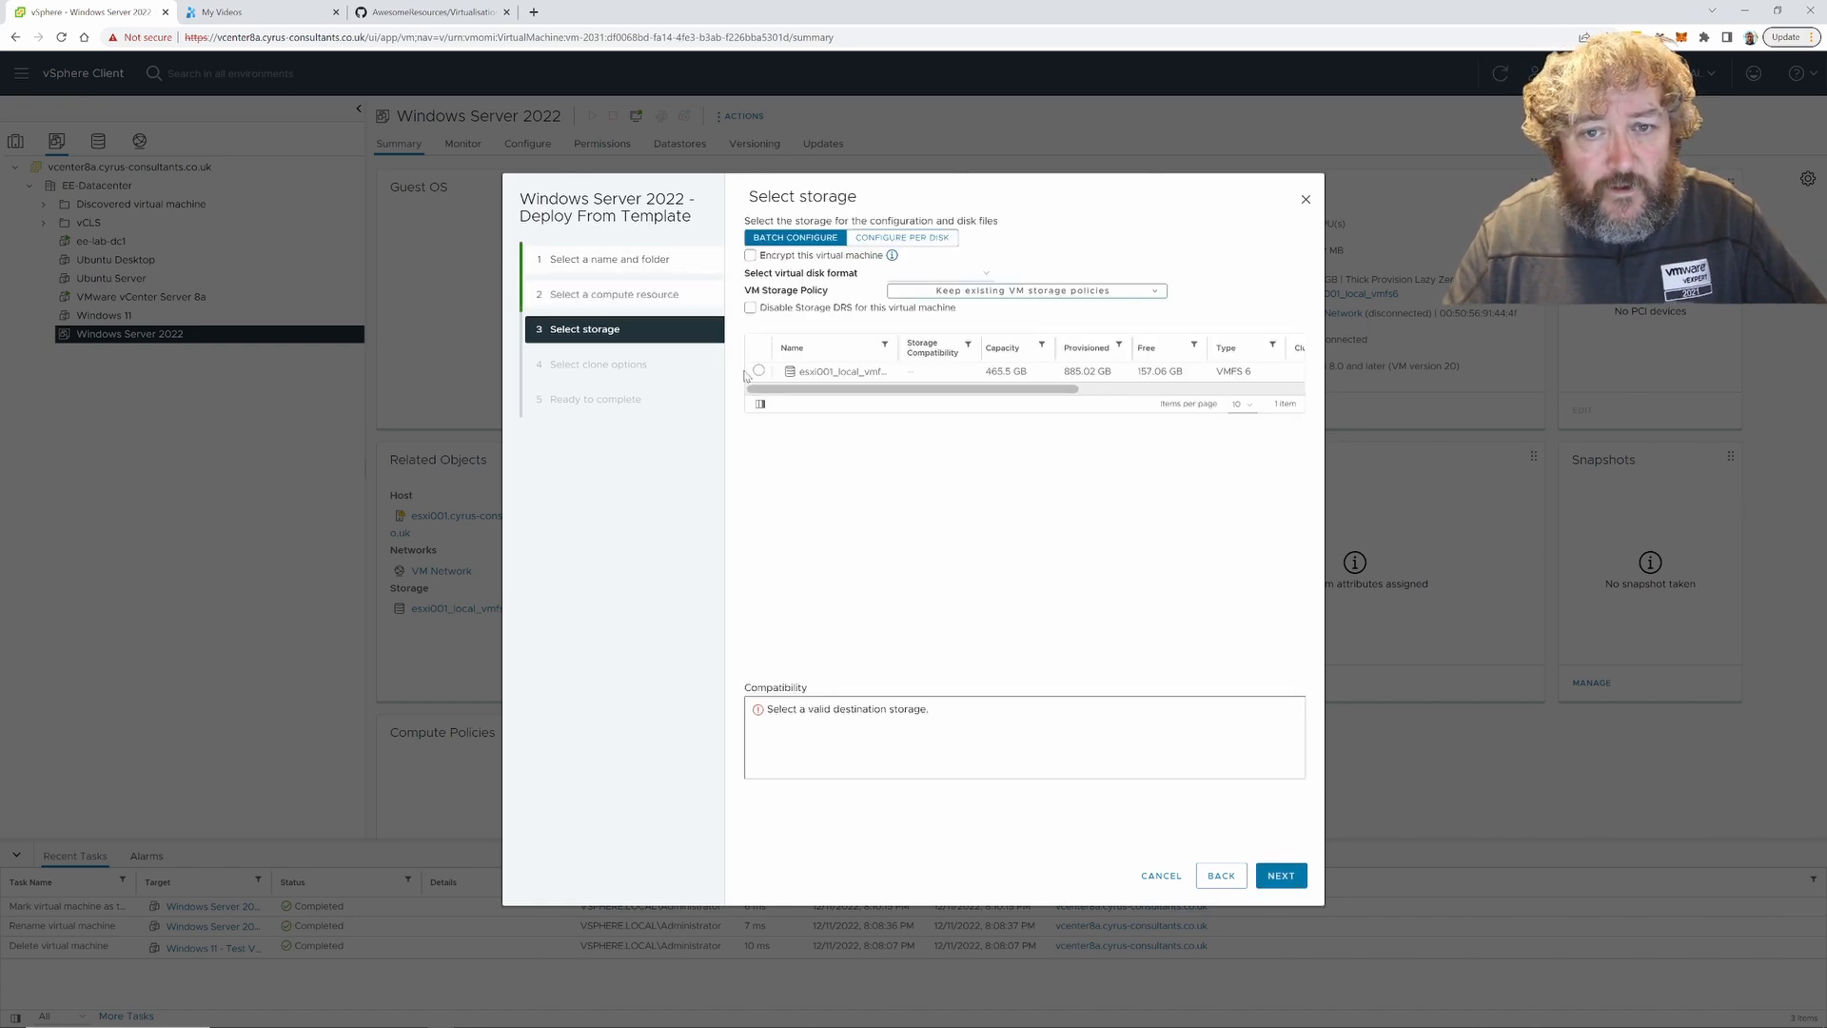
left_click(759, 371)
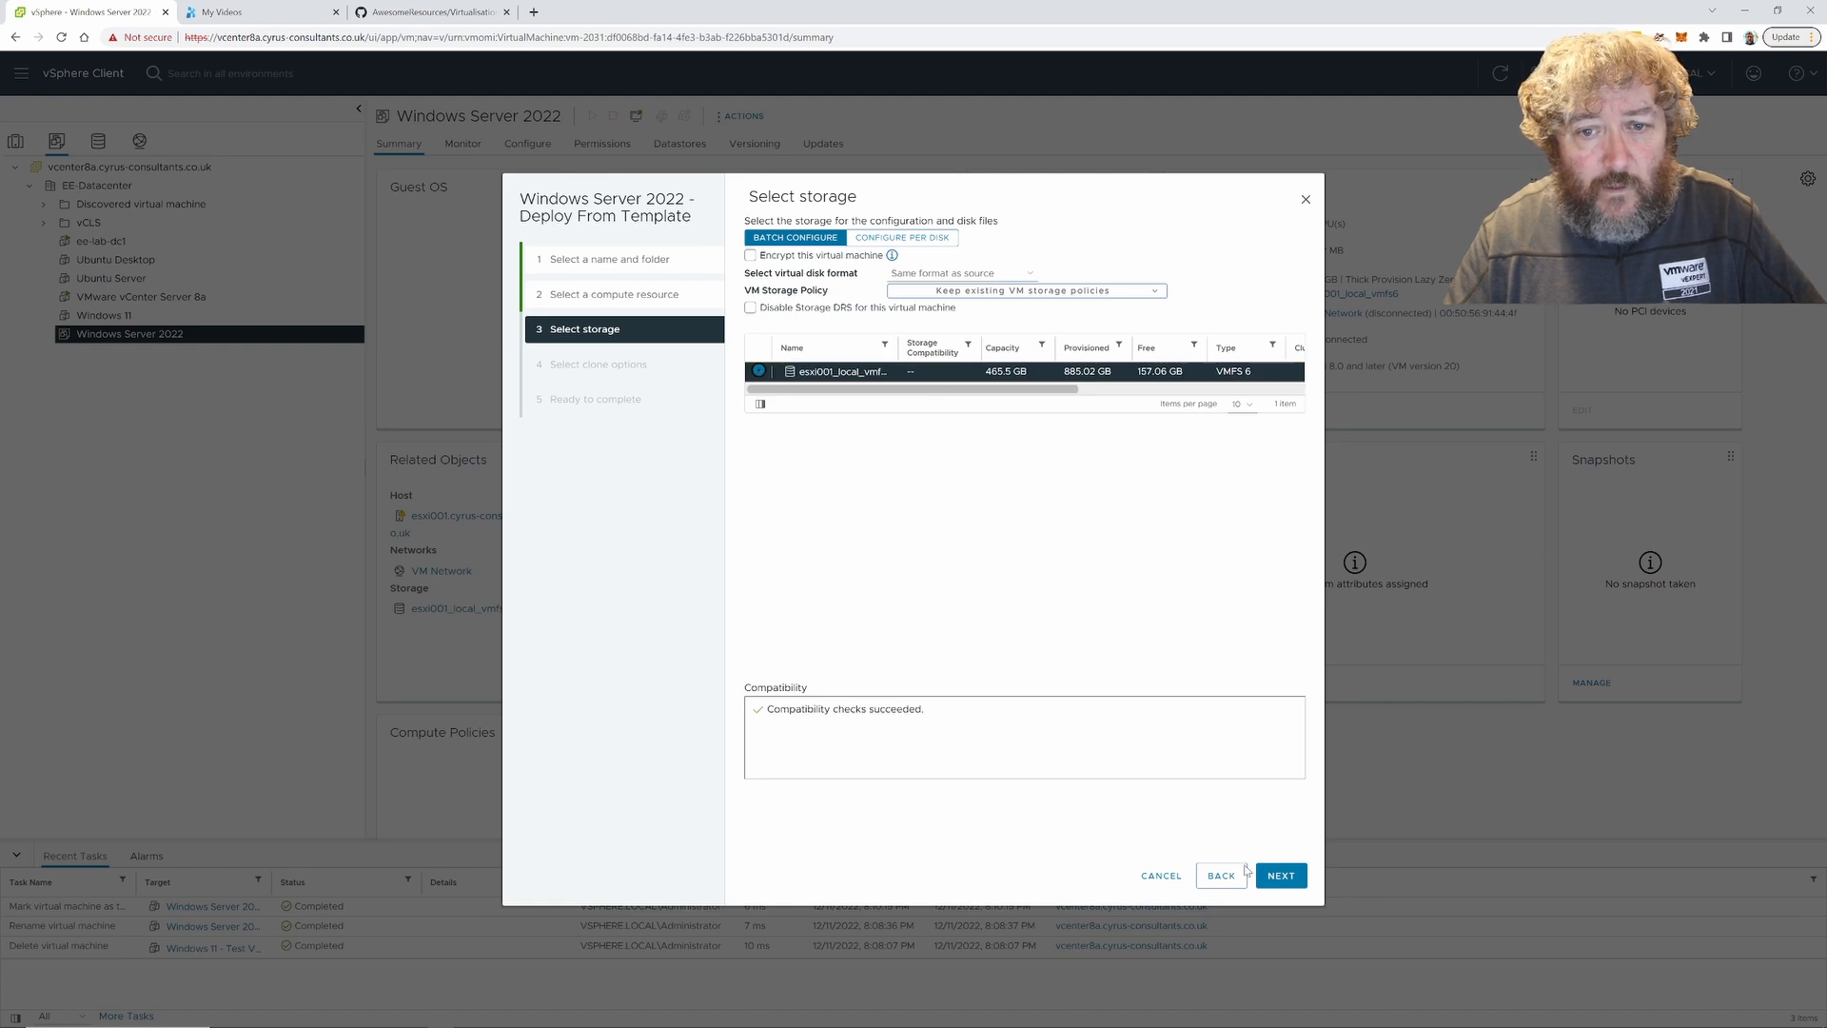
left_click(1279, 876)
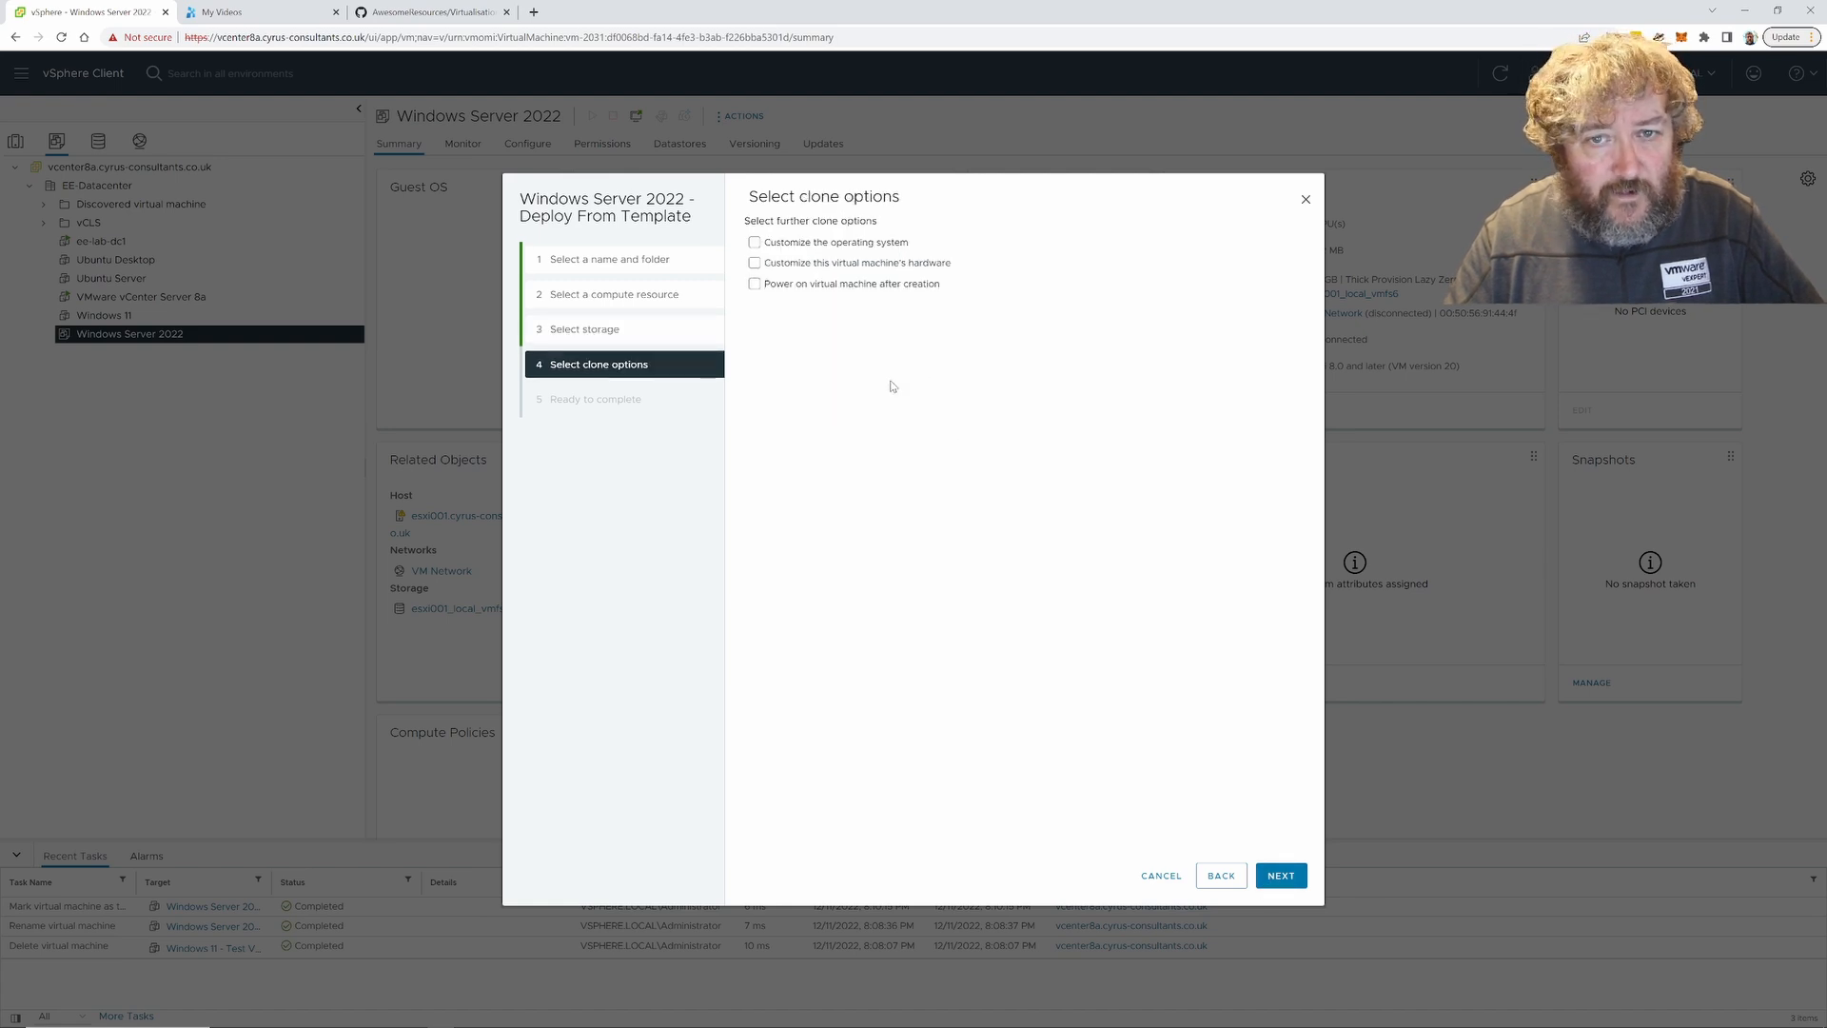
- Enable OS customization and power-on after creation, applying the Windows Server 2022 spec
left_click(755, 242)
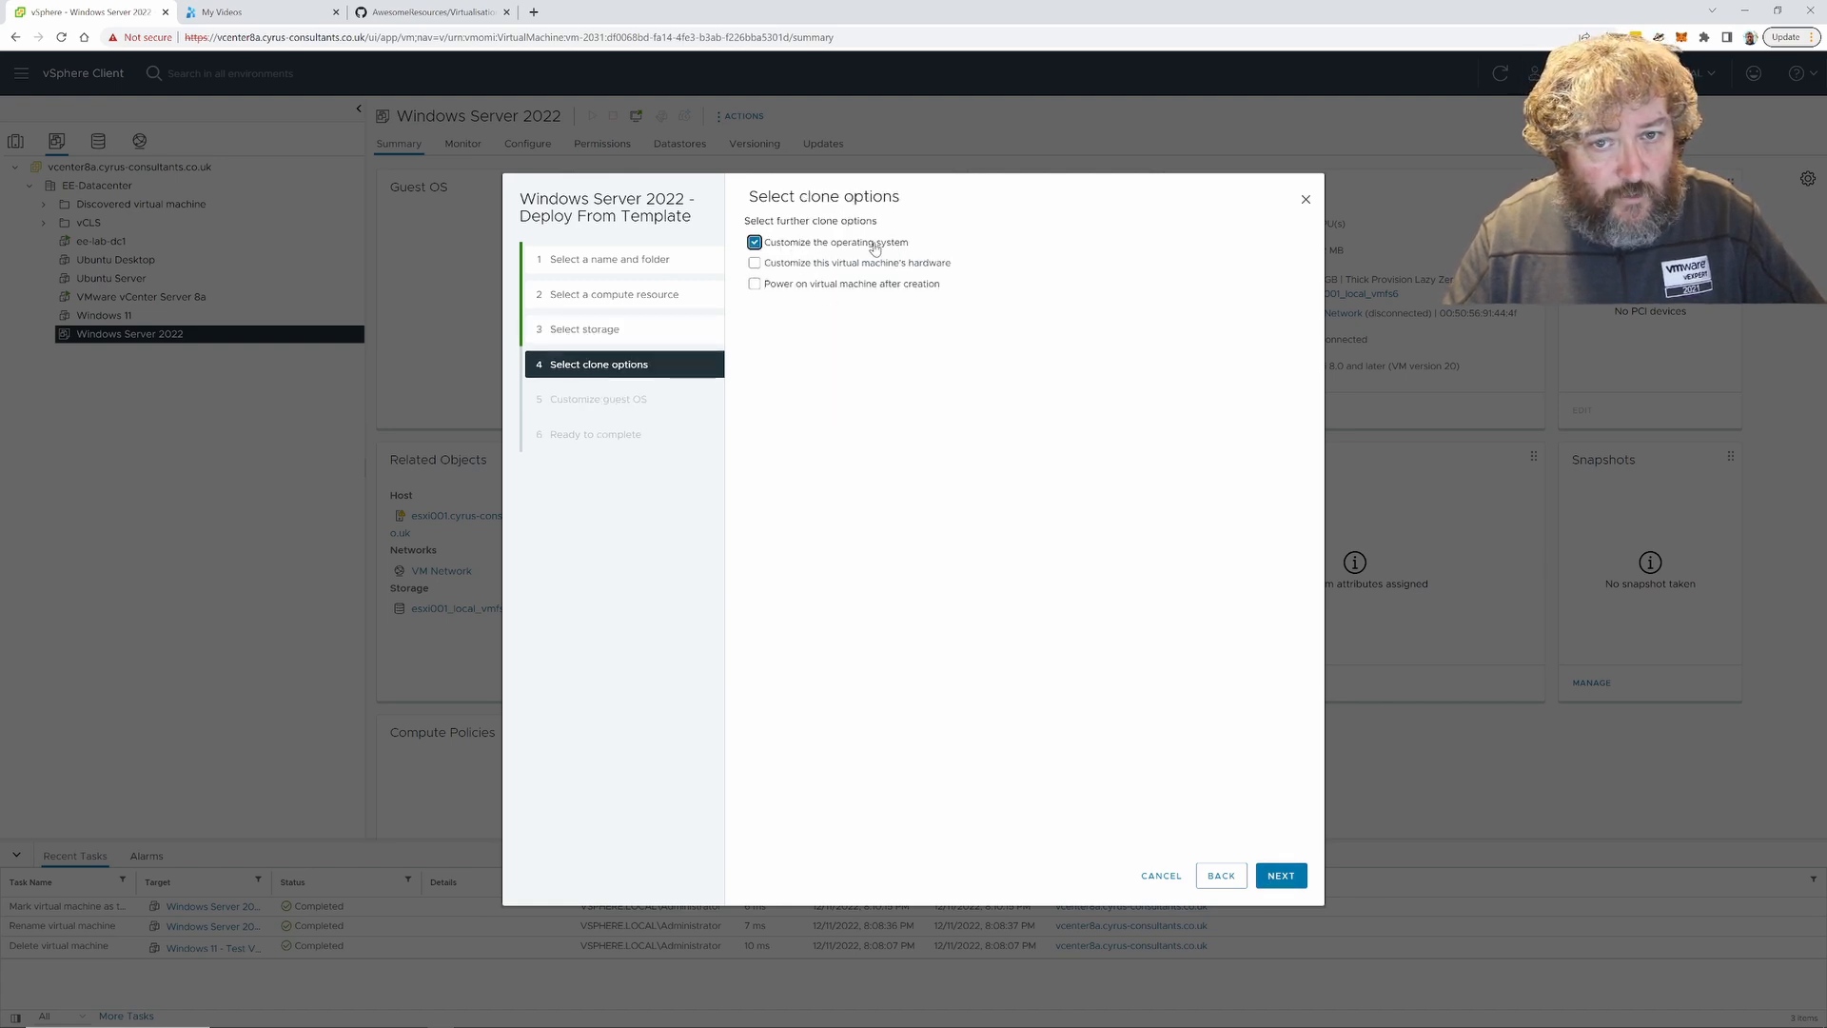
left_click(756, 284)
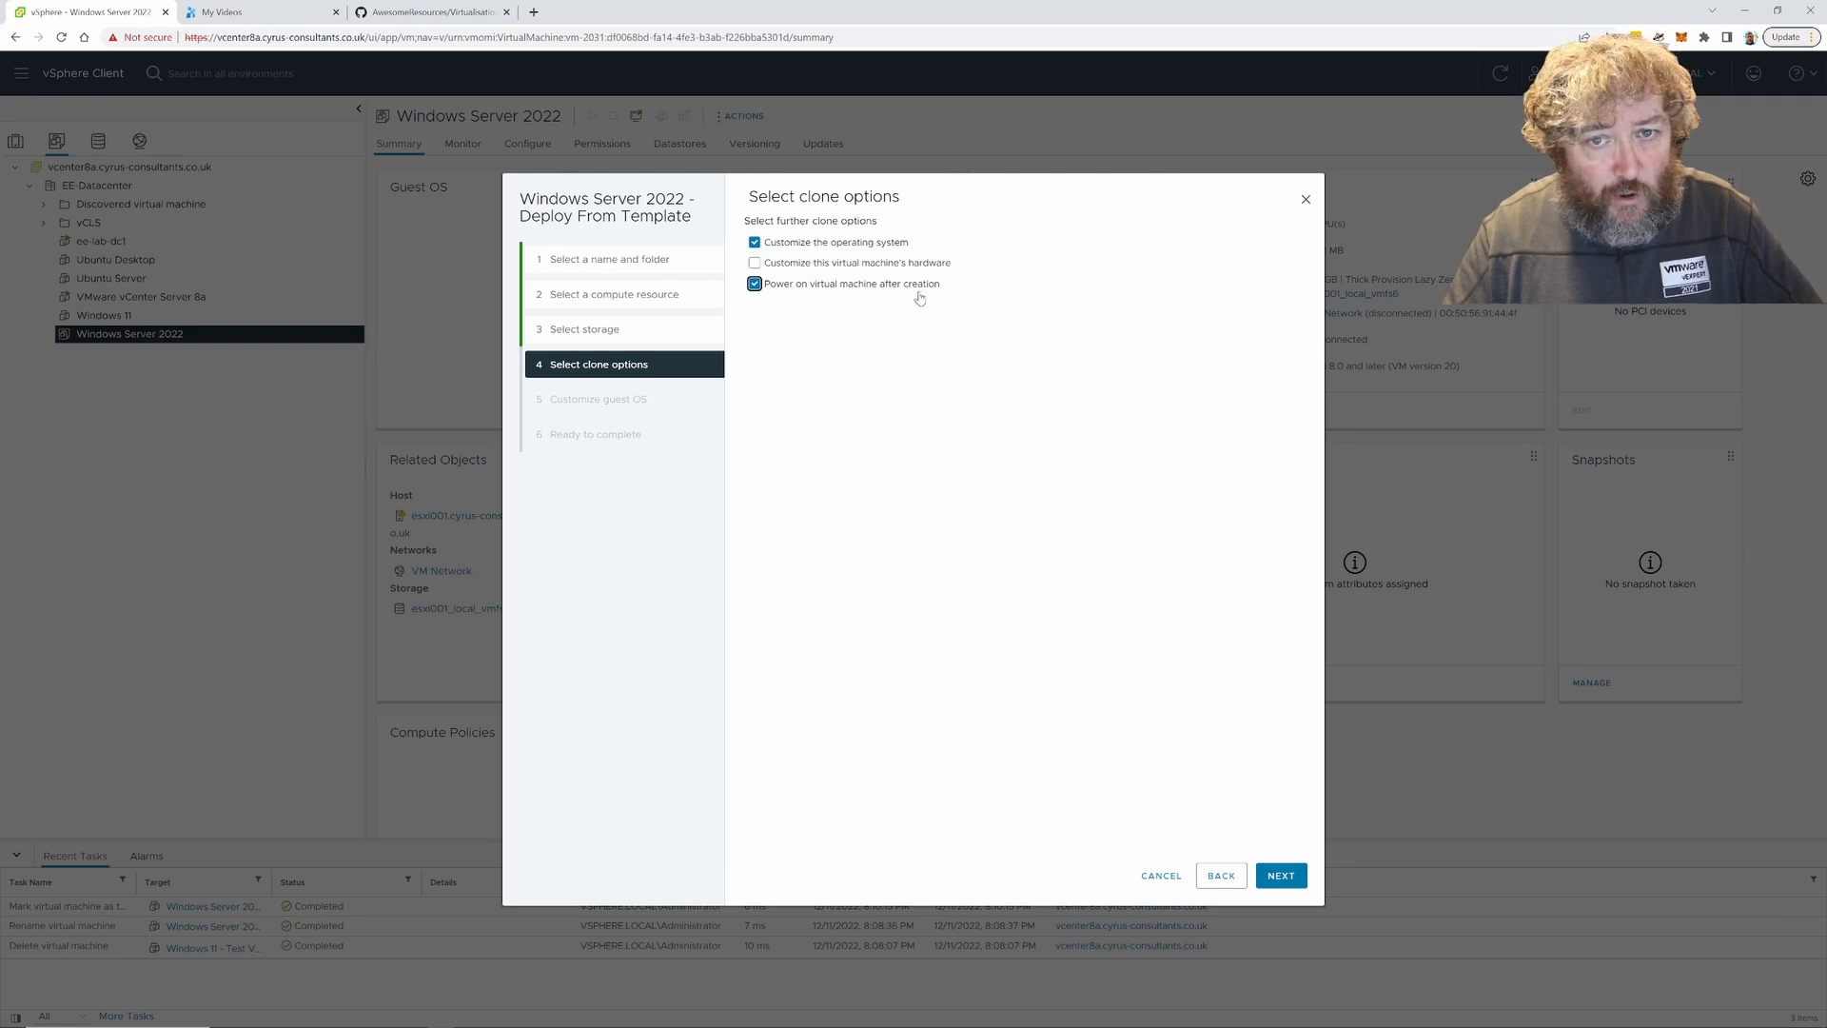
left_click(1279, 875)
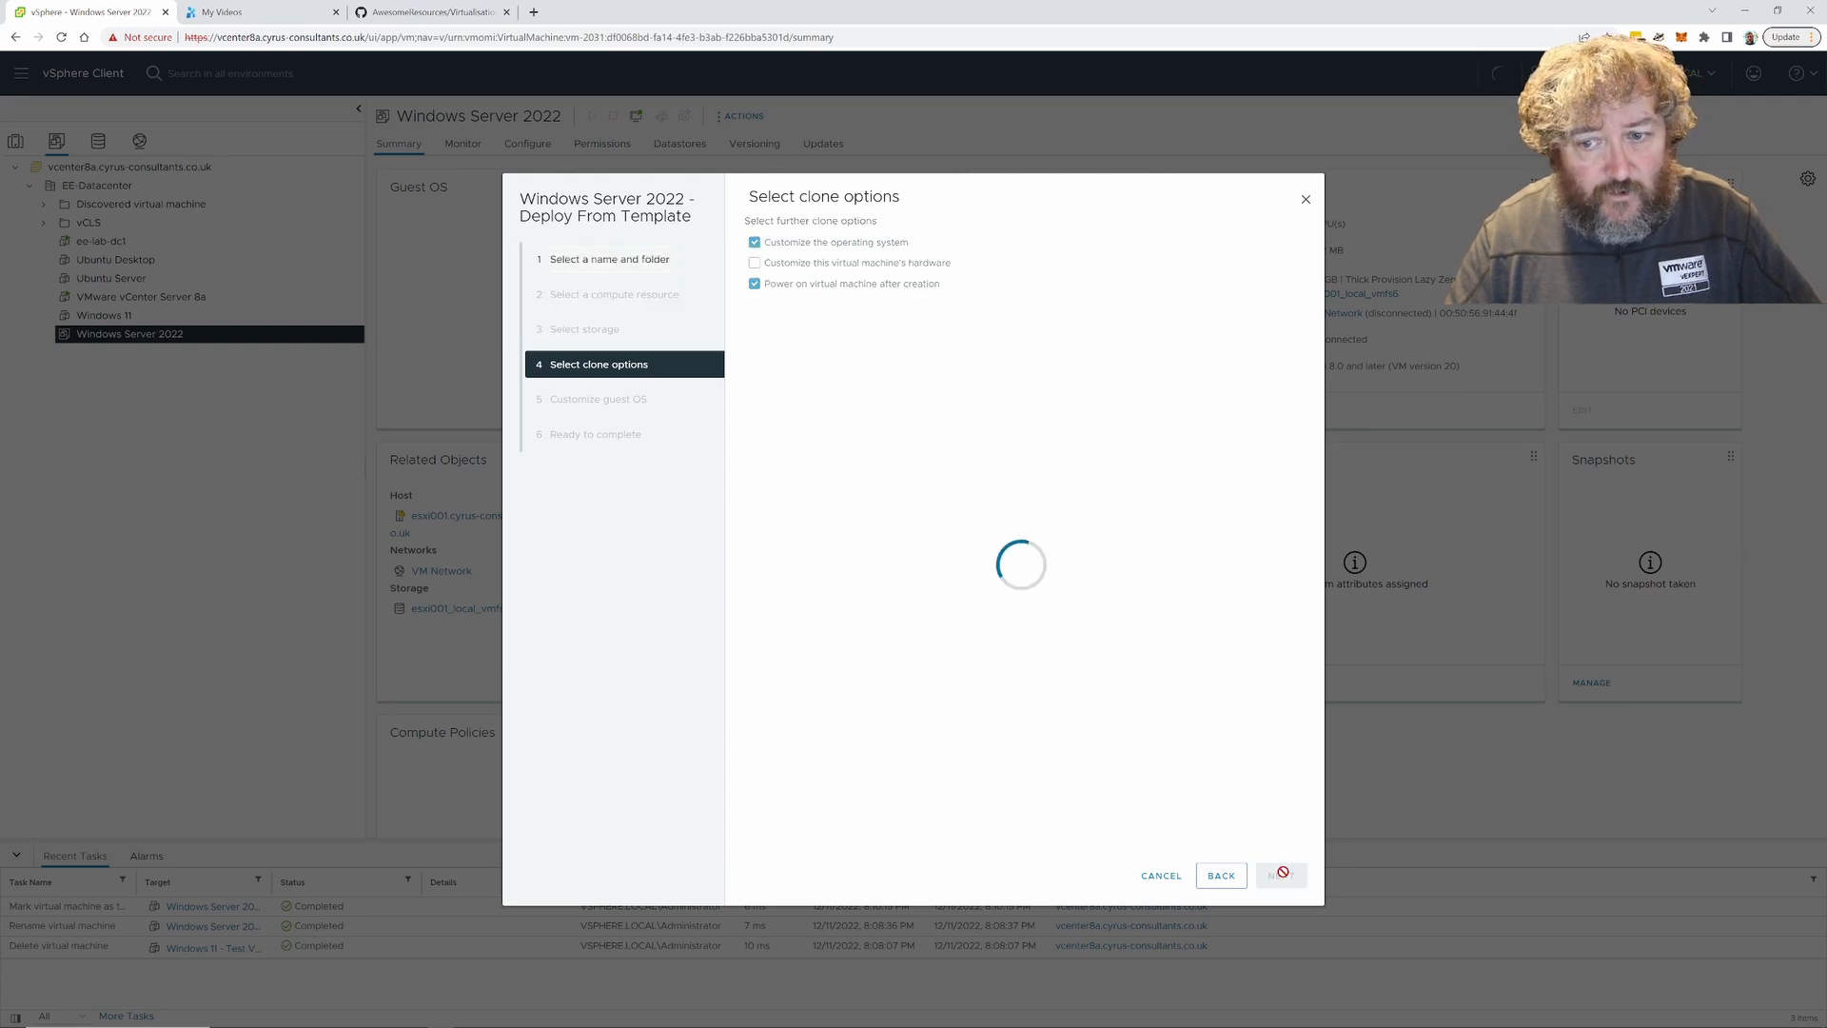
left_click(1279, 875)
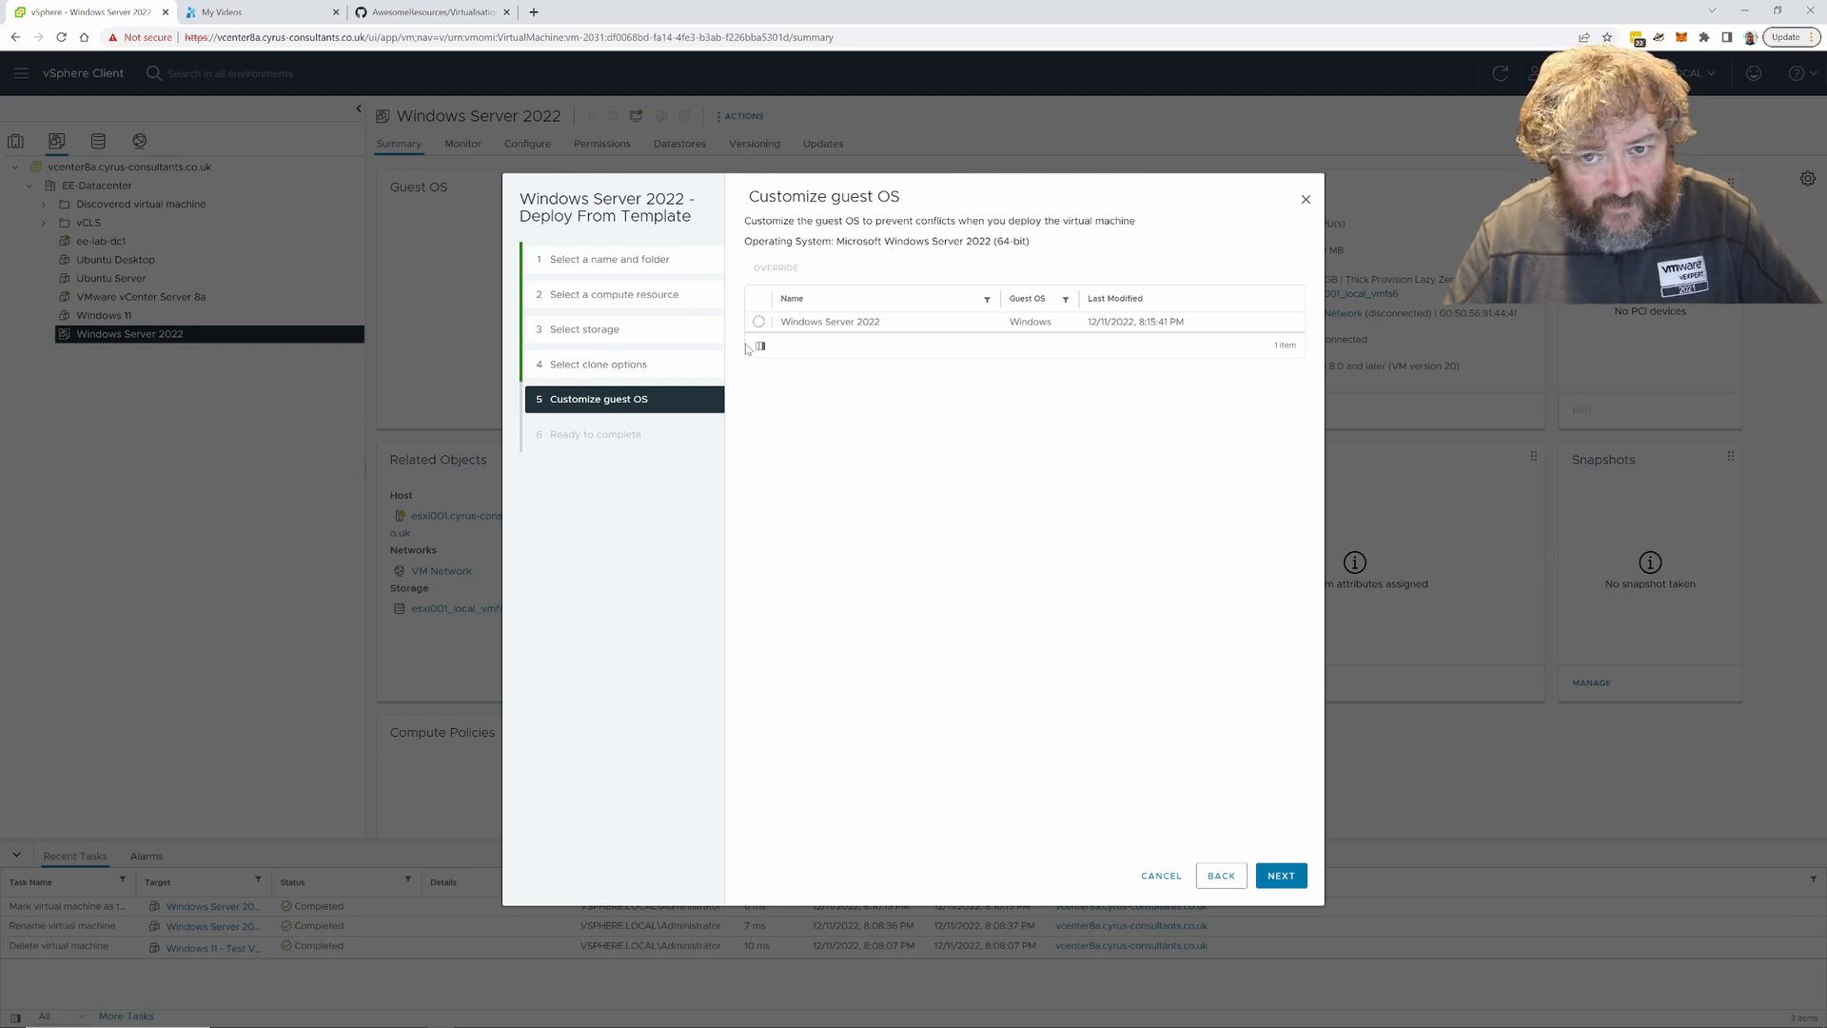
left_click(759, 321)
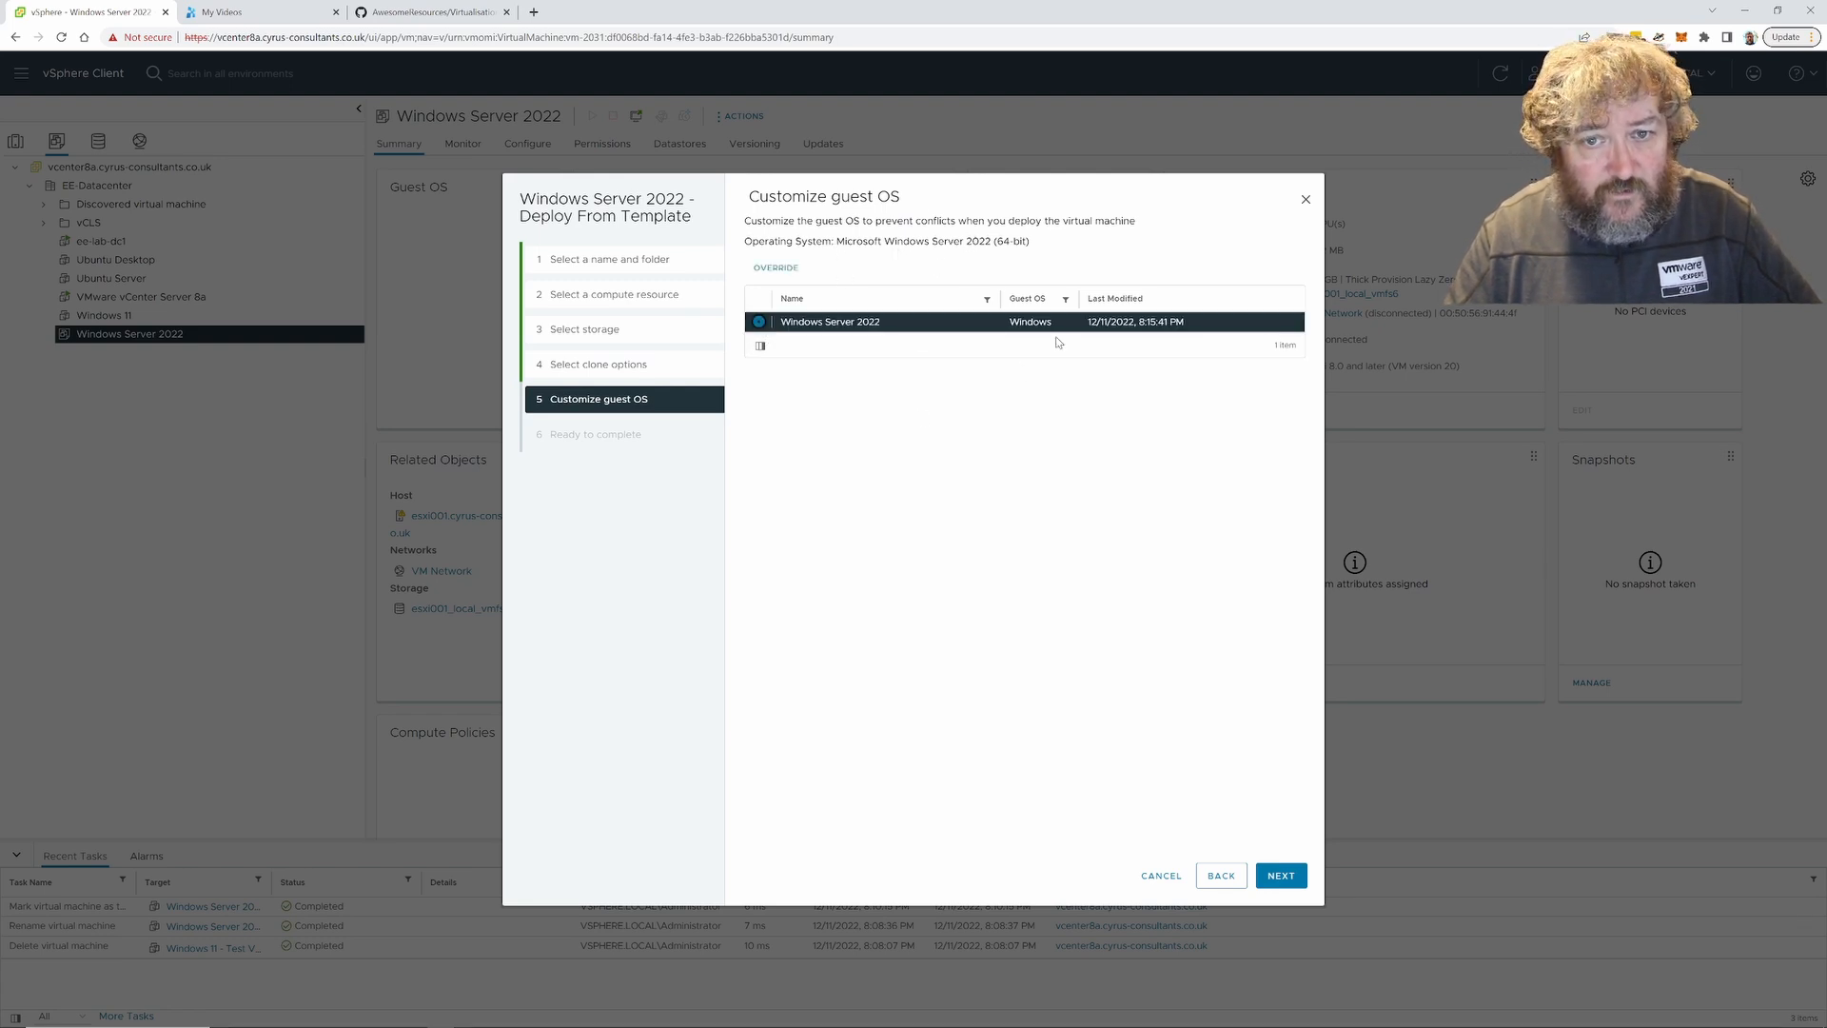
mouse_move(1264, 748)
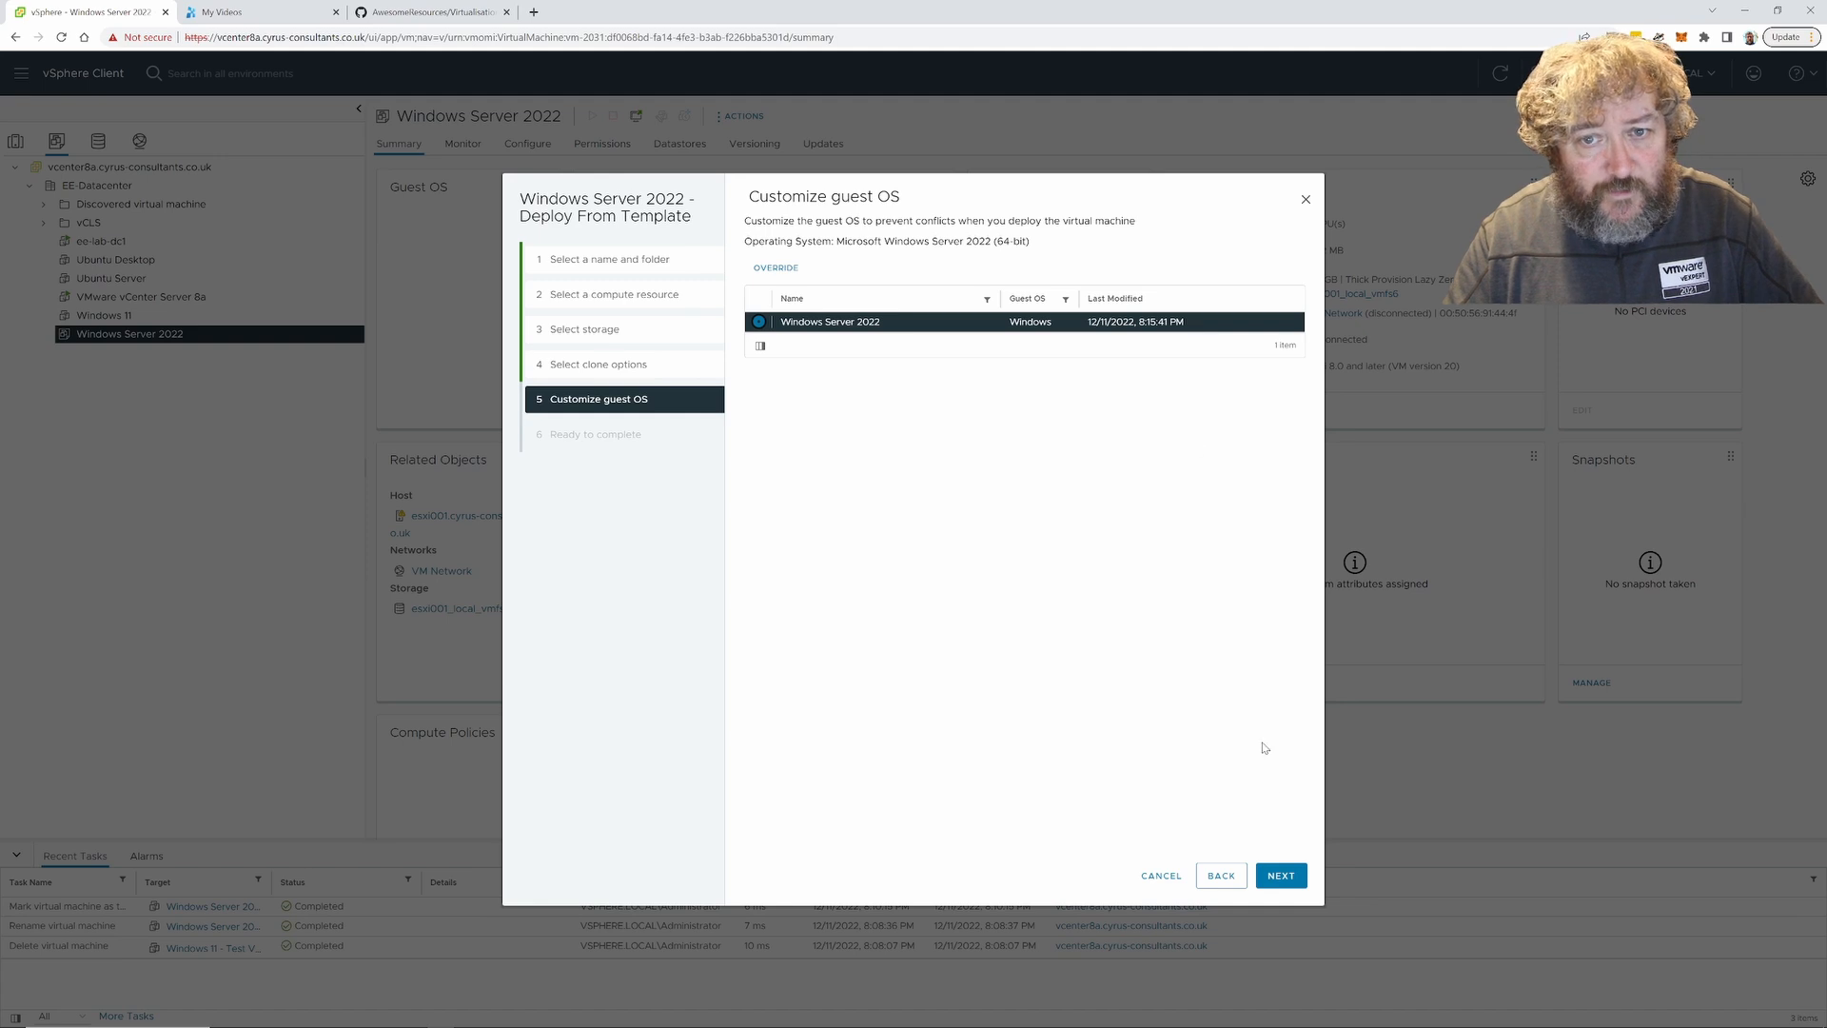
left_click(1279, 876)
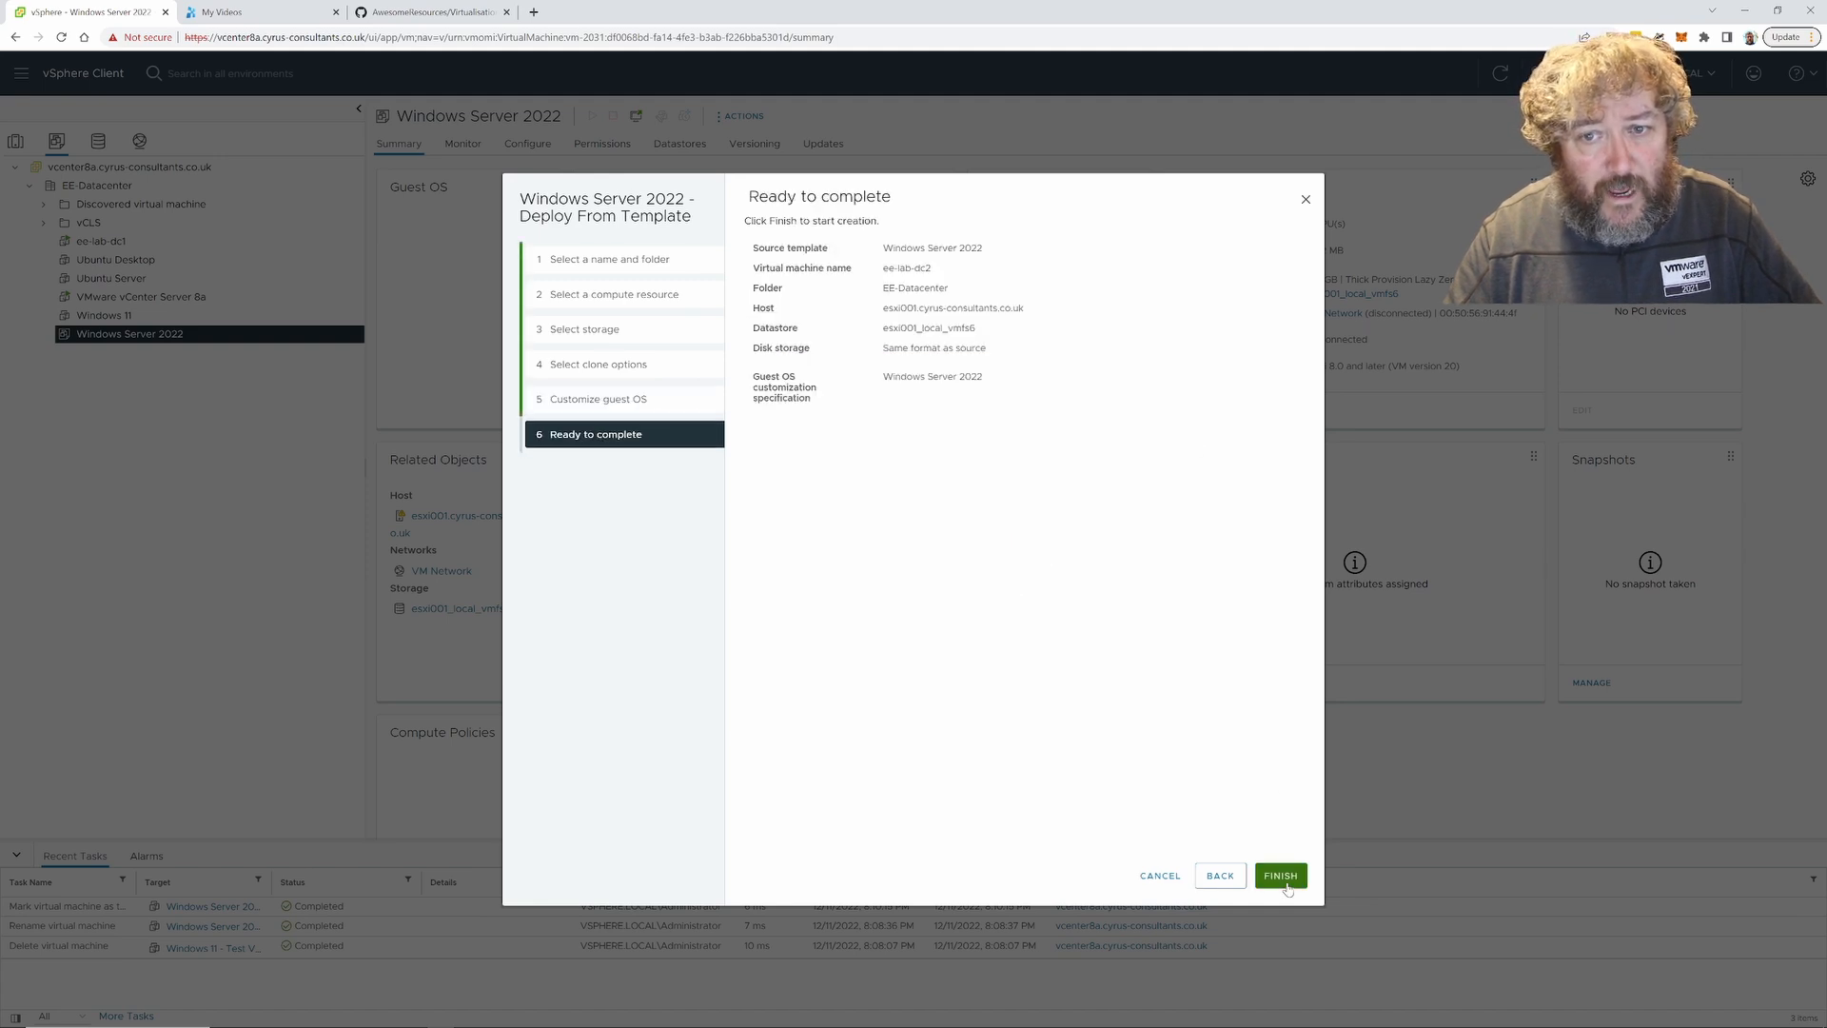
- Finish to start cloning ee-lab-dc2, then view ee-lab-dc1's summary meanwhile
left_click(1279, 875)
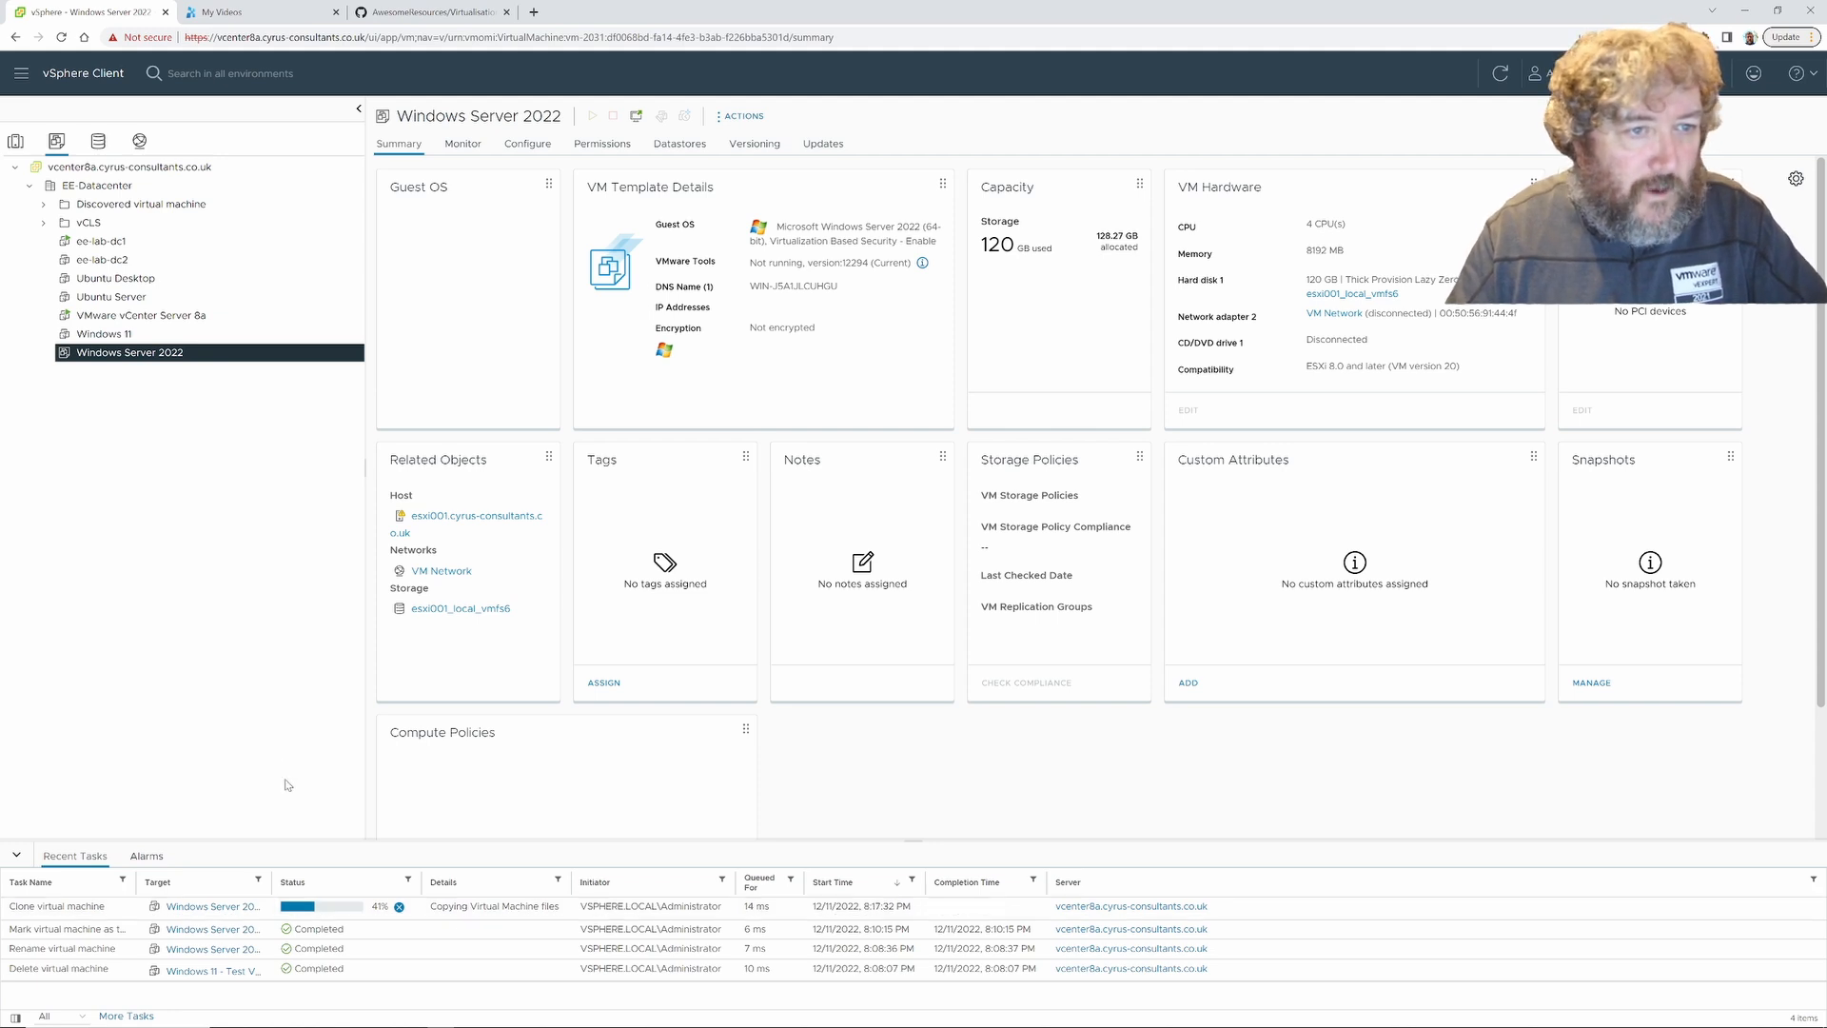
left_click(100, 239)
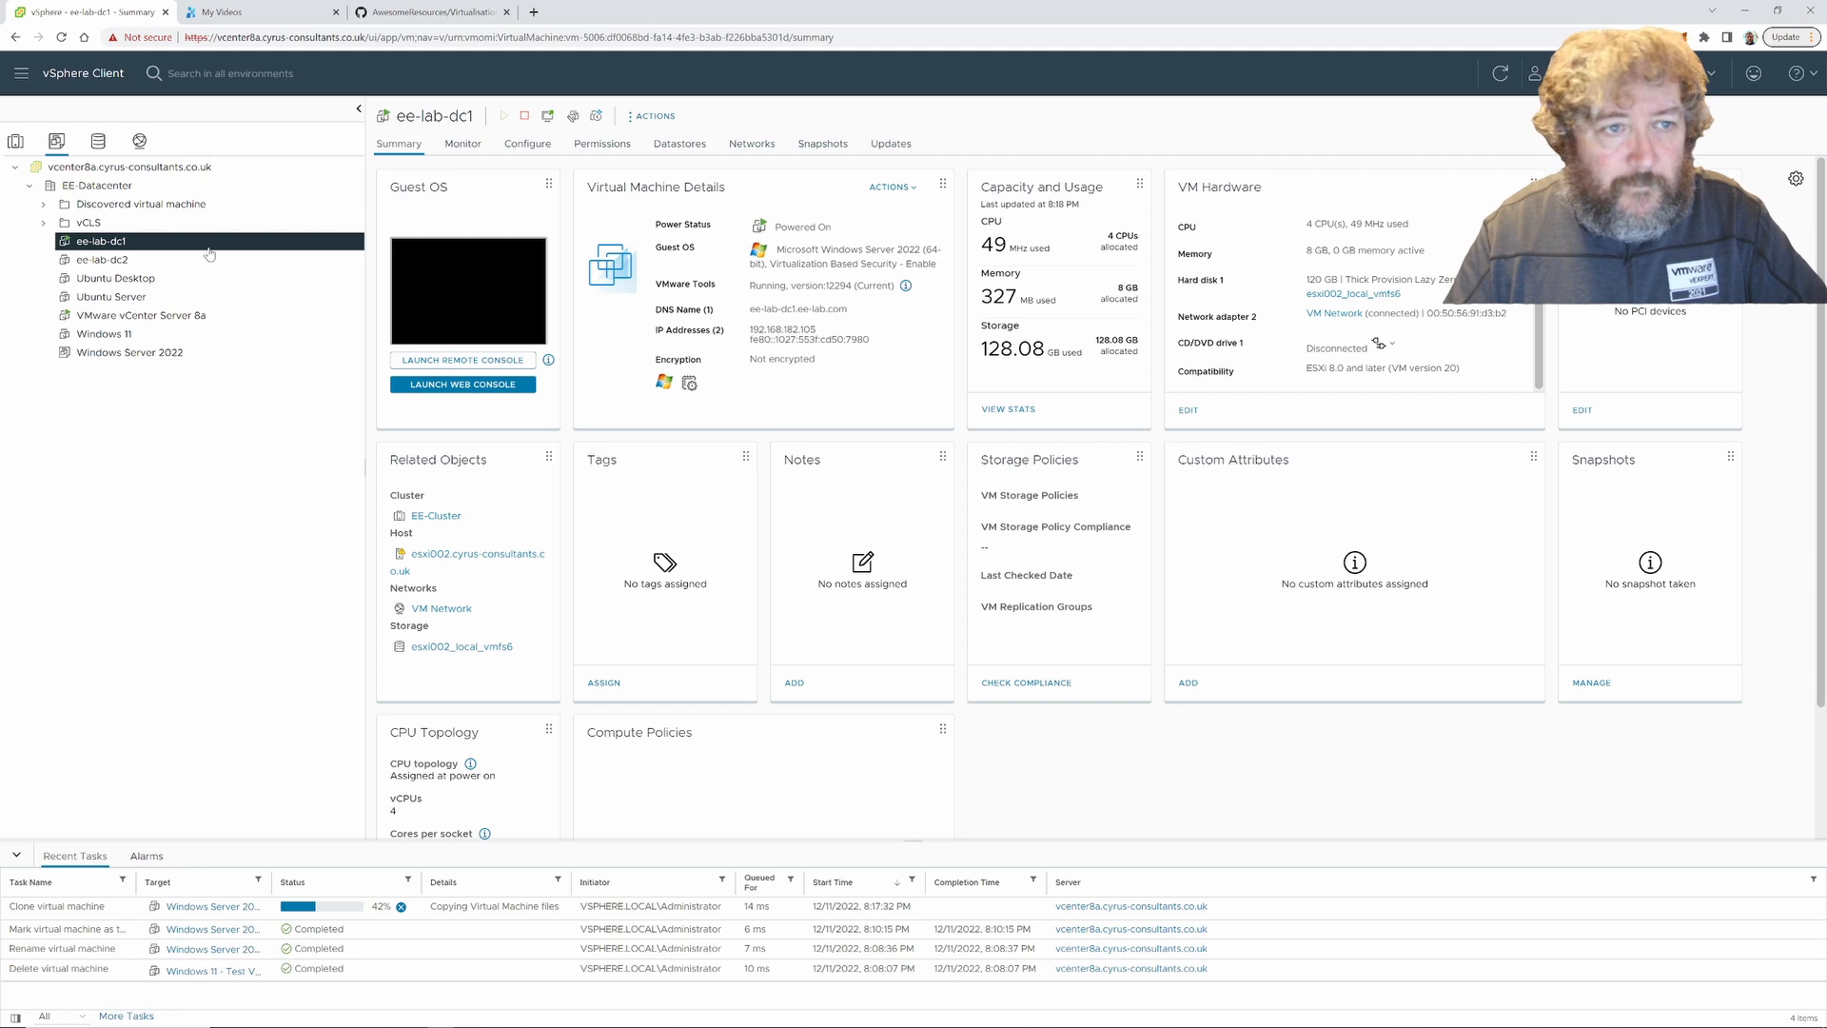
- Select ee-lab-dc2 once cloned and powered on, and launch its web console
left_click(101, 259)
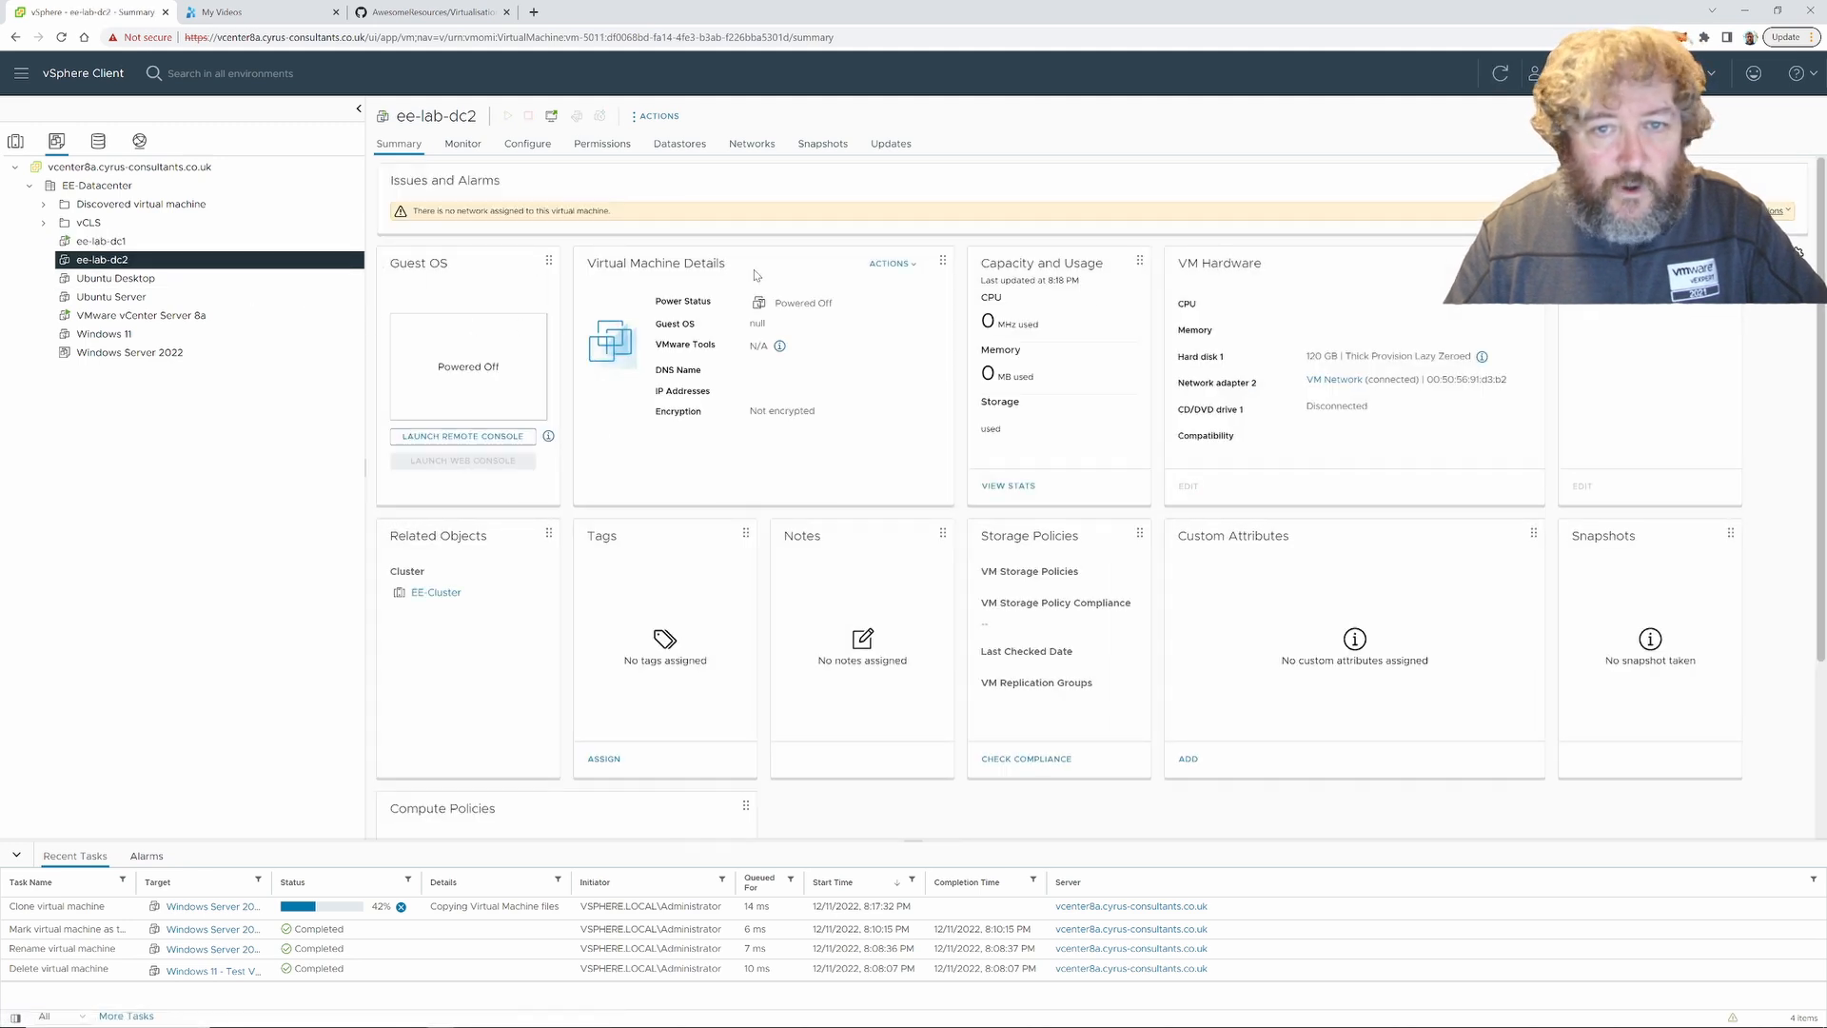
mouse_move(750, 600)
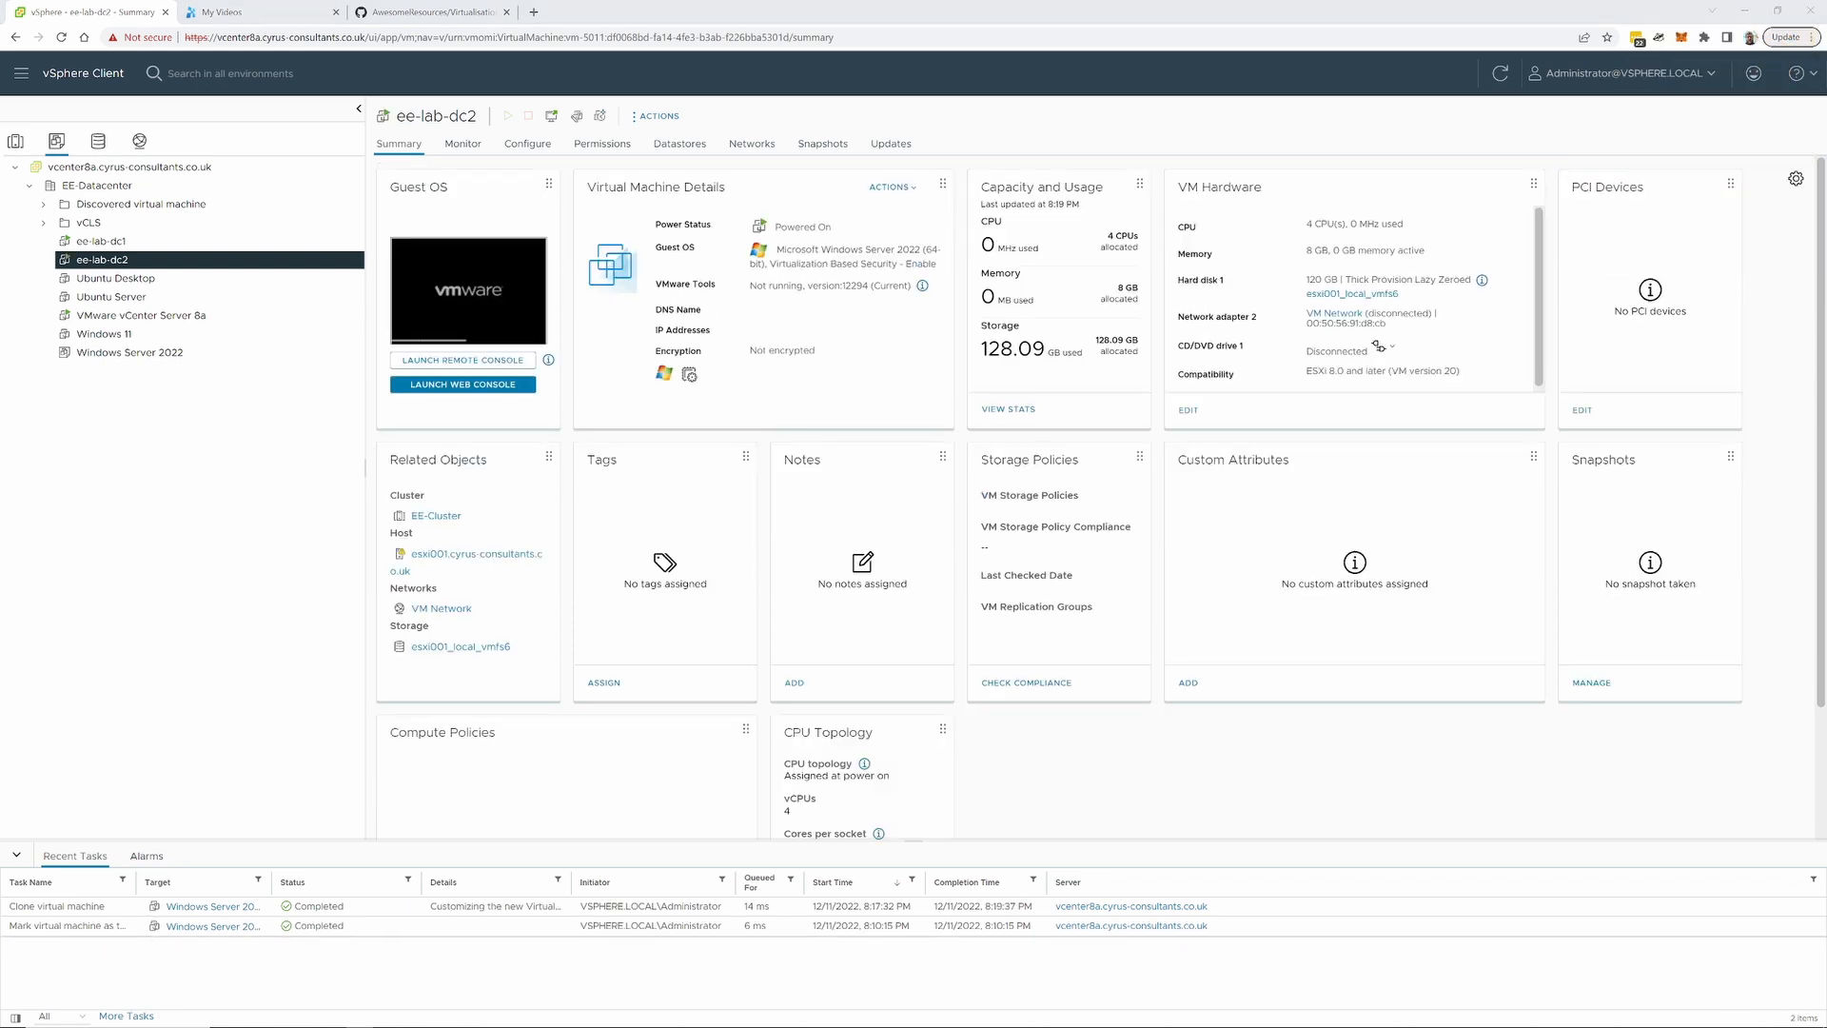
left_click(462, 382)
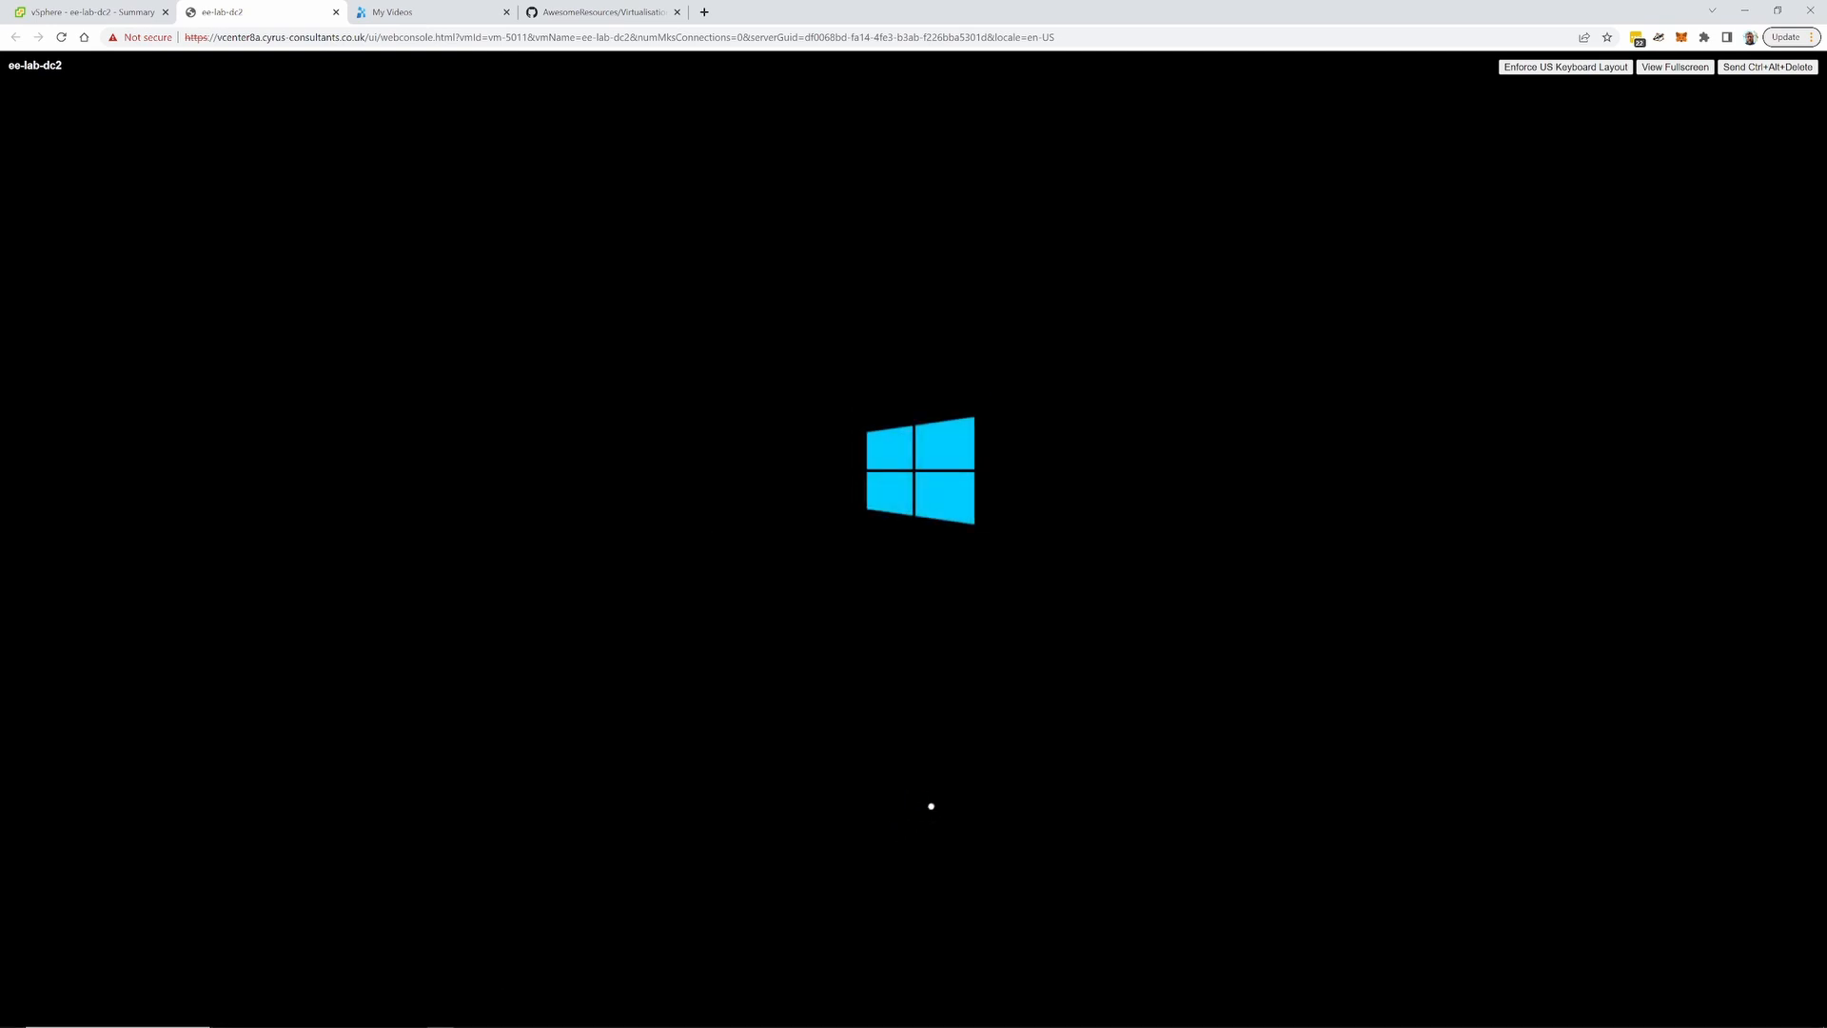
- Check ee-lab-dc2's summary for its DNS name and IP, then return to its console
left_click(88, 11)
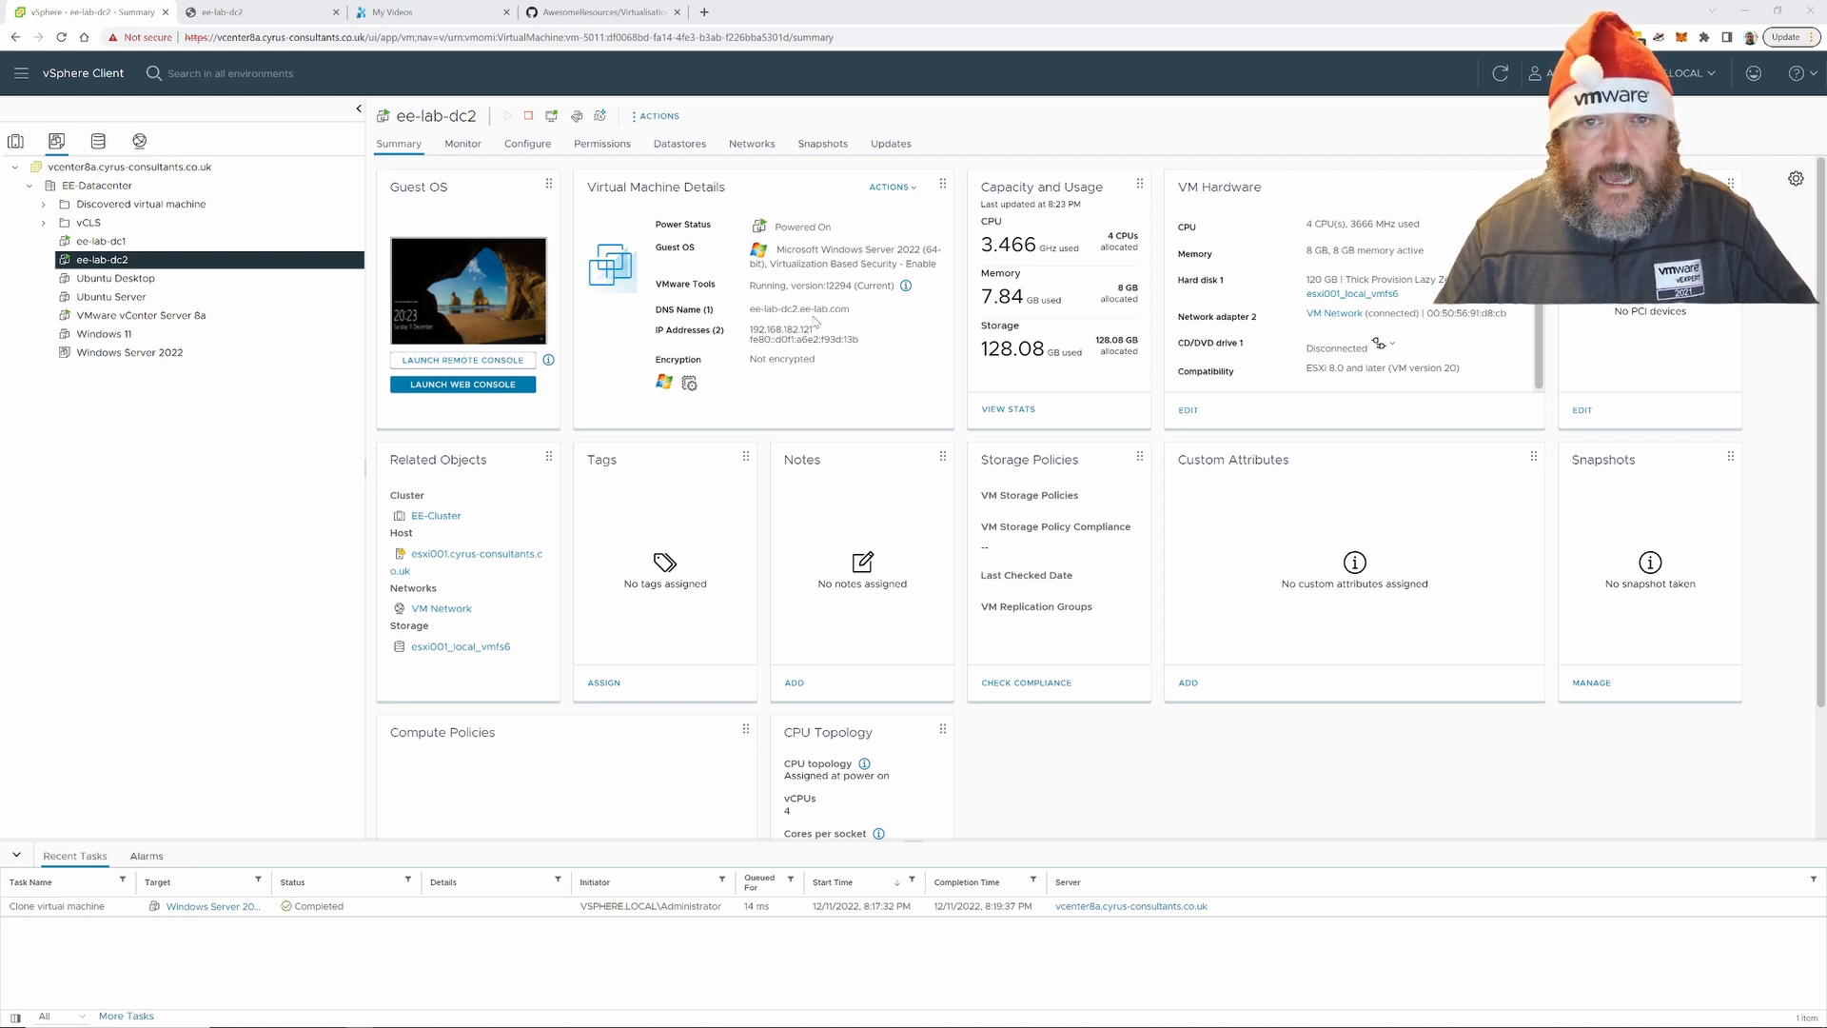
mouse_move(881, 323)
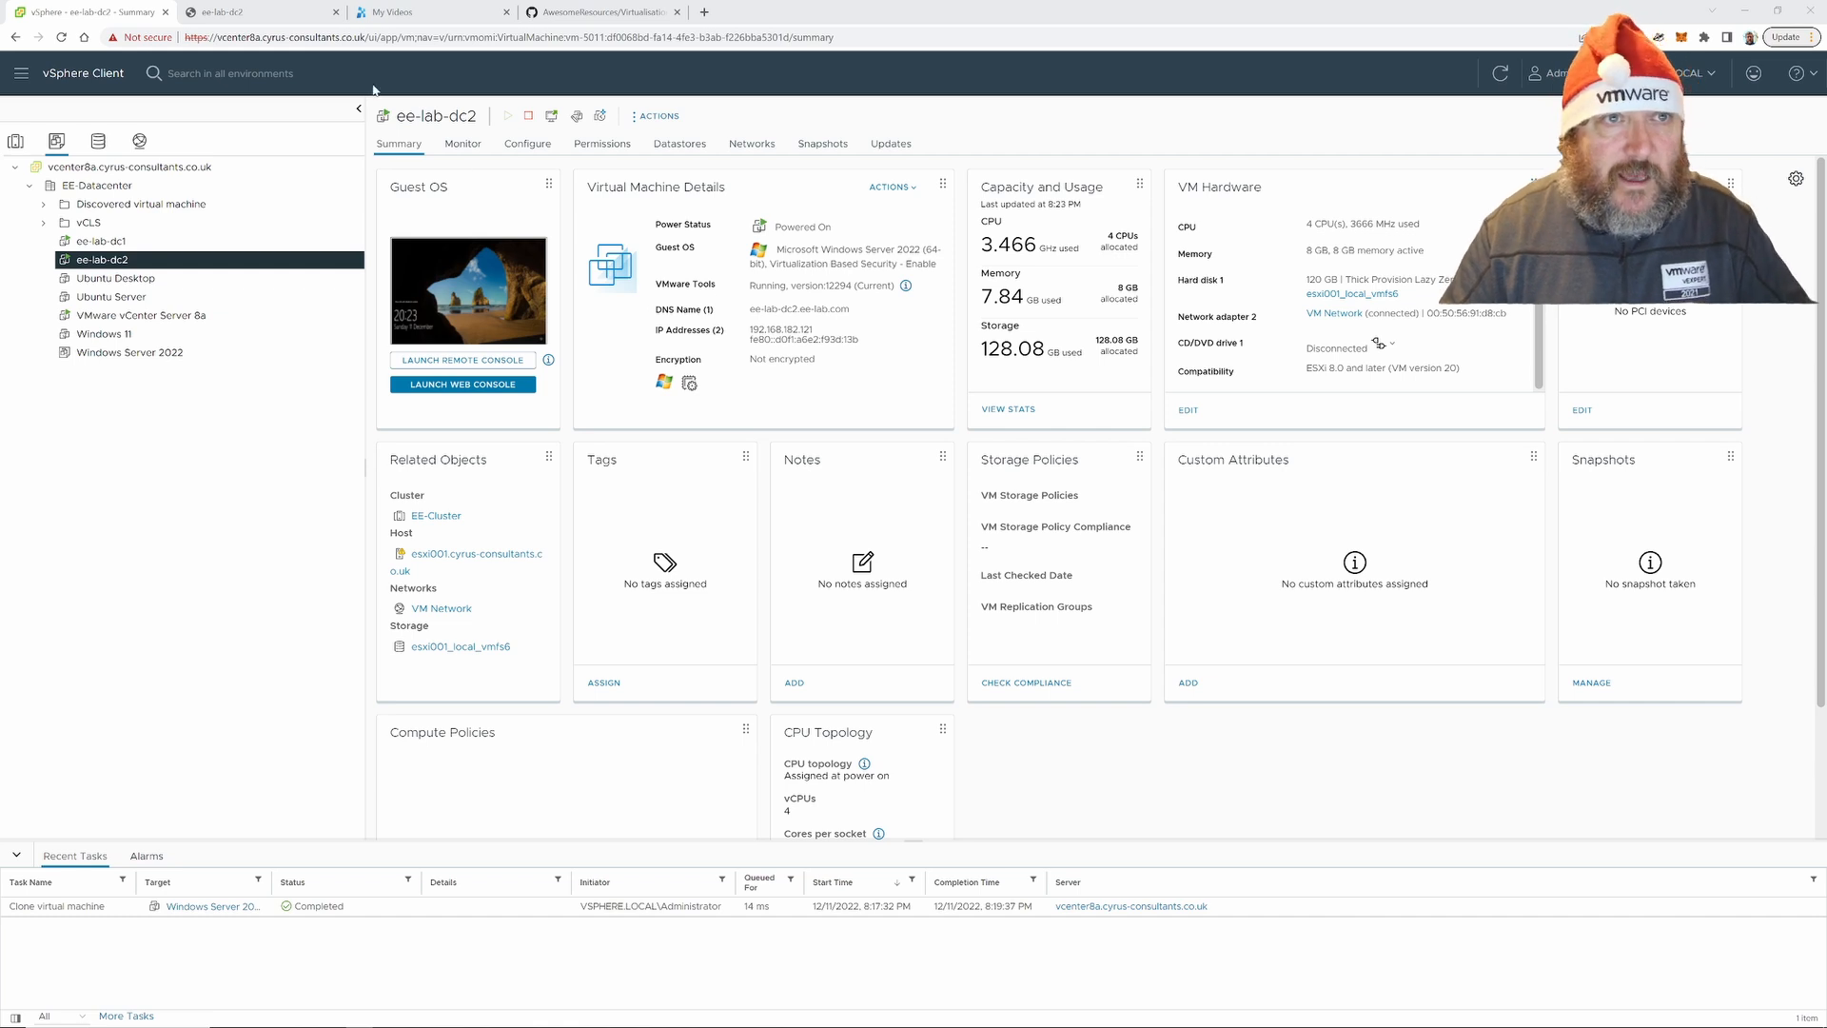
left_click(462, 385)
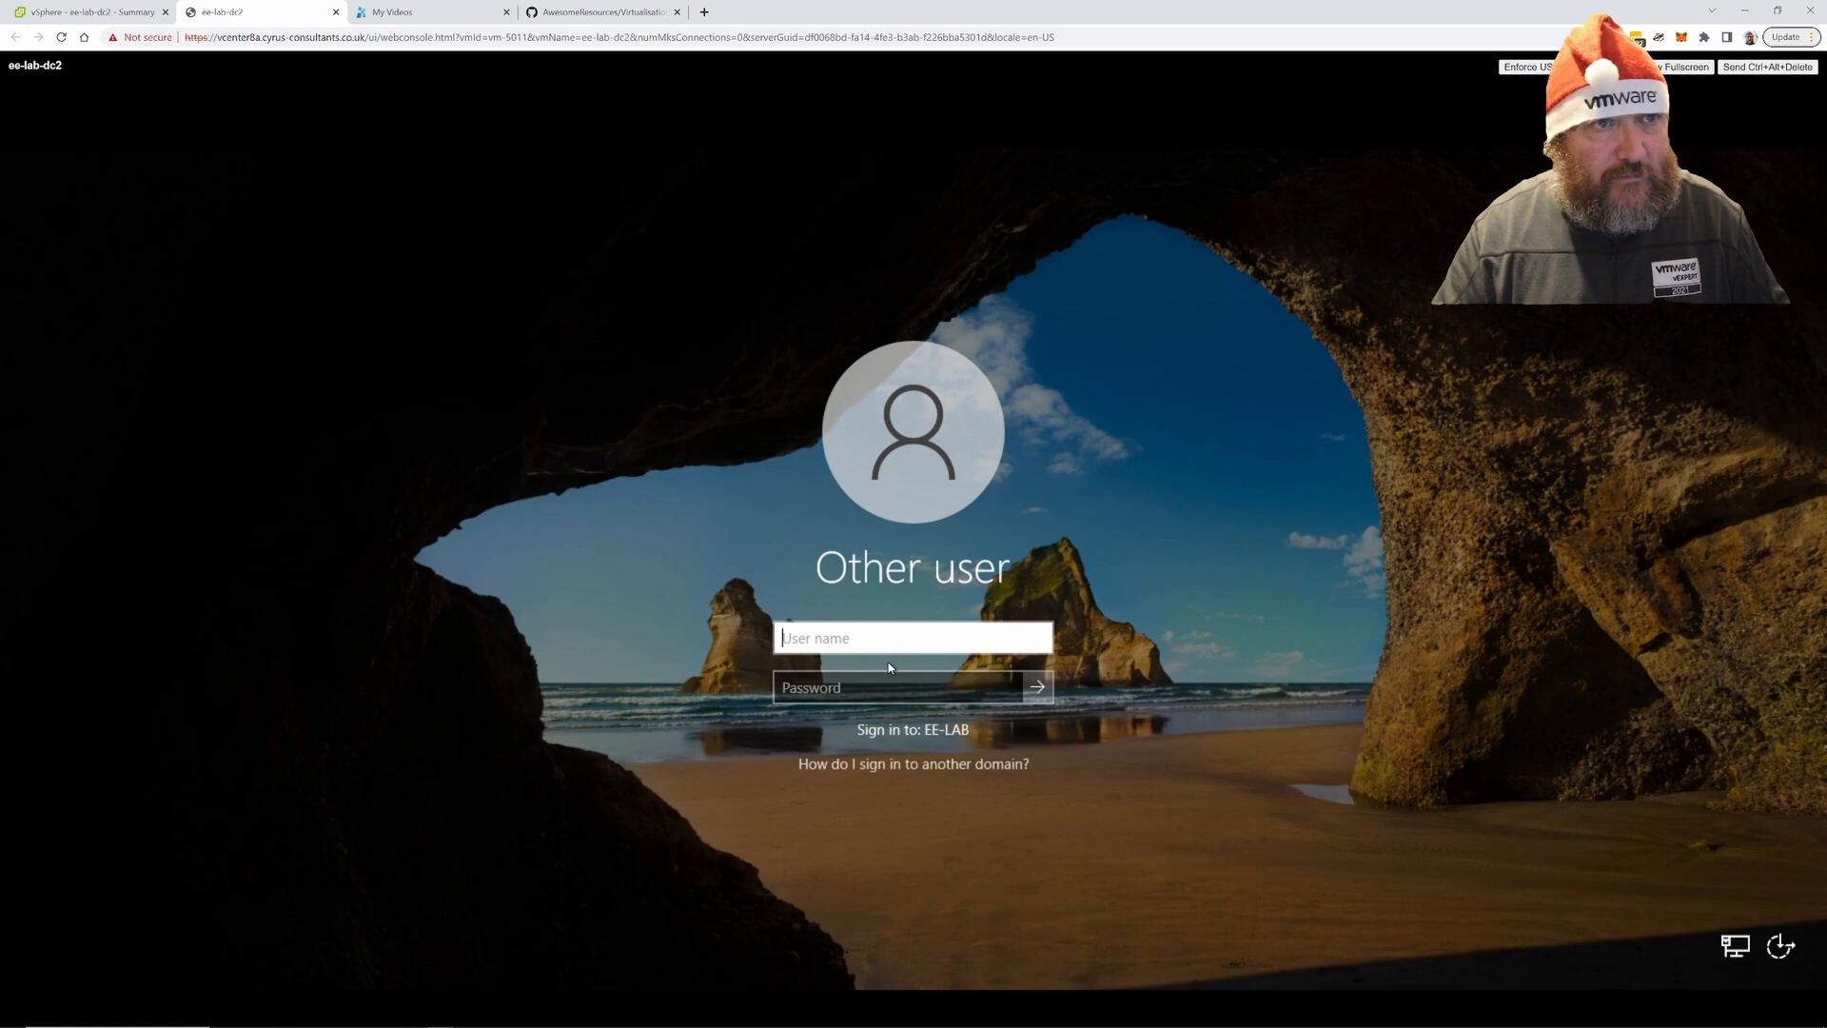
- Sign in to ee-lab-dc2 as EE-LAB domain user 'adap' with its password
type("adaph")
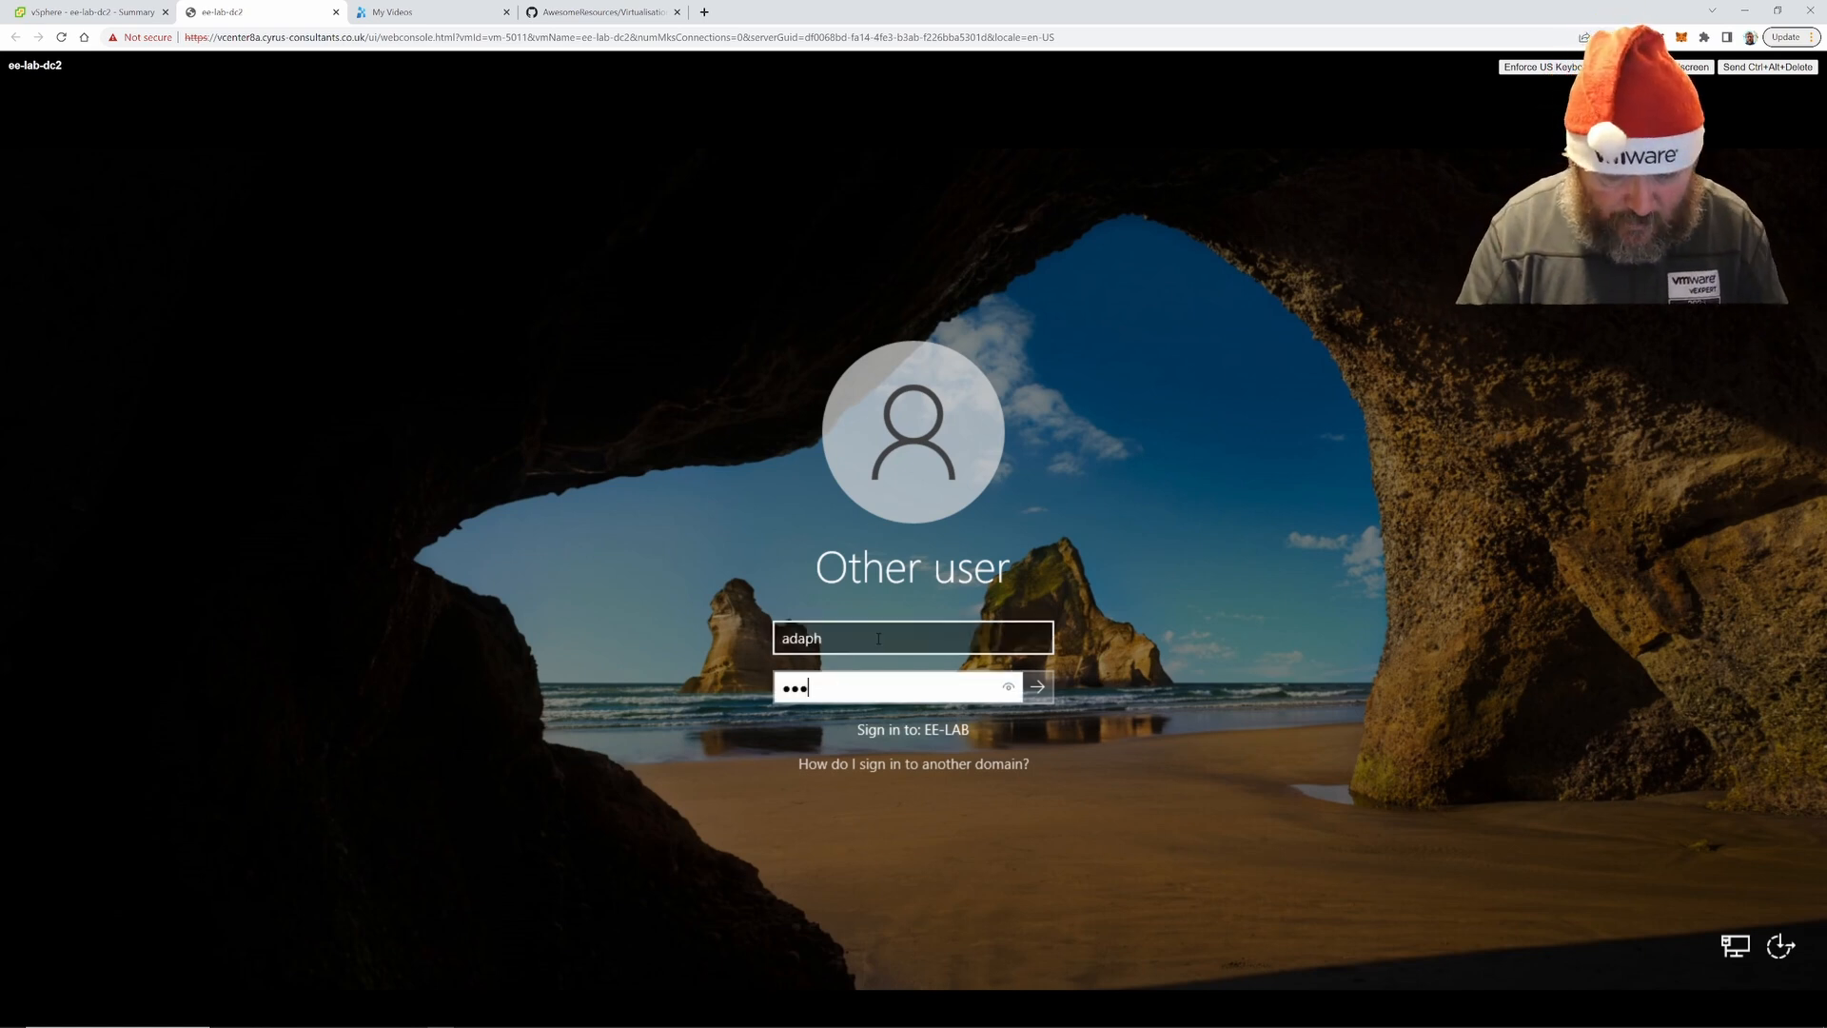
type("password")
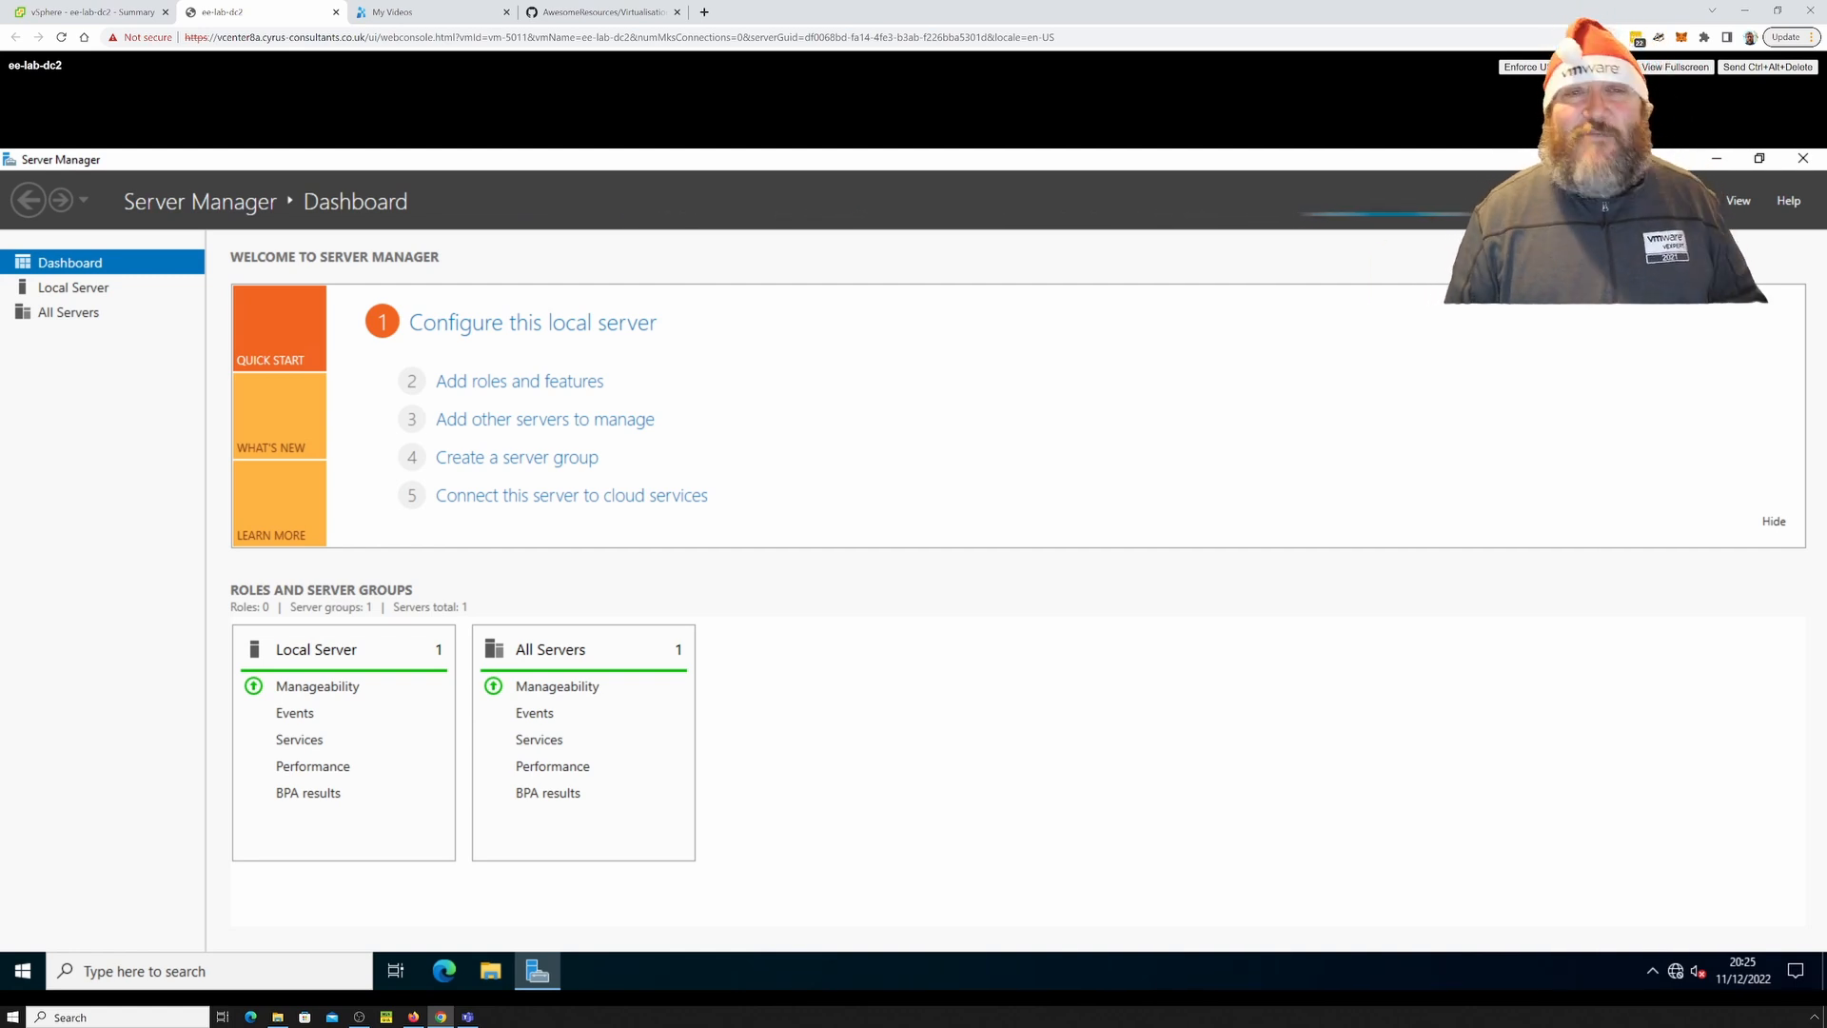
mouse_move(895, 449)
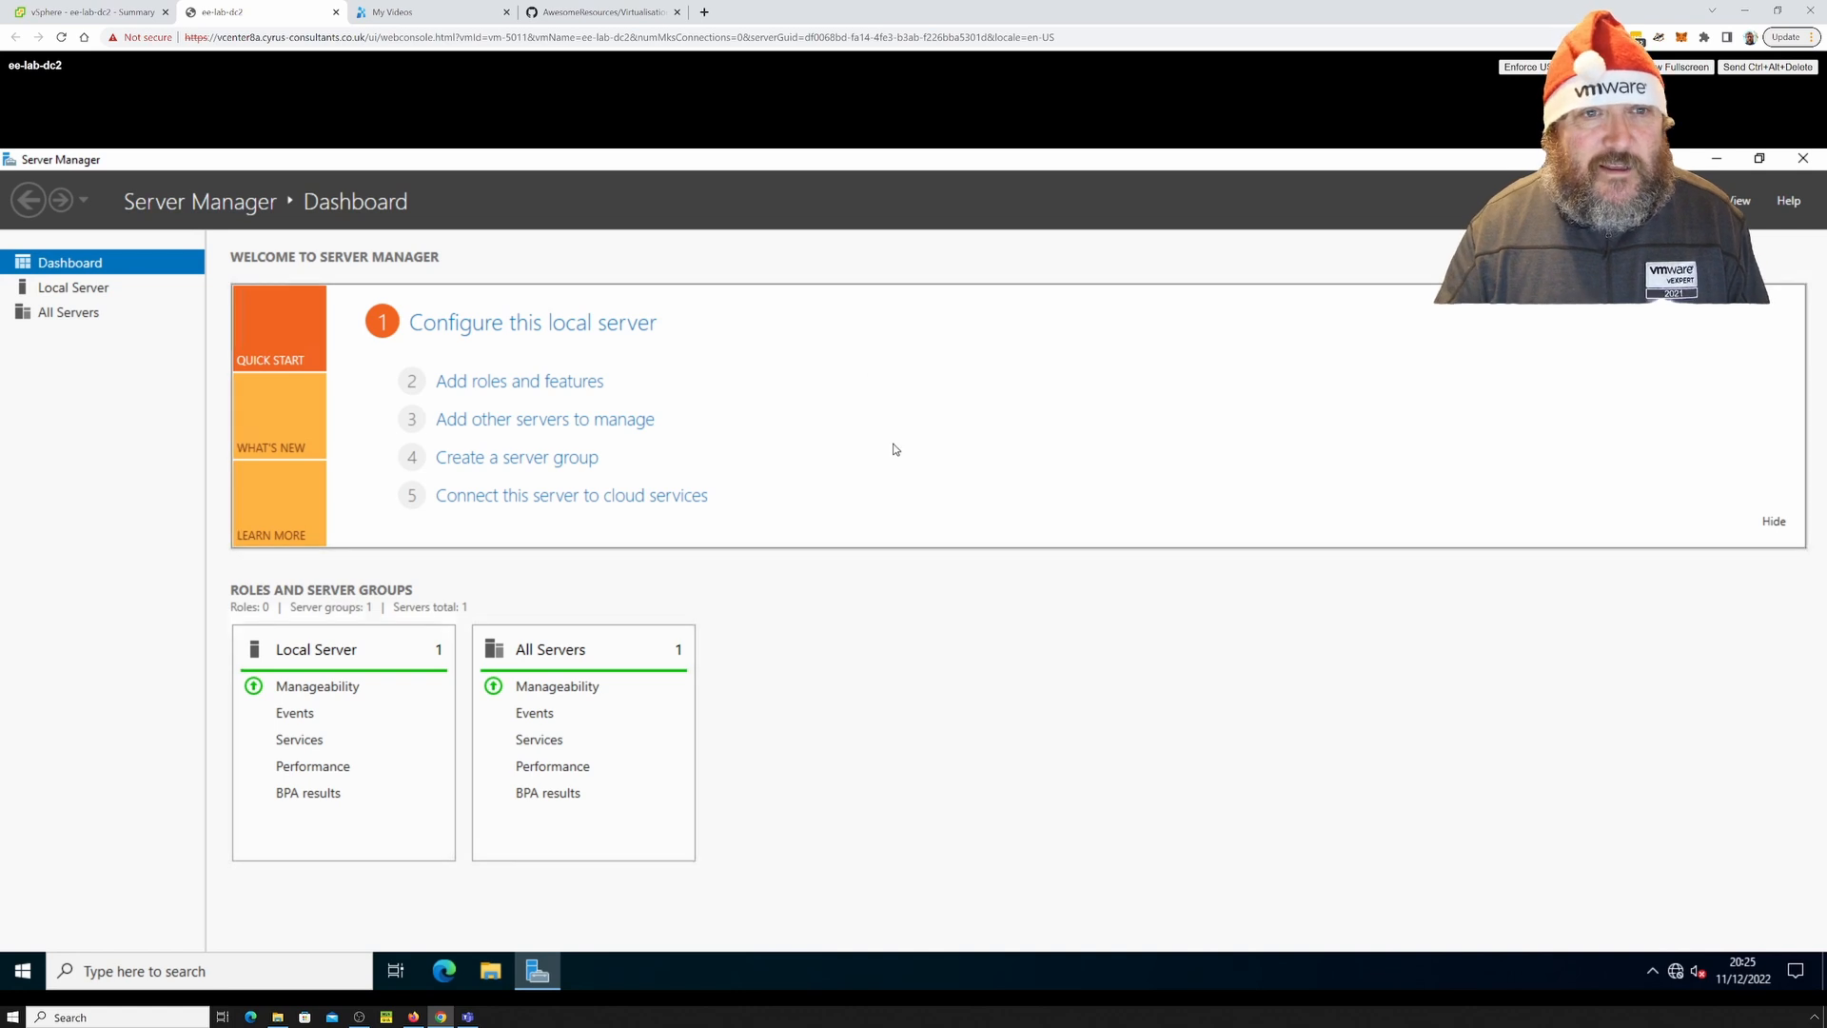
mouse_move(908, 455)
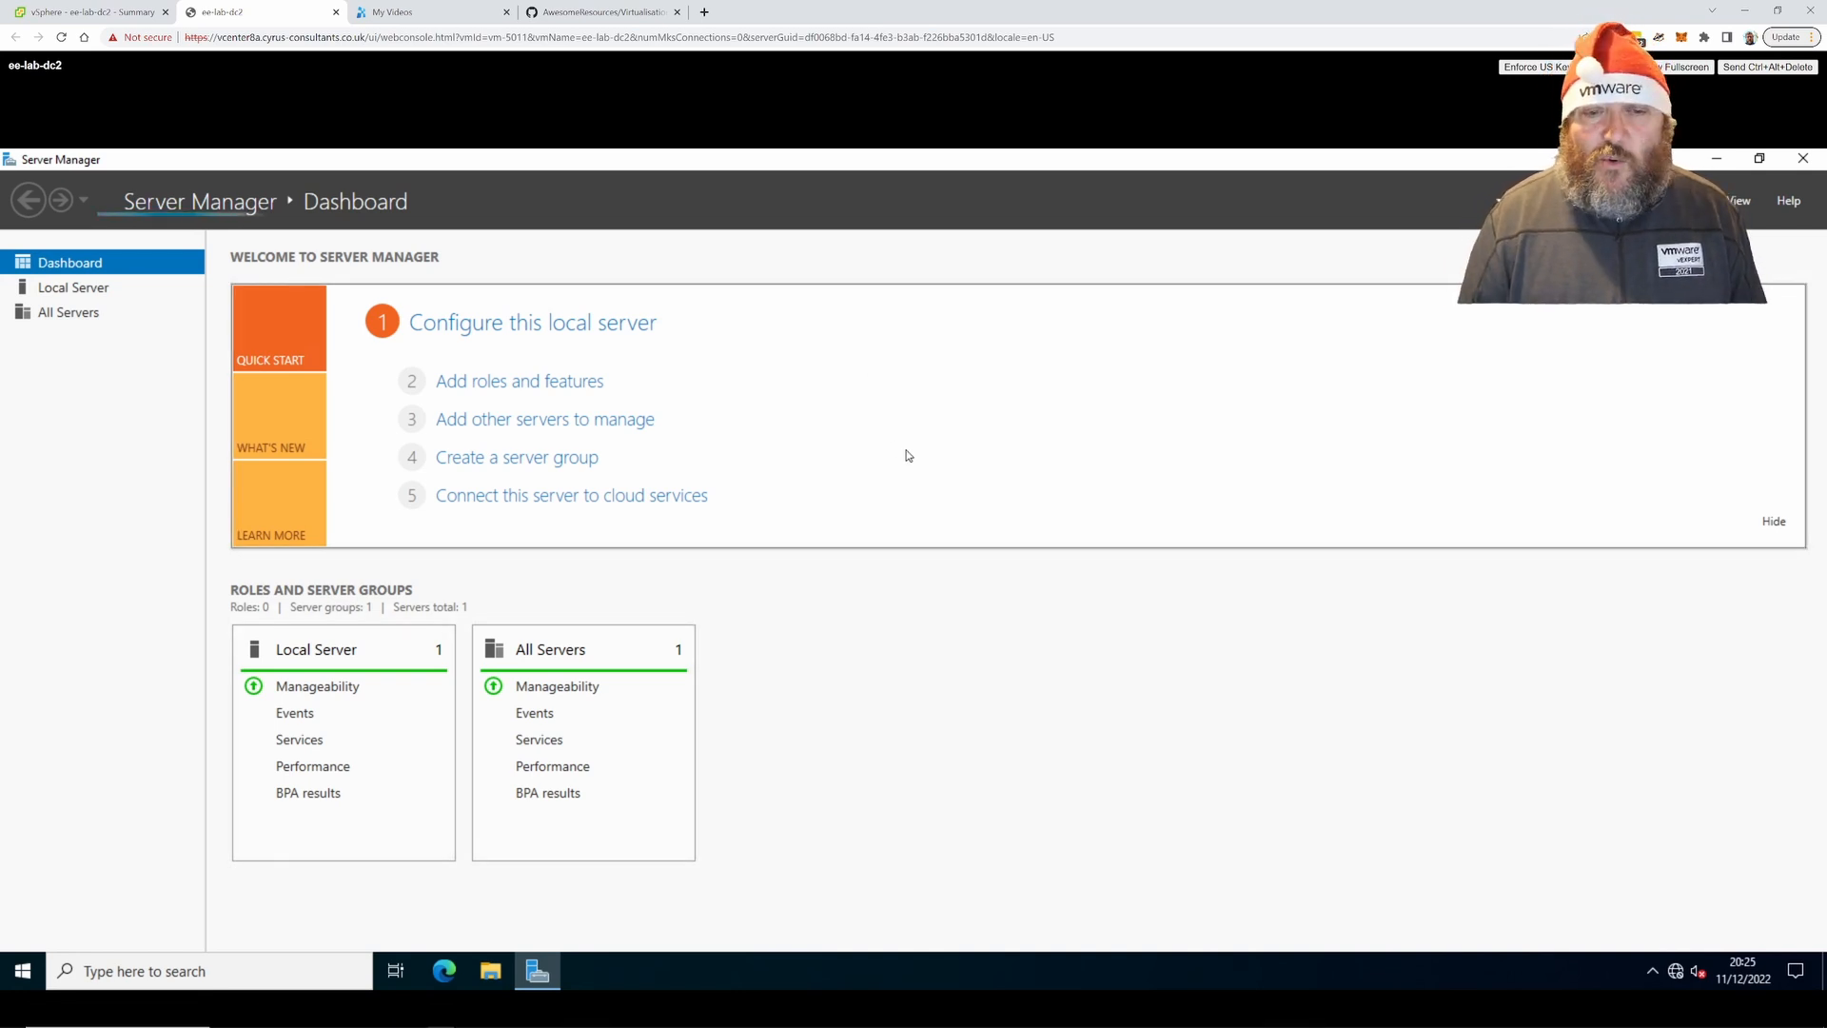